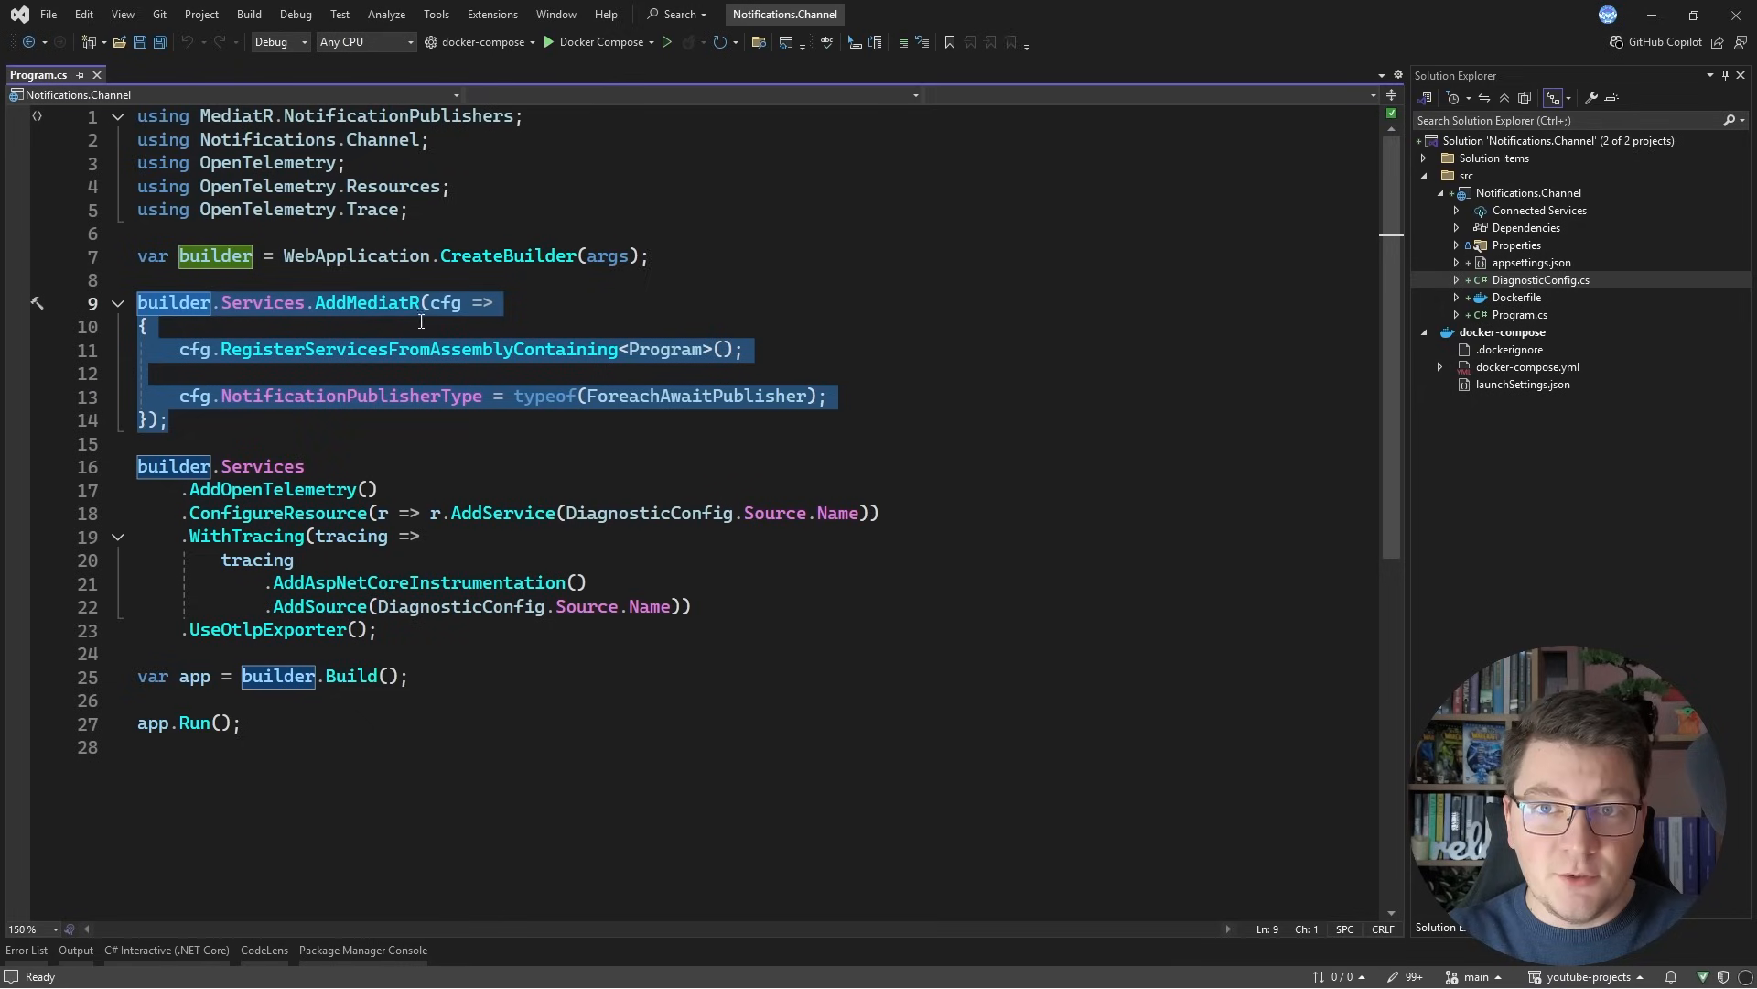
Step: Clear the marked MediatR registration code, then open docker-compose.yml to view the aspire-dashboard service
left_click(193, 396)
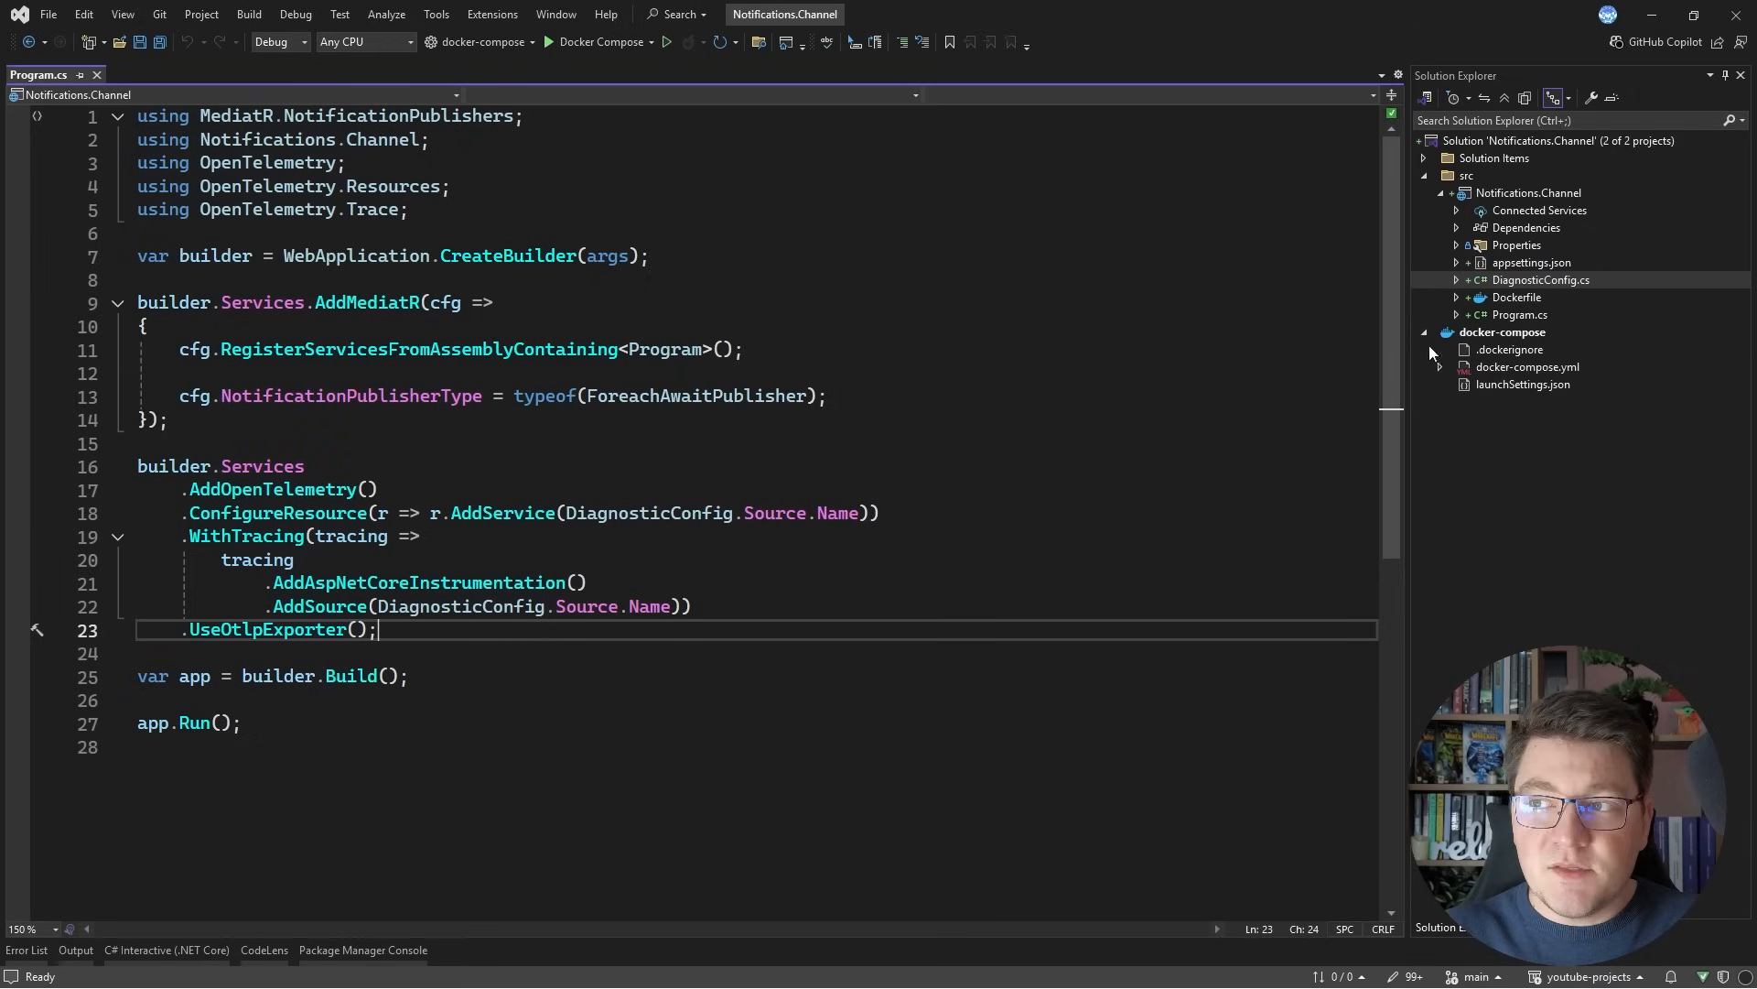
double_click(1527, 366)
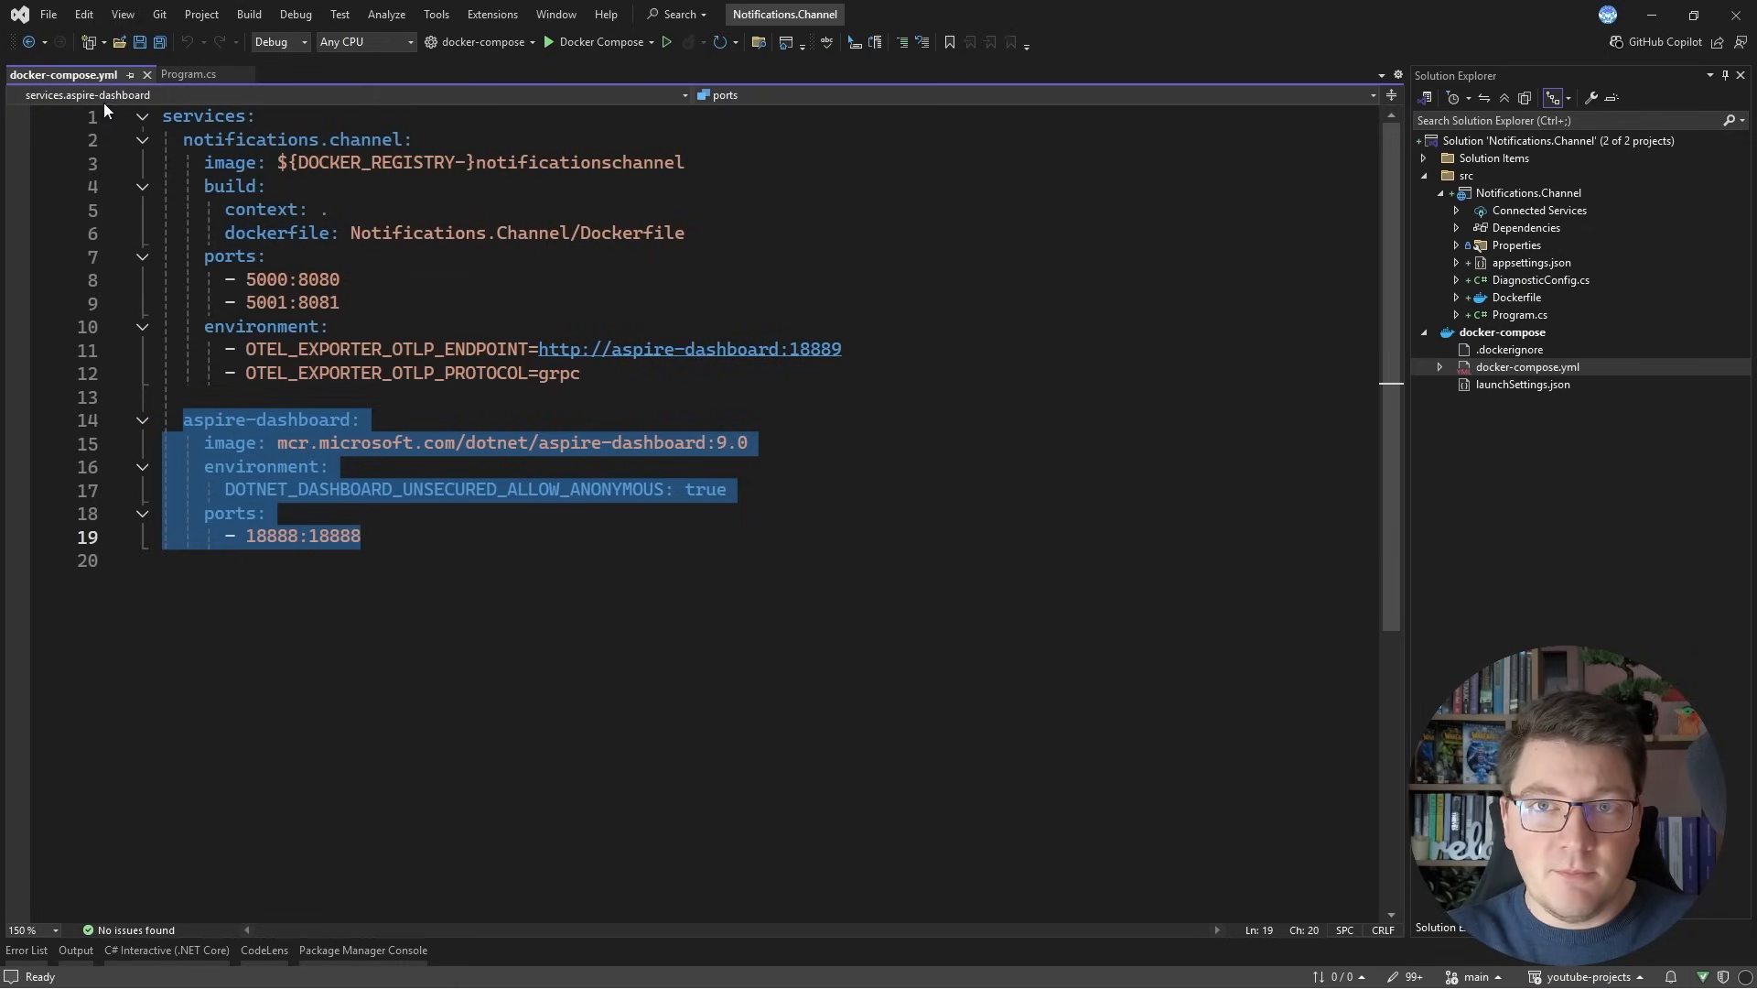
Step: In Program.cs, write app.MapPost("orders", async (IPublisher publisher) => { }) before app.Run()
left_click(189, 74)
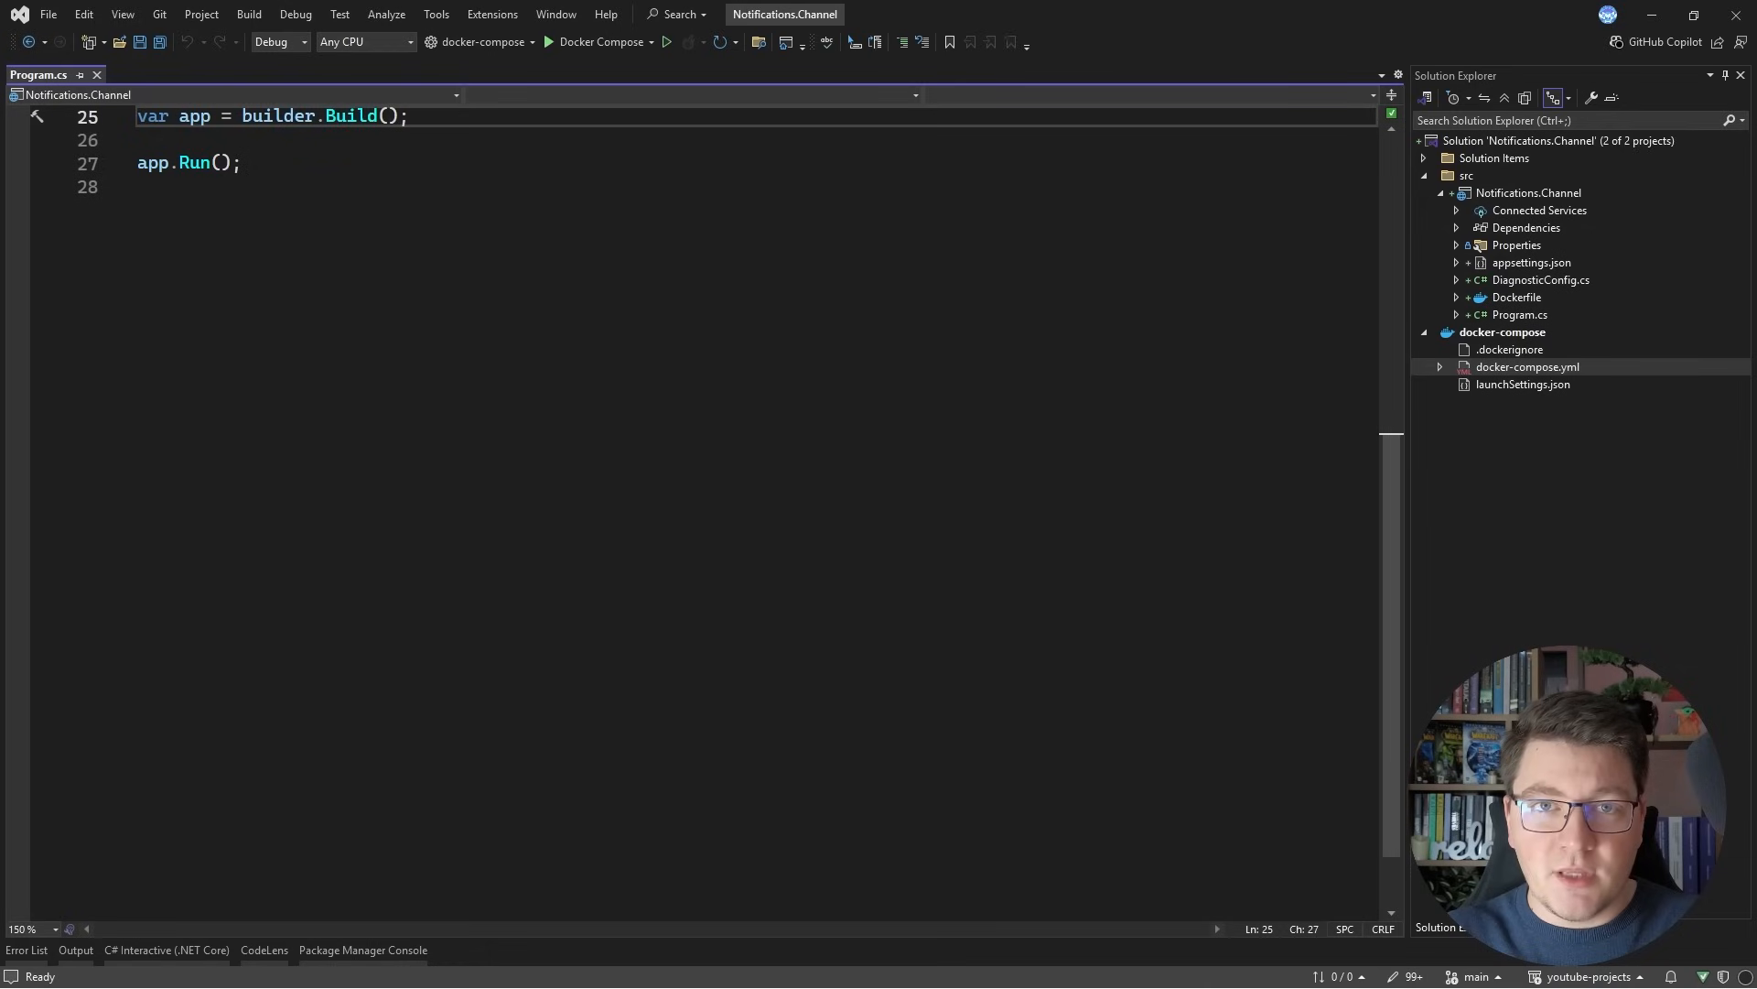
type("app")
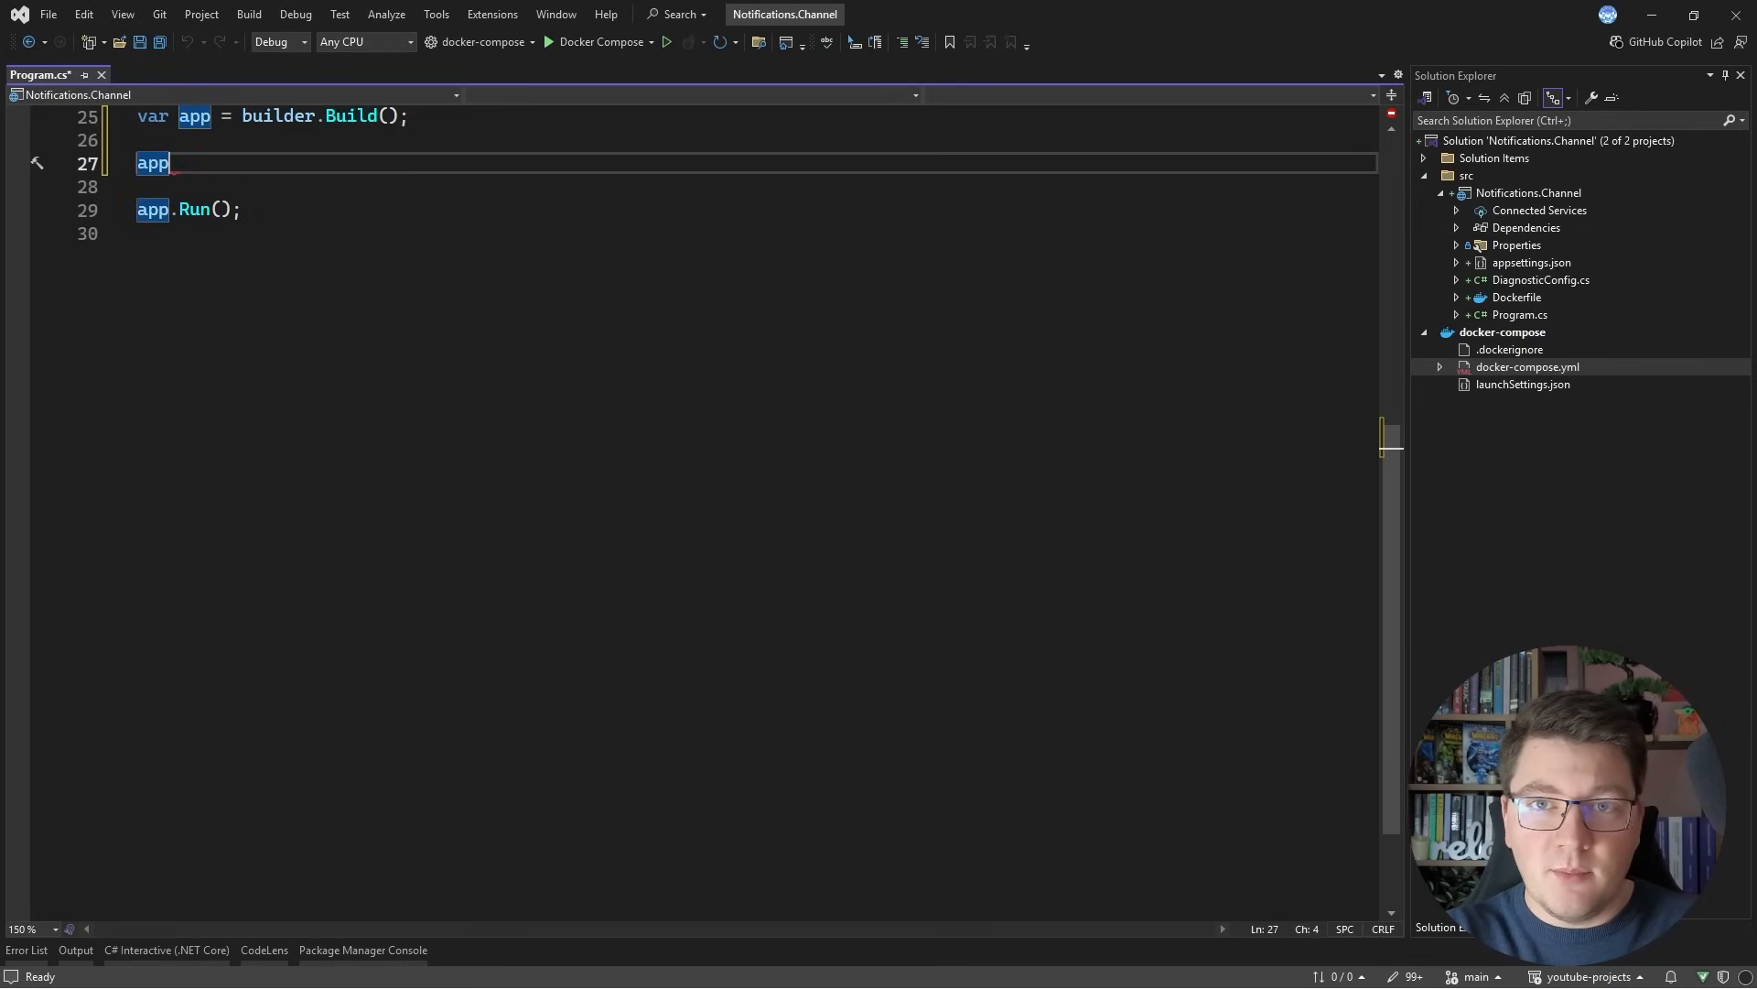
type(".MapPost(\"")
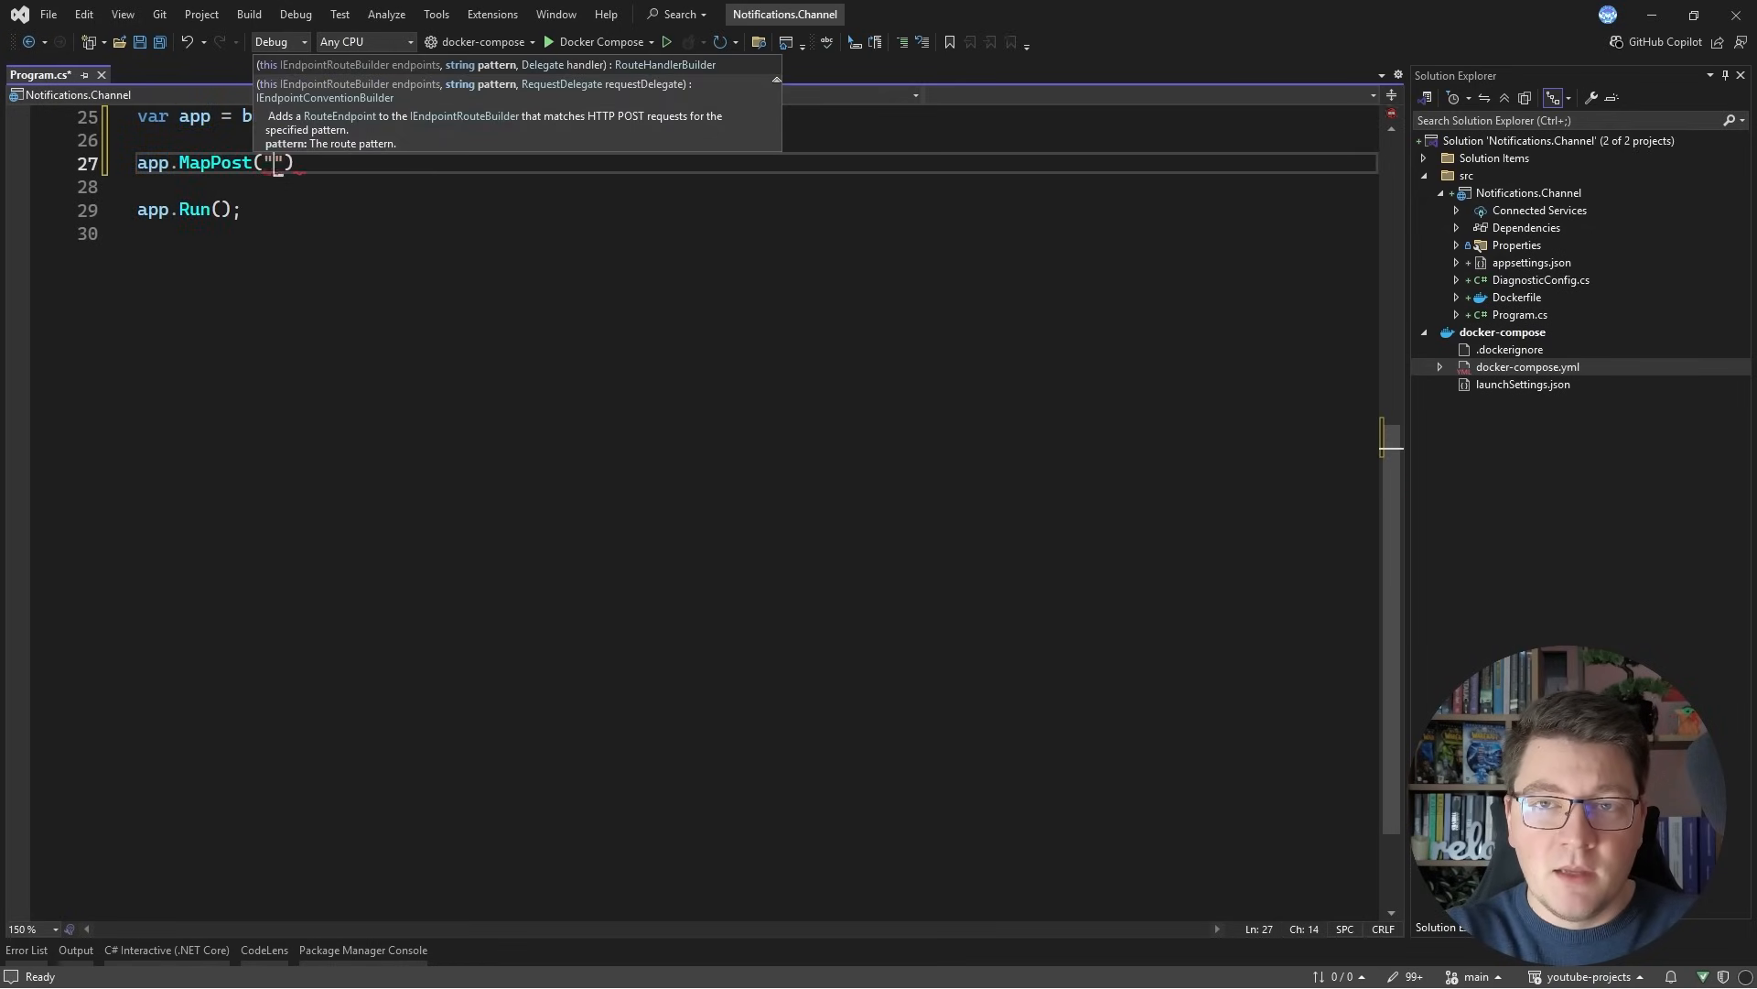
type("orders\", async (")
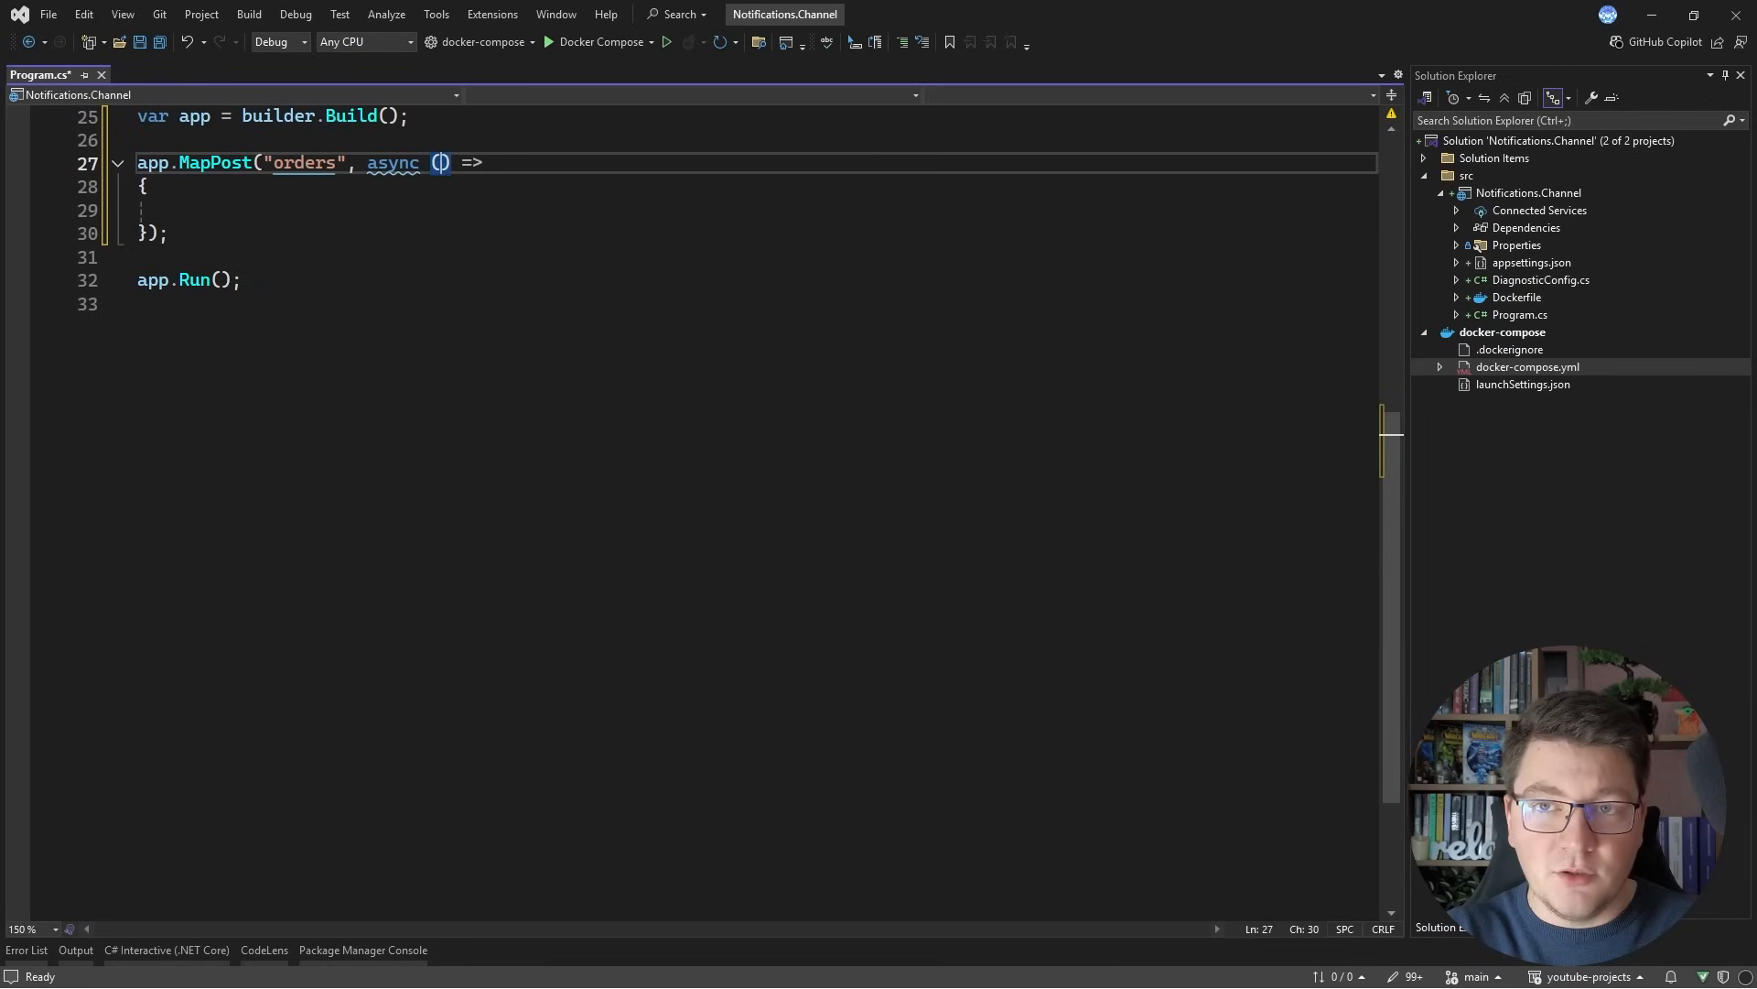
type("IPublisher pb")
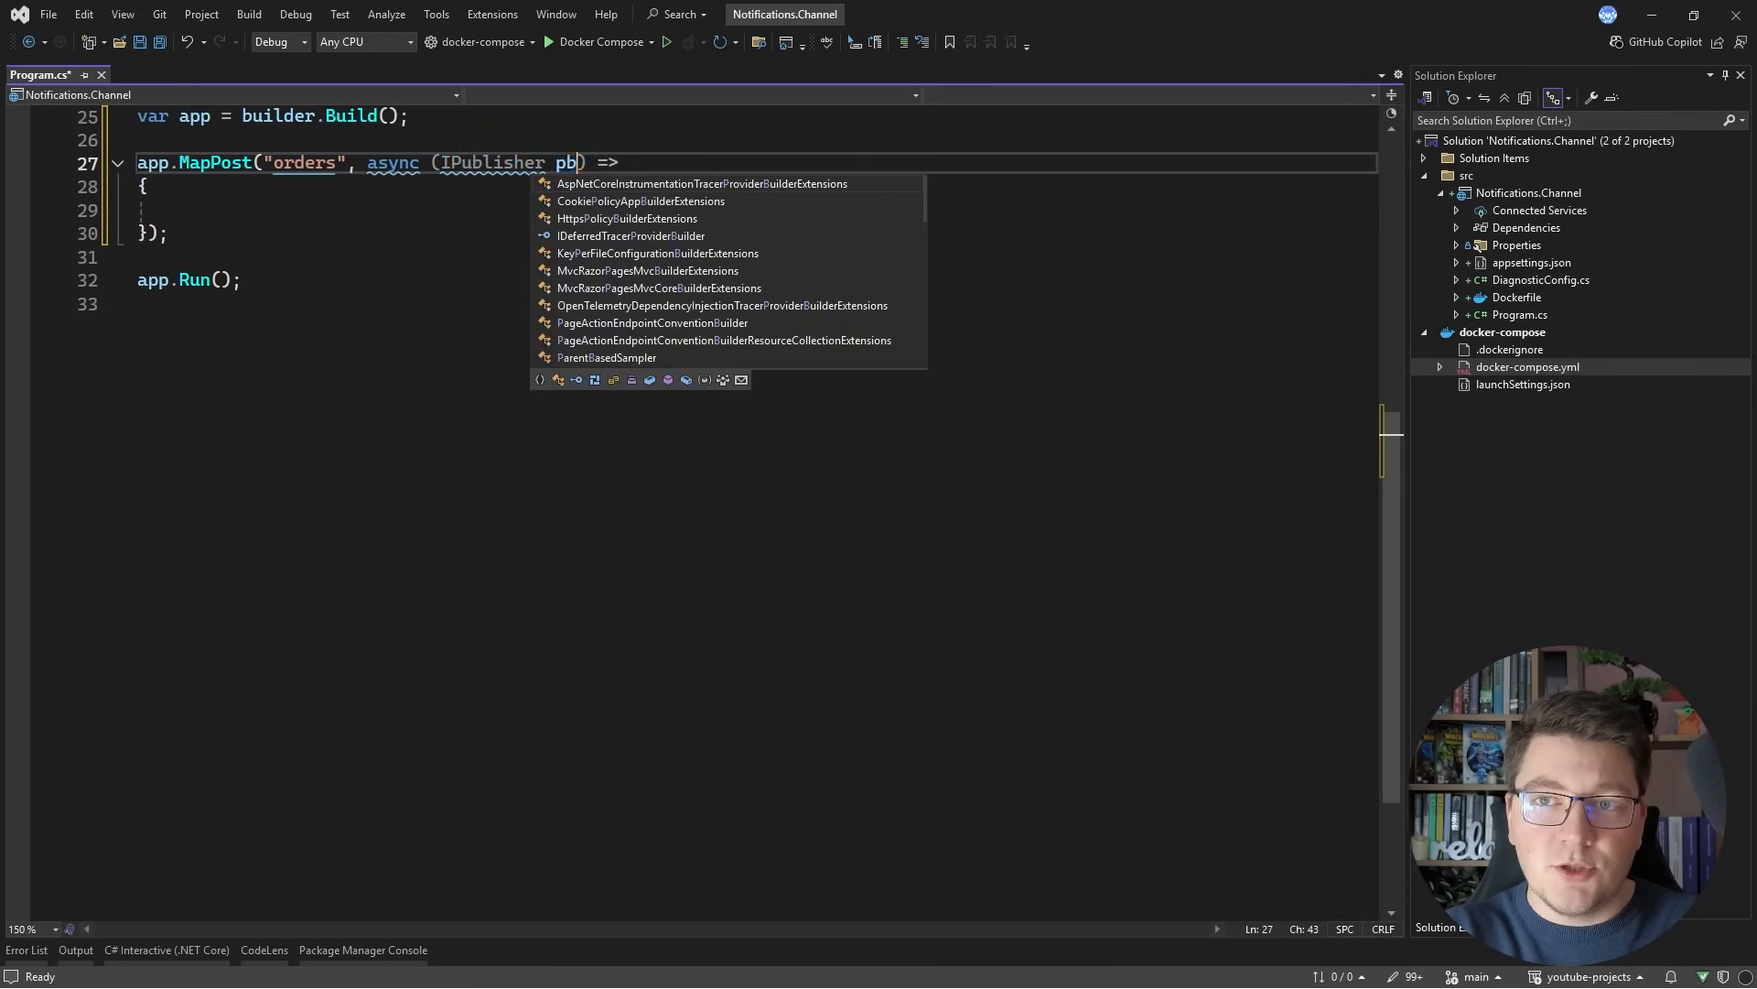
type("ublisher")
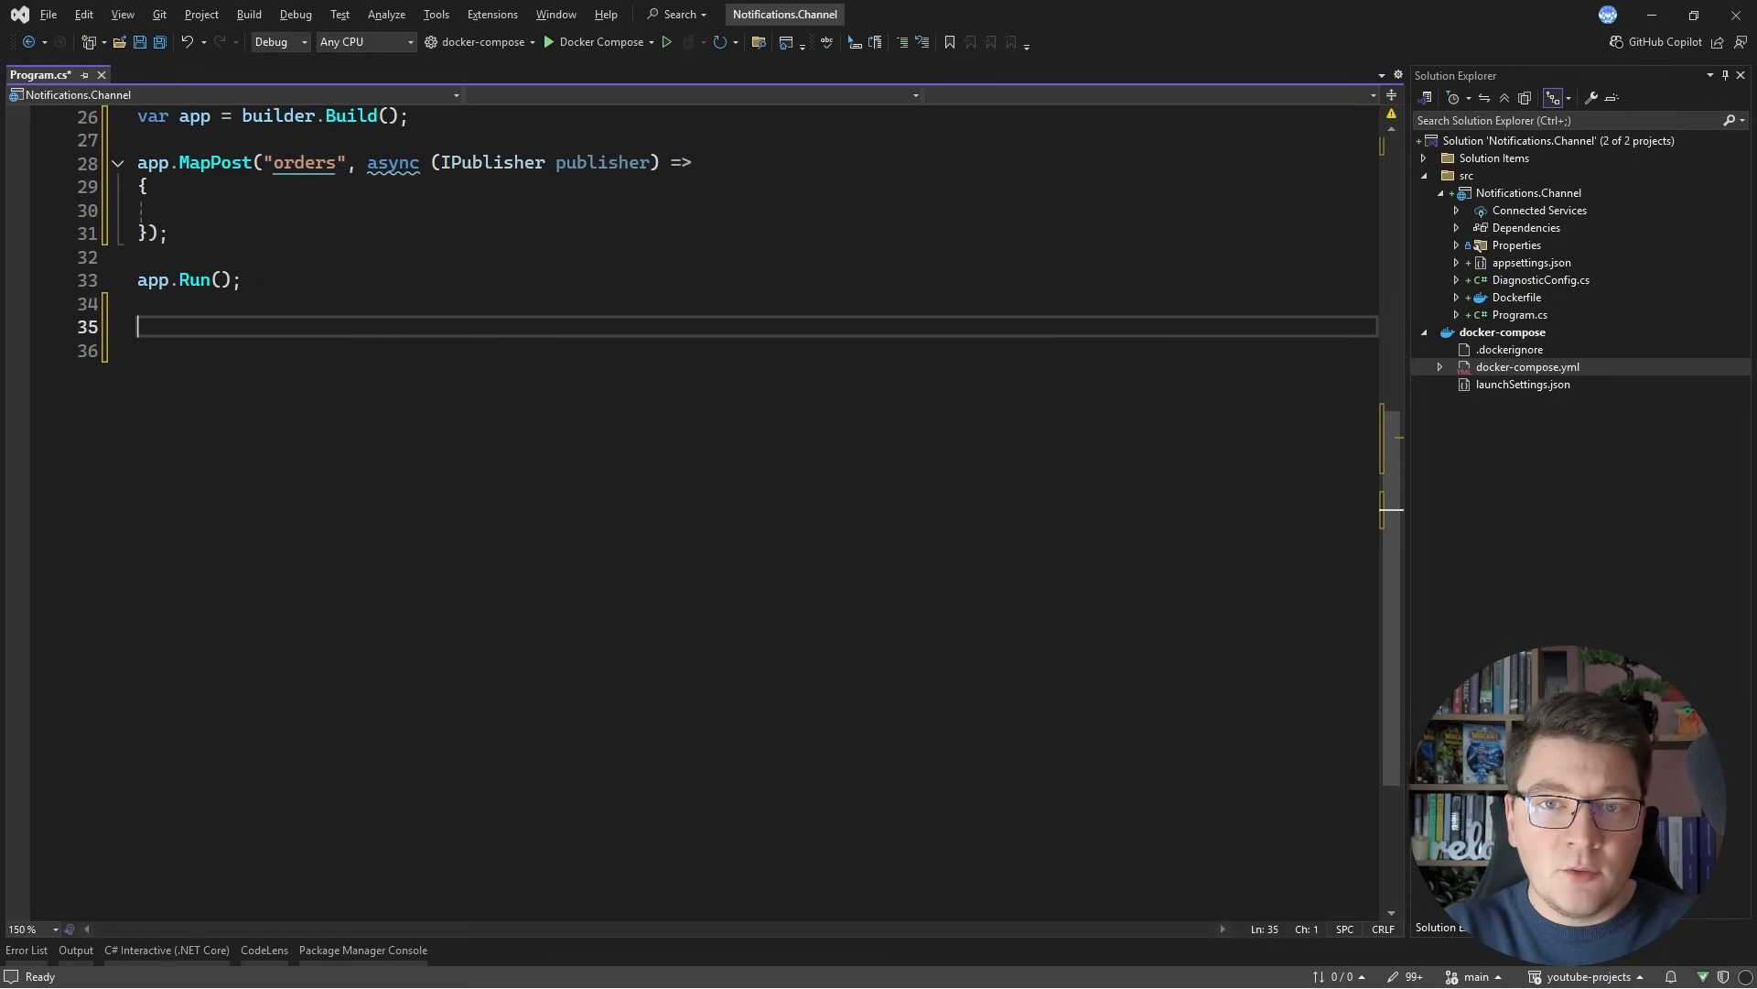
Step: Write class OrderCreatedNotification : INotification with Guid OrderId and string? ParentId { get; init; }
type("public class")
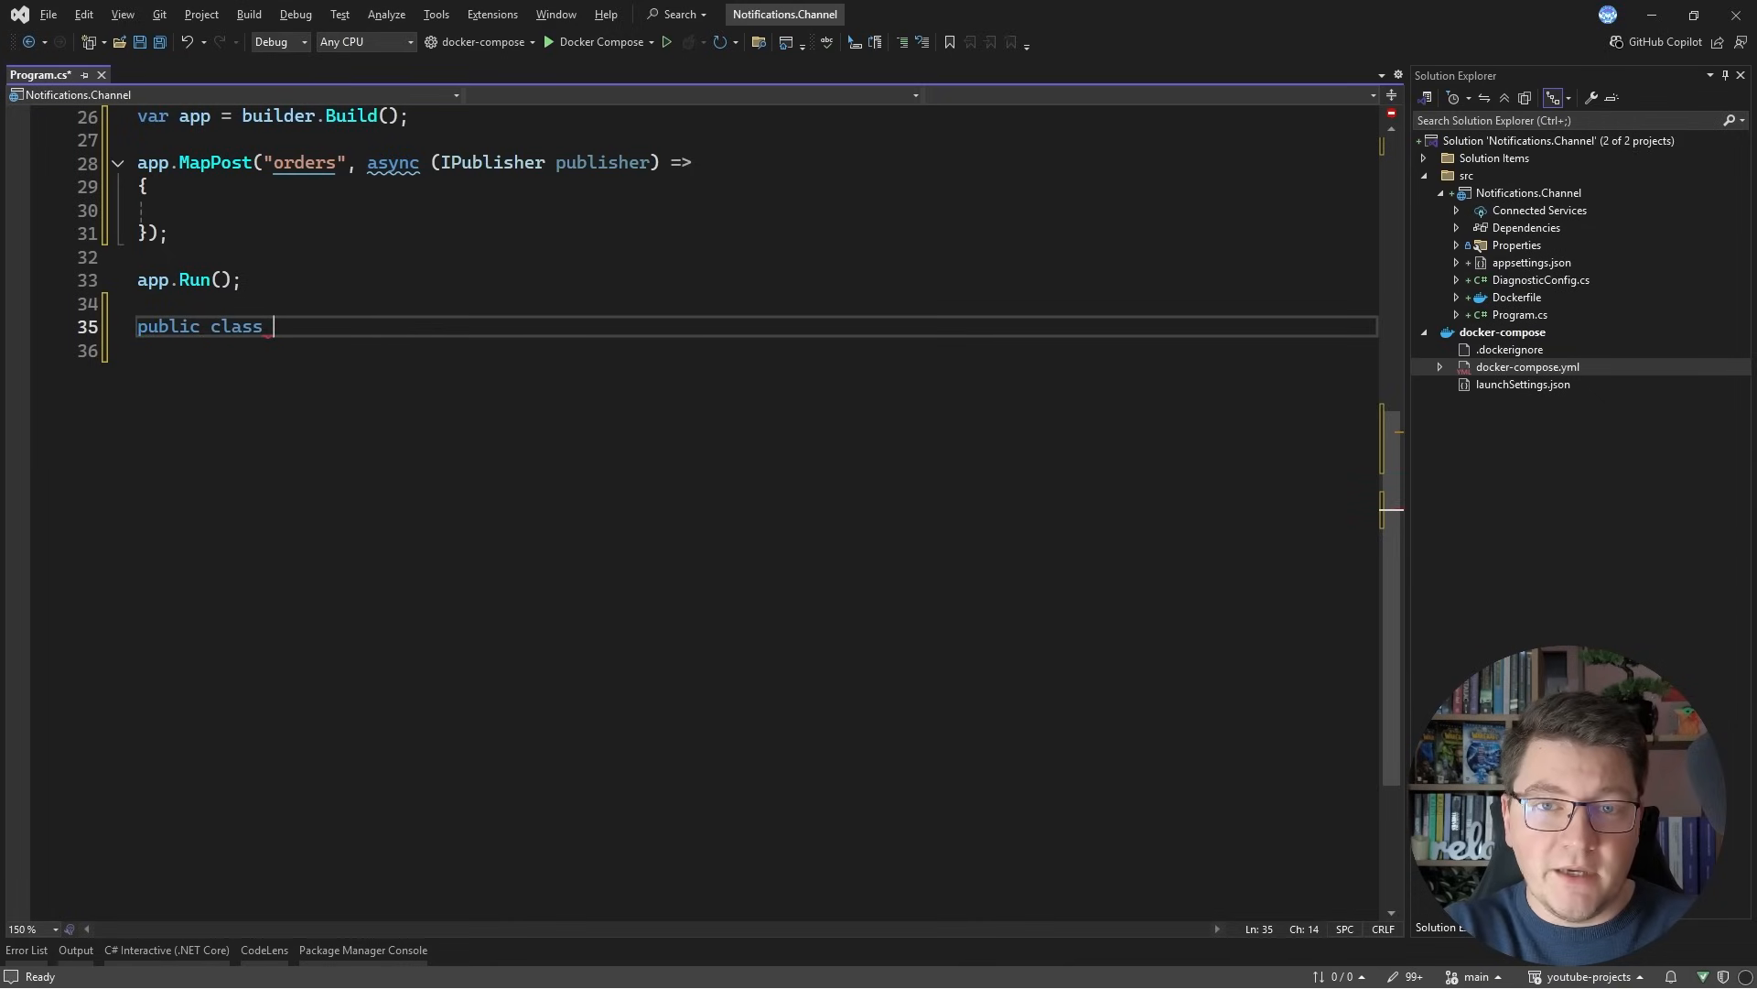
type("ORd")
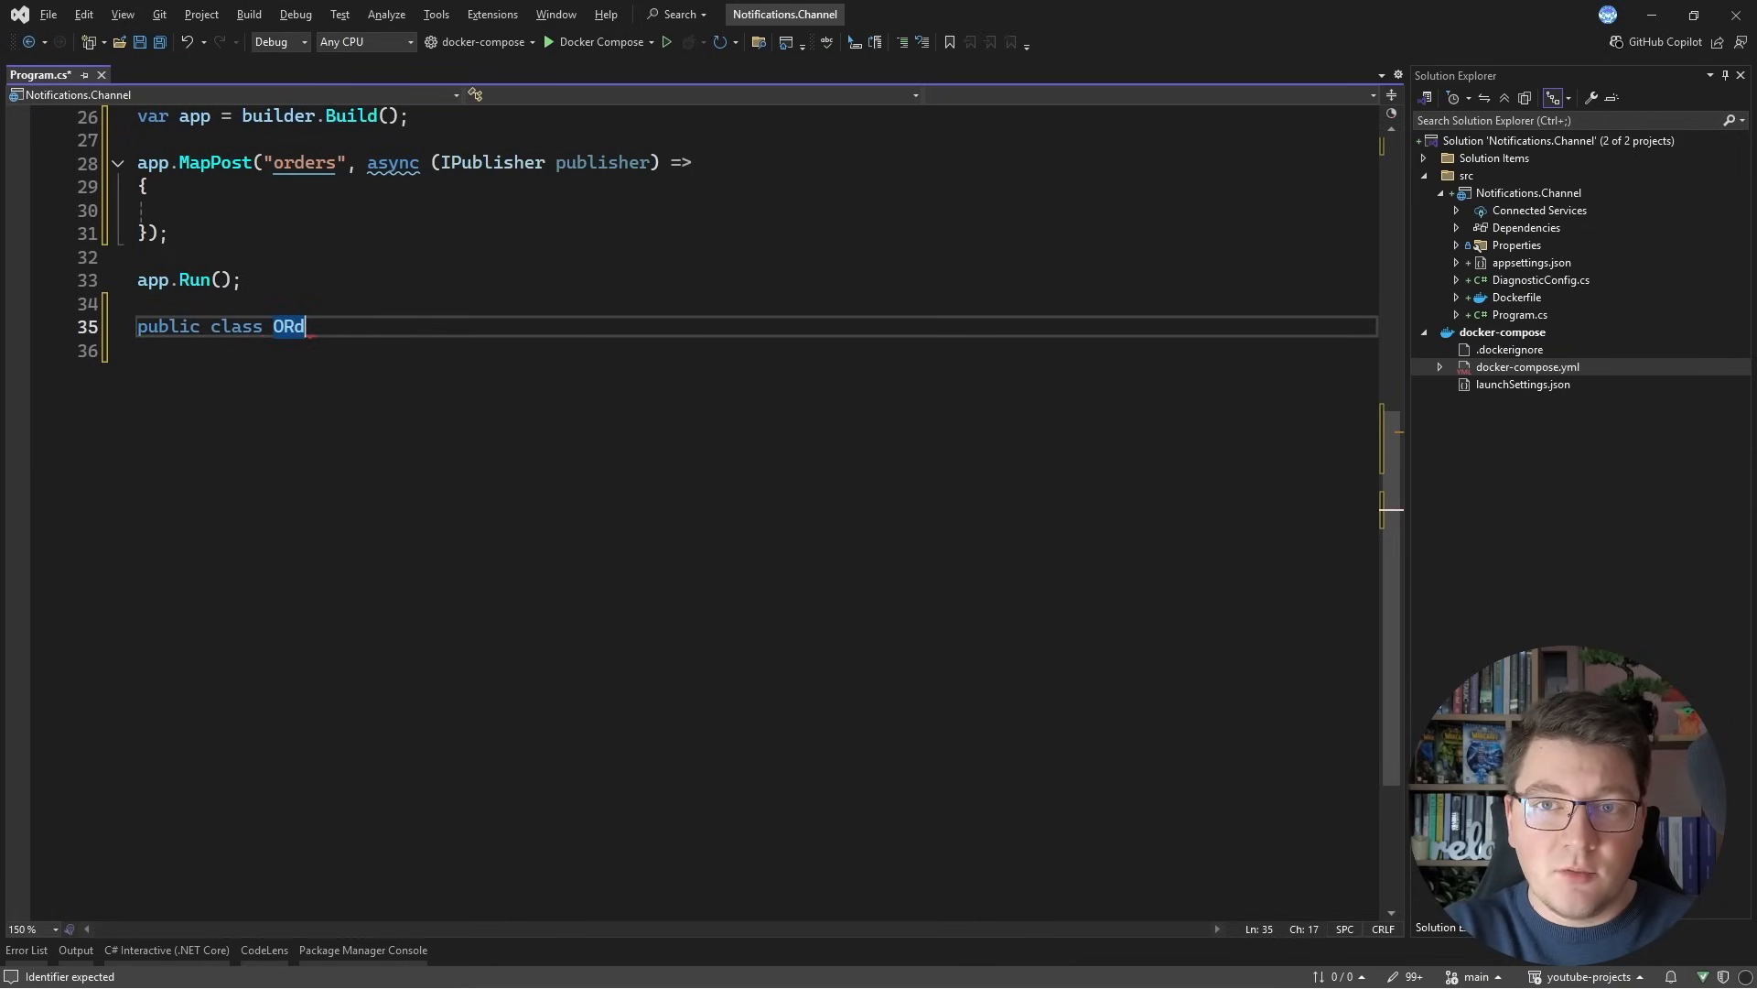
type("derCreatedNotification")
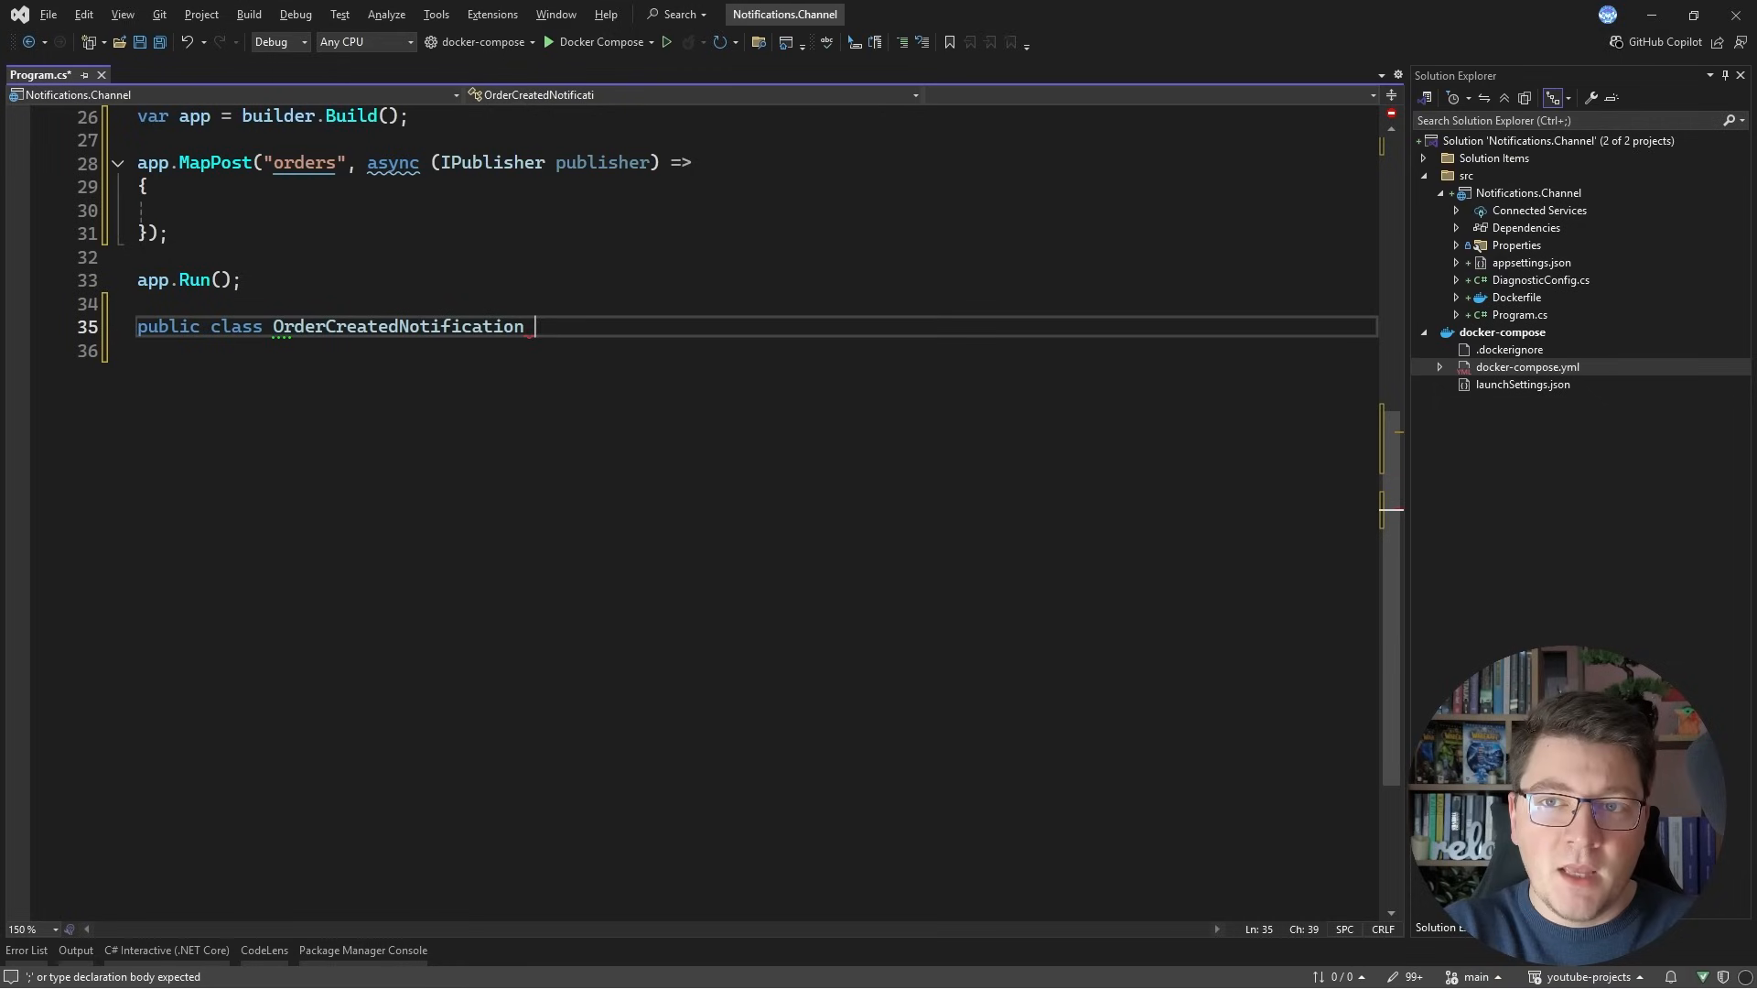
type(": INotification")
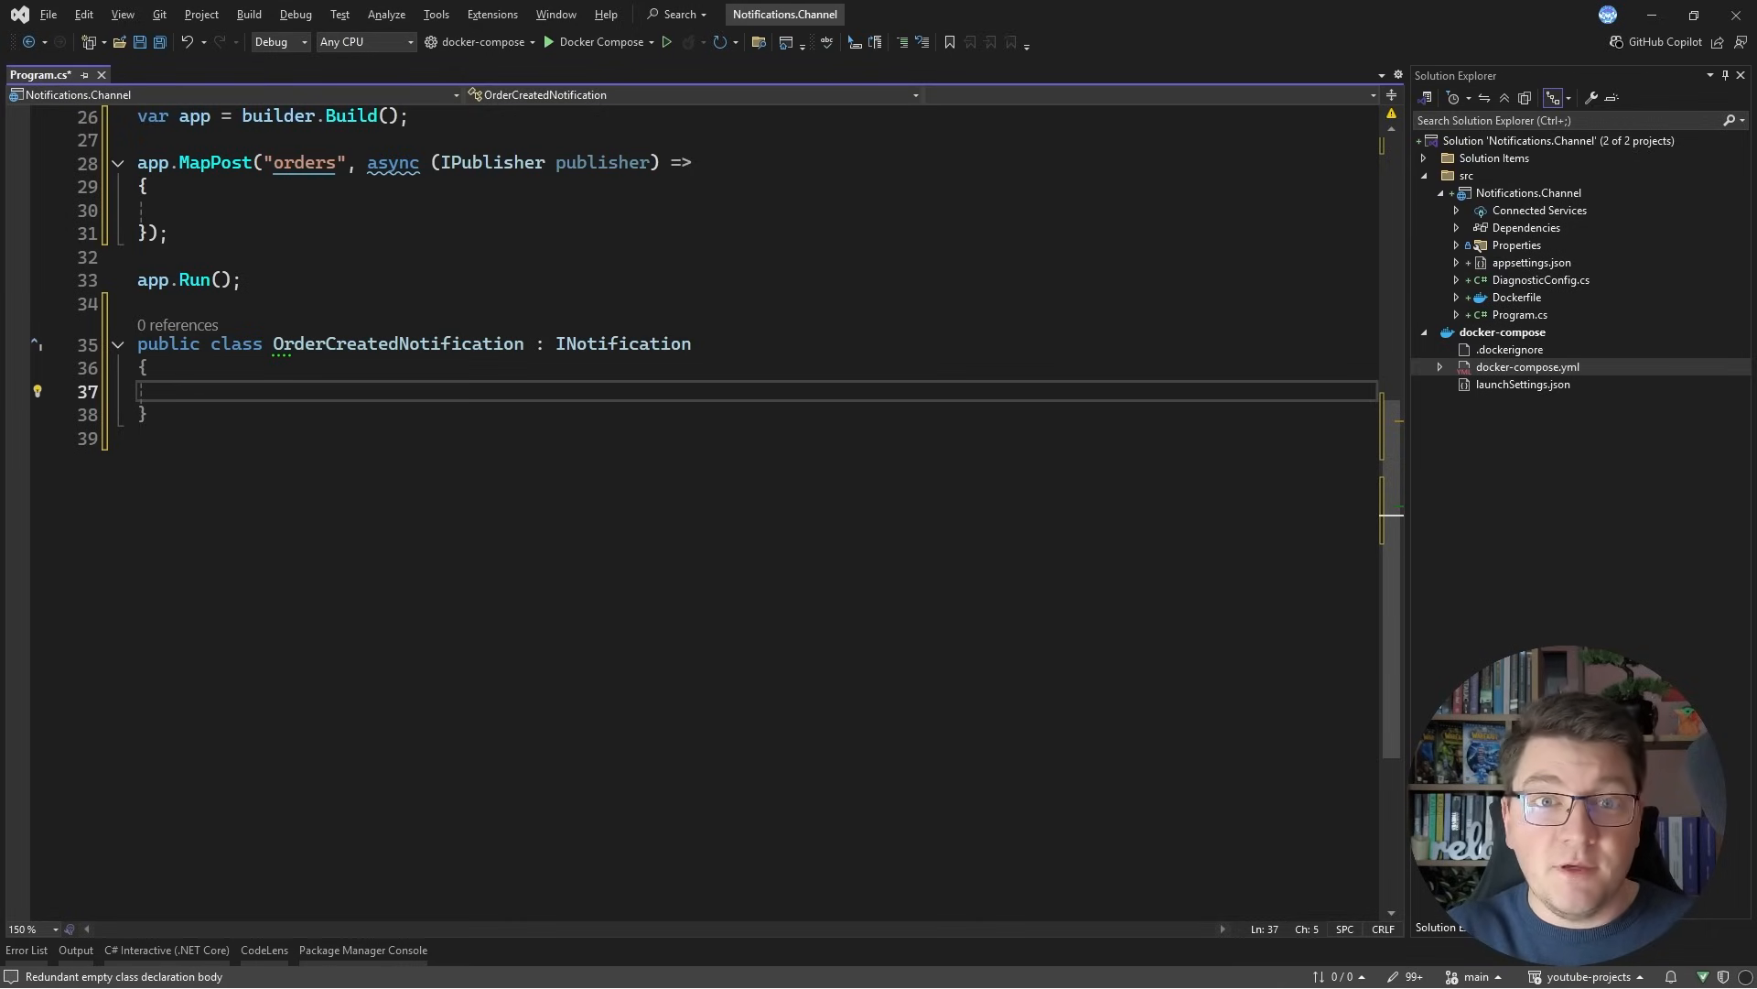
type("public Guid O")
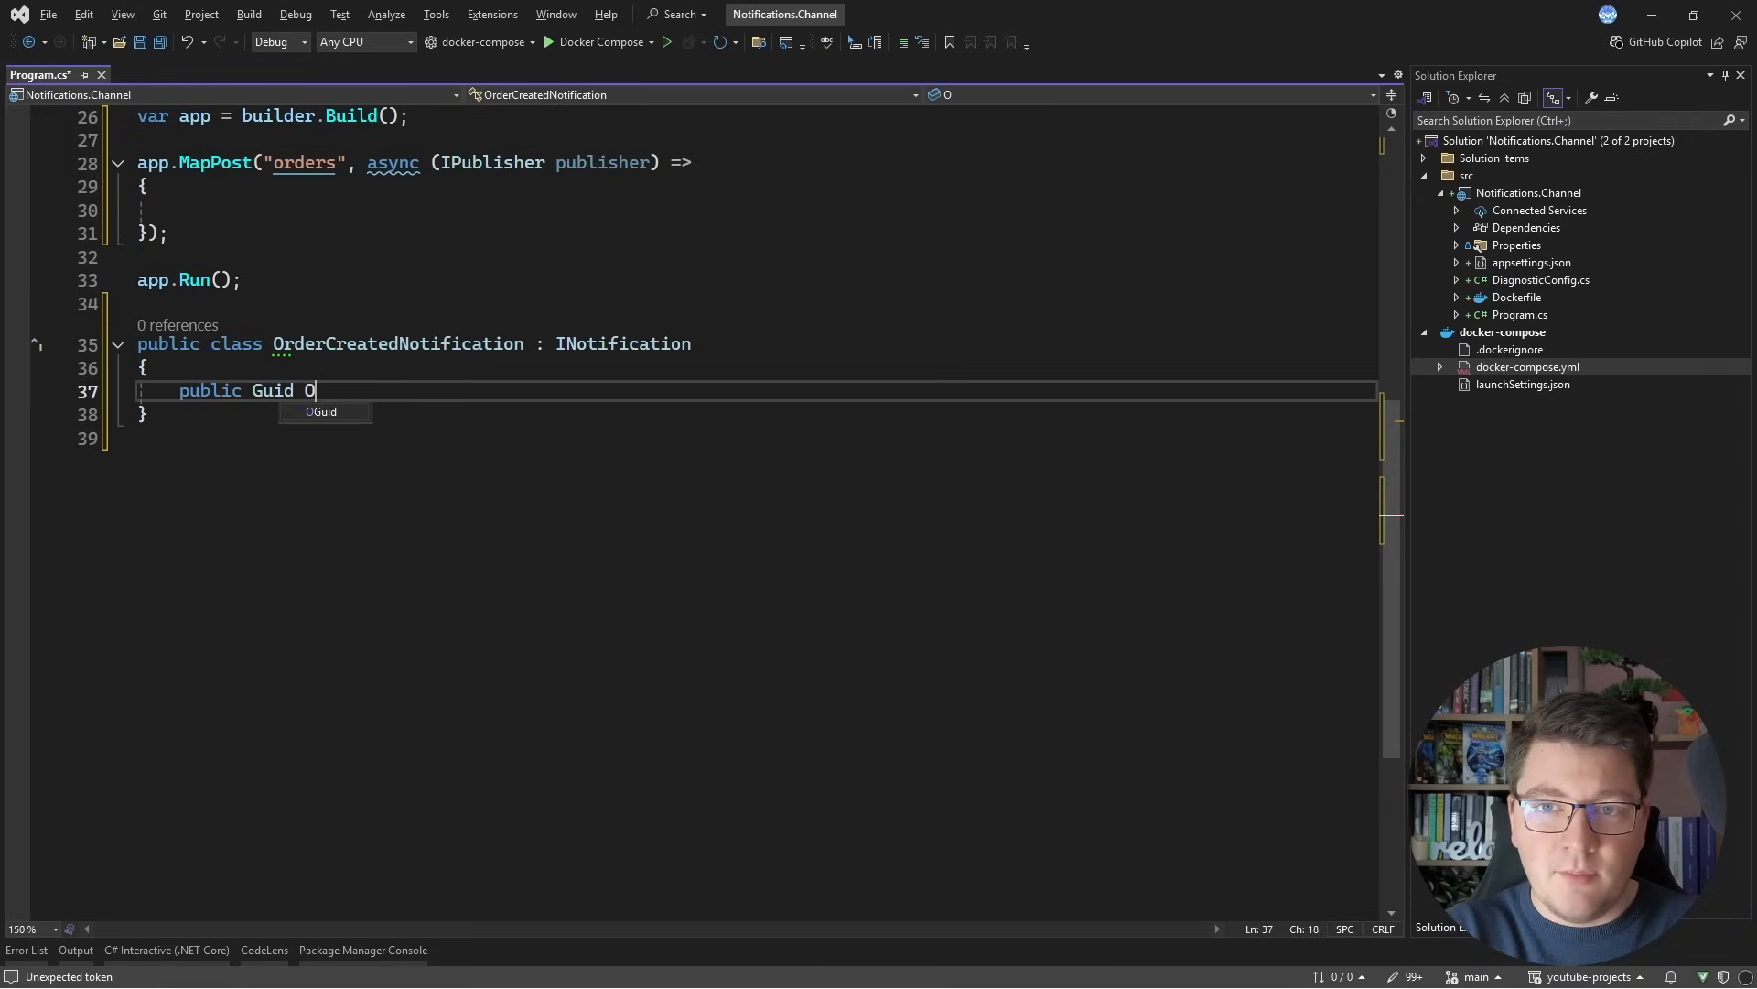
type("rderId { get; init; }")
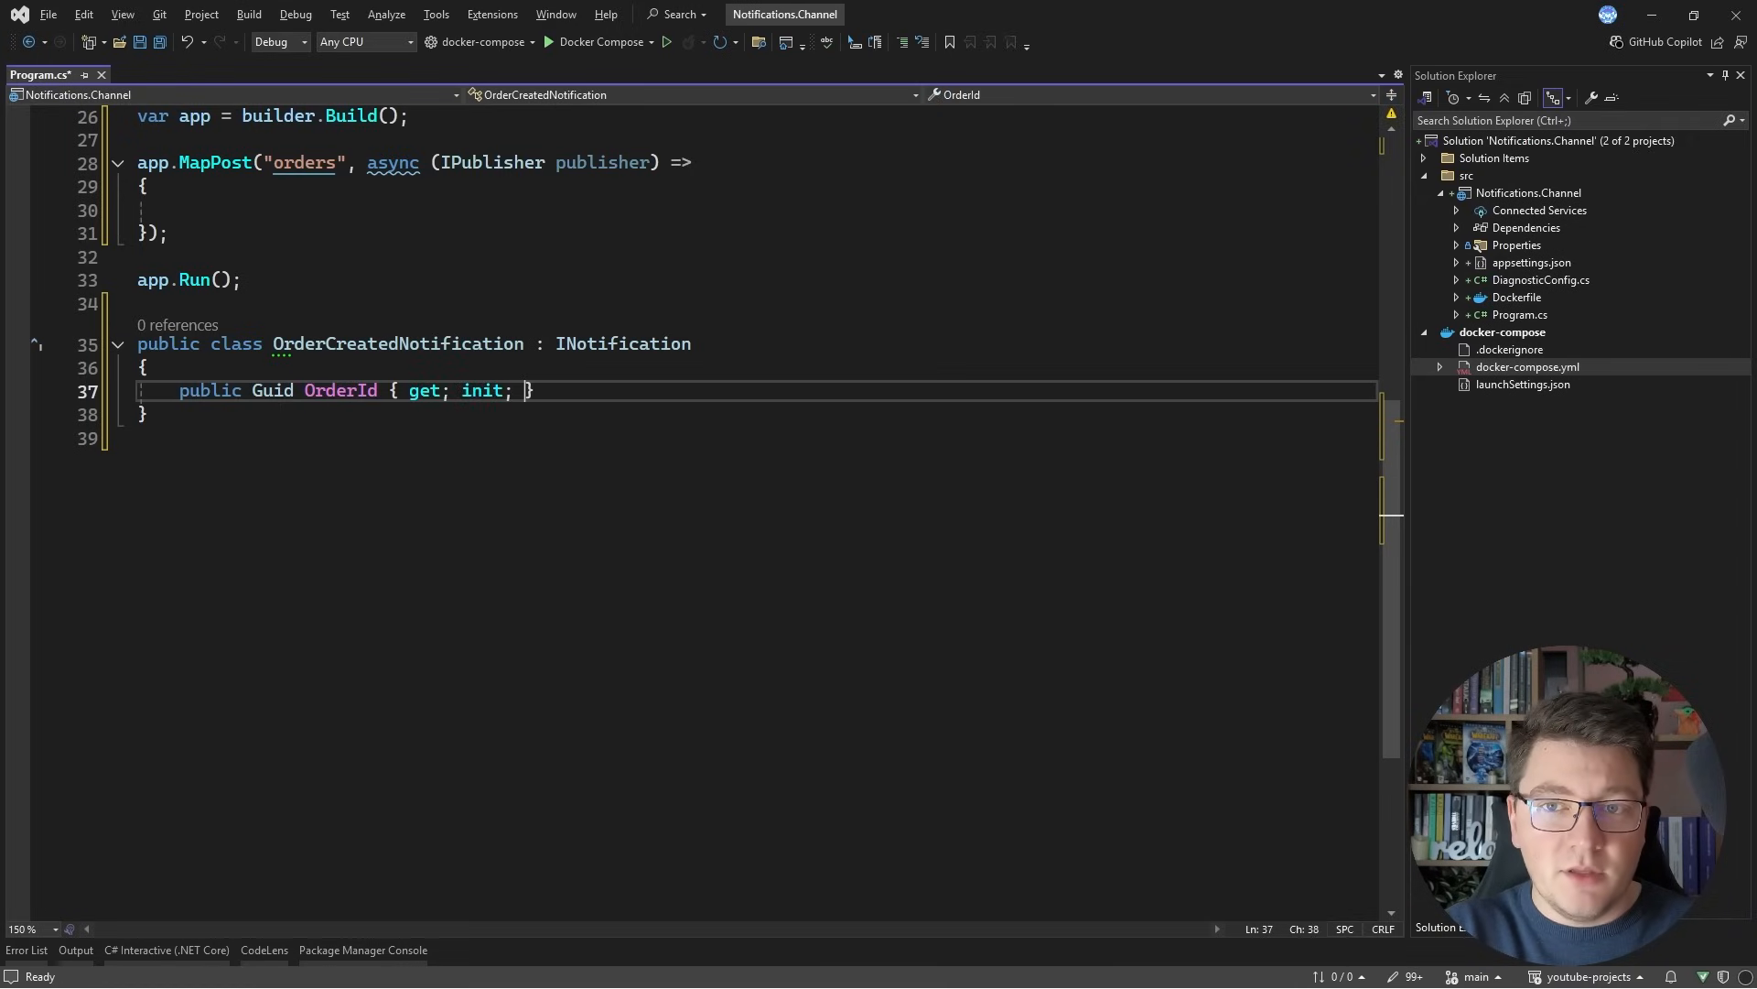
type("public stri")
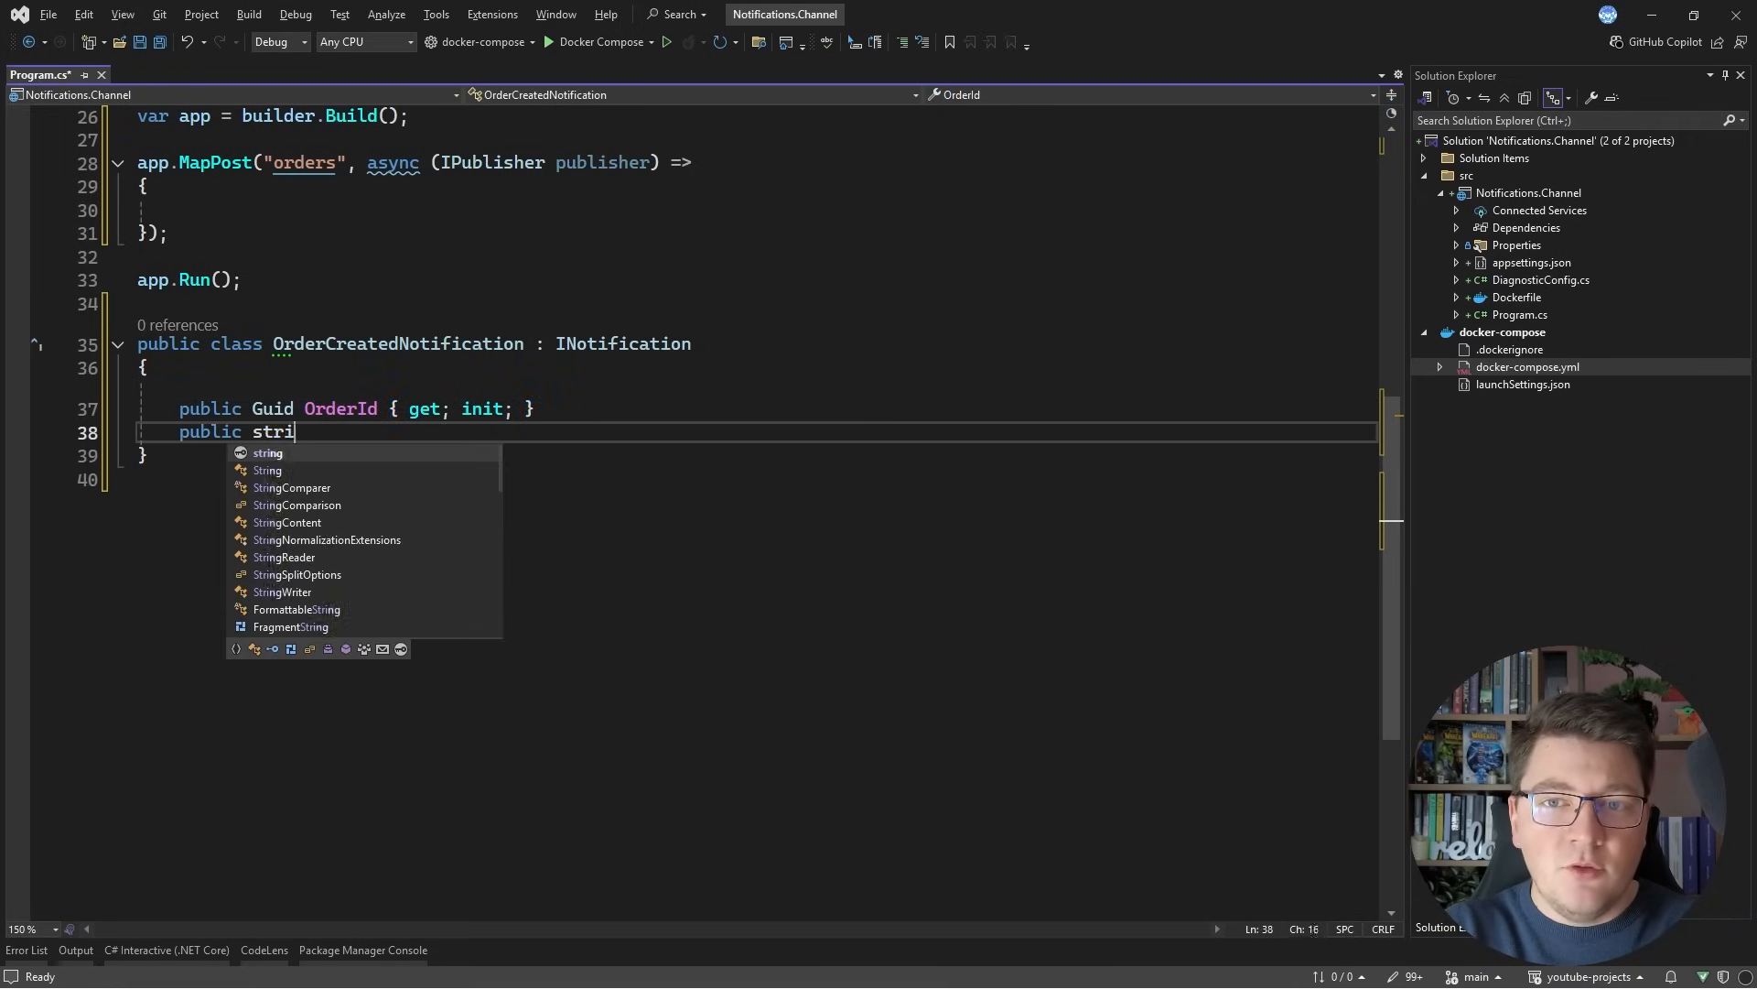
type("ng? Part")
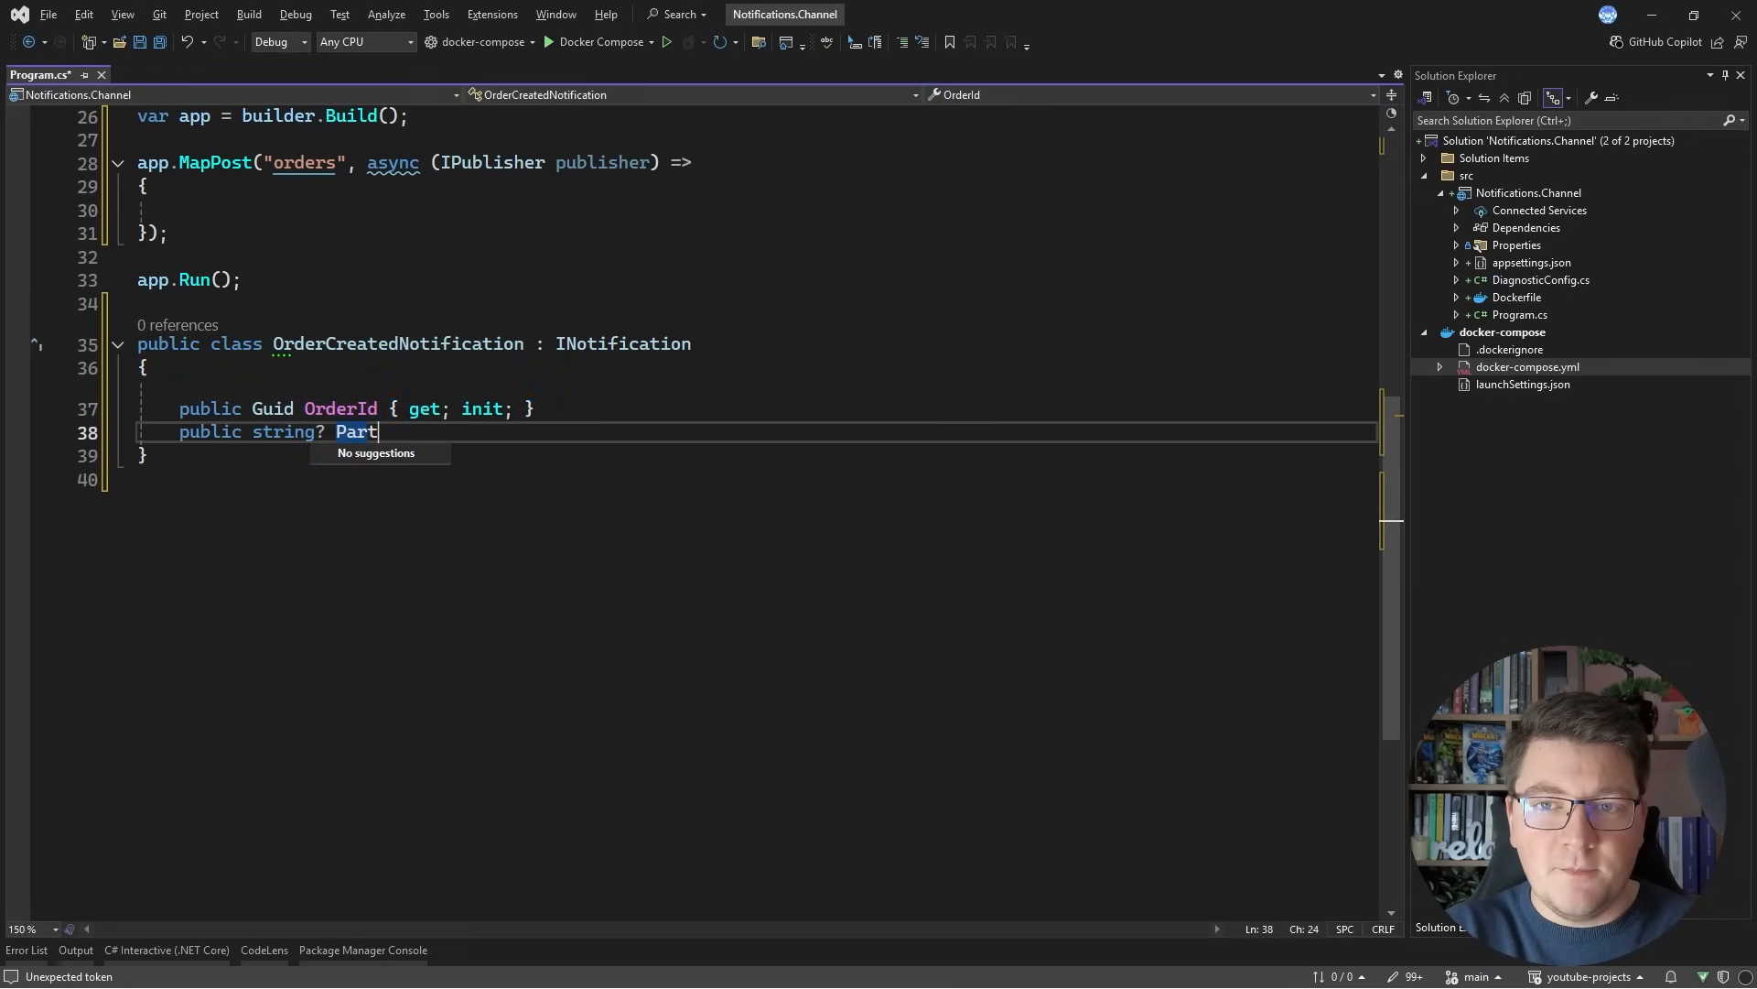
type("entId {get")
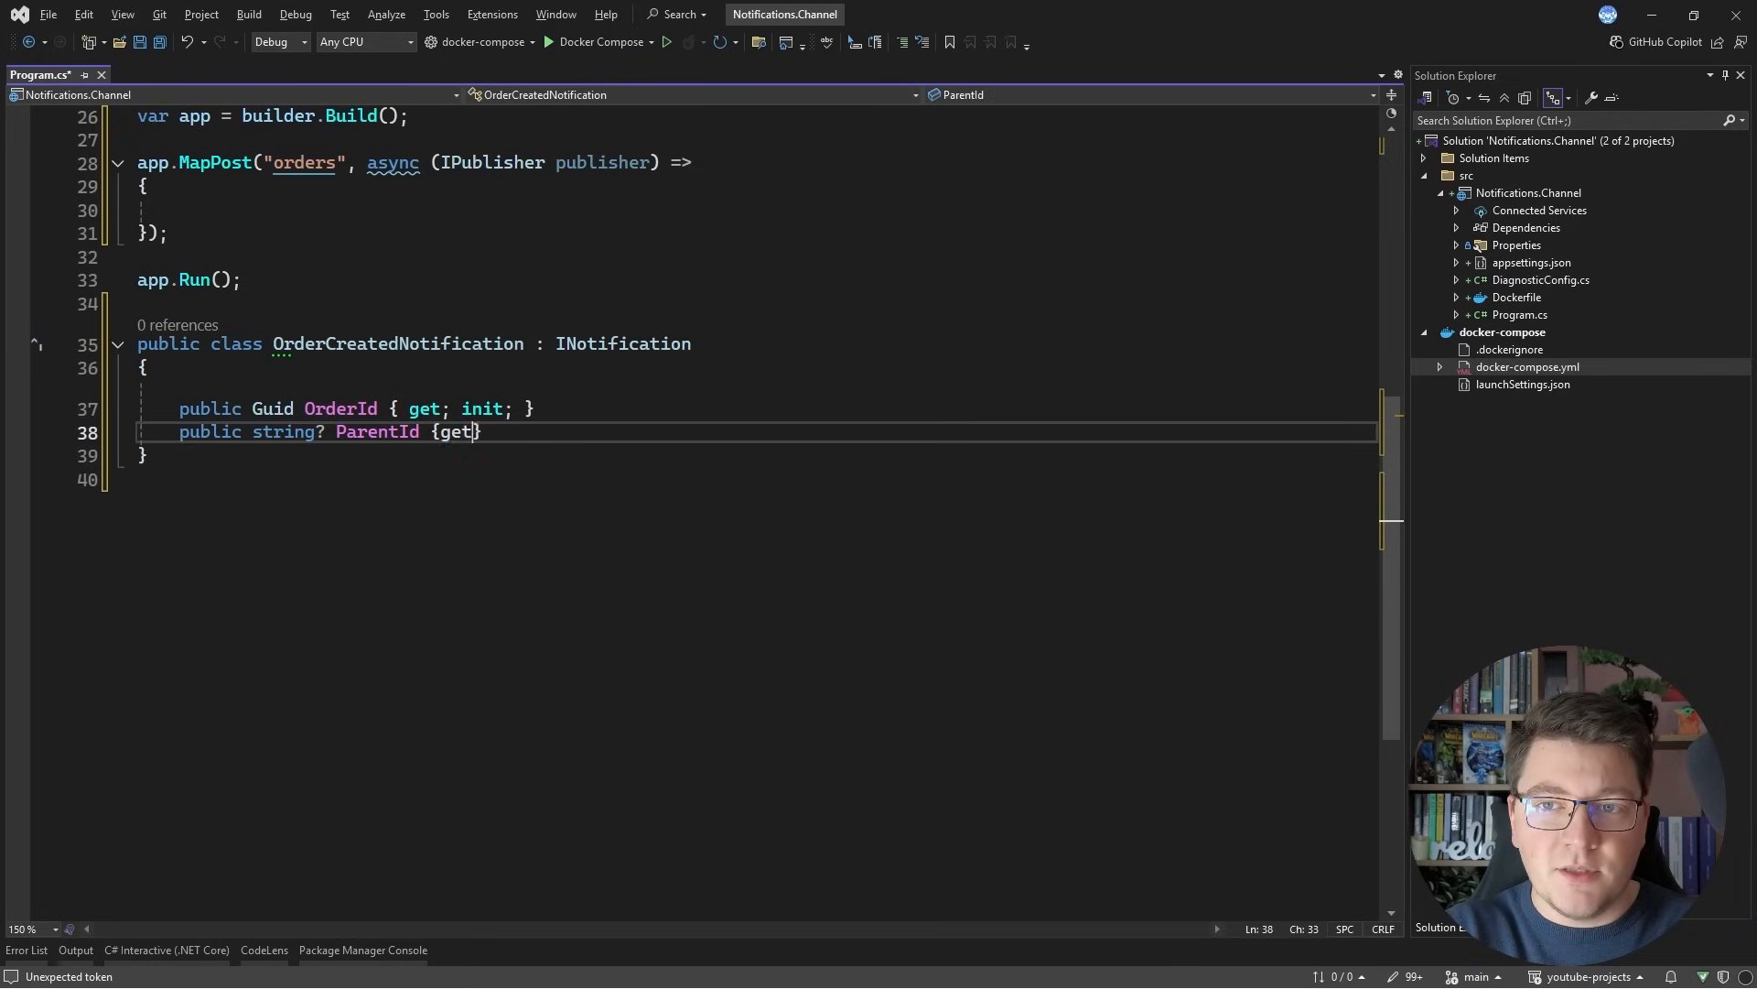
type("; init; }")
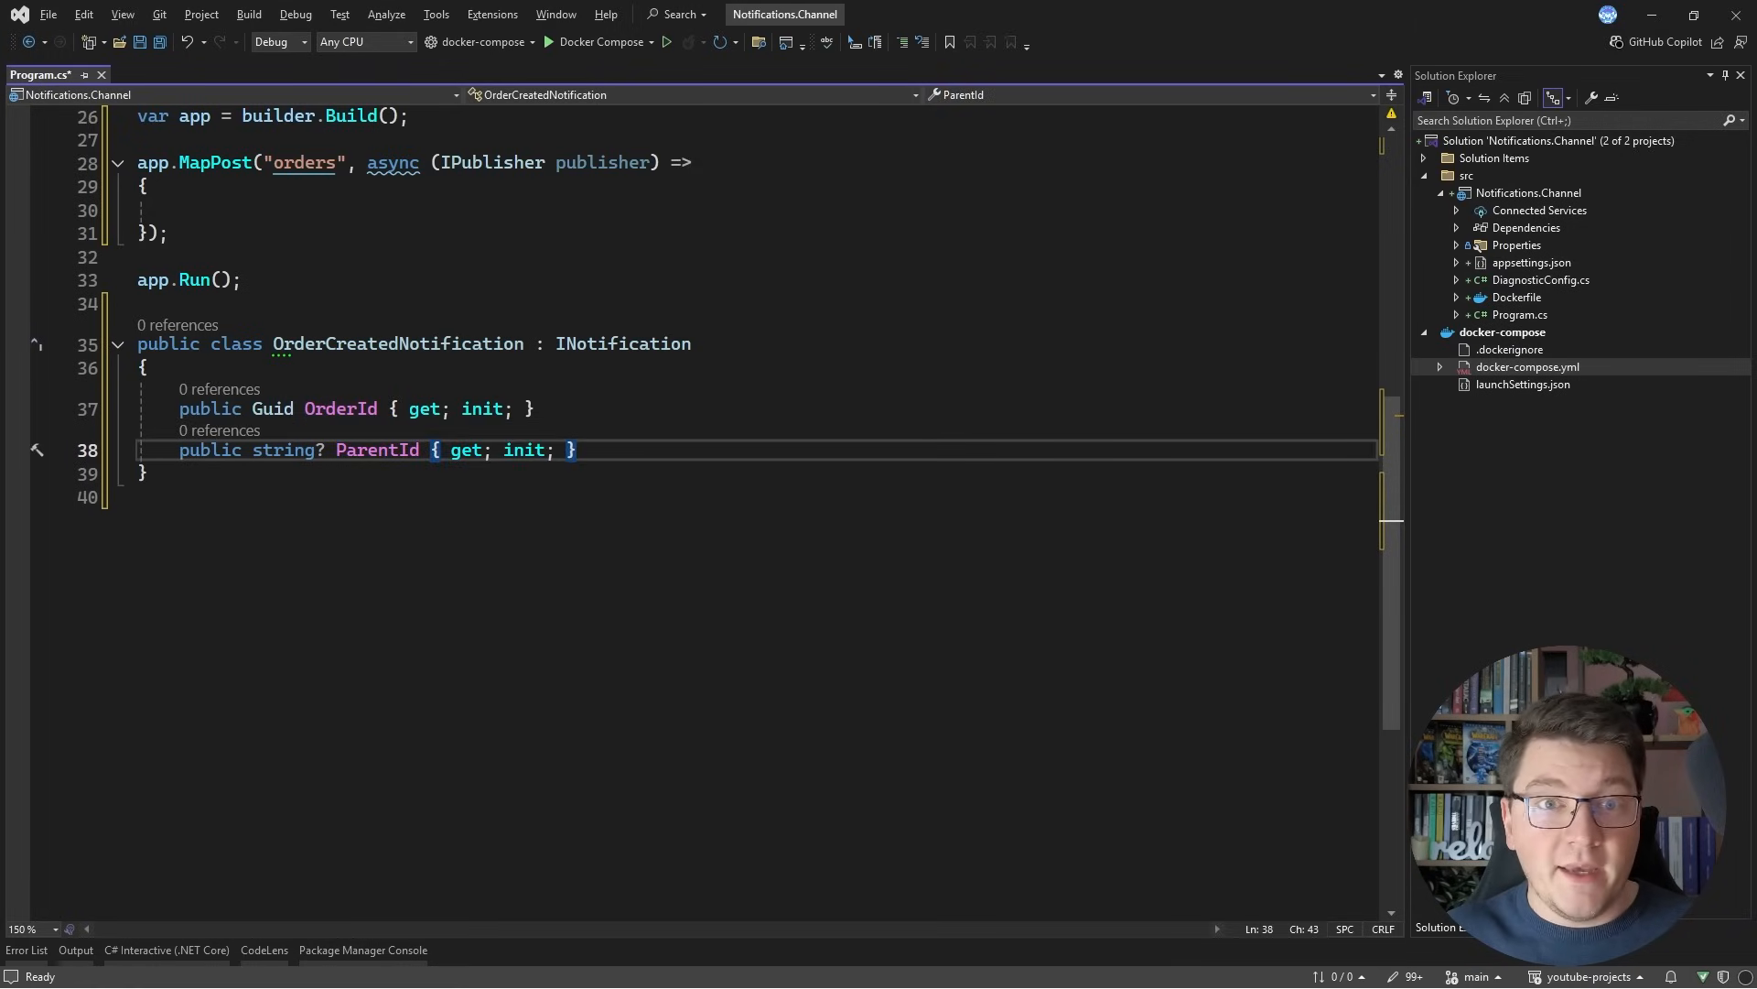
Step: Start a "CreateOrder" activity from DiagnosticConfig.Source and generate orderId with Guid.NewGuid()
type("using var act")
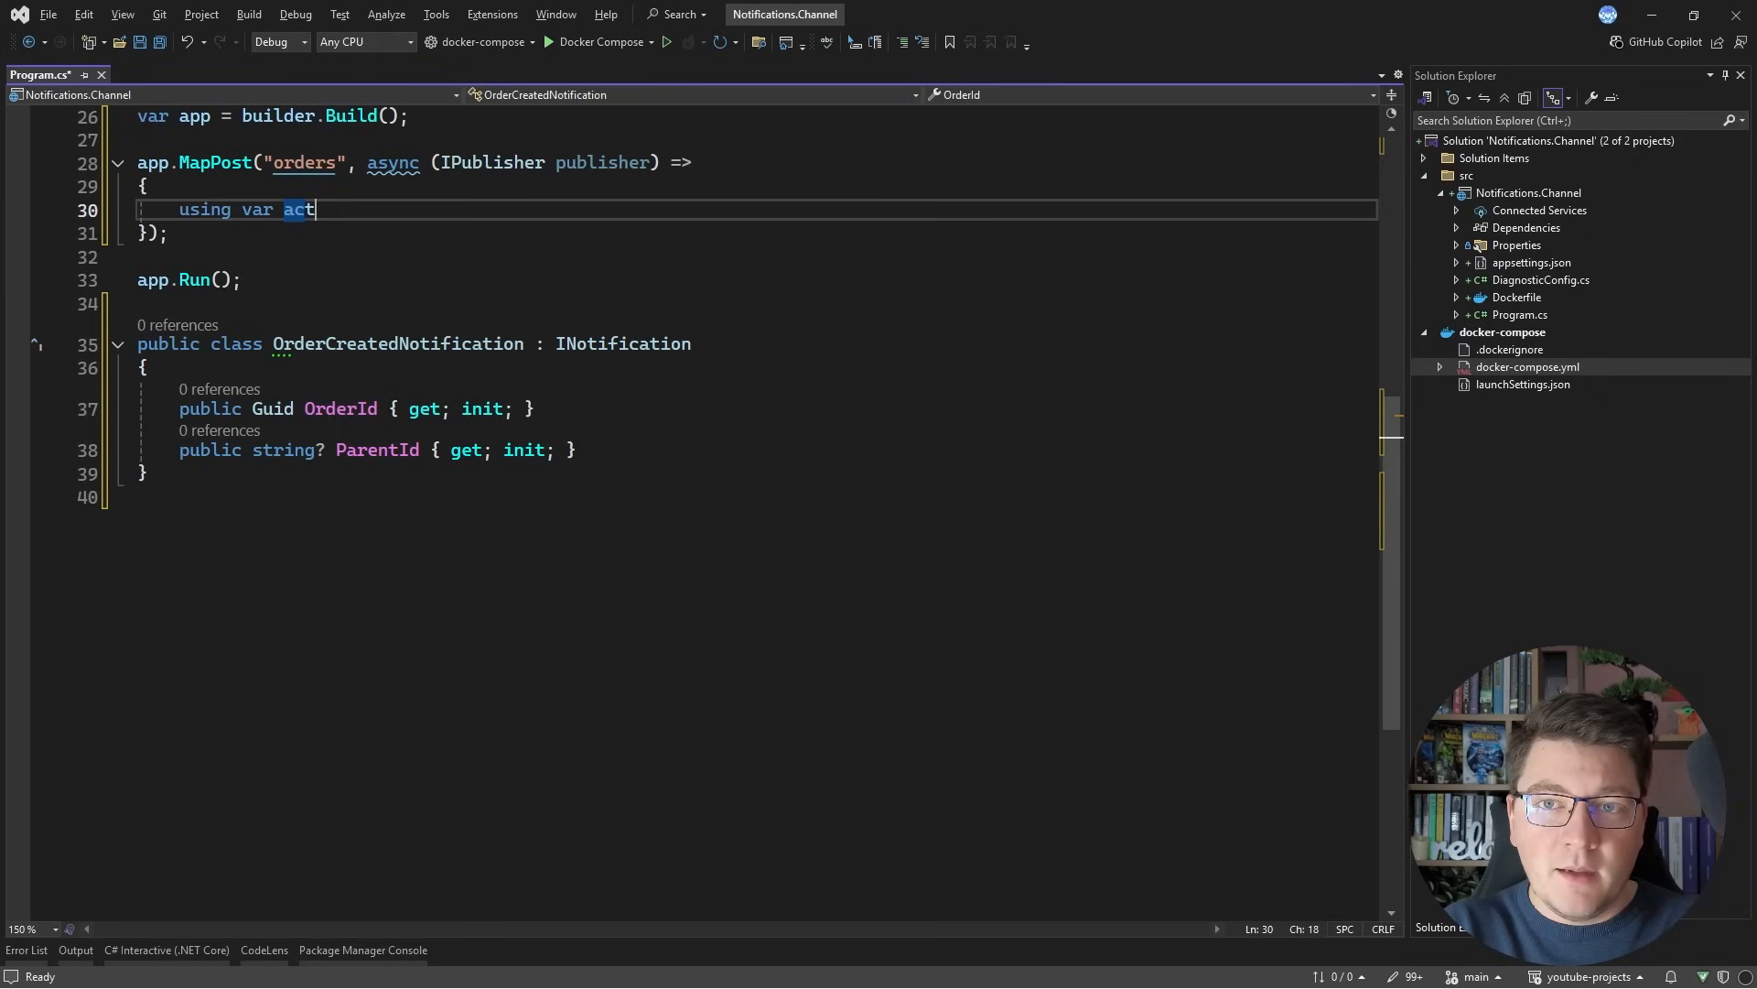
type("ivity = Dia")
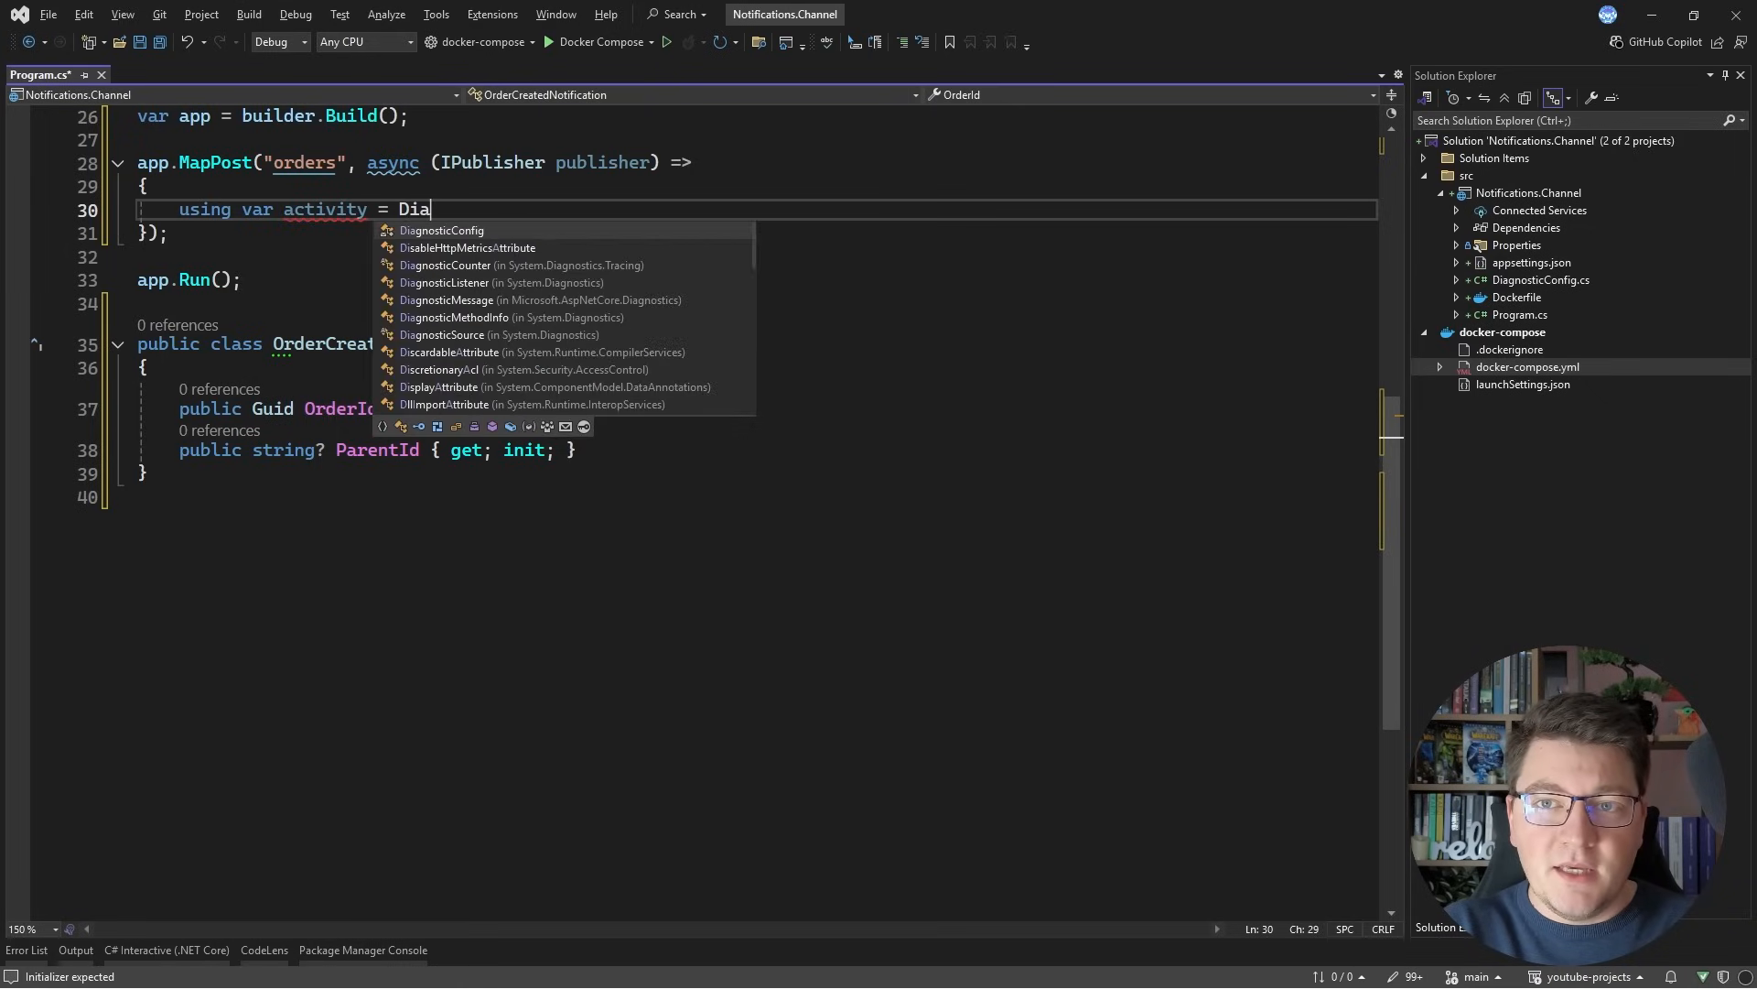
type("gnosticConfig.Source.")
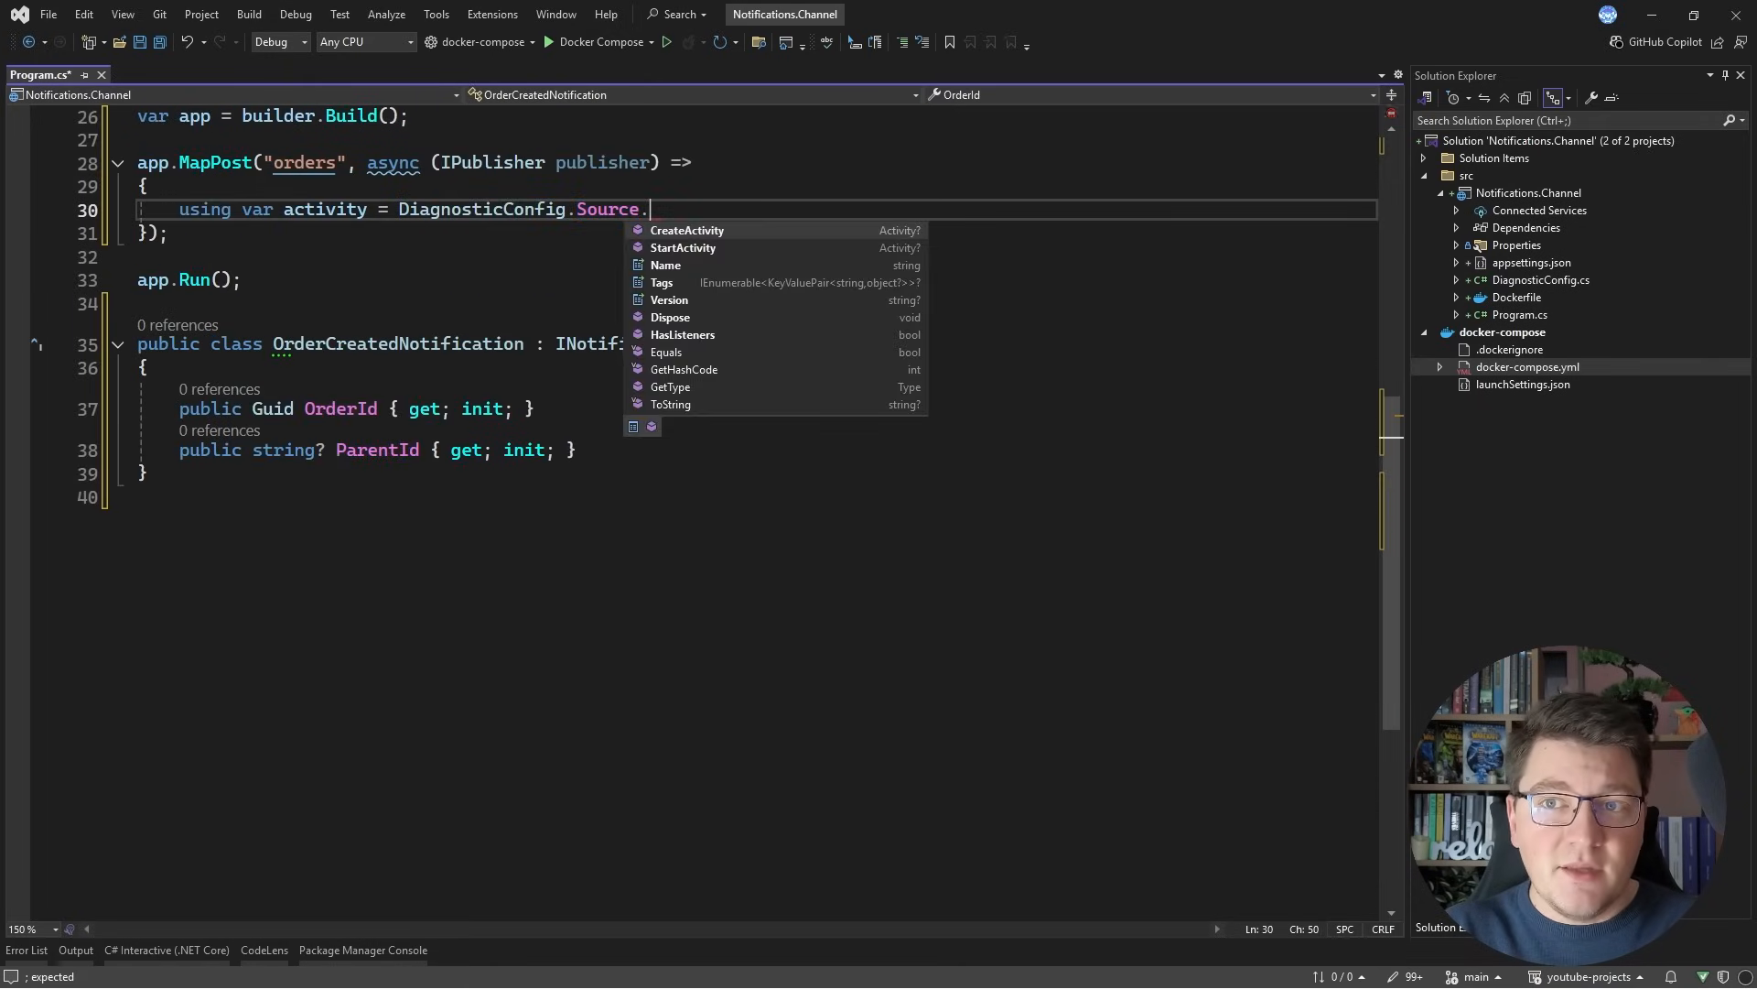
type("StartActivity(")
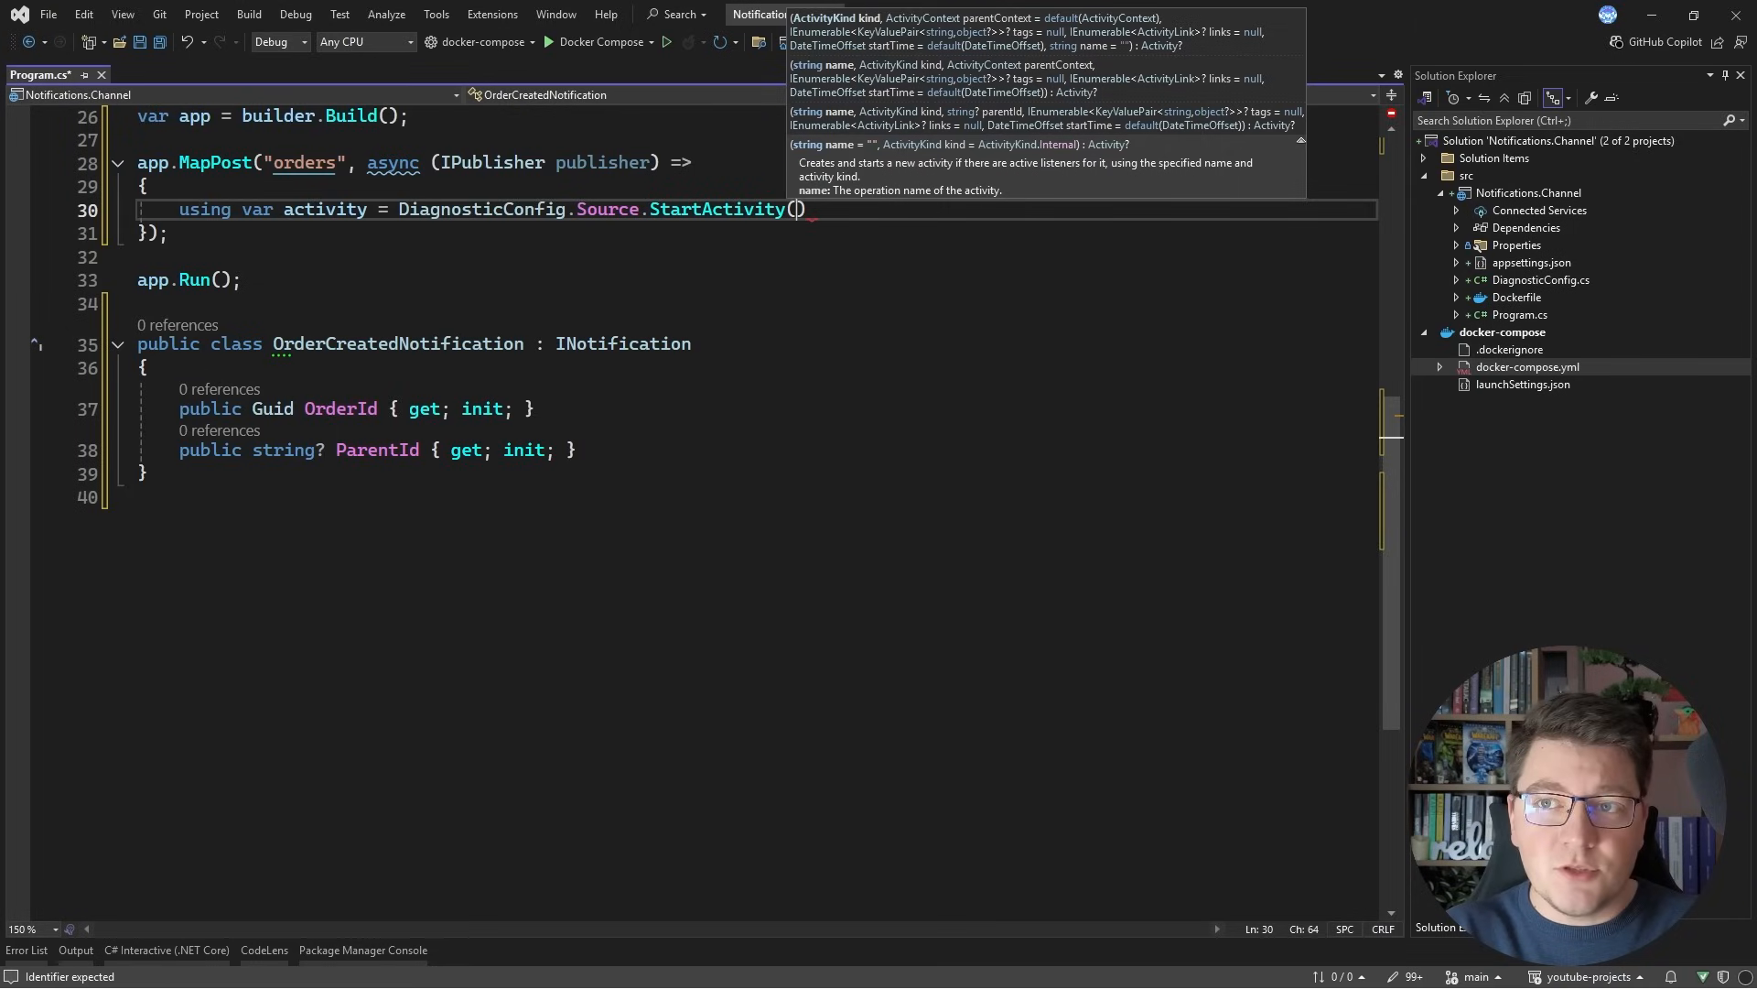
type("\"CreateOrder\"")
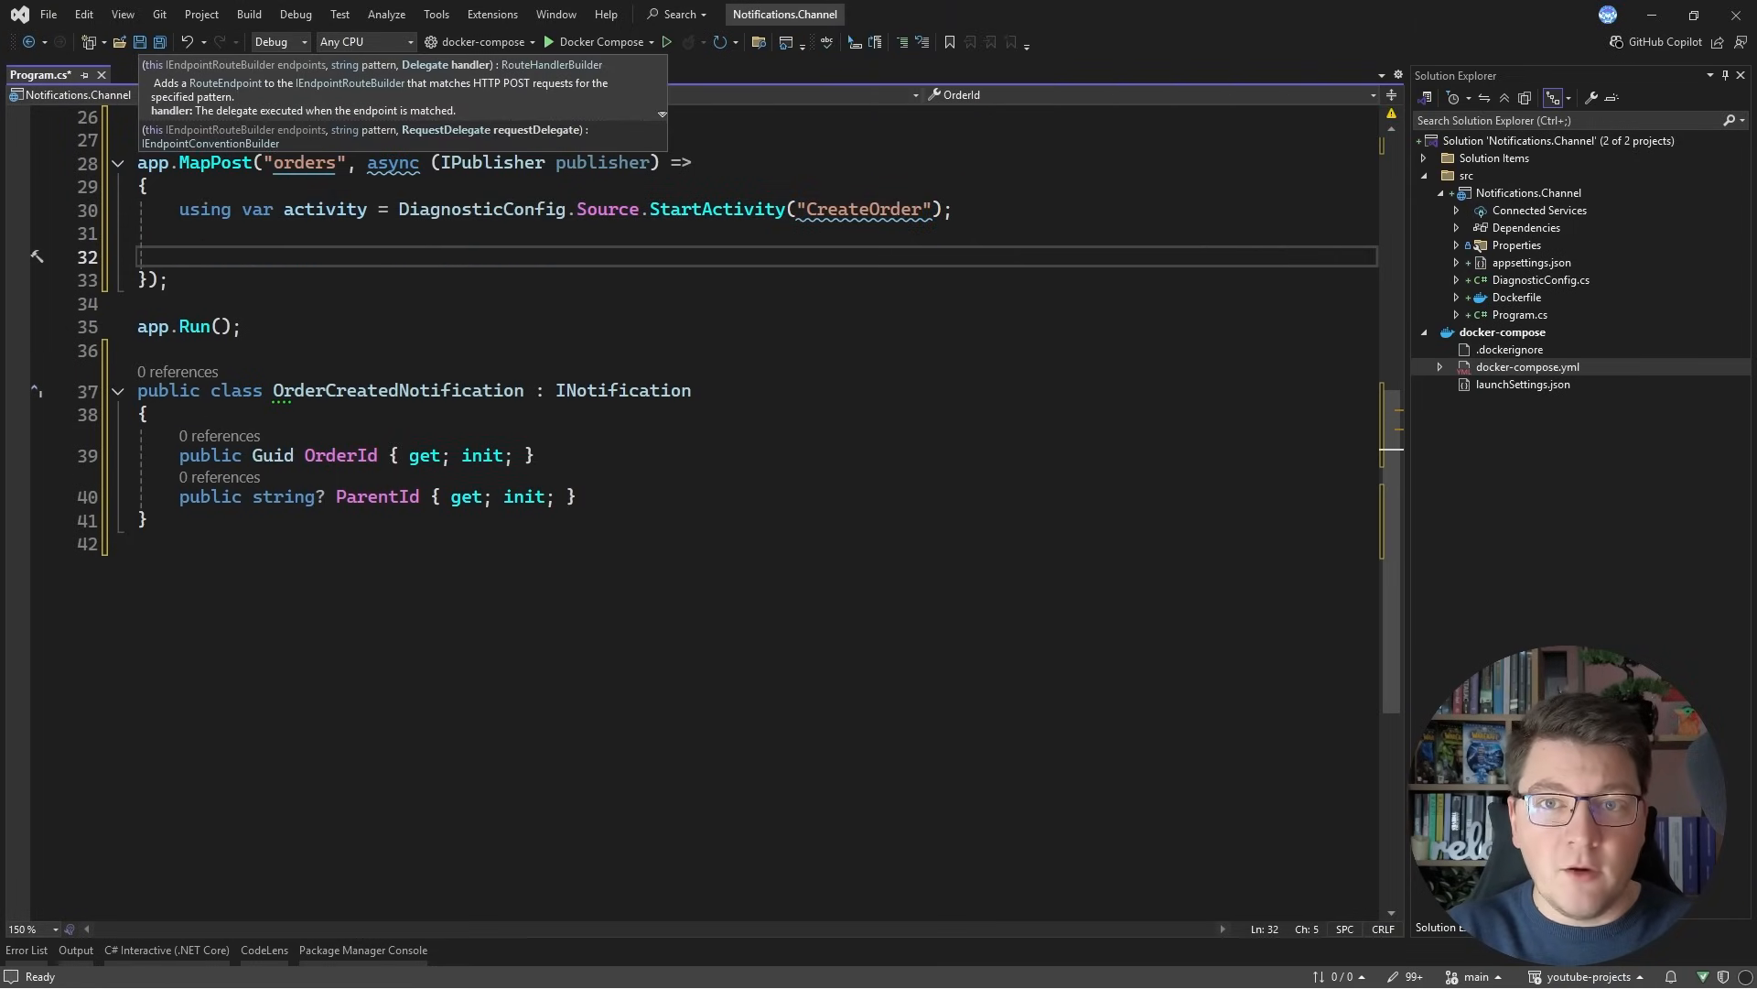
type("var order")
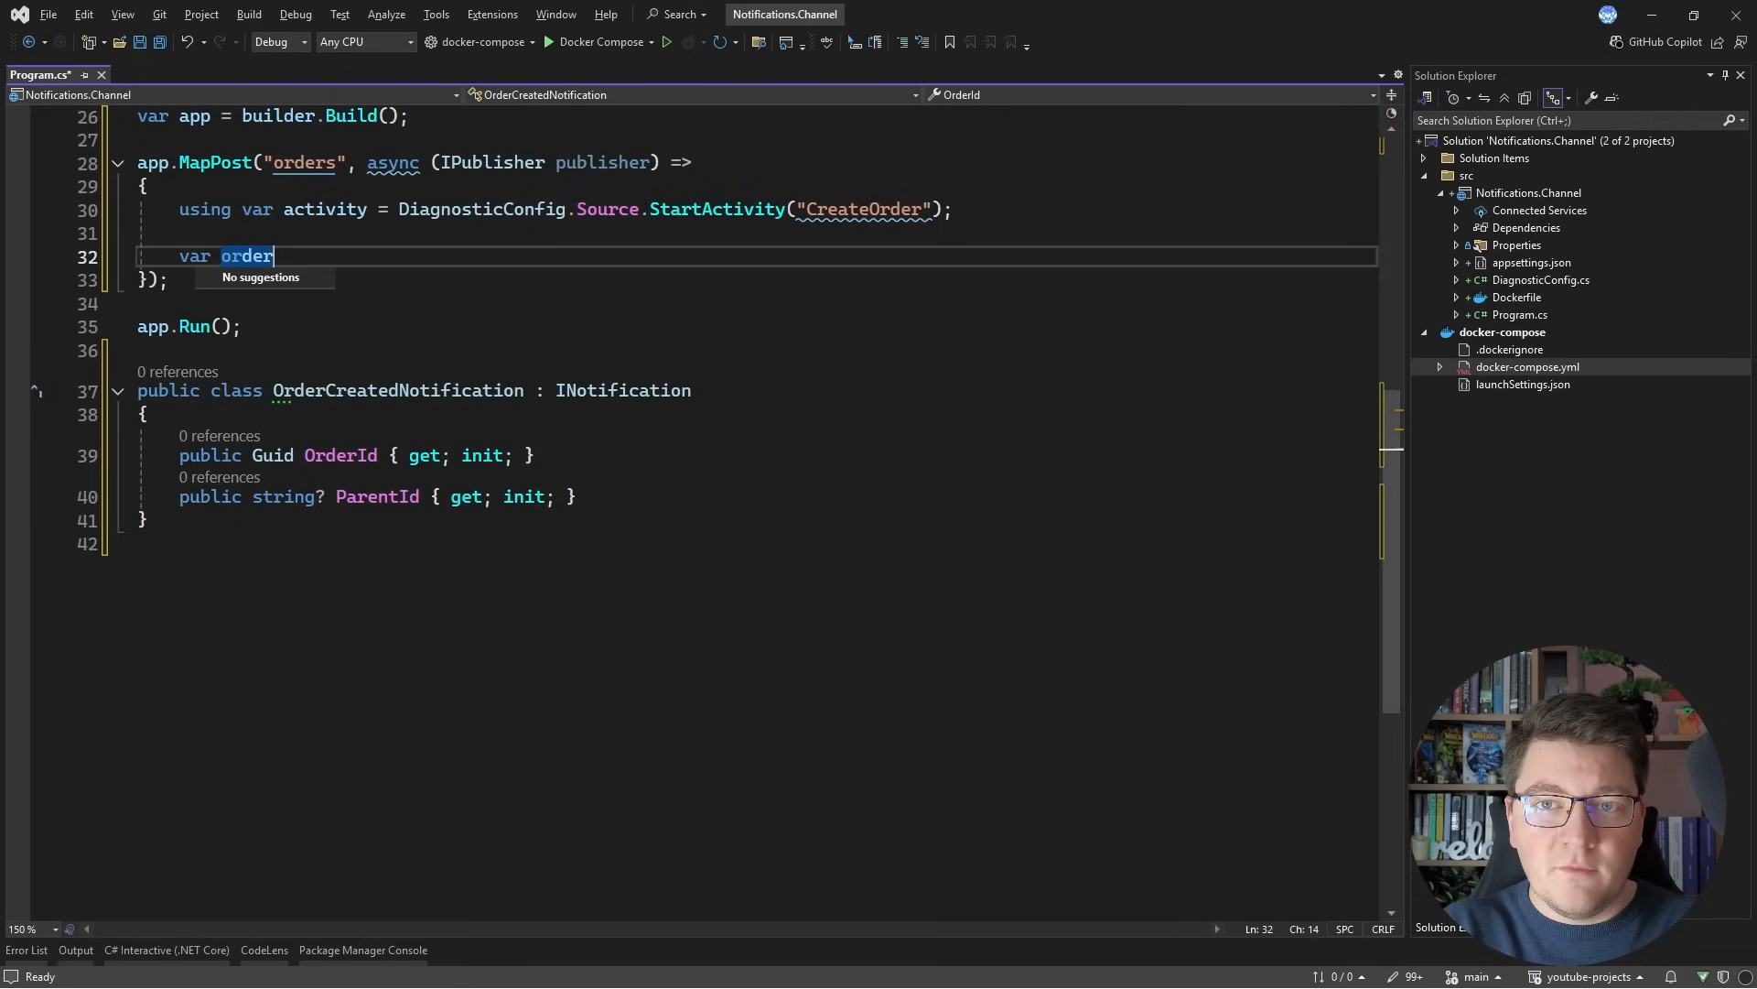
type("Id = Guid.")
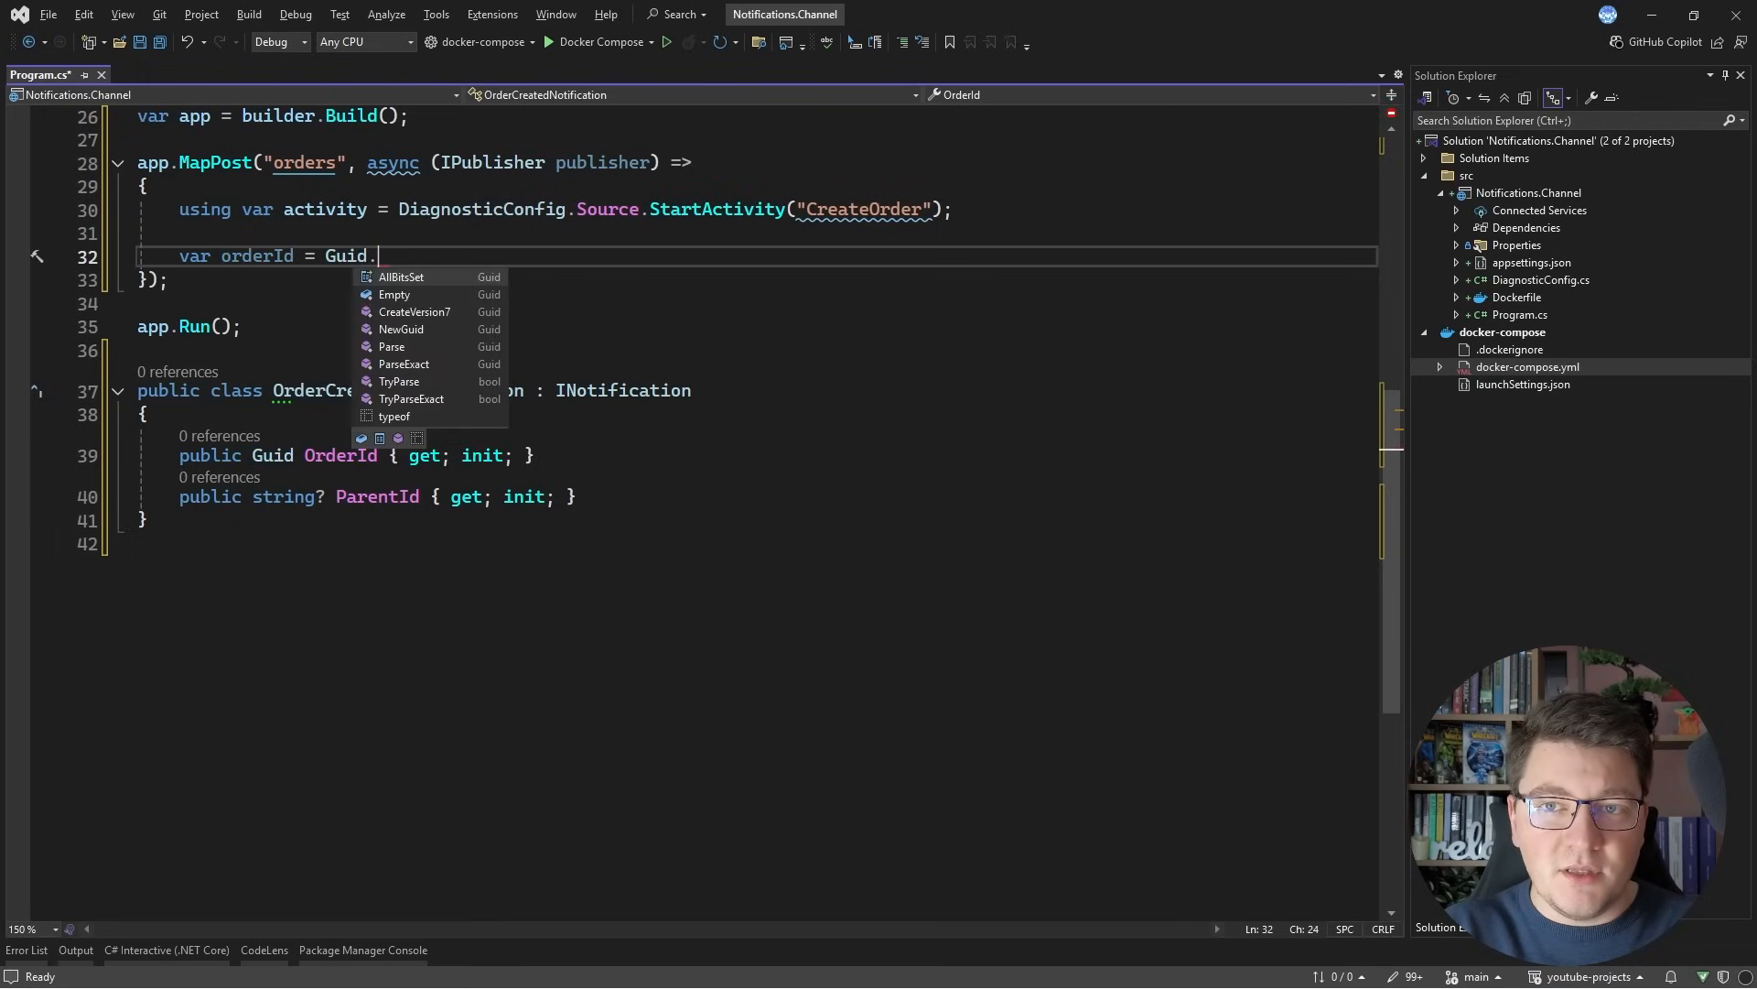
type("NewGuid();")
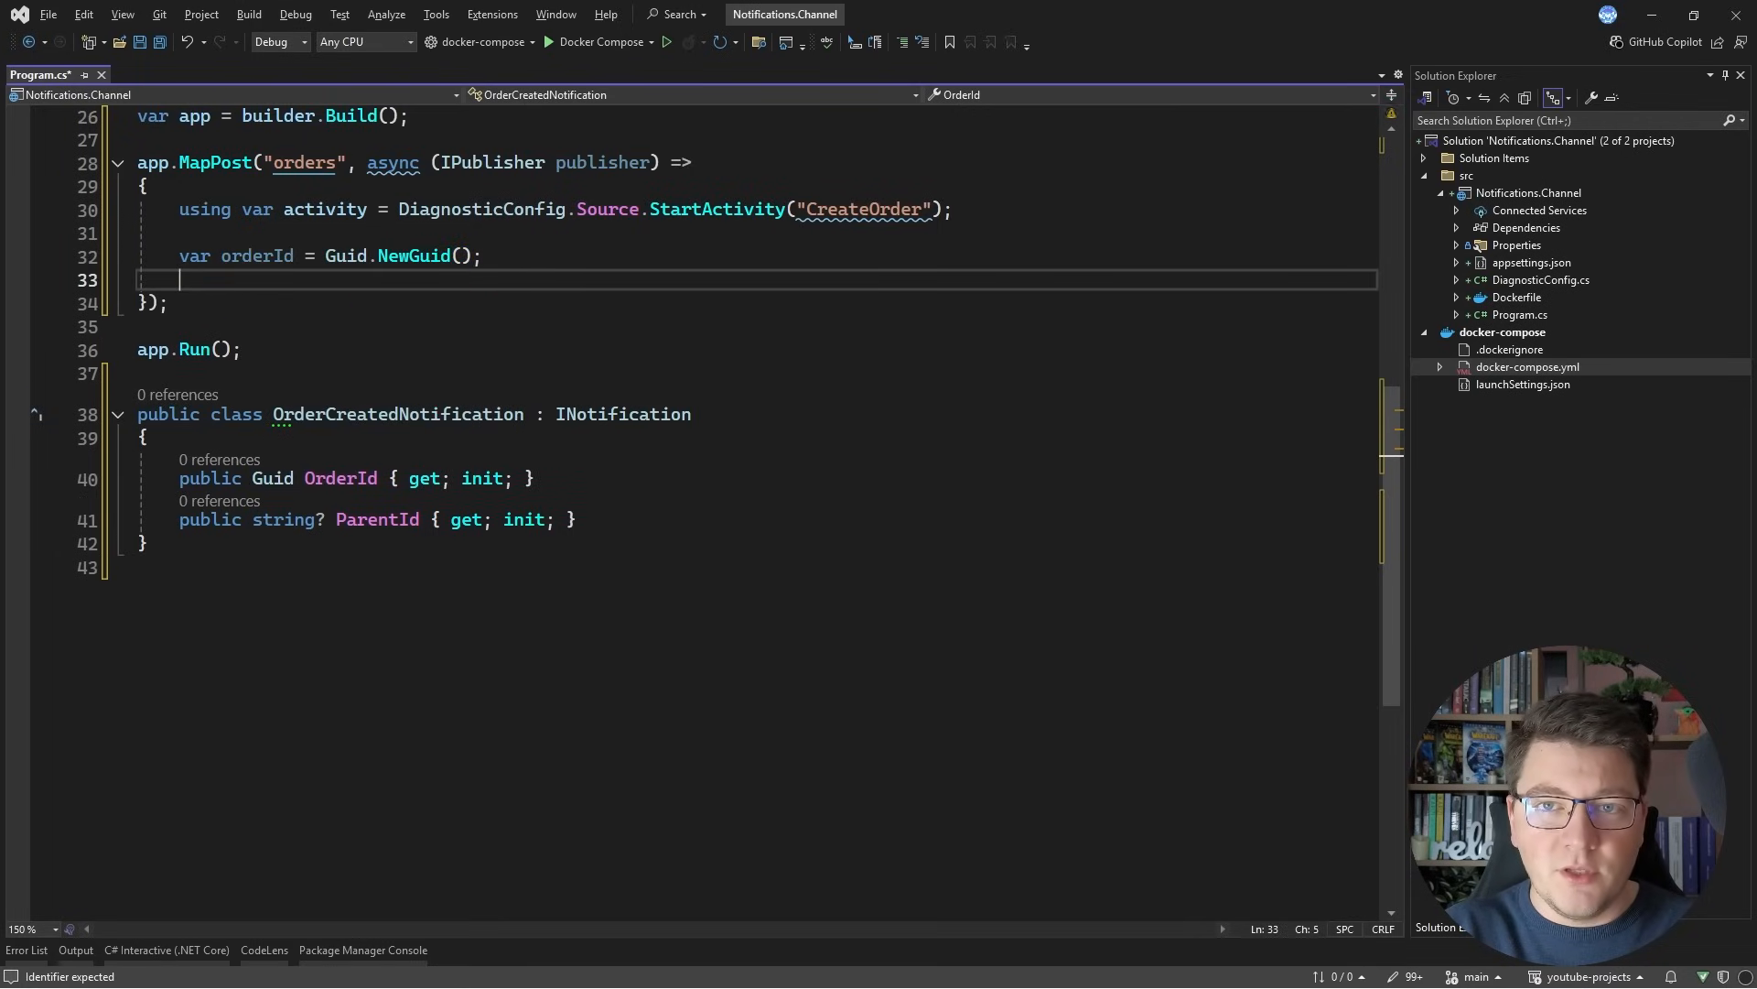
Step: Publish OrderCreatedNotification with ParentId activity?.Id and return Results.Ok(orderId)
type("await publisher")
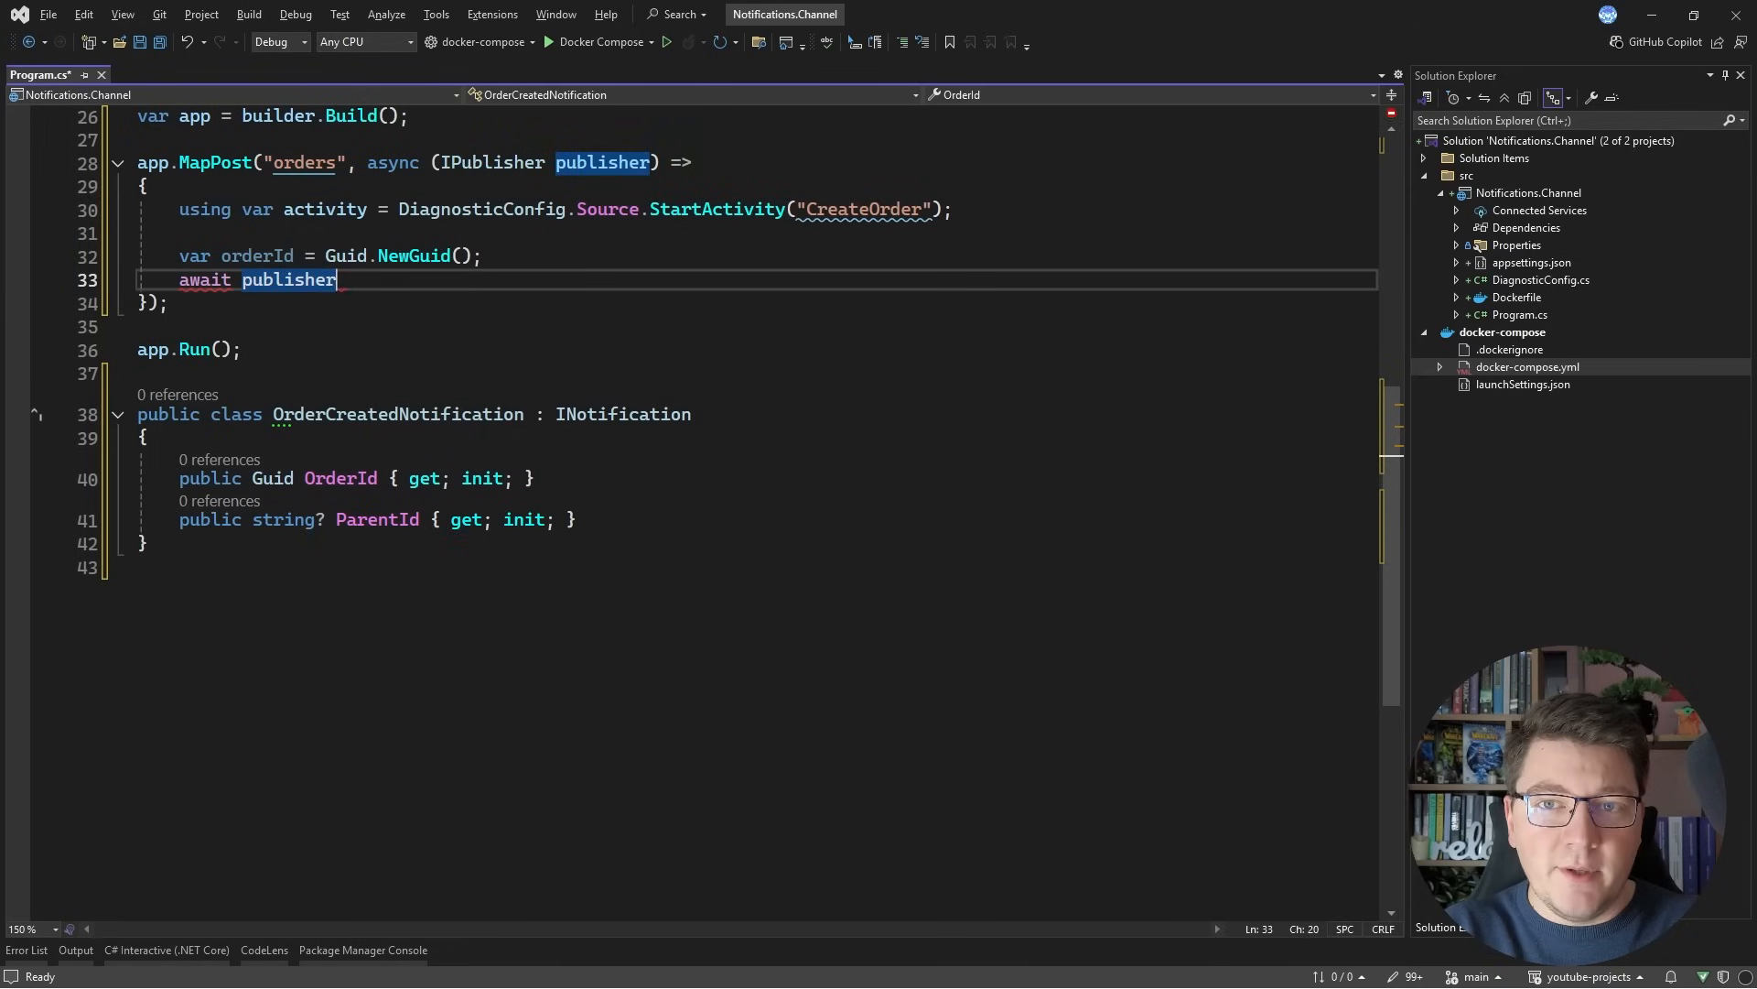
type(".Publish(new O")
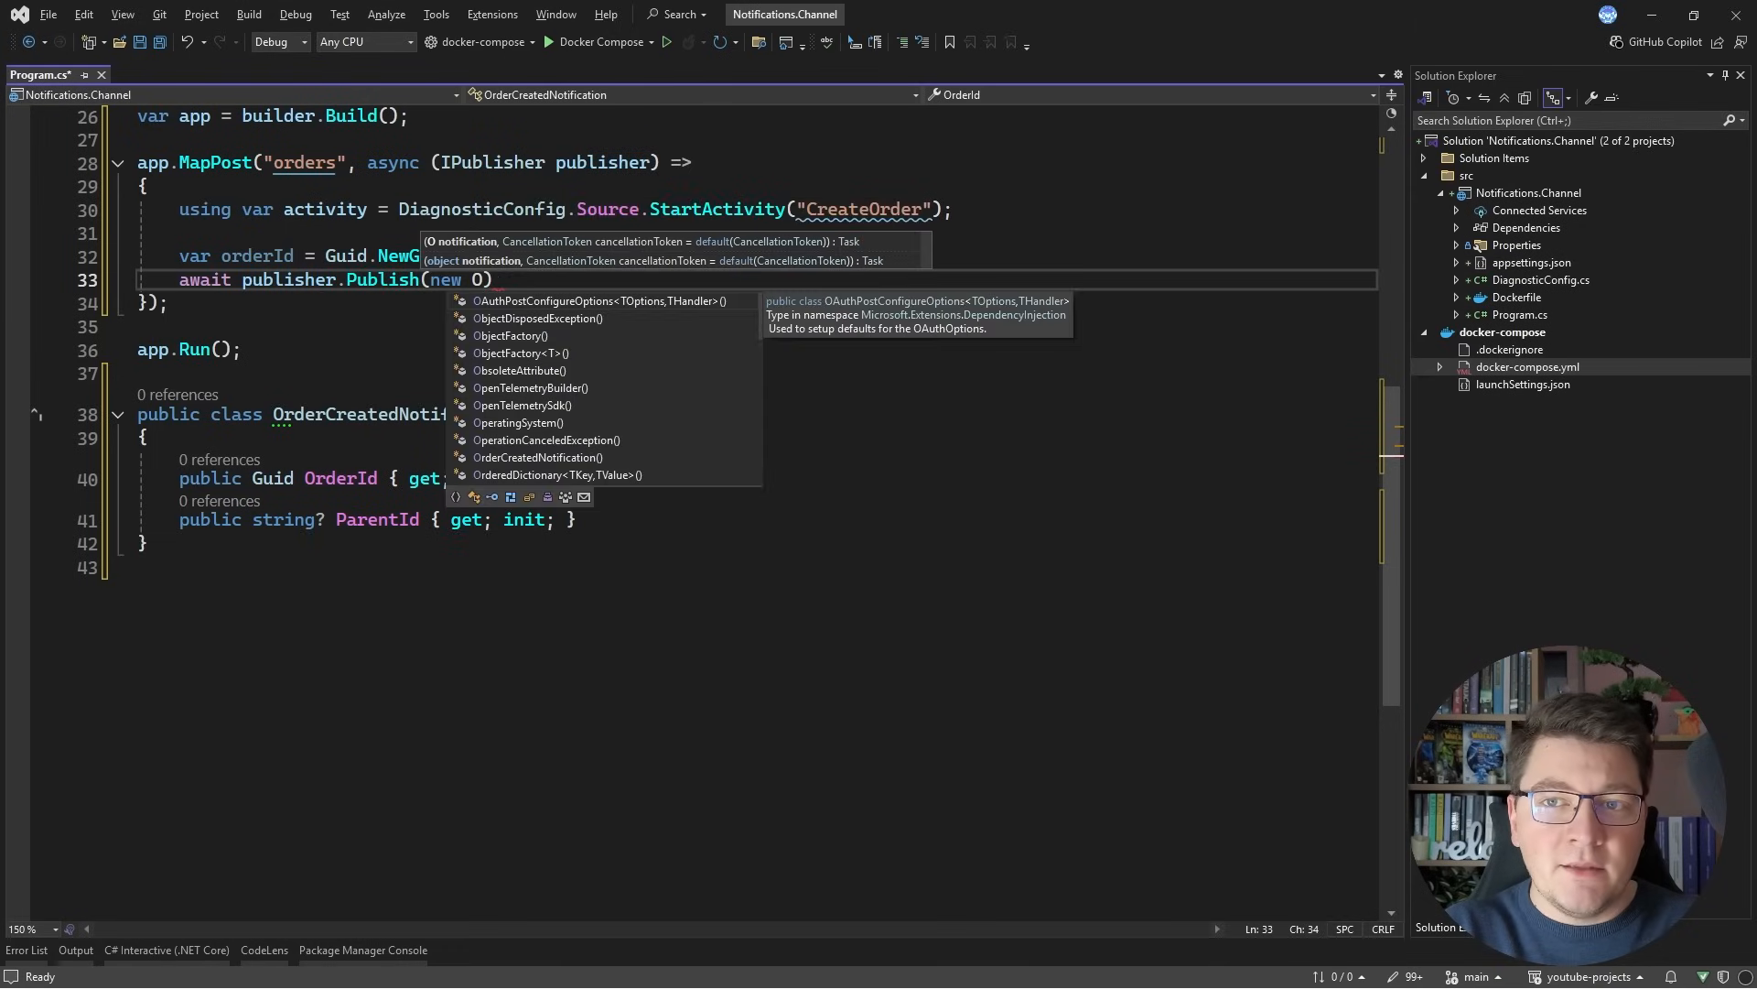
type("OrderCreatedNotification")
type("ParentId =")
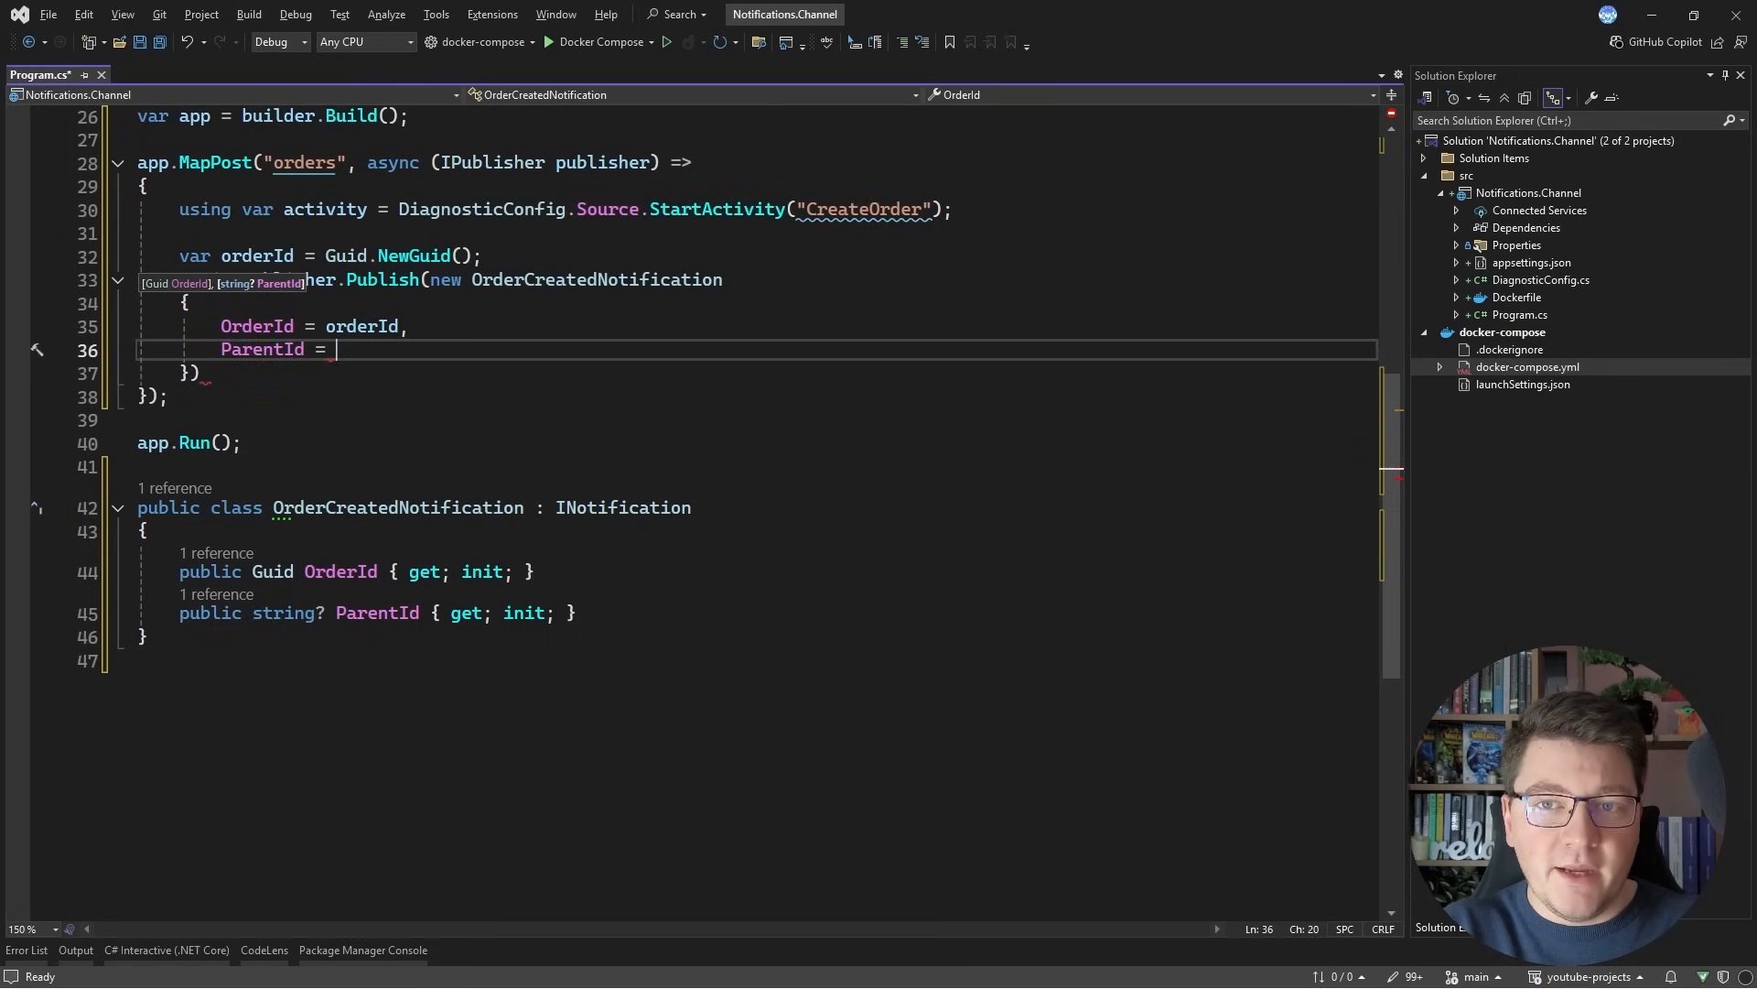
type("activity?.Id")
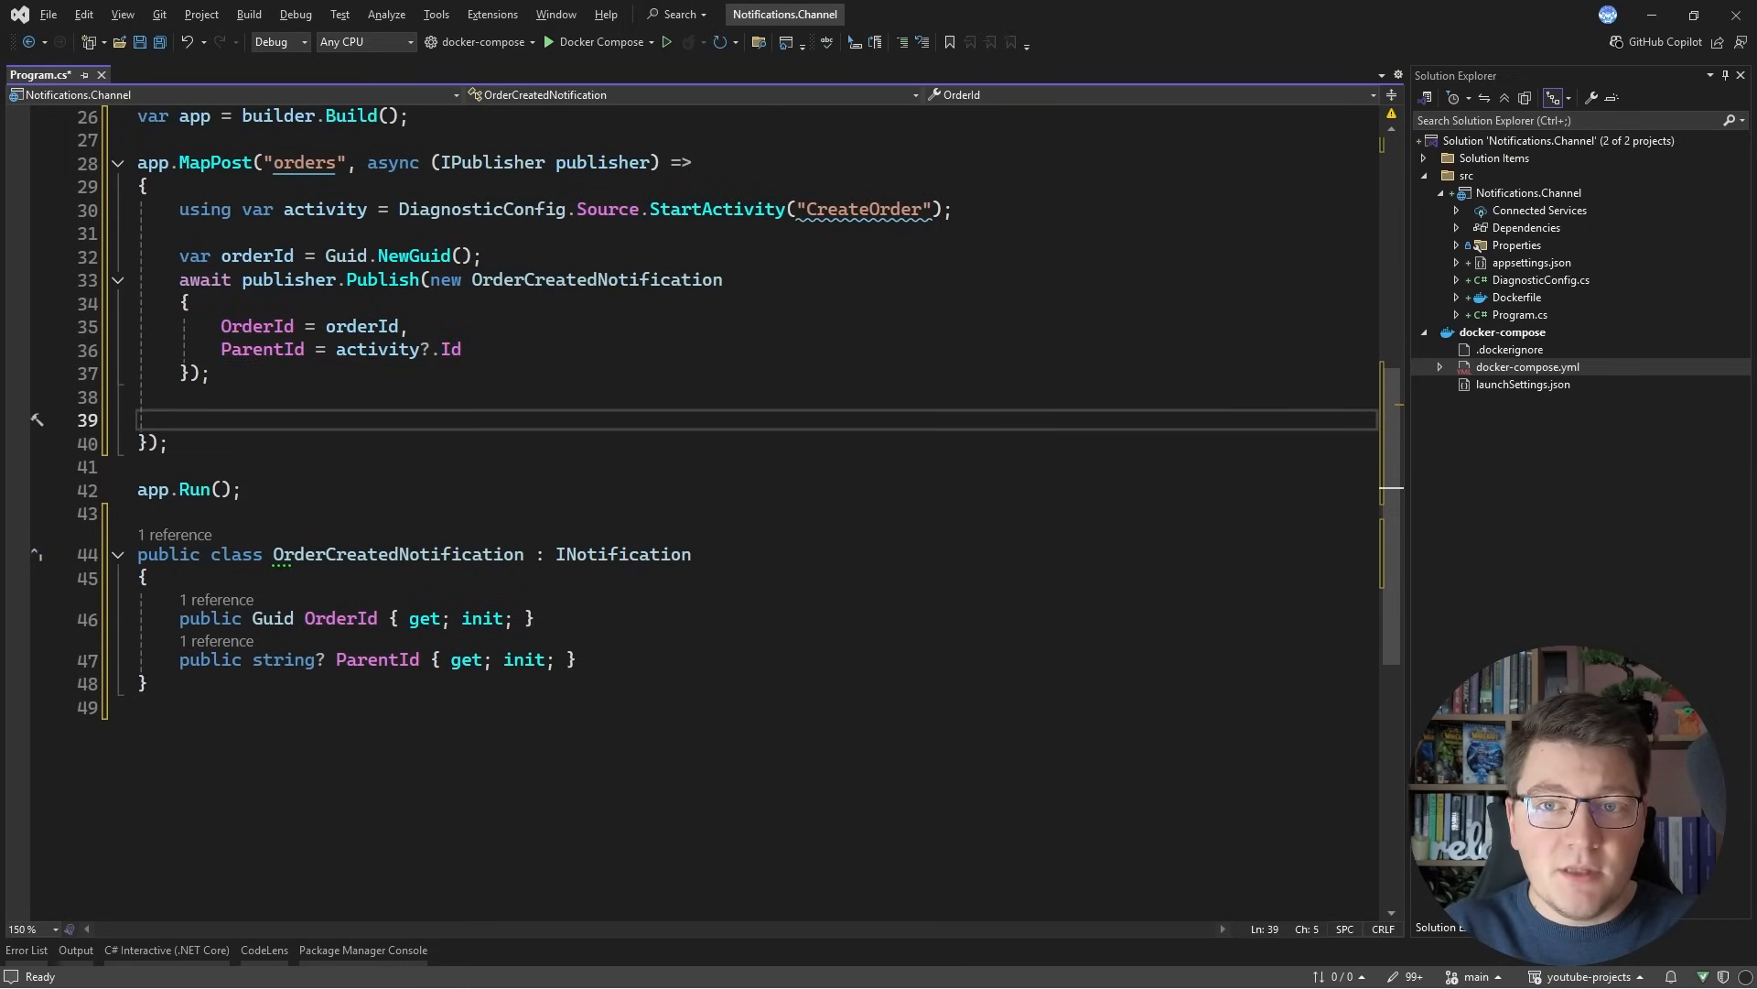
type("ret")
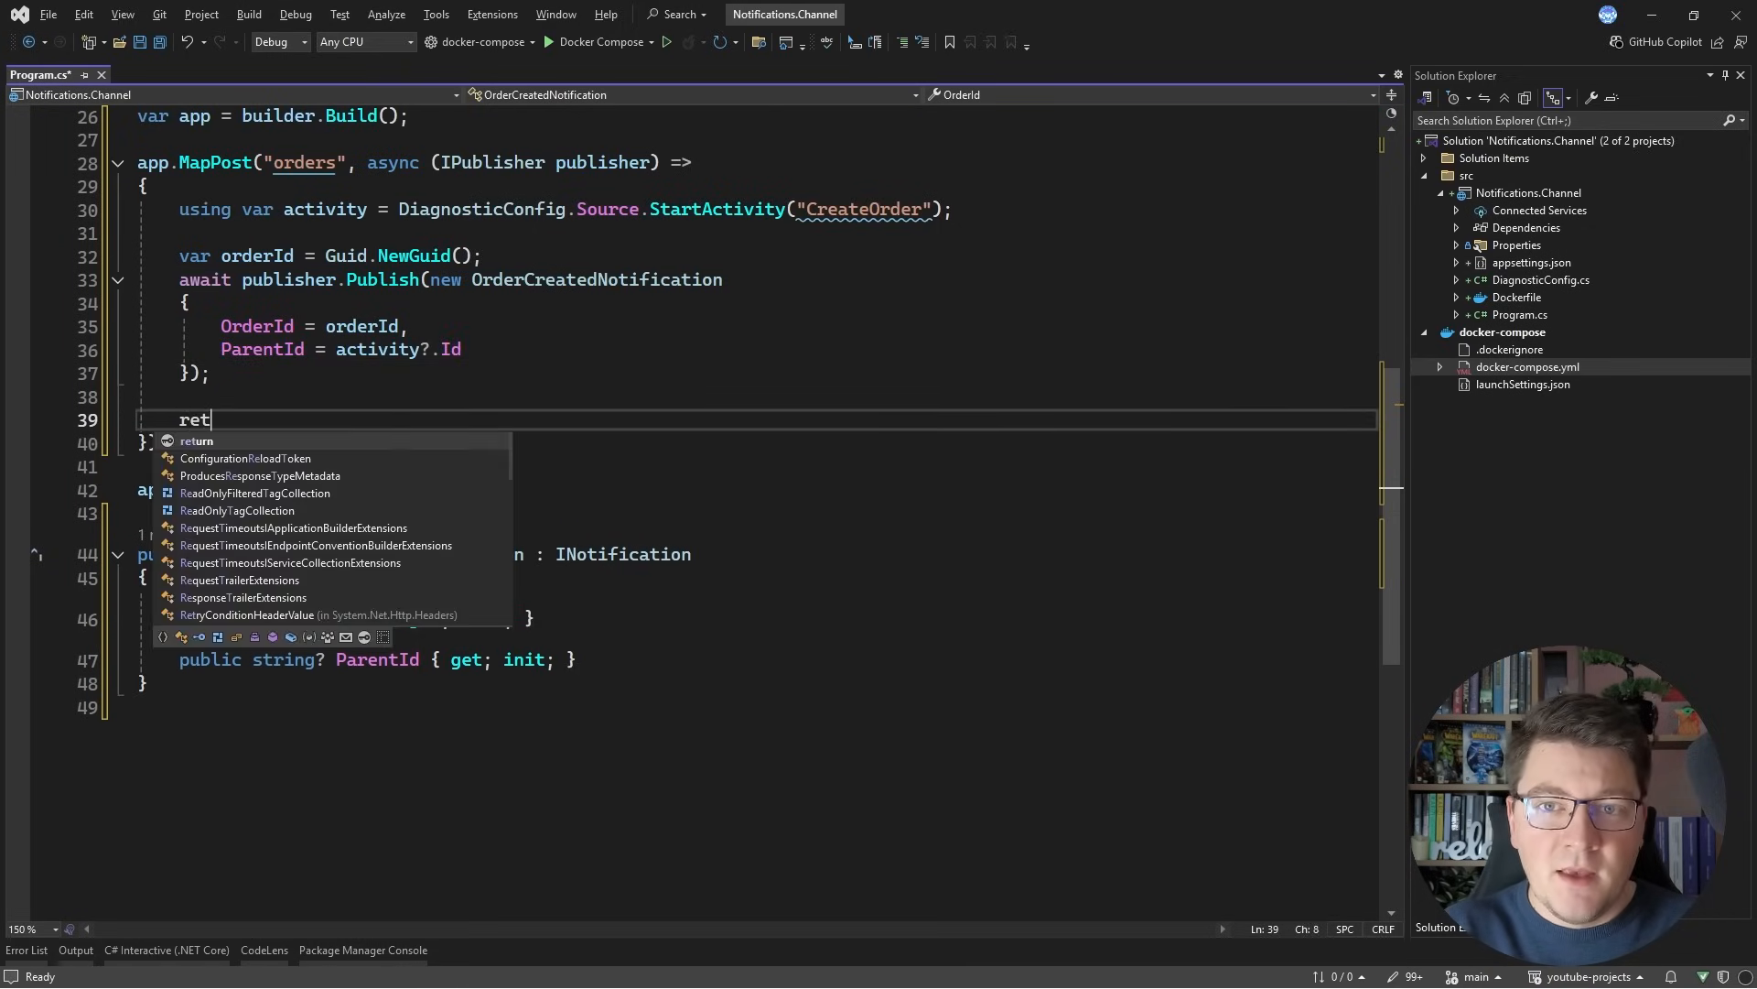
type("urn Results.Ok(orderId);")
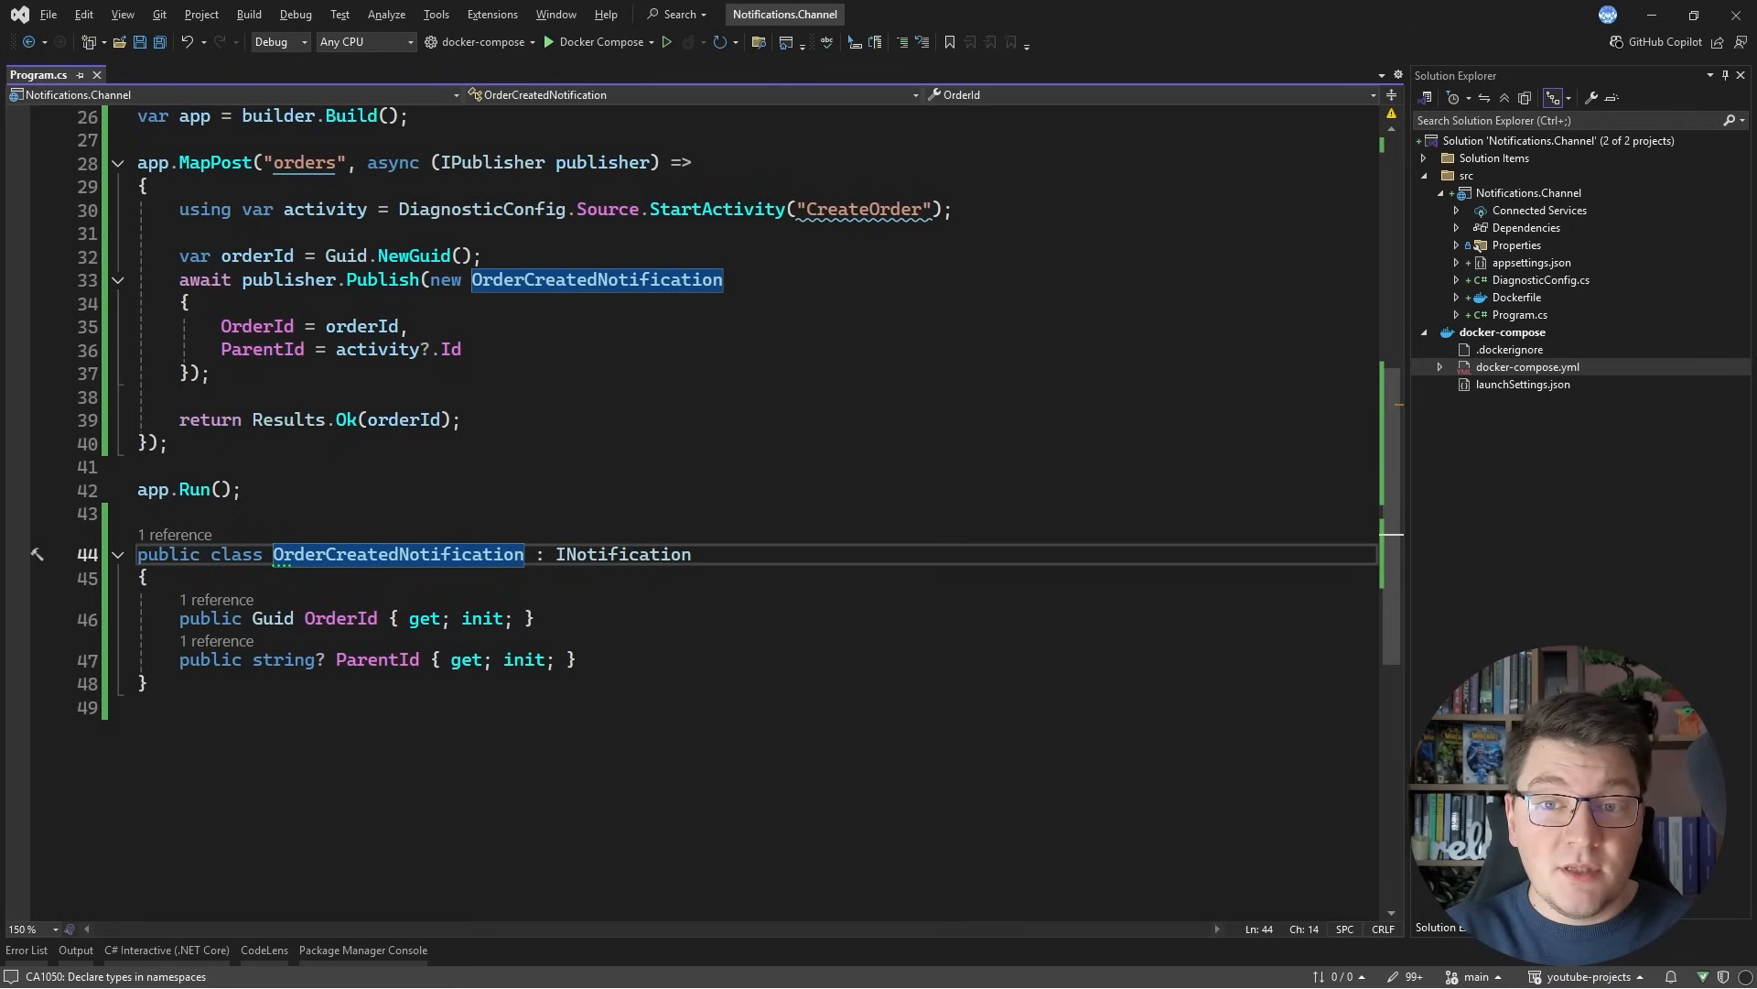
Step: Move OrderCreatedNotification into its own file and add the OrderCreatedHandler class
left_click(35, 554)
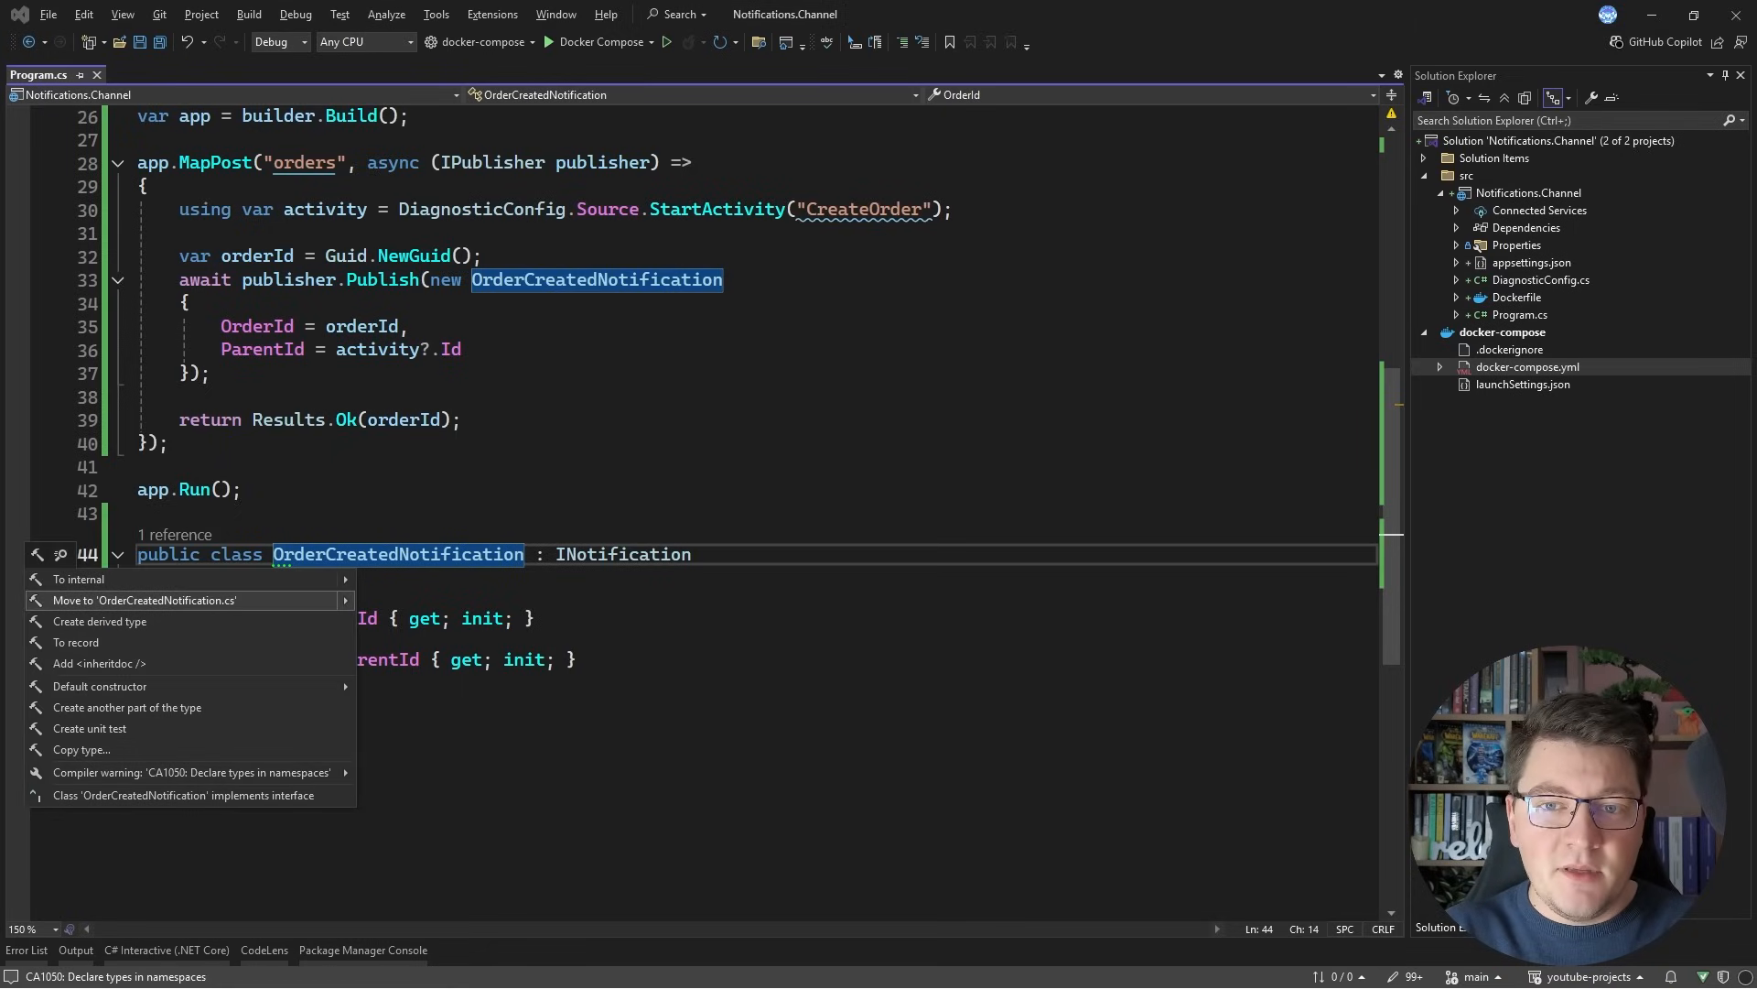
left_click(144, 600)
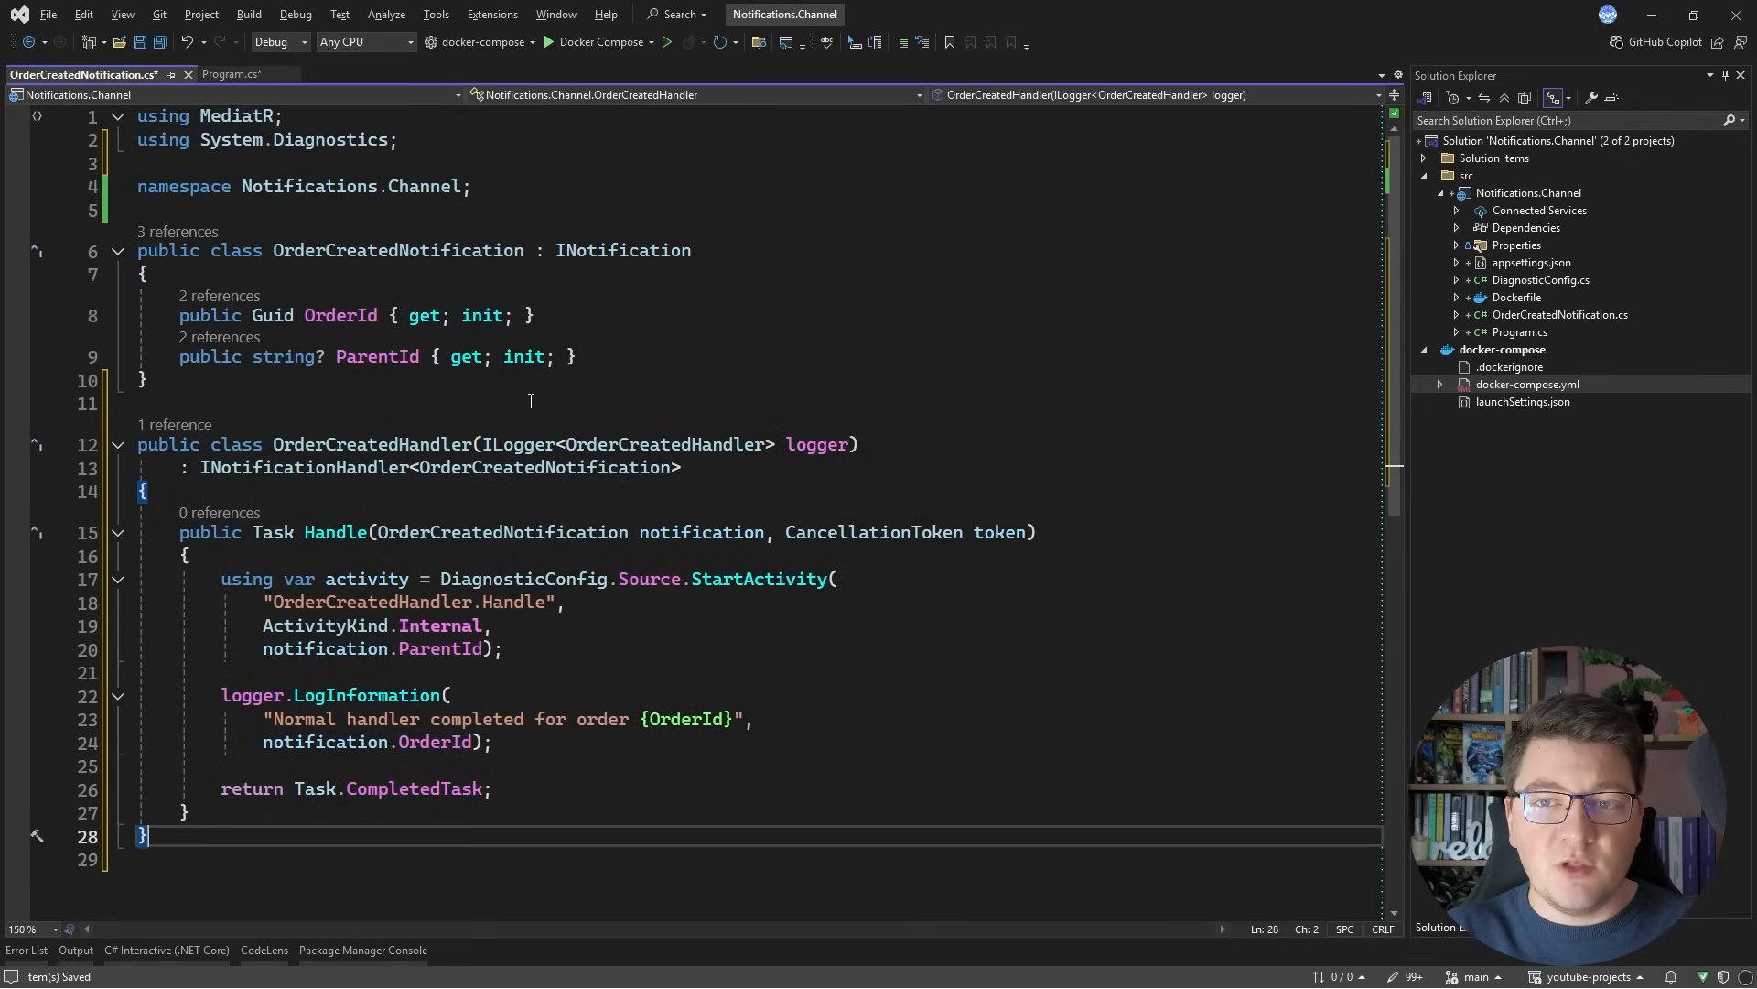
double_click(372, 444)
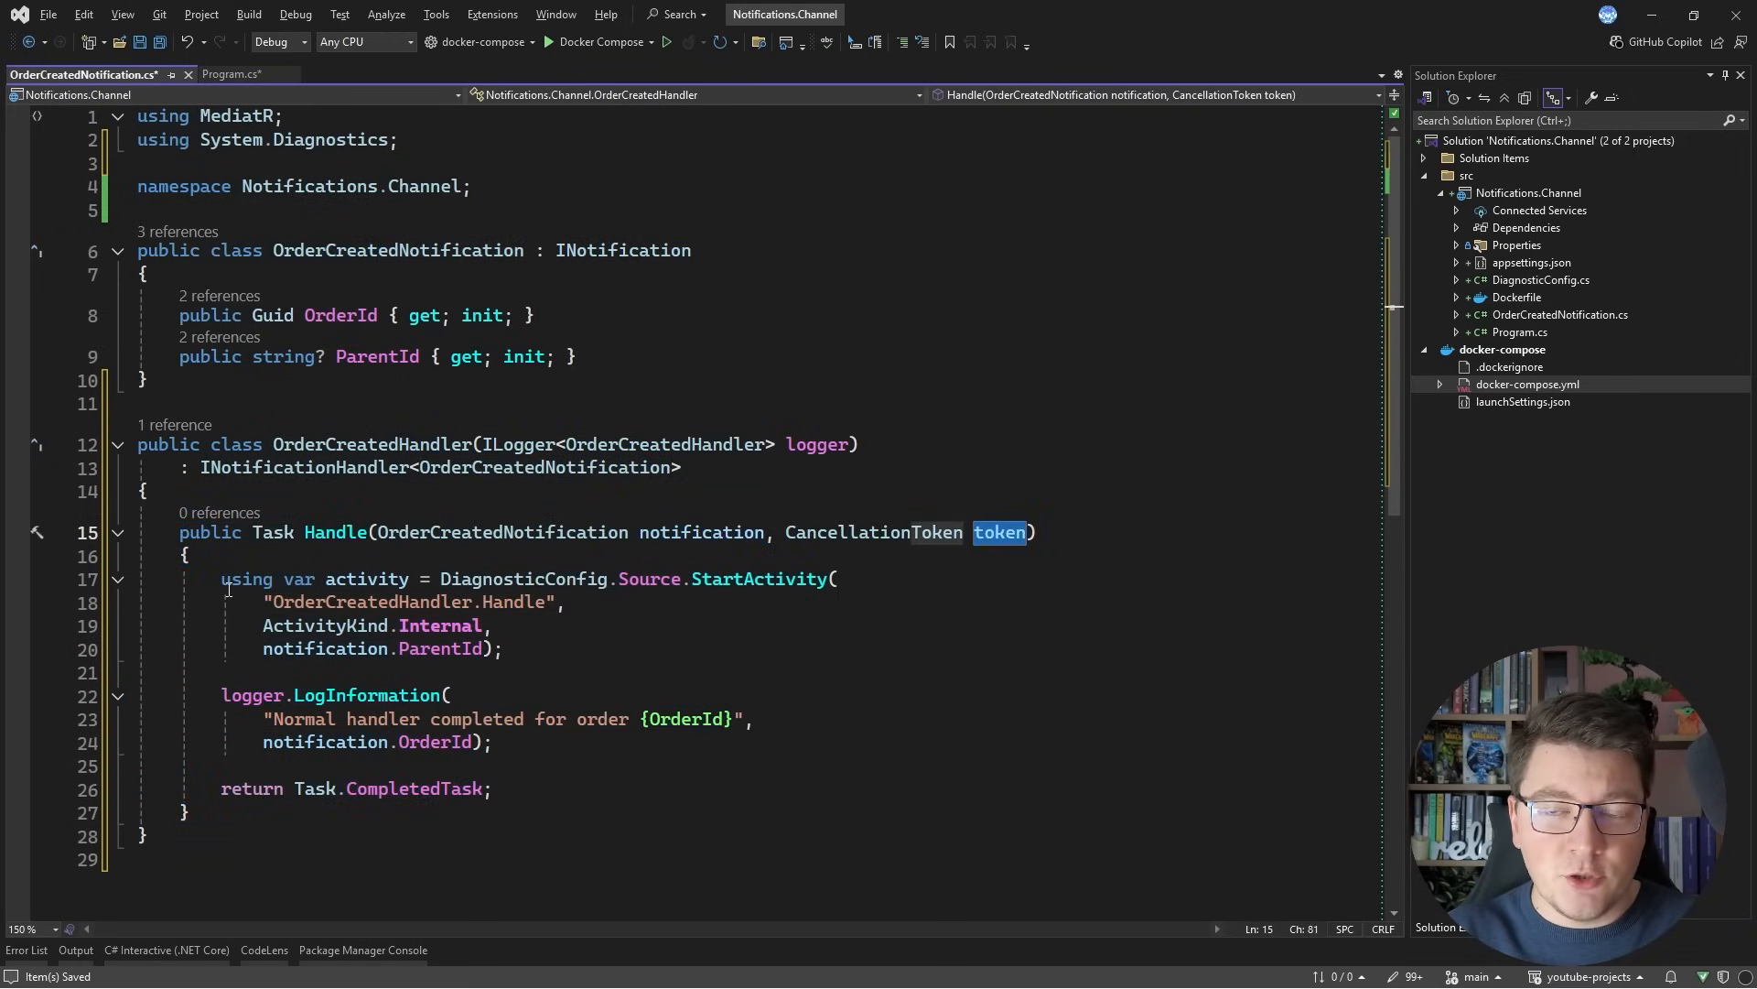
left_click_drag(221, 579, 503, 648)
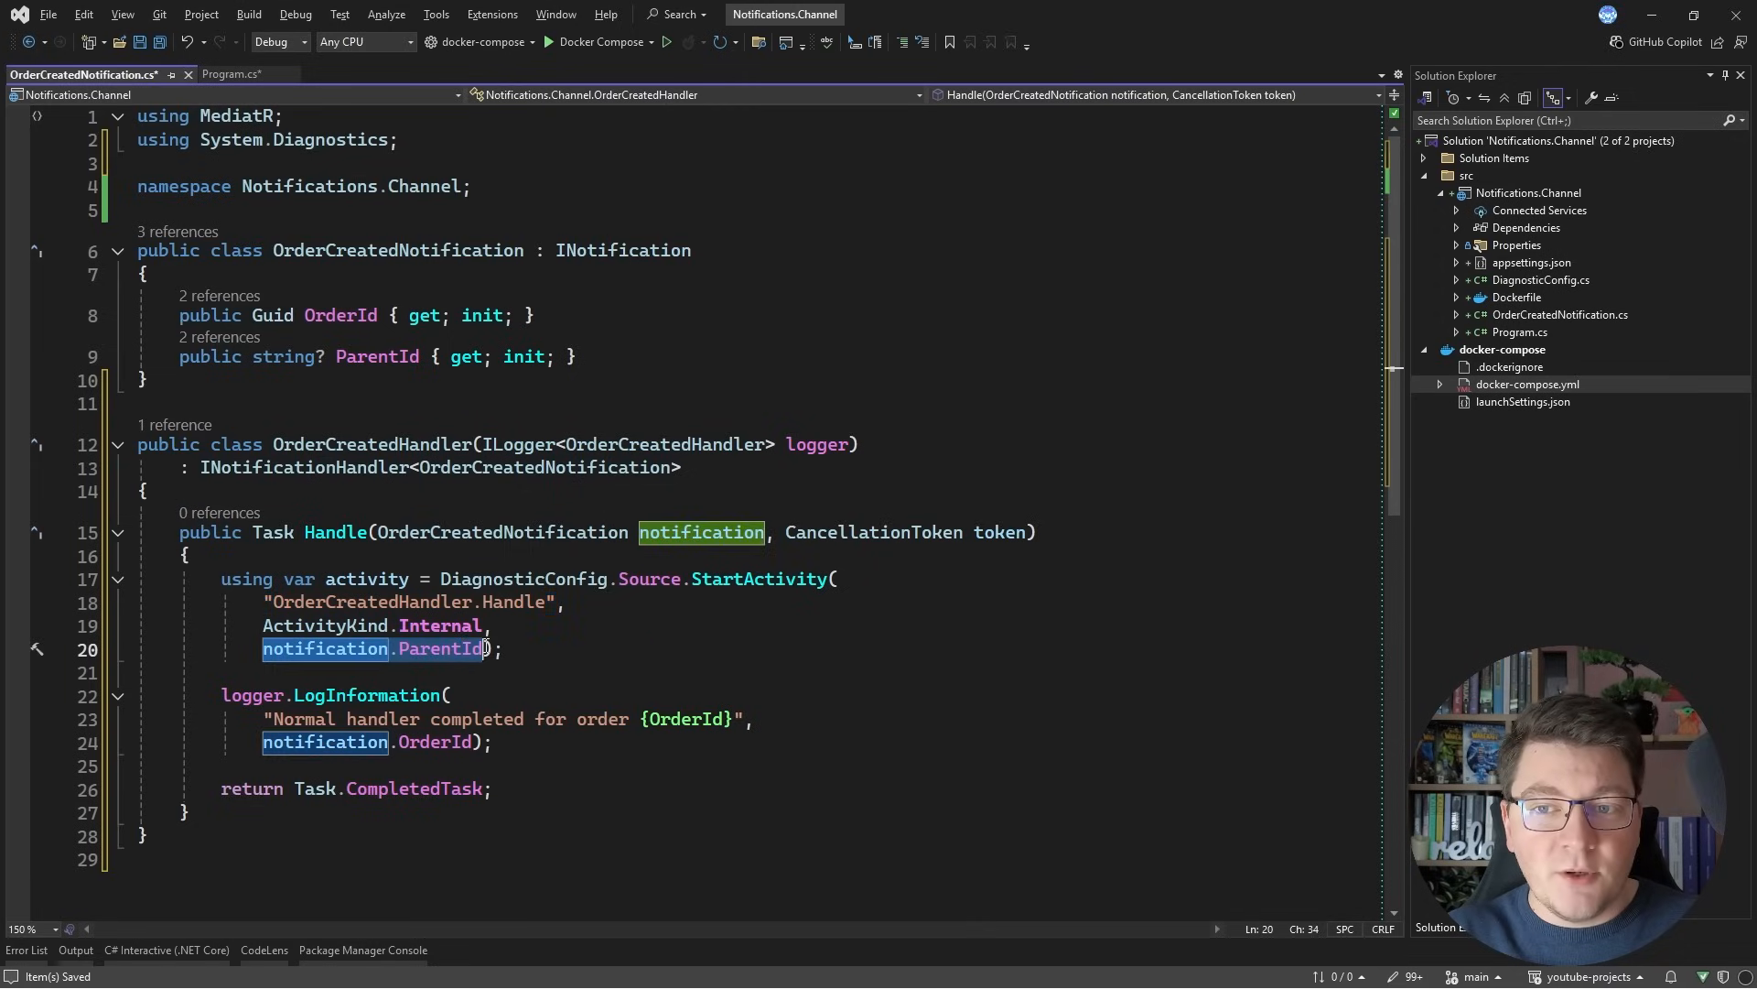
mouse_move(442, 648)
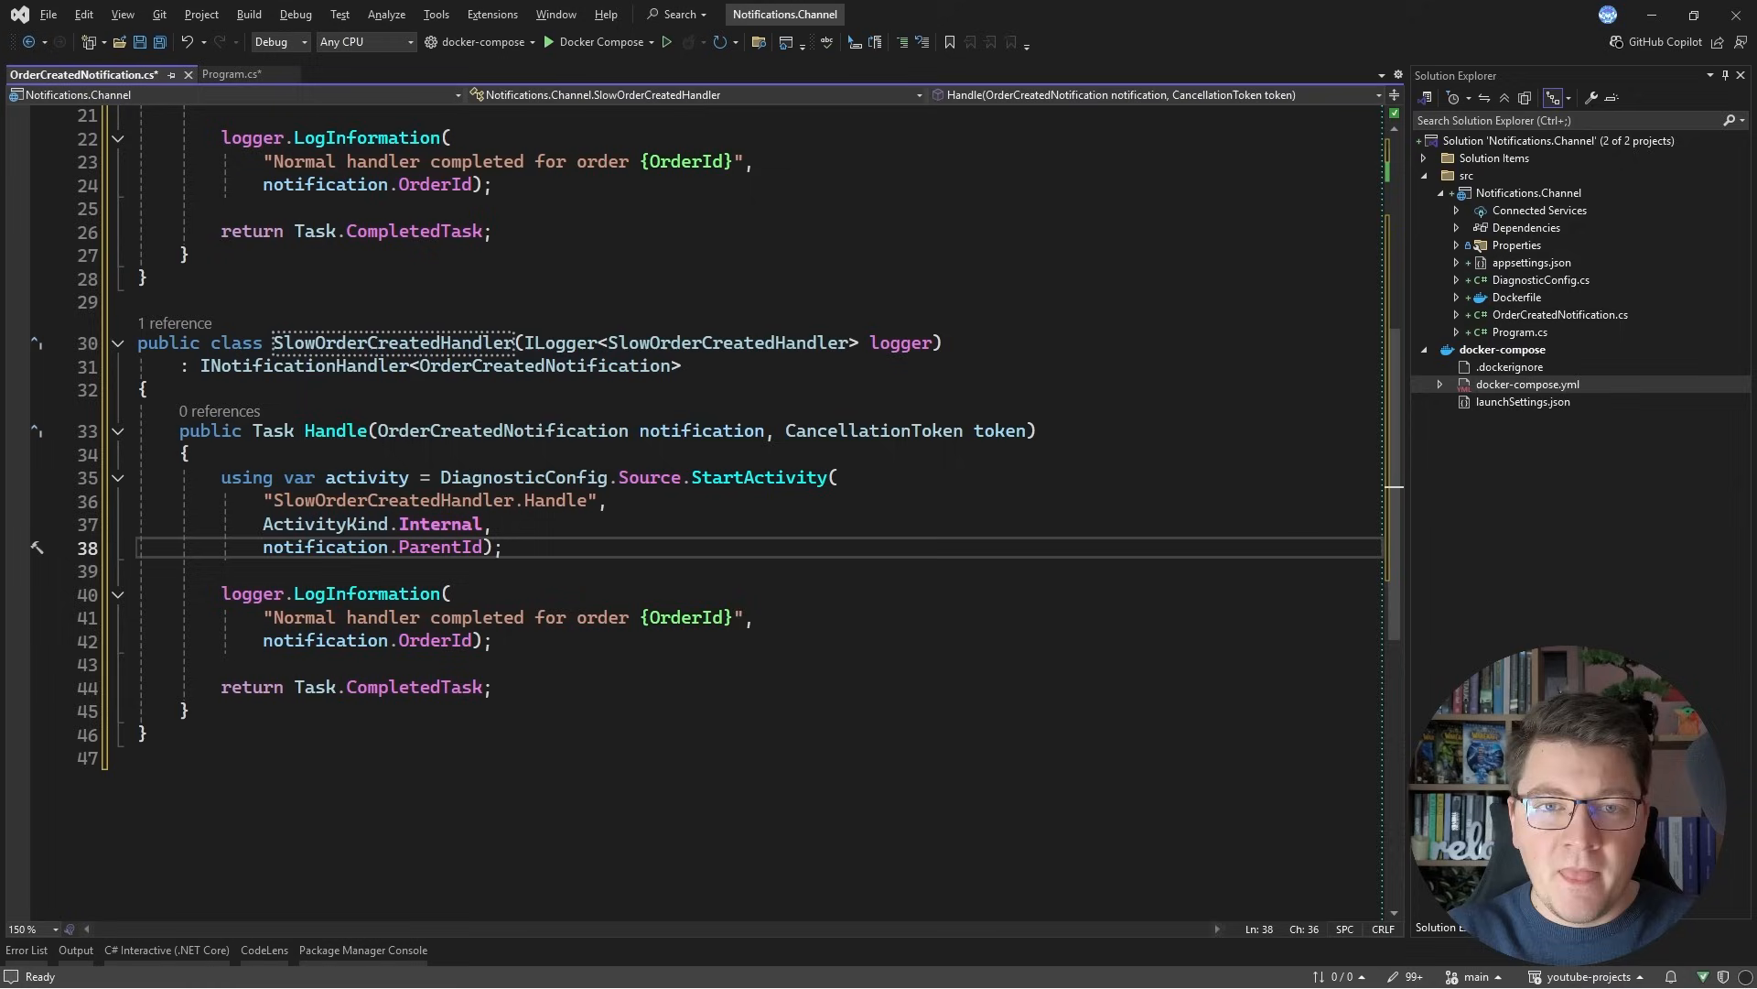
Step: Insert await Task.Delay(500, token) before the log call in SlowOrderCreatedHandler
type("await T")
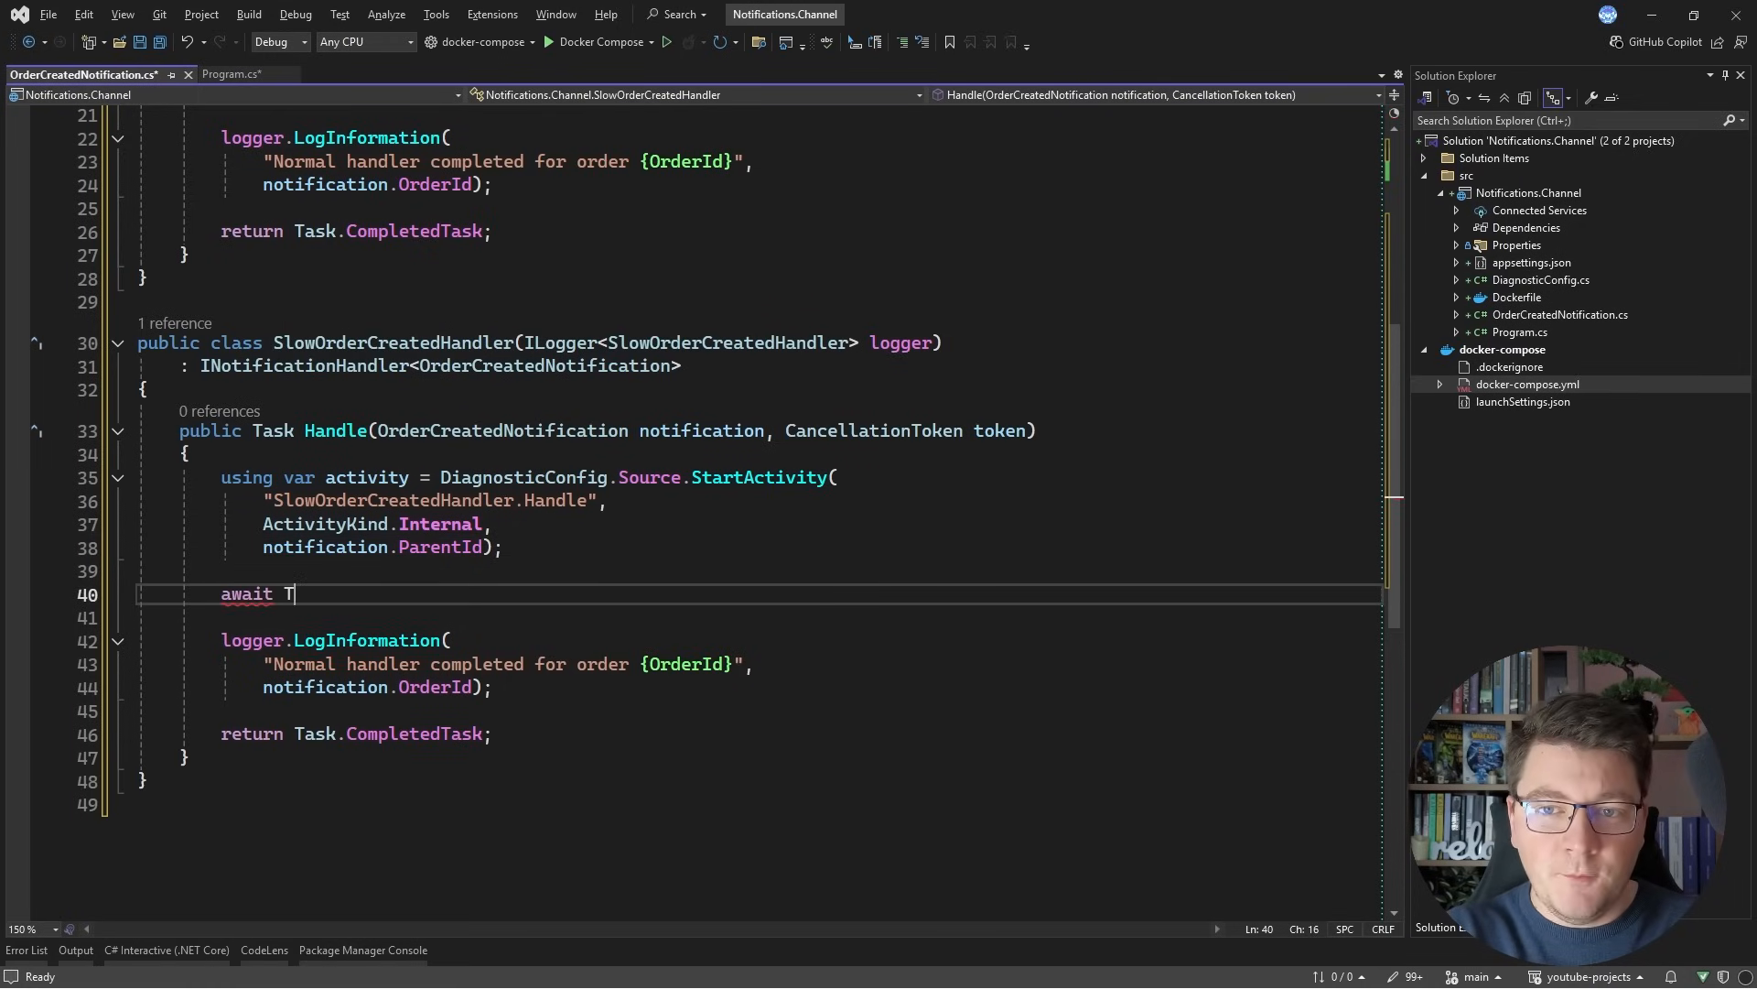
type("ask.Delay(500); // simulate work")
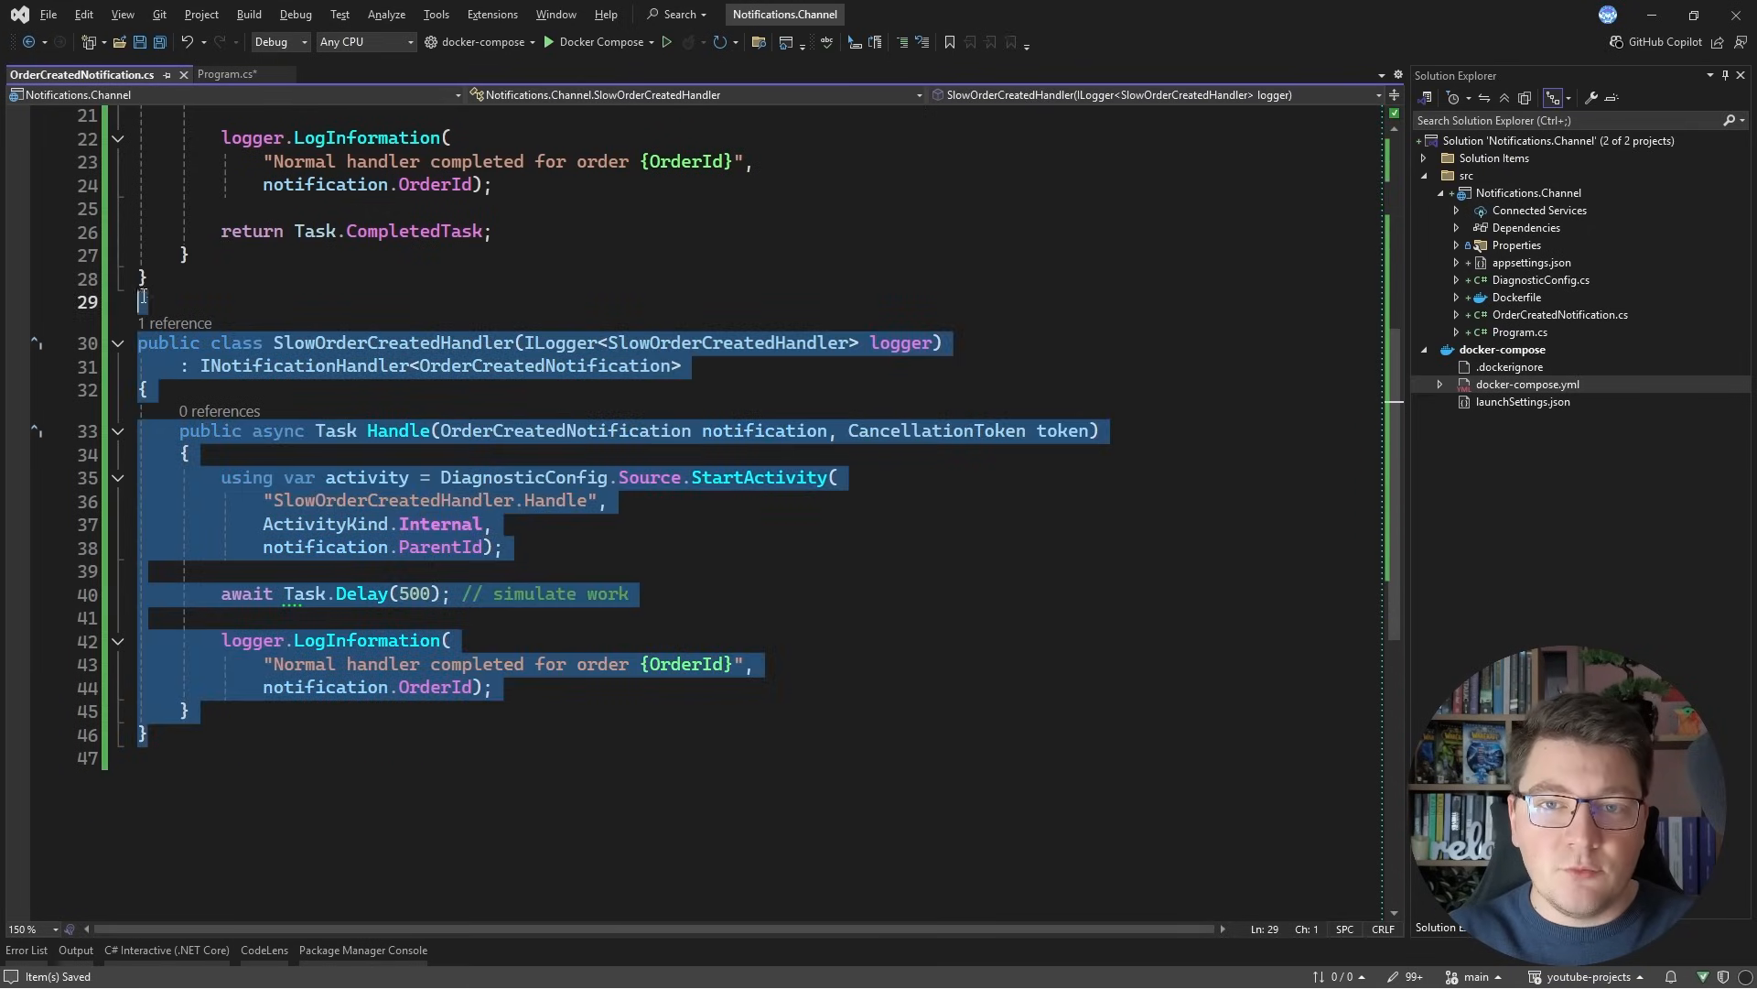
type(", tok")
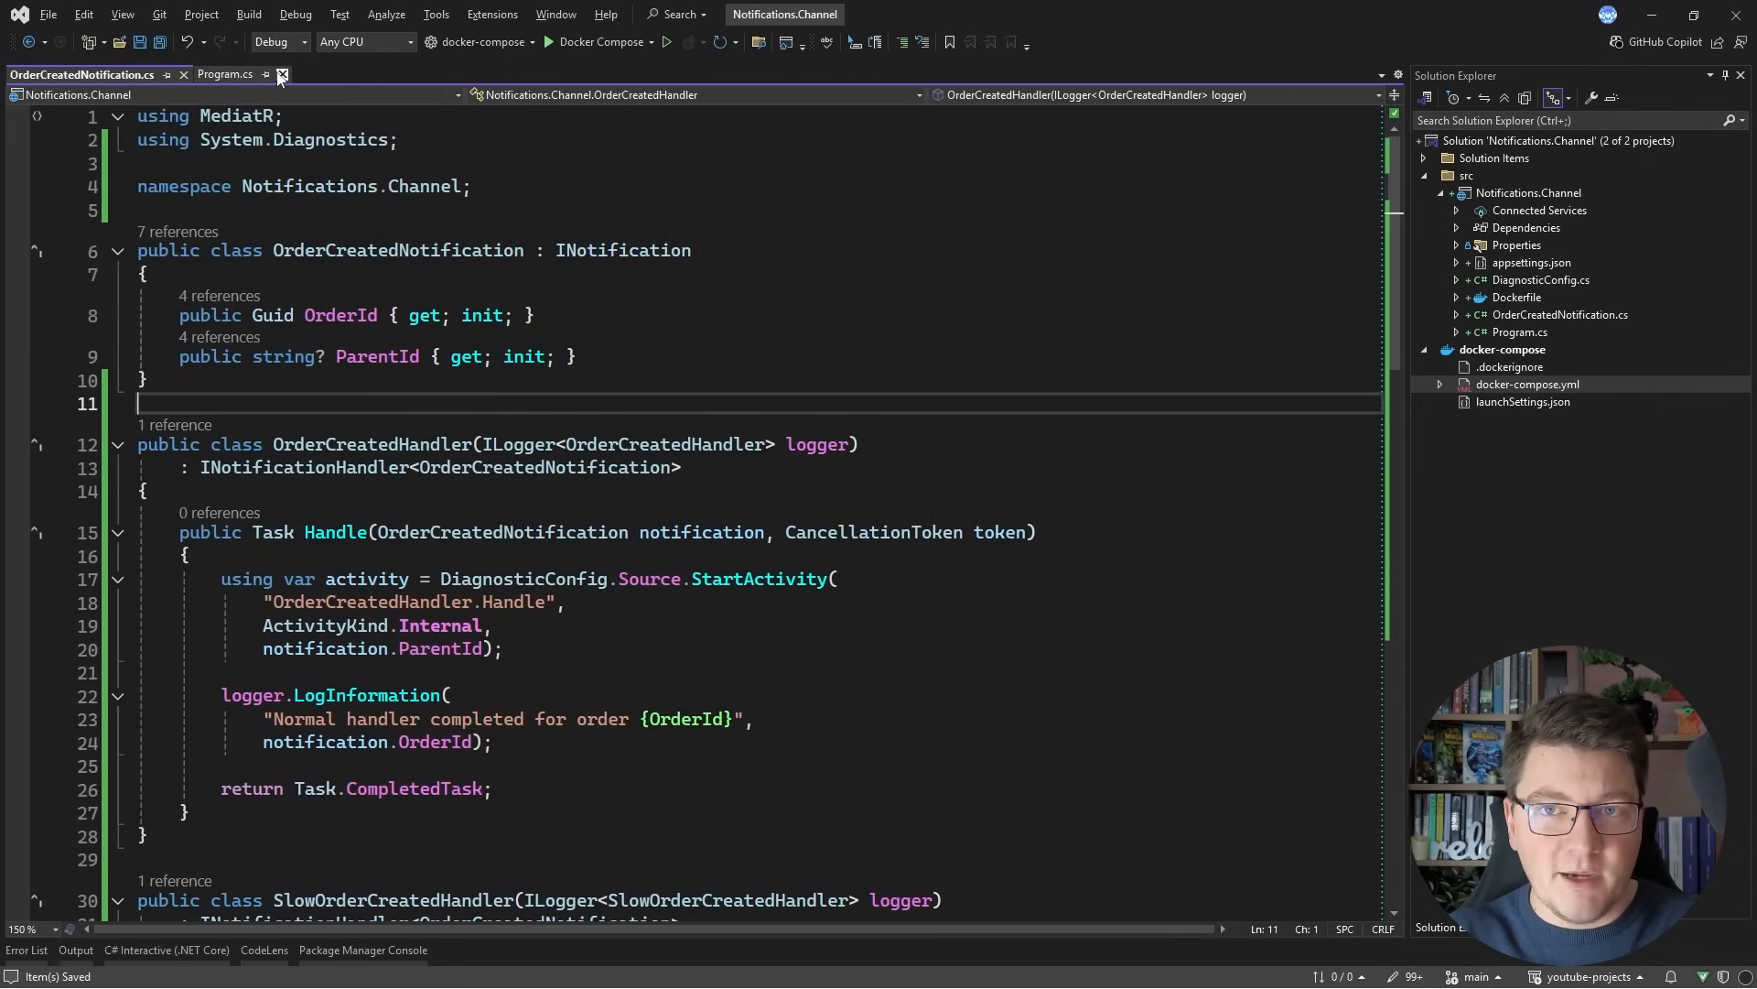
left_click(224, 74)
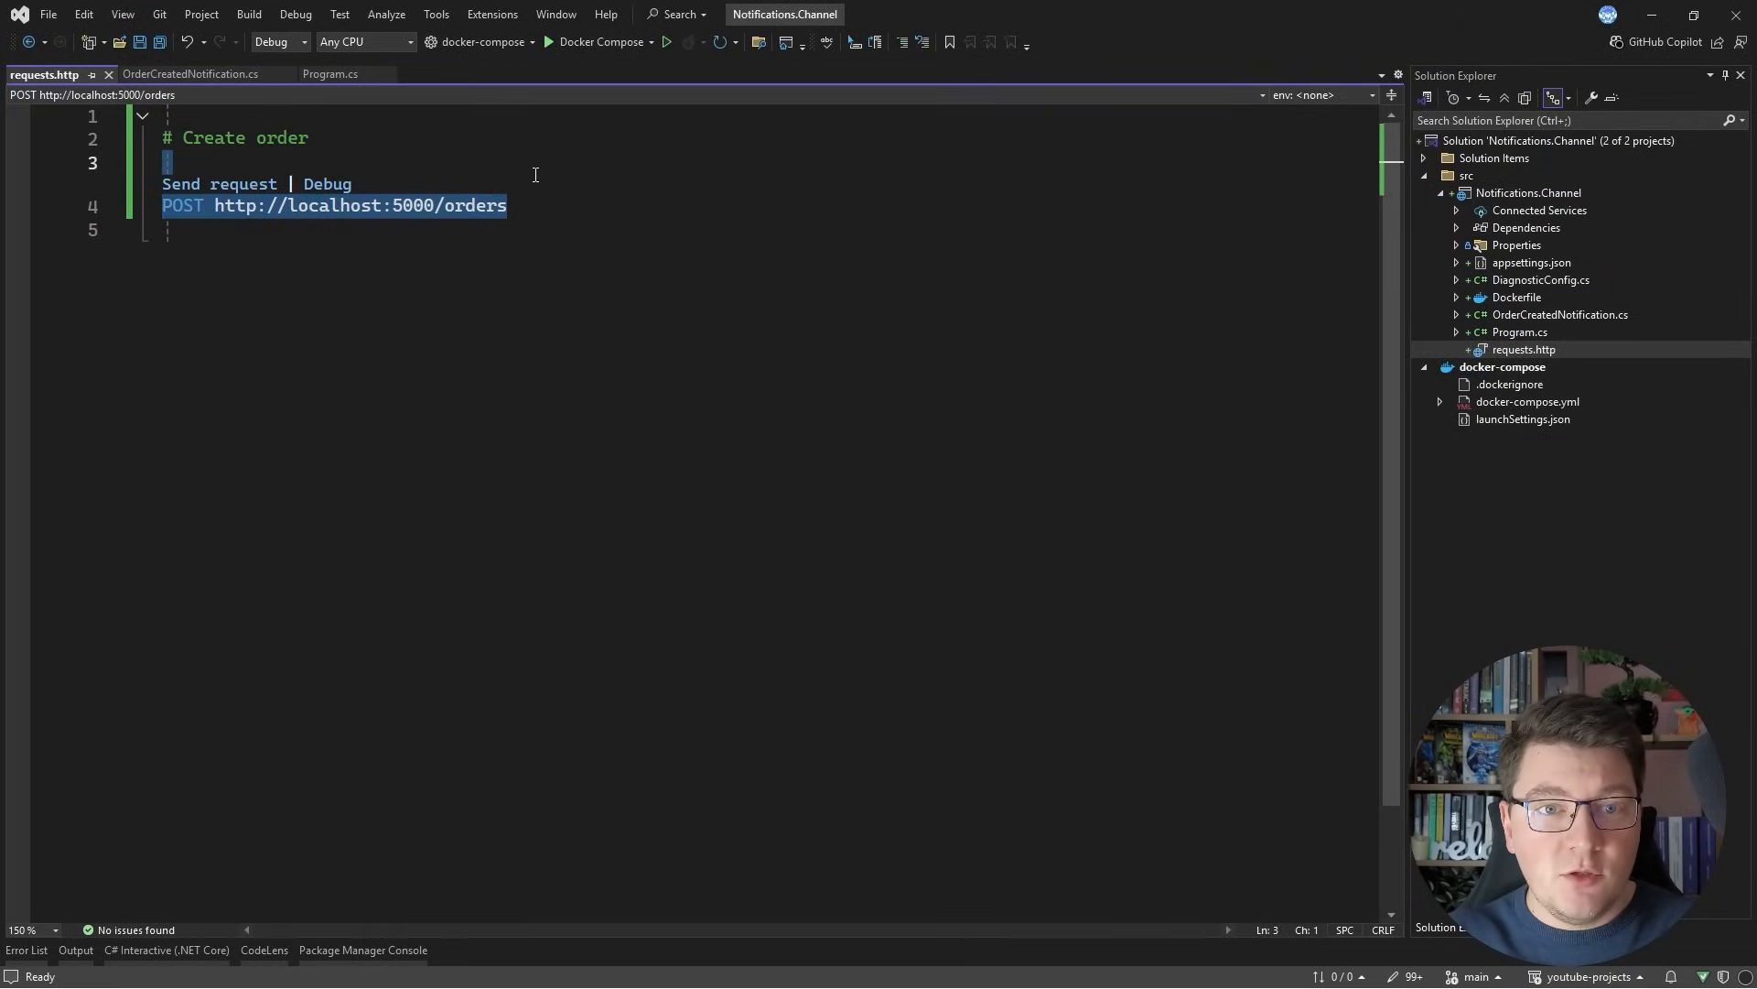
mouse_move(589, 123)
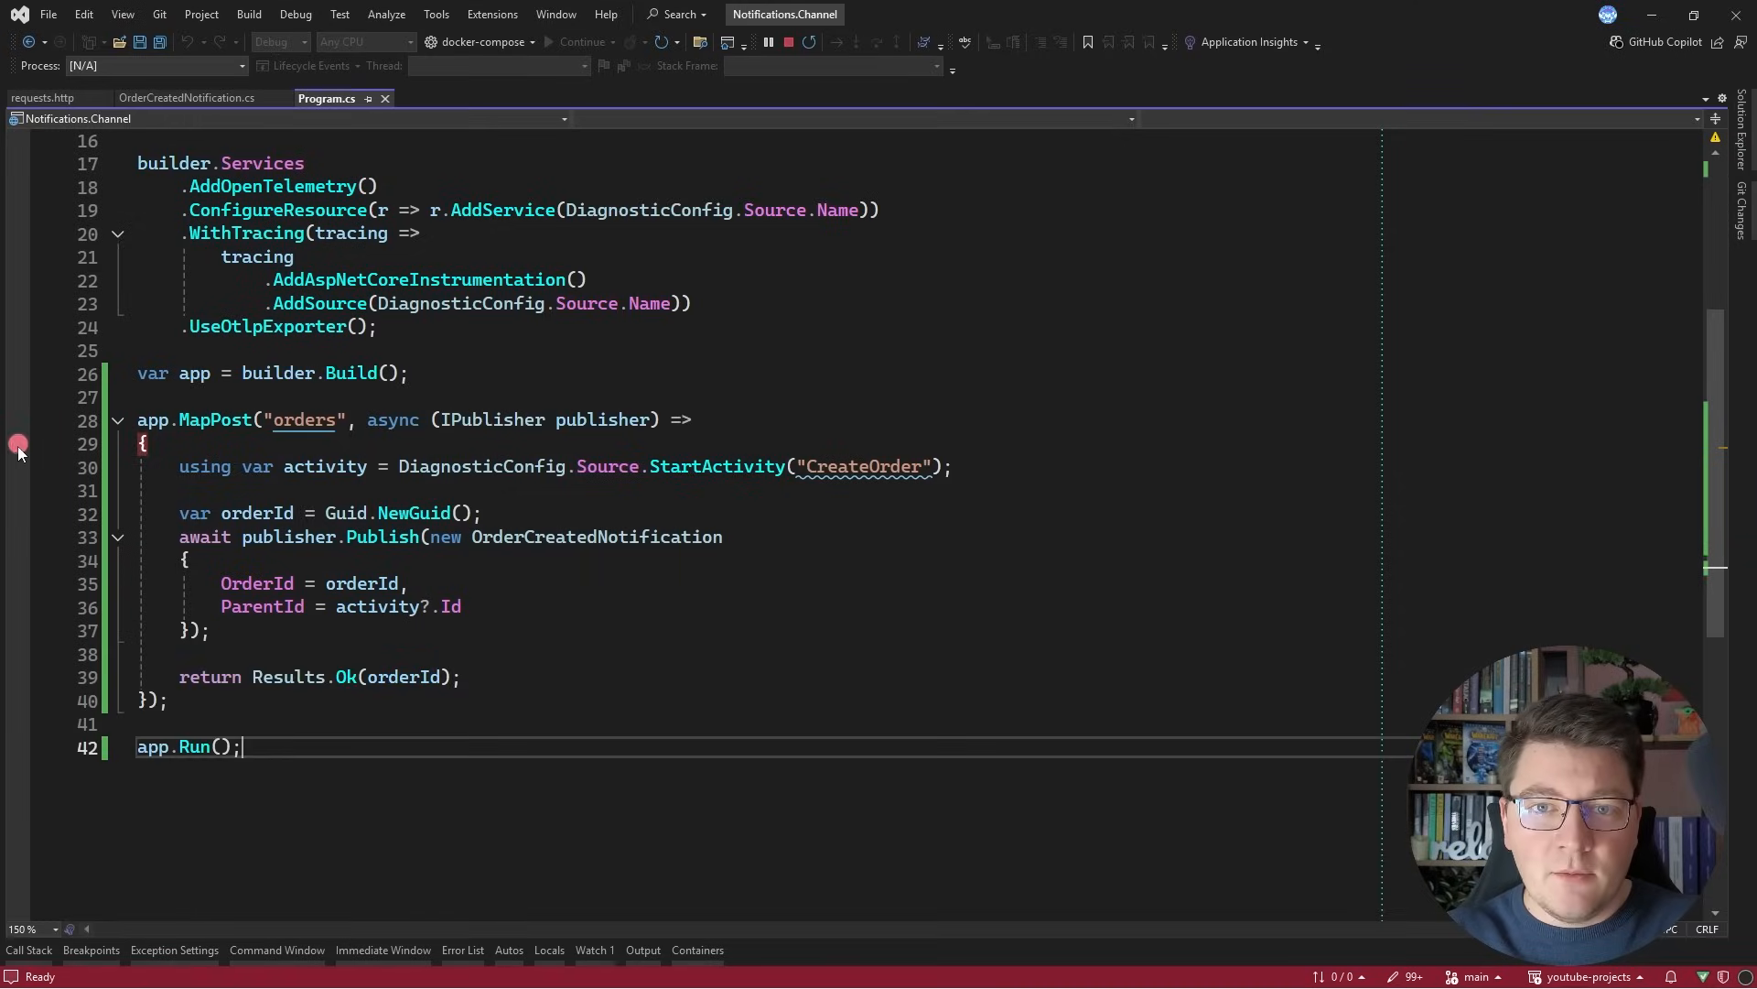
Step: Break on line 29, send the POST orders request, continue, then remove the breakpoint
left_click(43, 98)
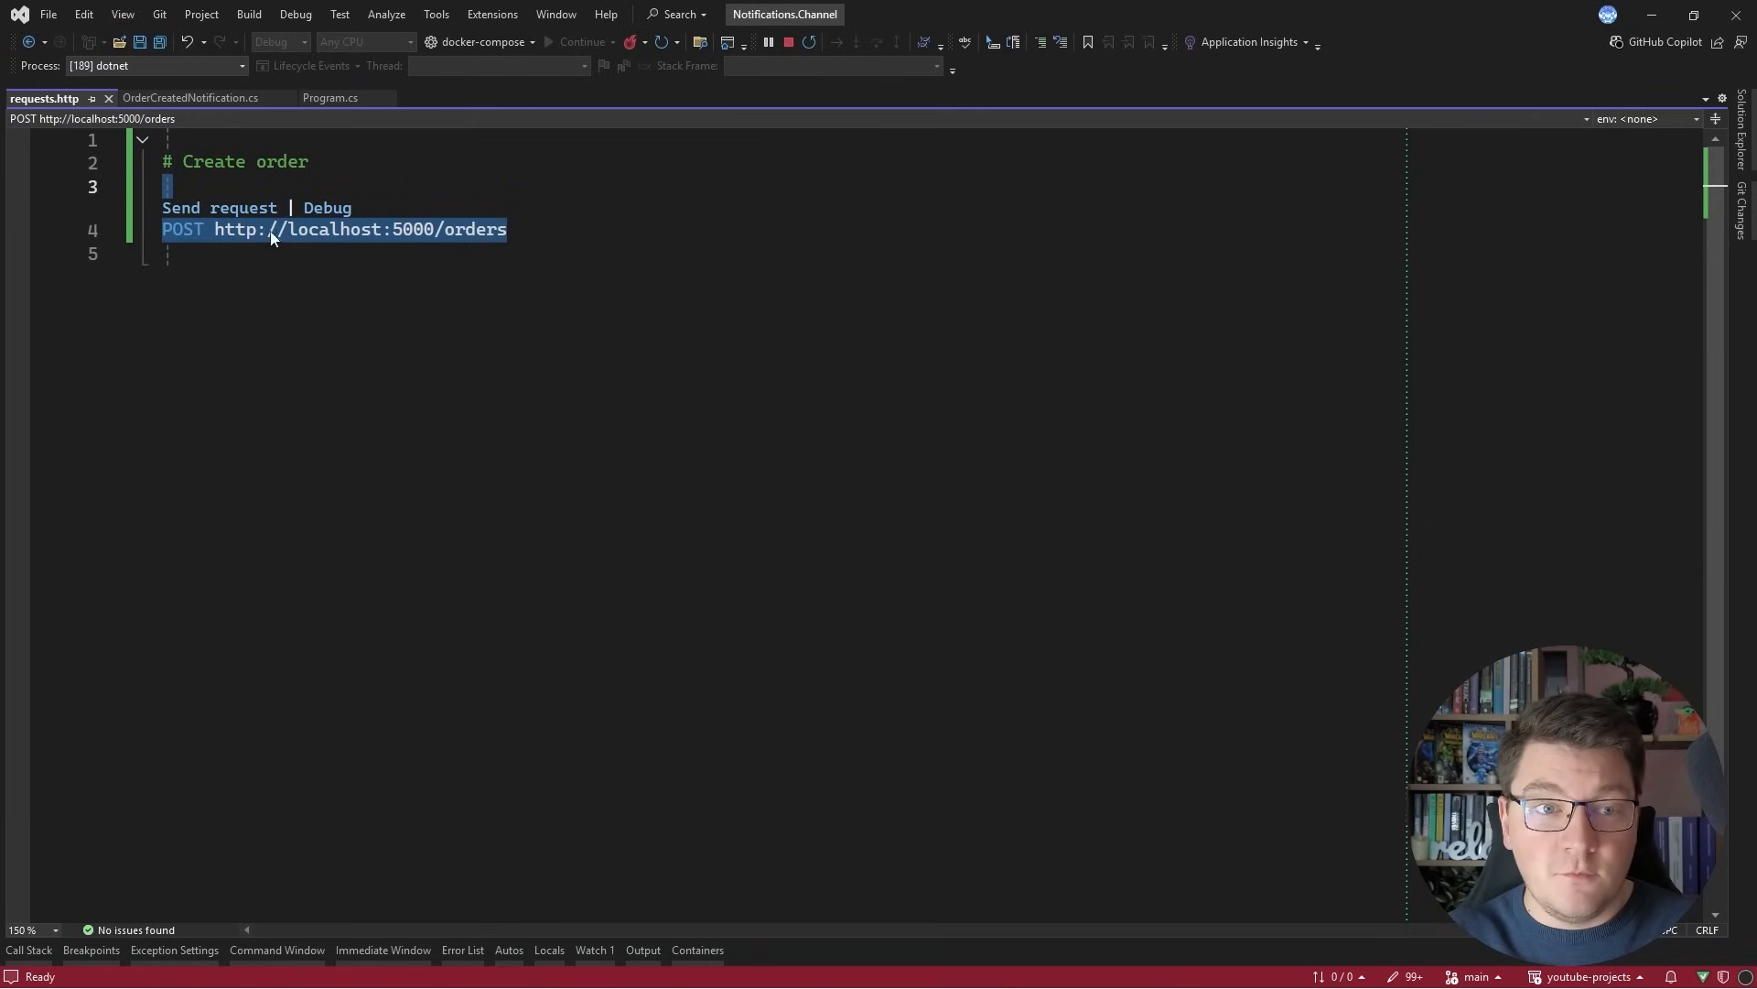
left_click(219, 208)
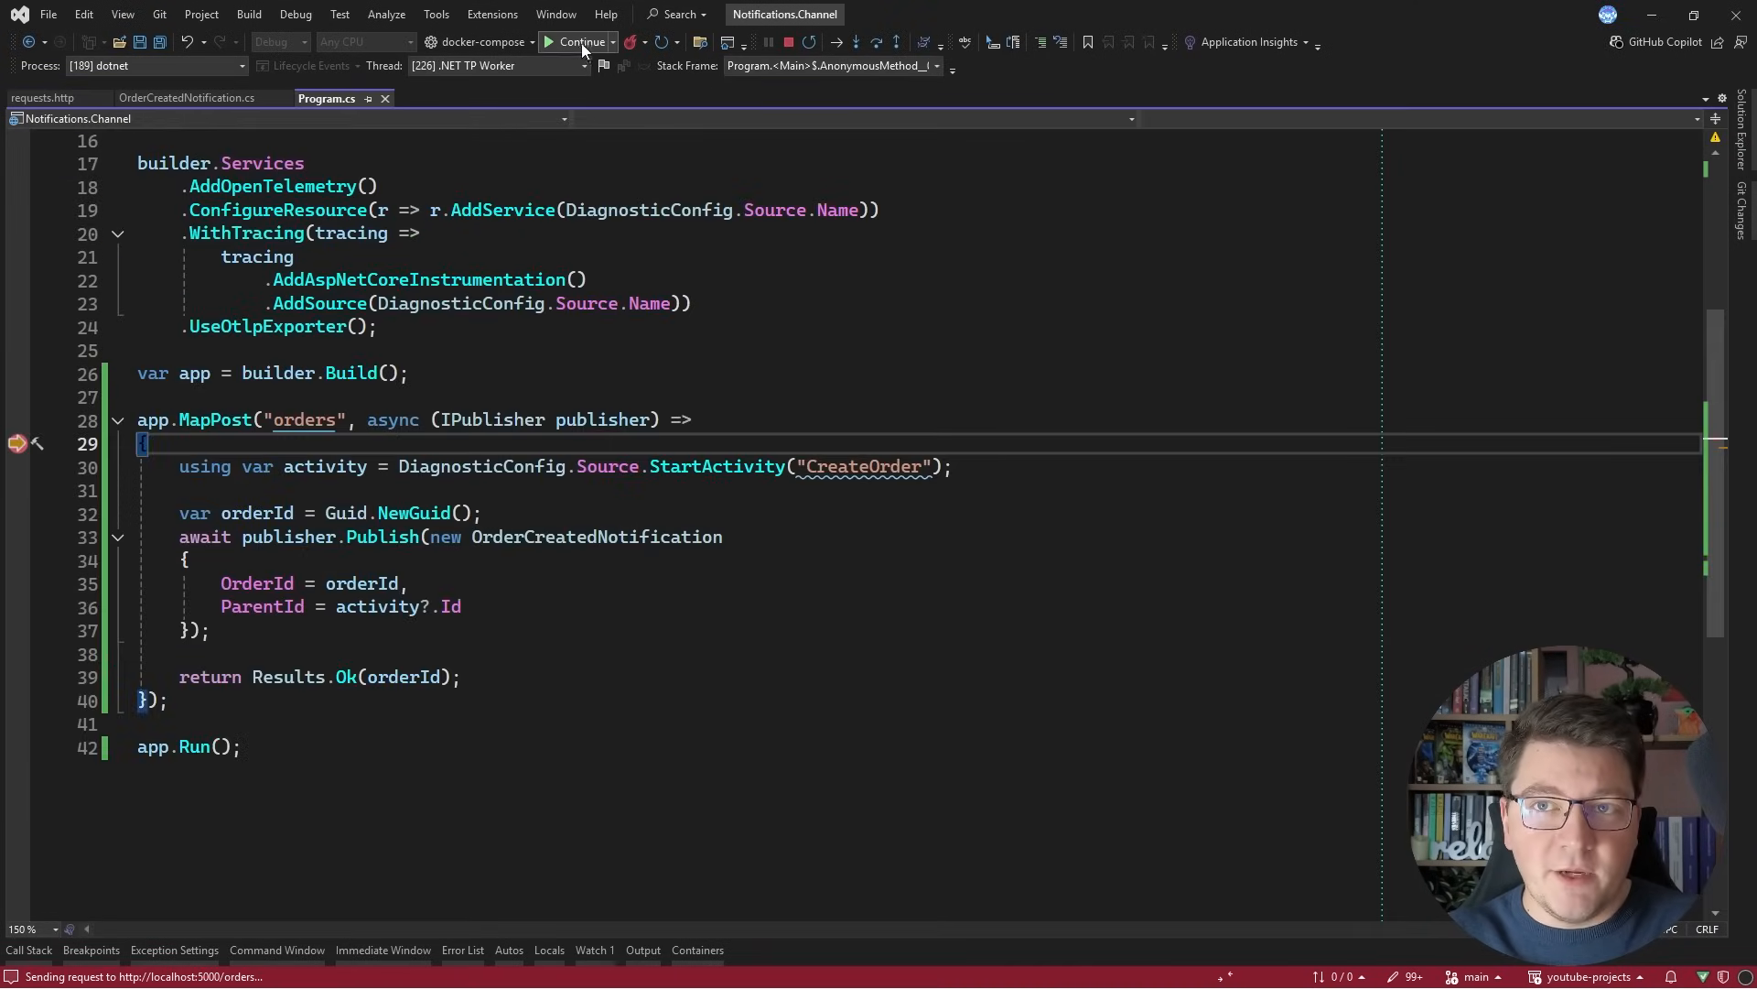
left_click(578, 41)
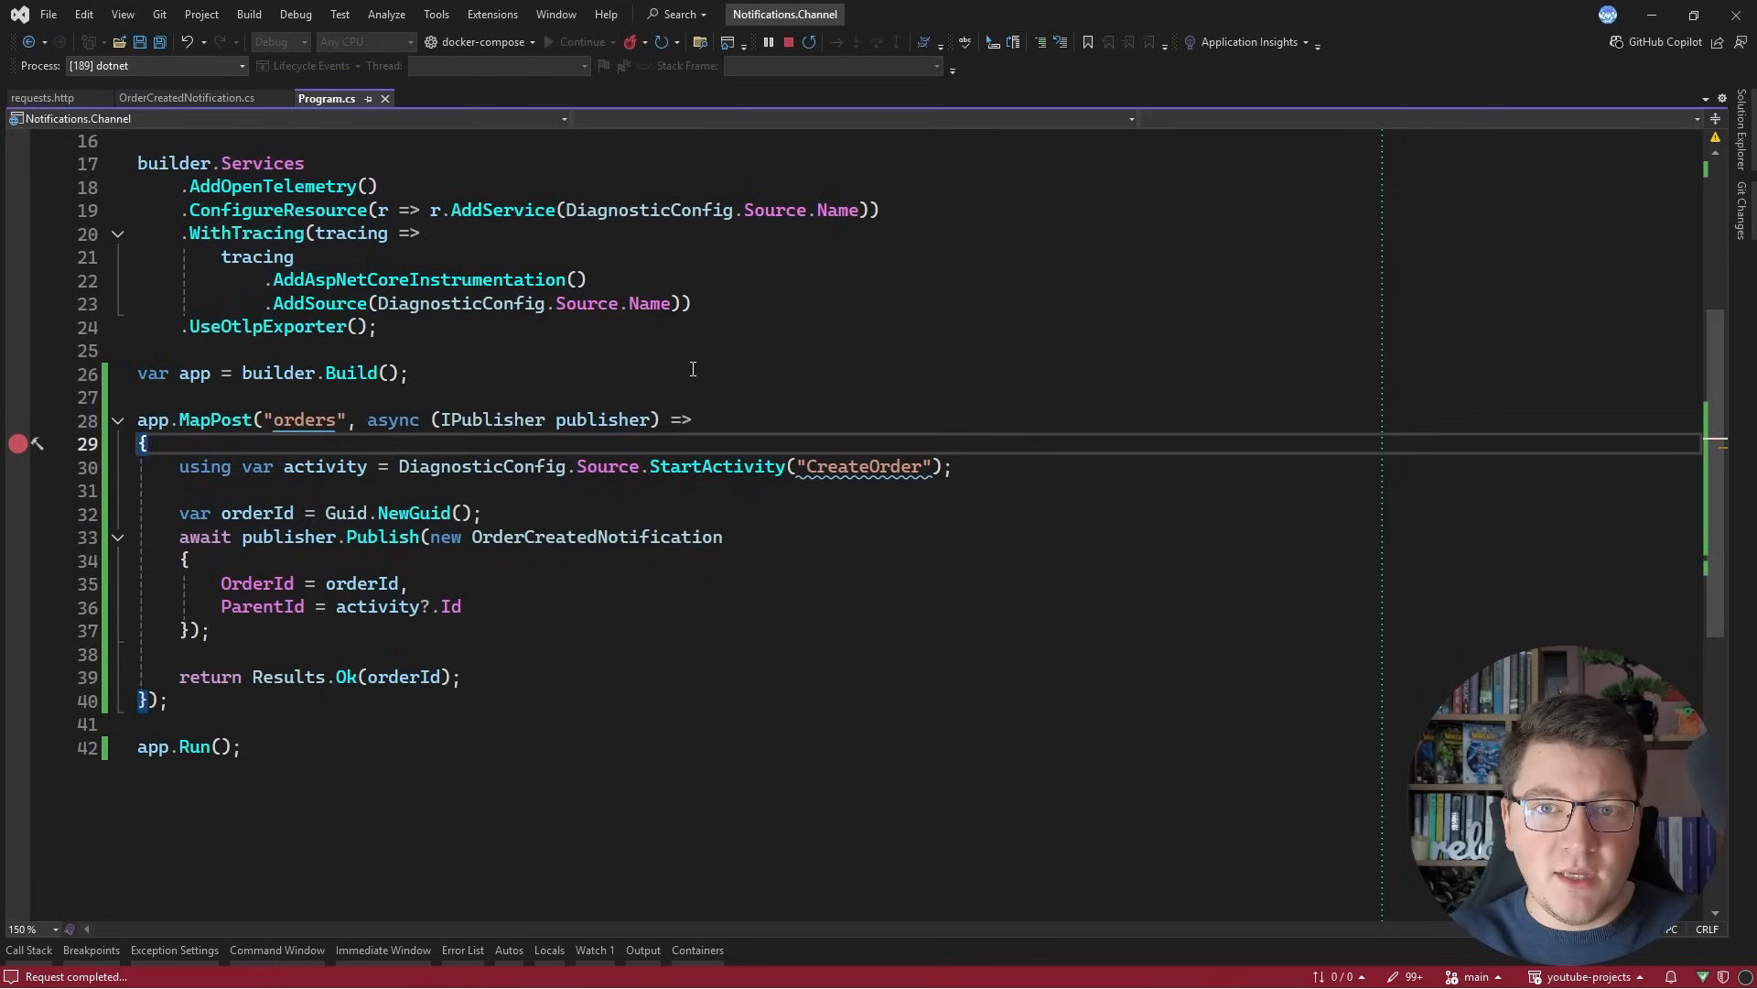
left_click(43, 98)
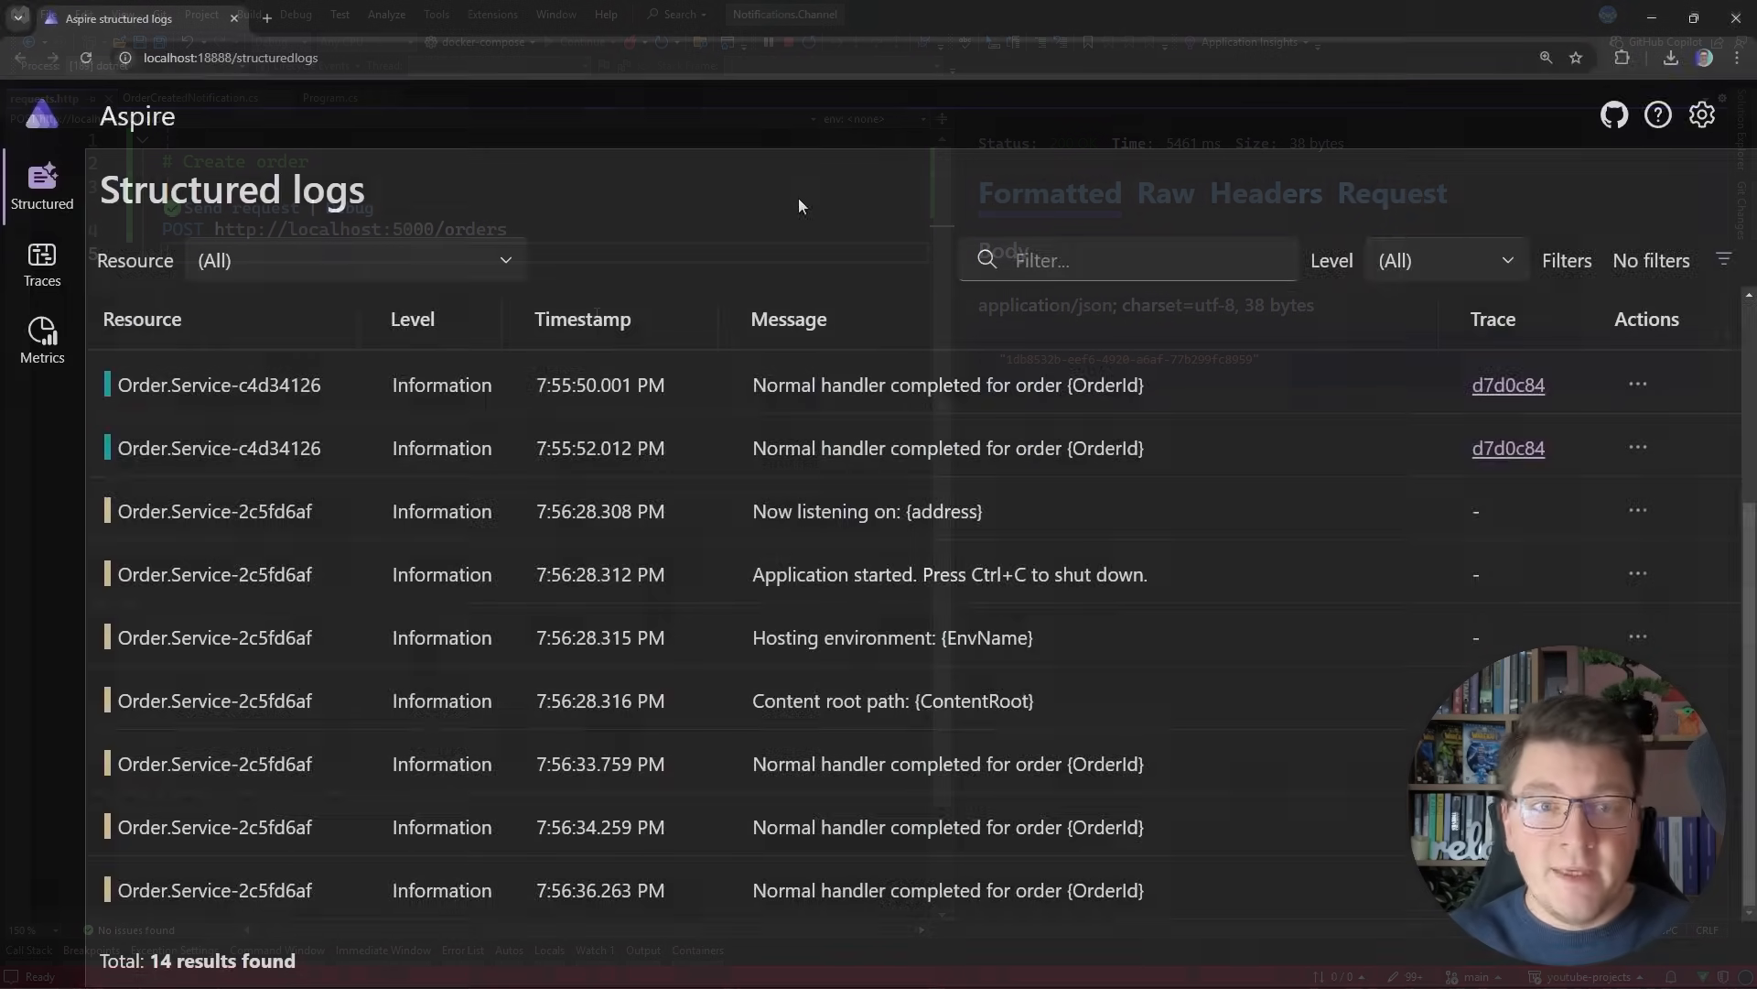
Step: Go to Traces and open the most recent Order.Service: POST orders trace
left_click(41, 265)
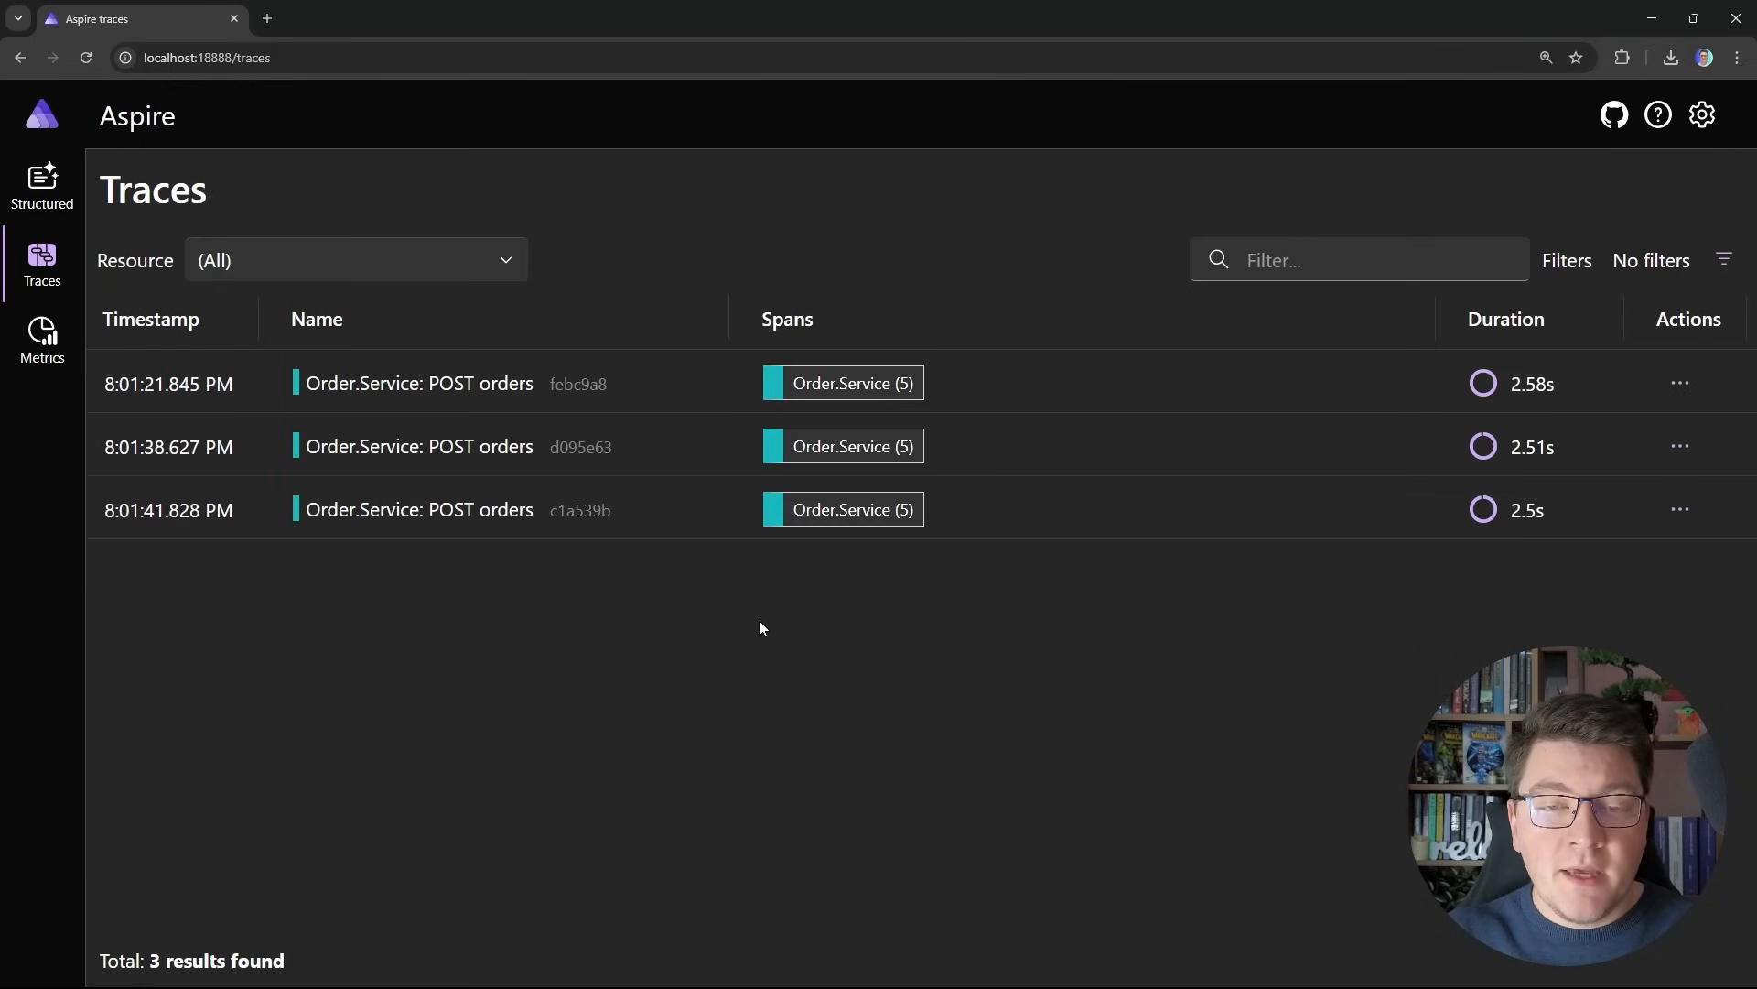
mouse_move(543, 549)
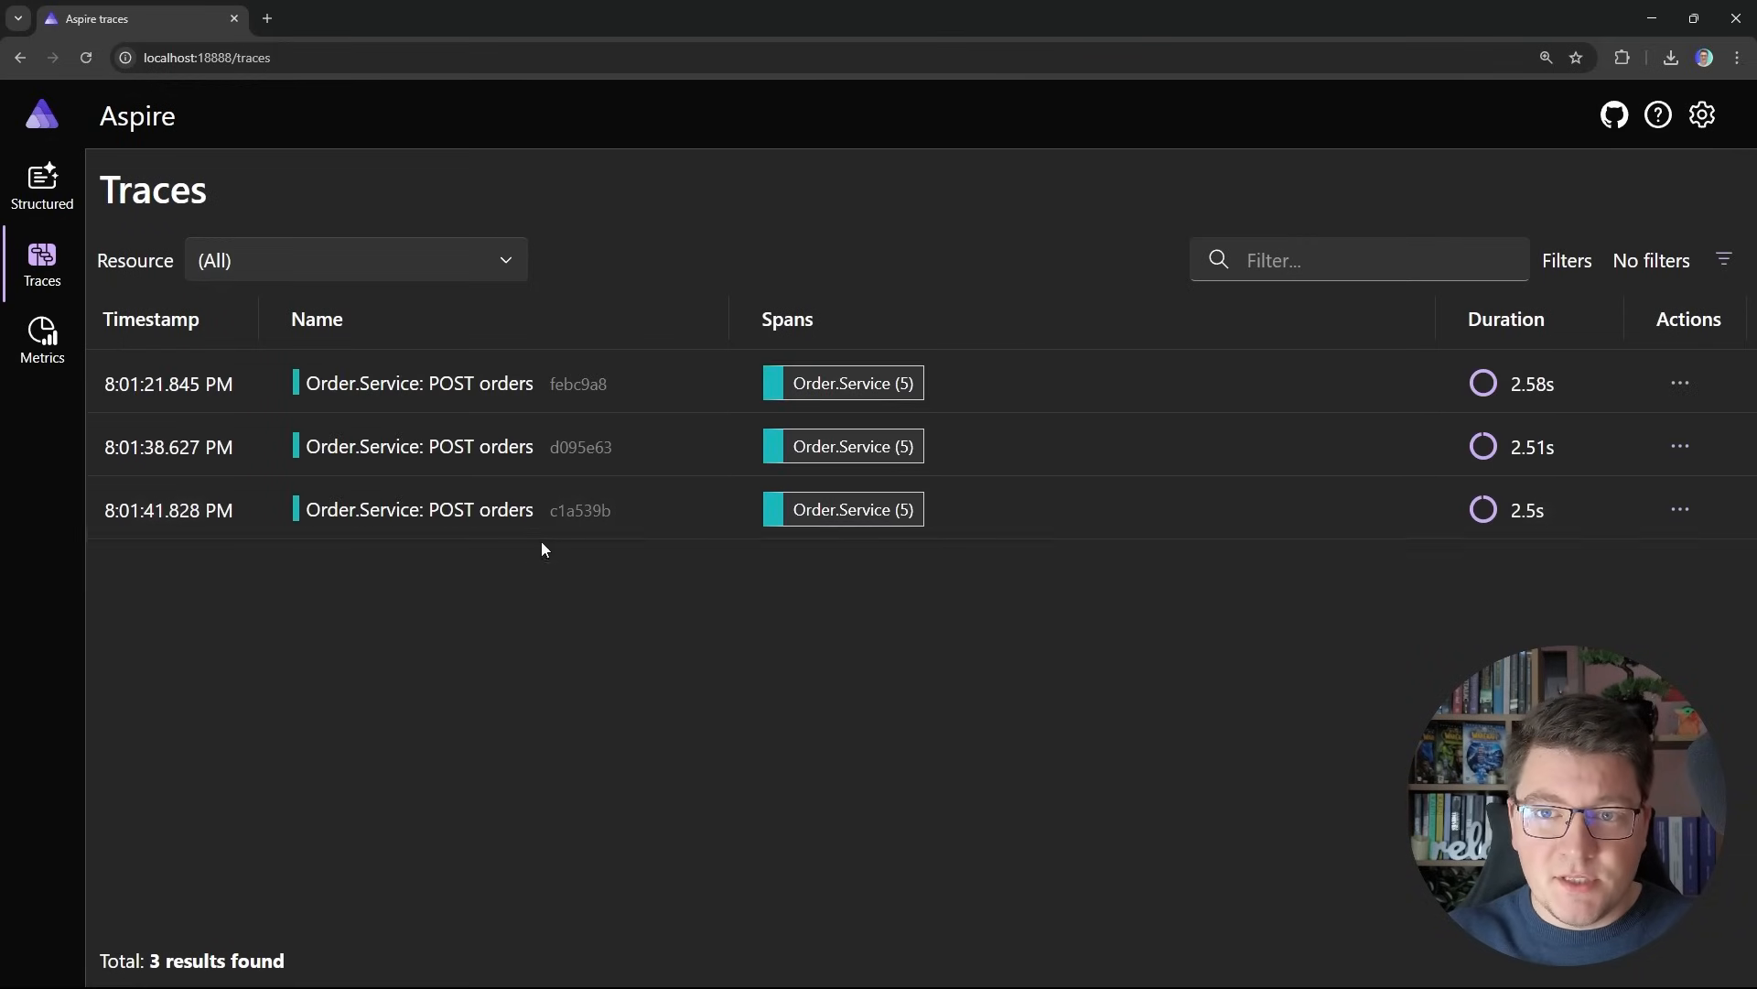
left_click(419, 509)
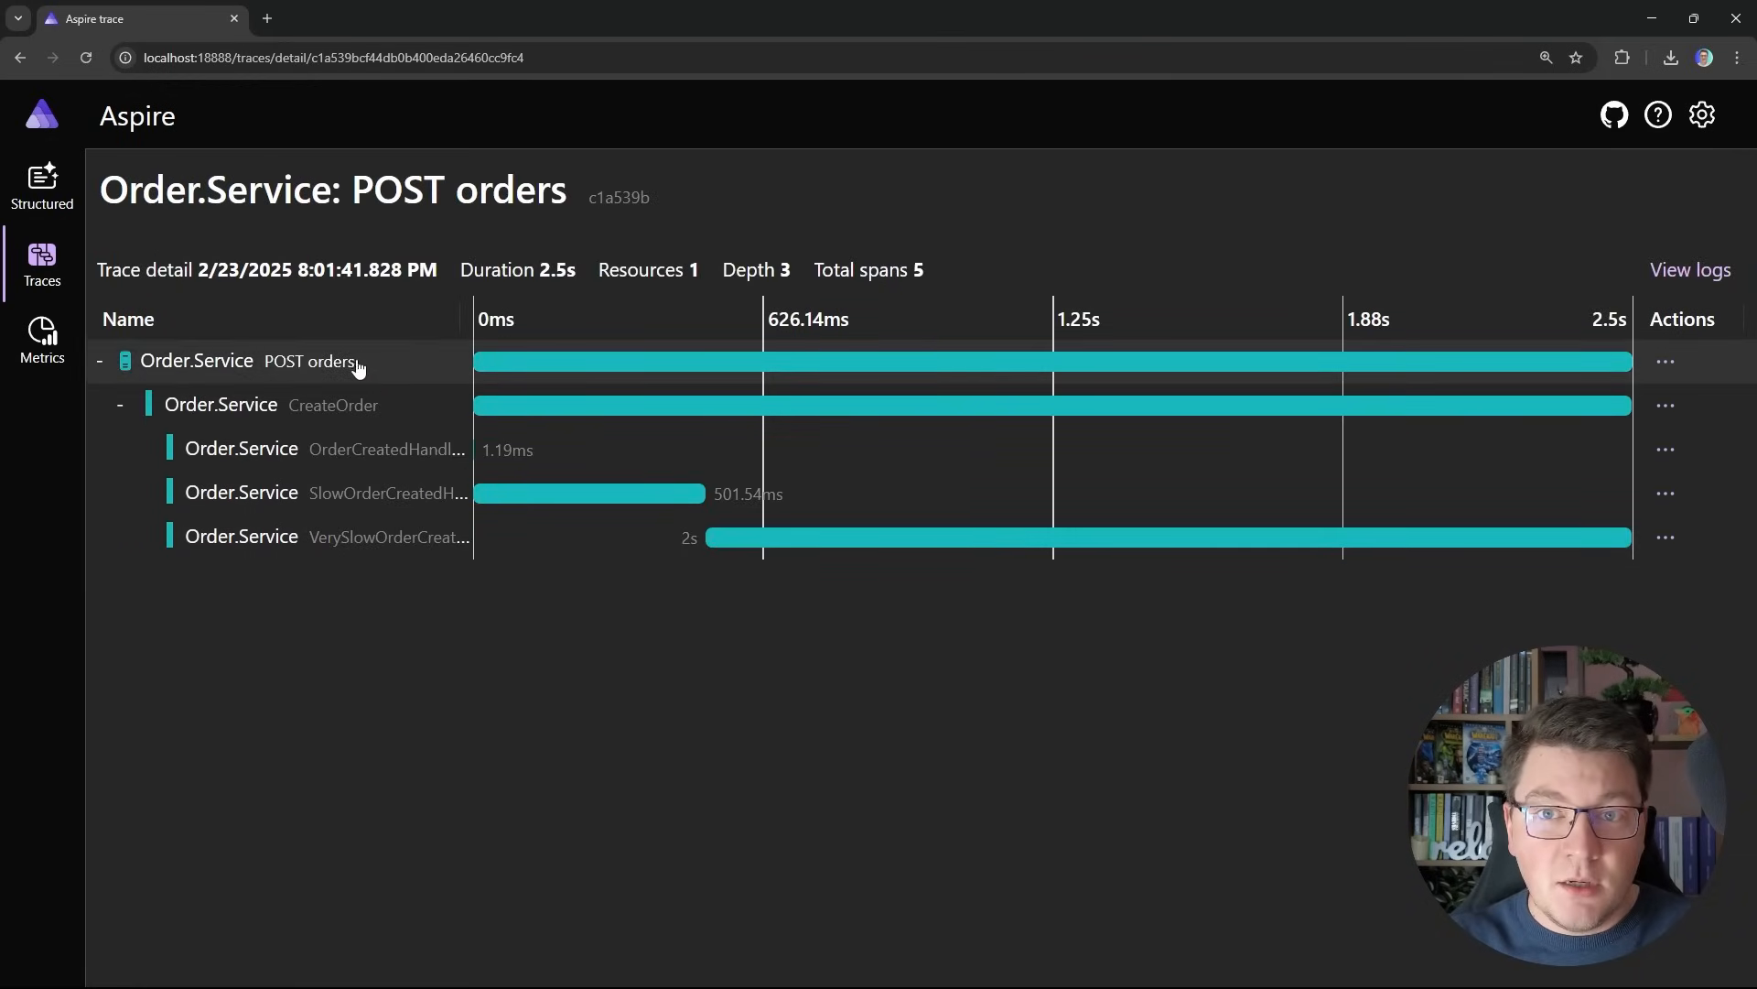
mouse_move(364, 420)
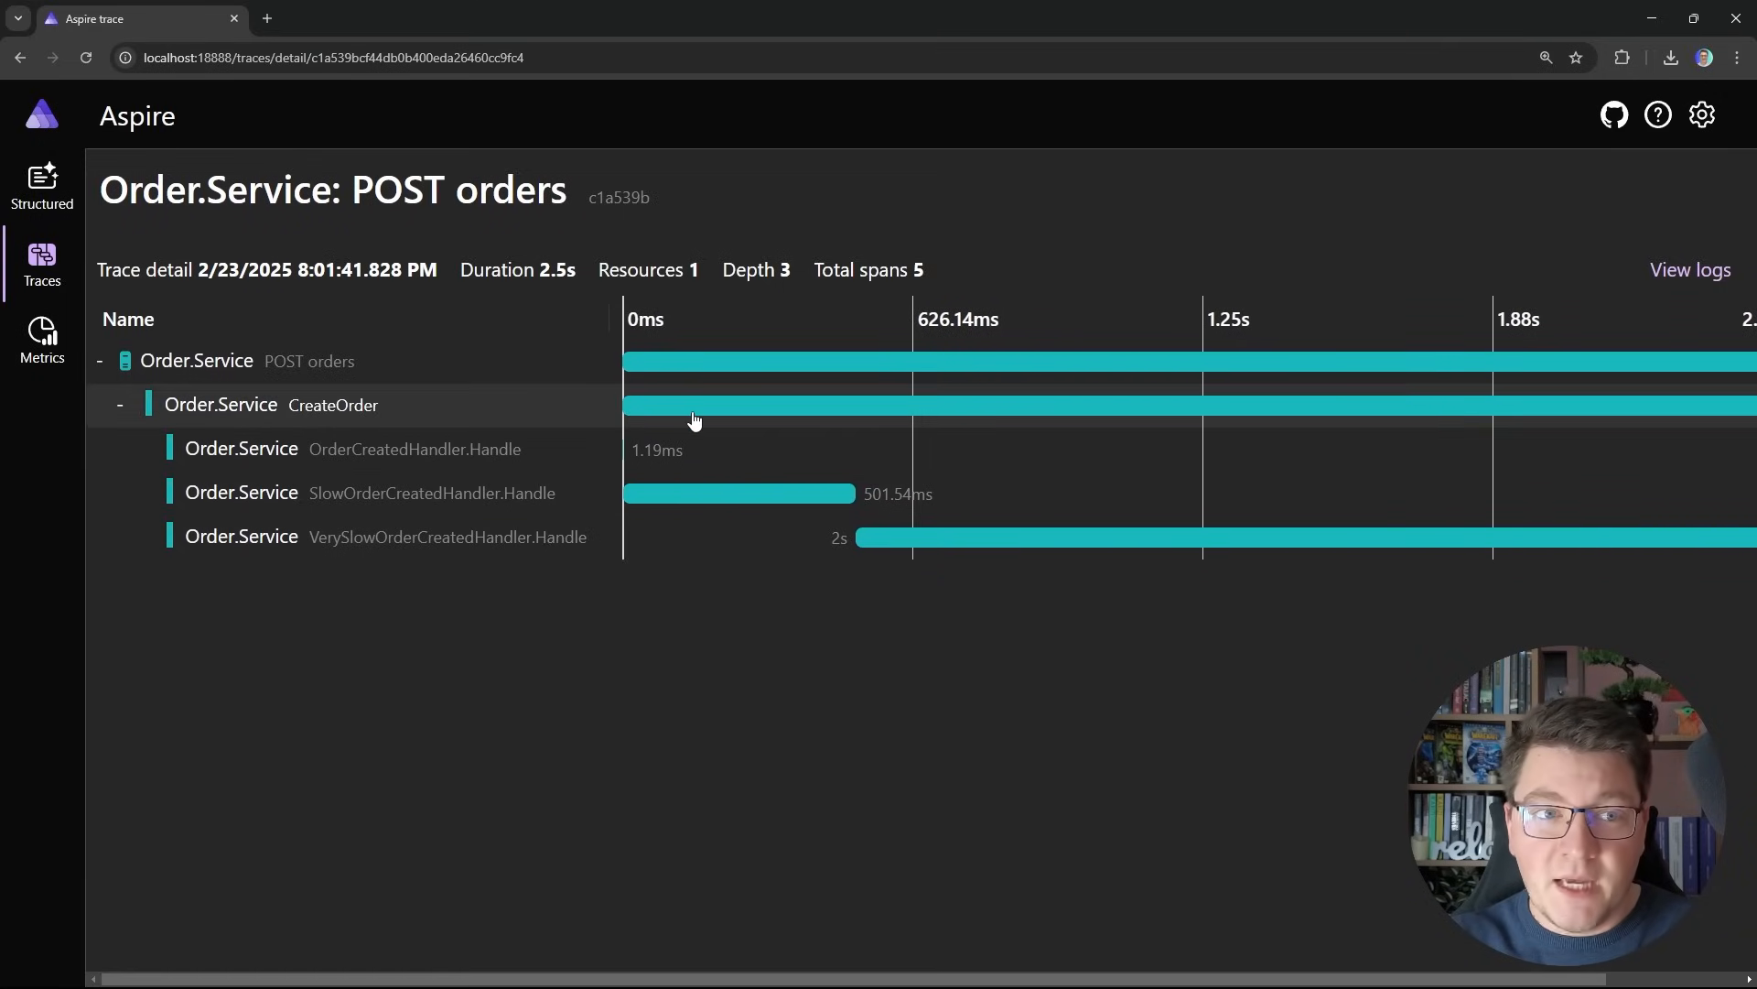
mouse_move(706, 448)
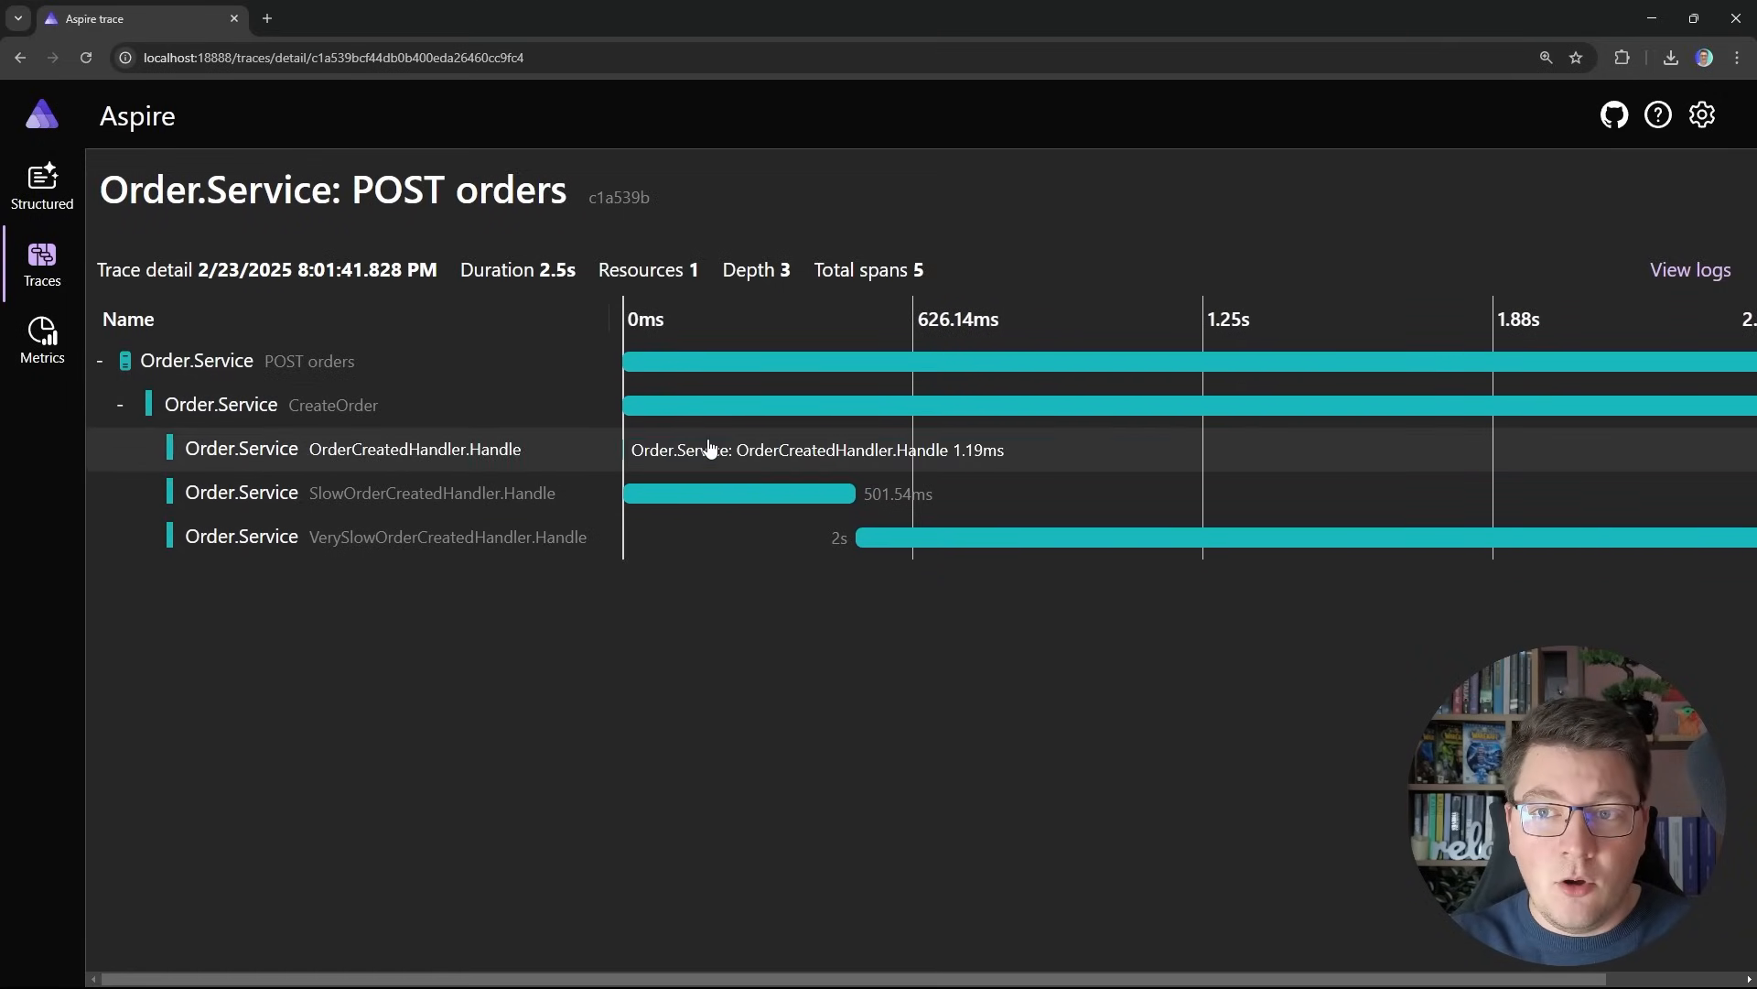
mouse_move(790, 404)
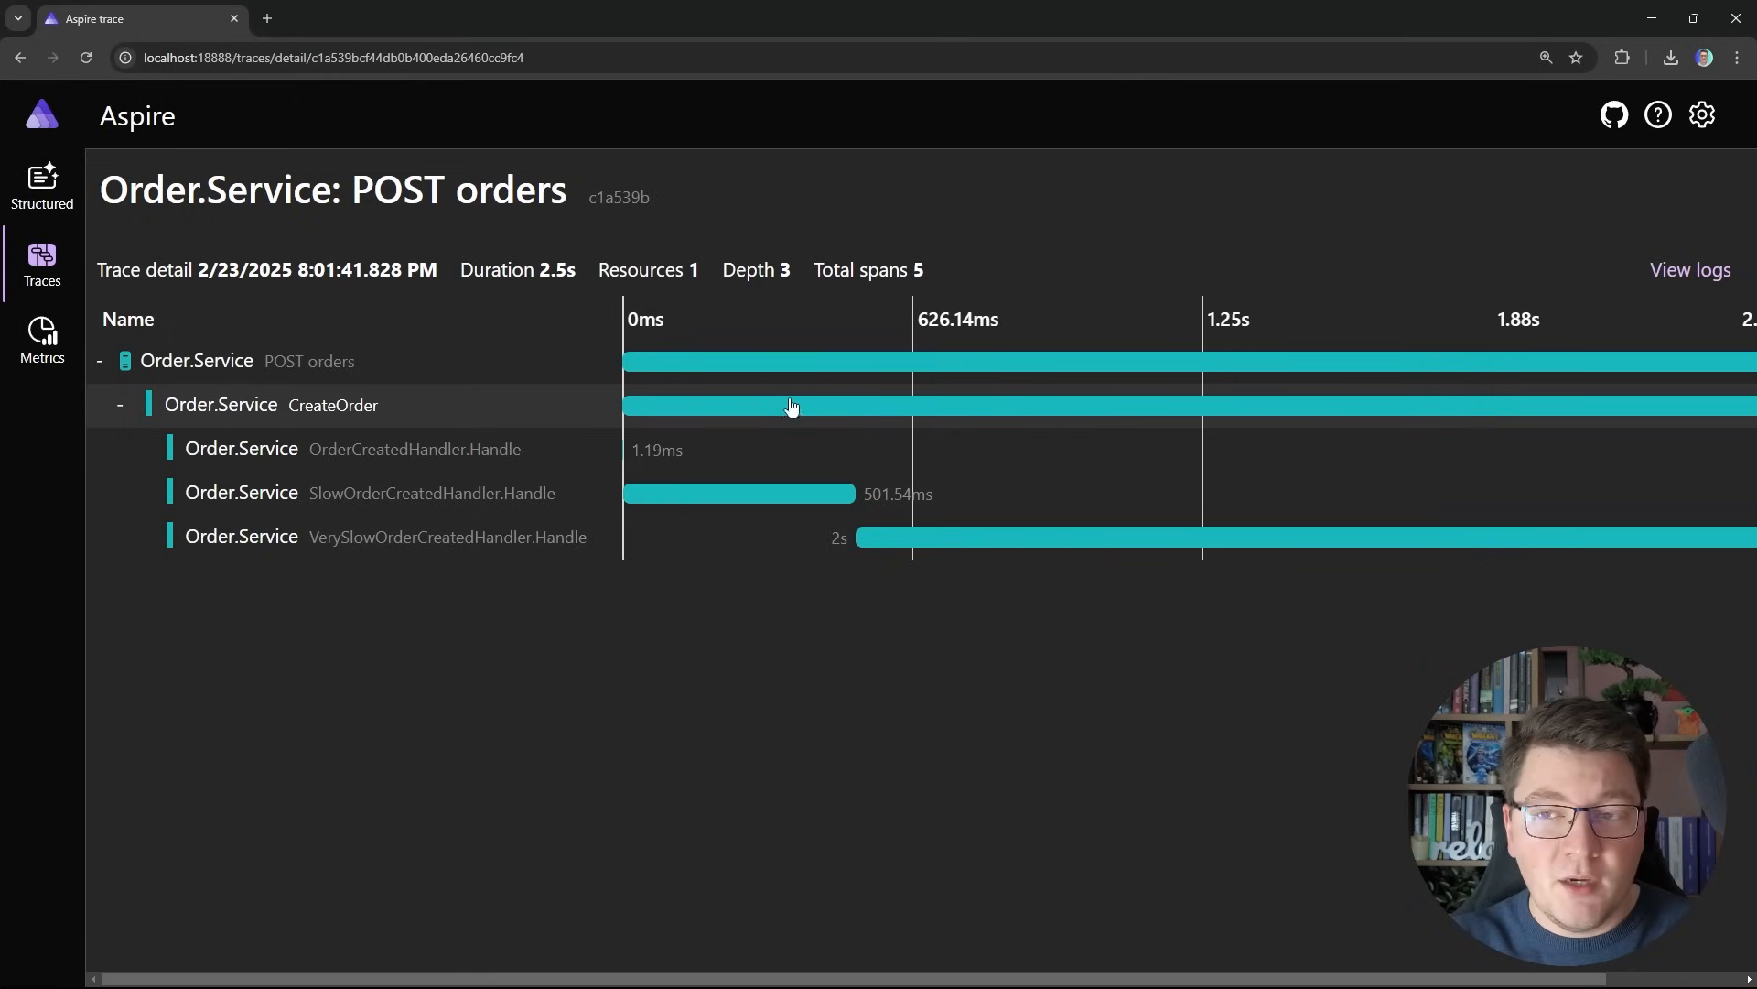
mouse_move(625, 415)
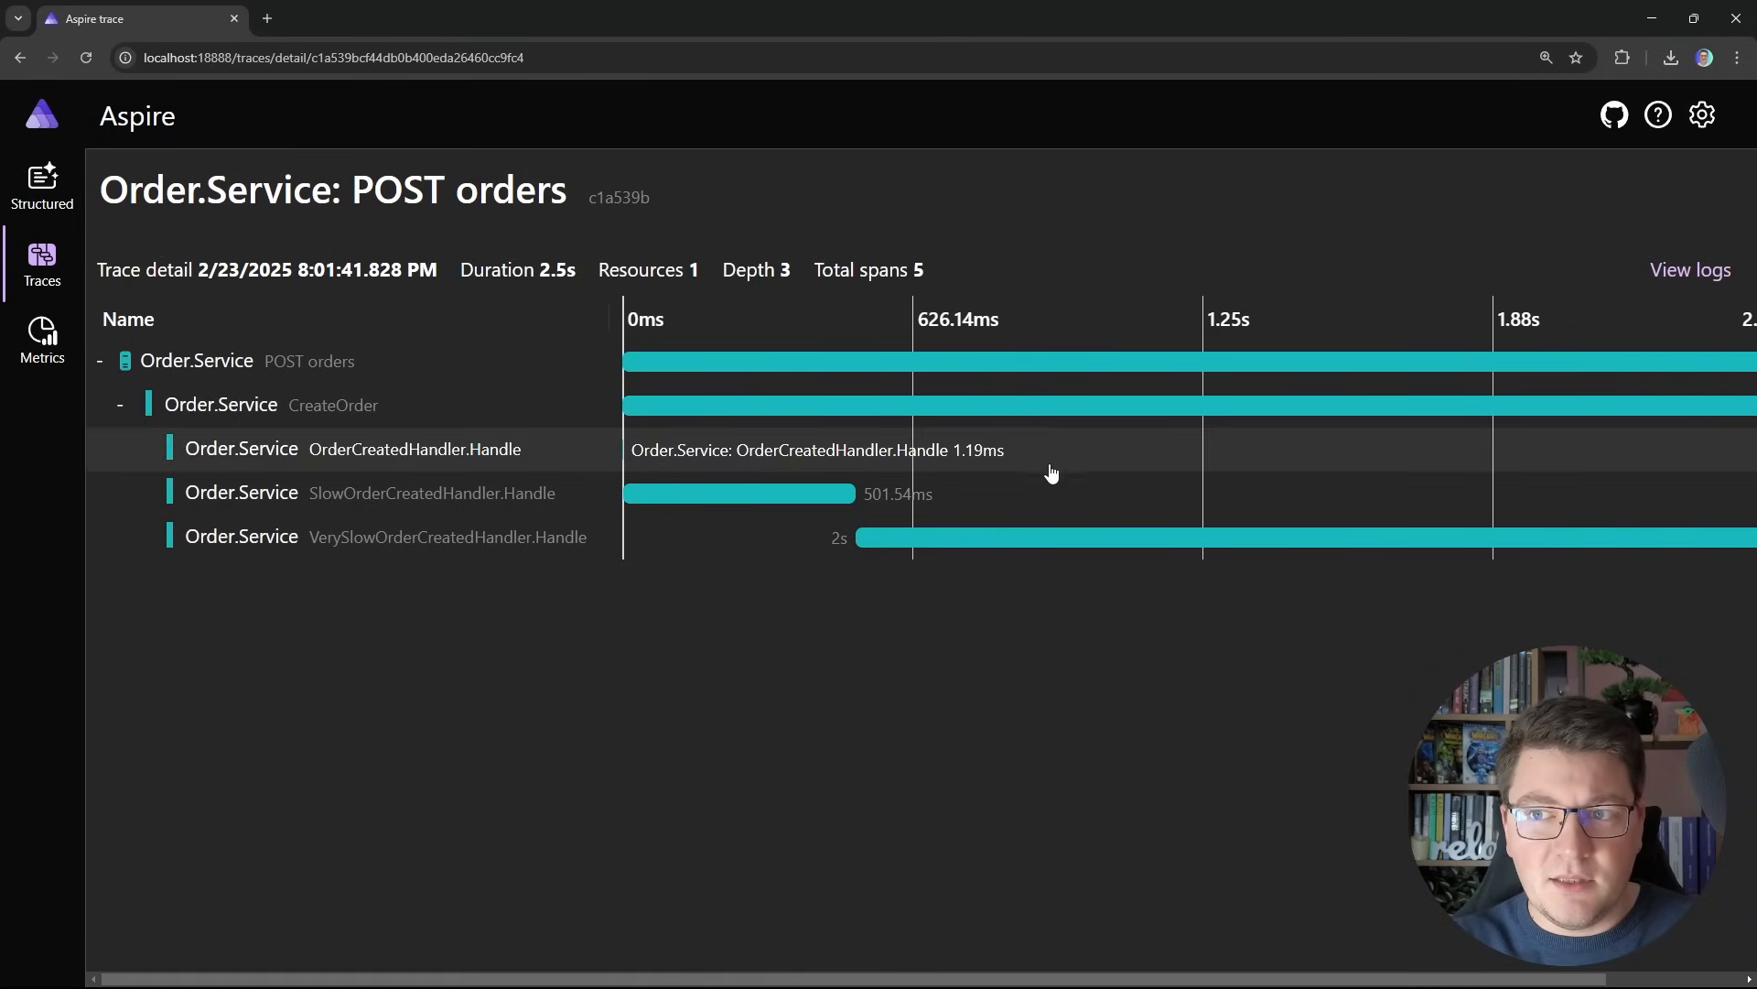
mouse_move(939, 461)
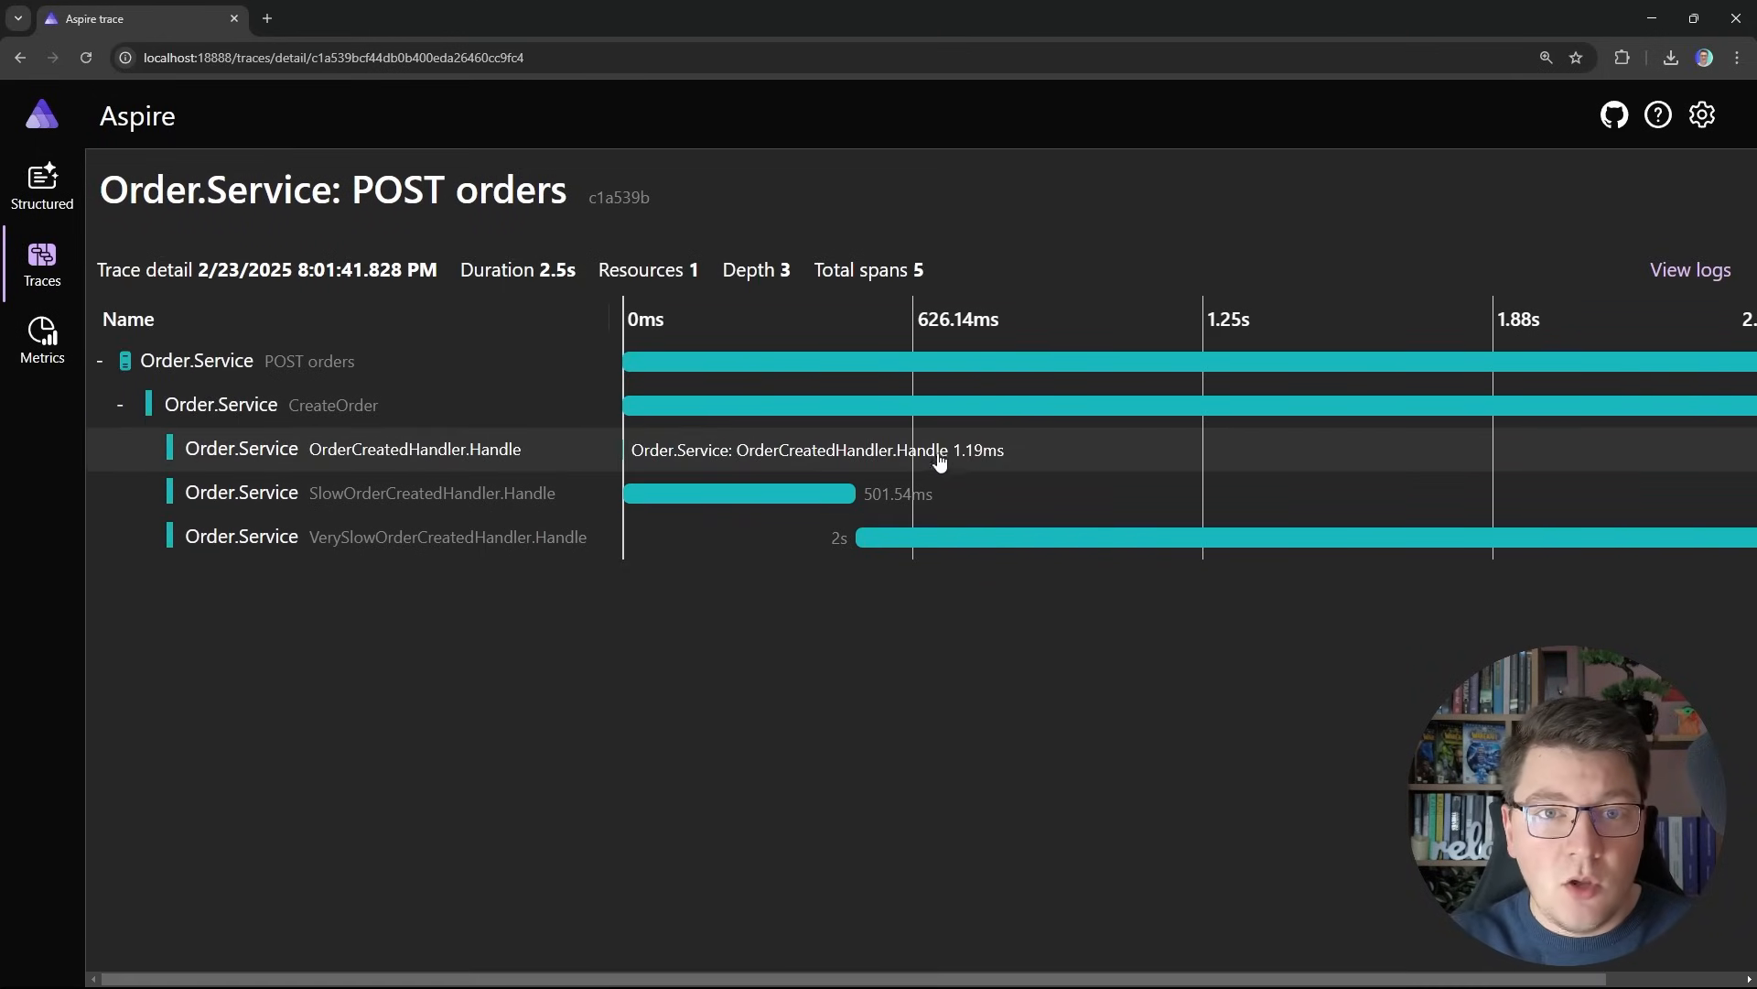
mouse_move(886, 516)
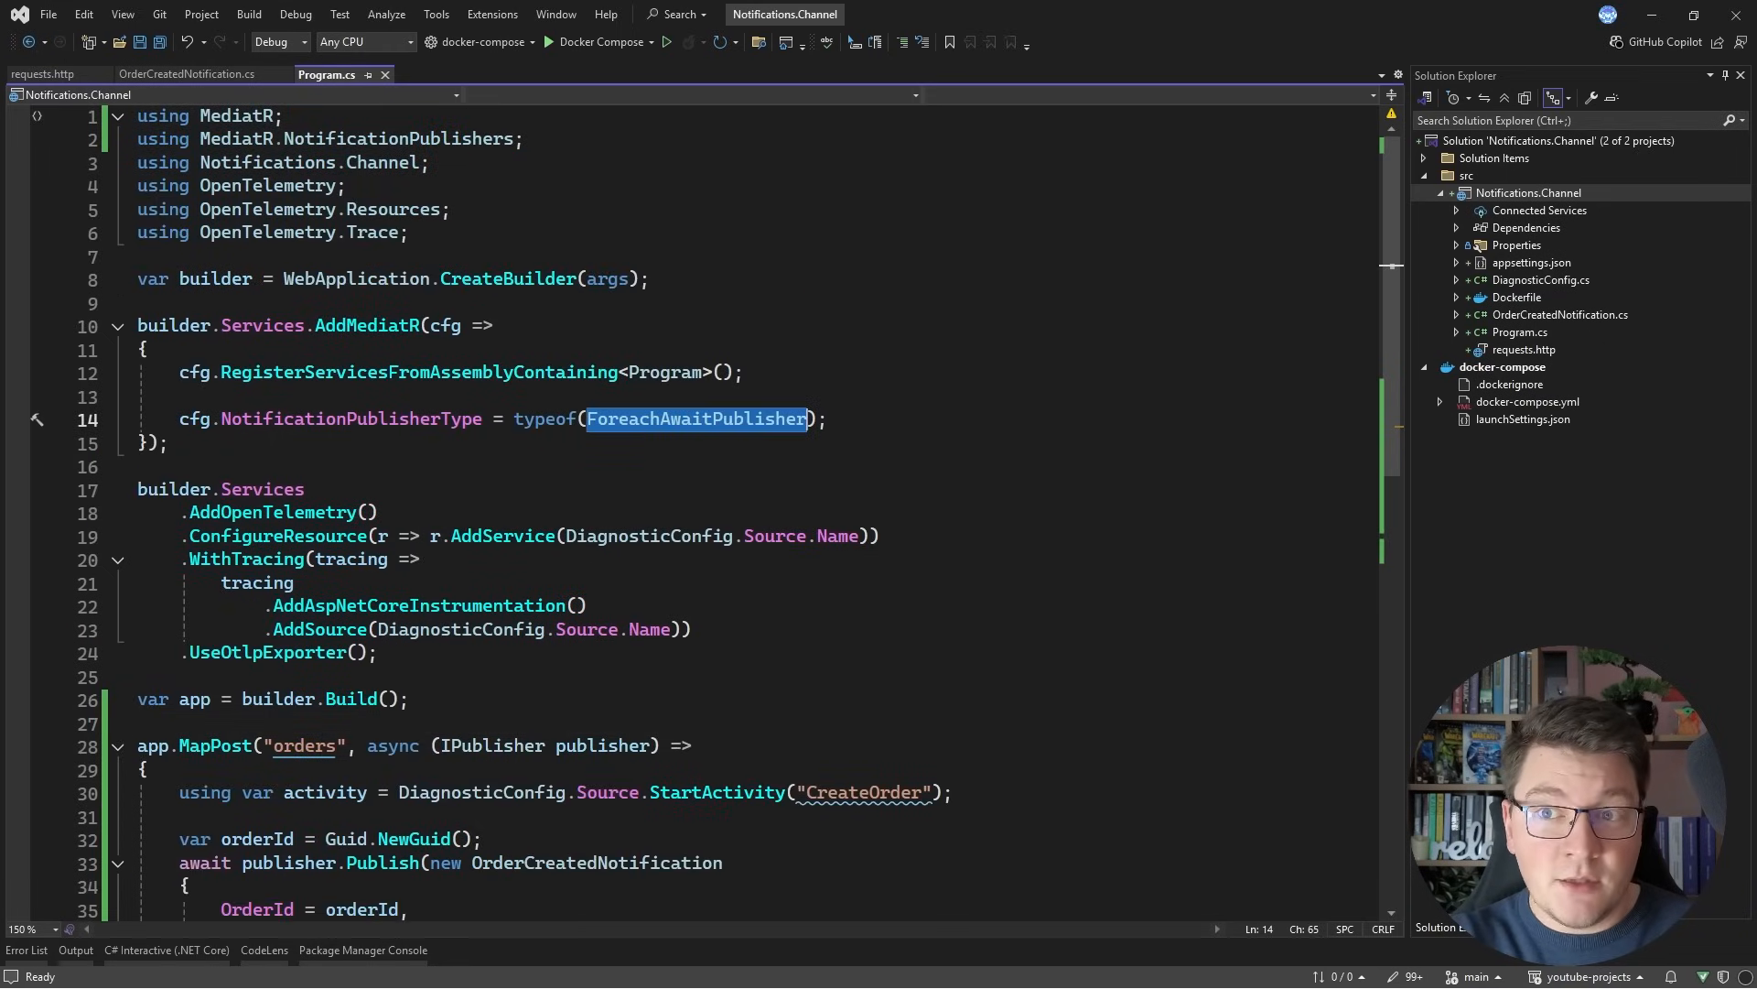
Step: Set NotificationPublisherType to typeof(TaskWhenAllPublisher) and rerun the Docker Compose app
type("TaskWhenAllPublisher")
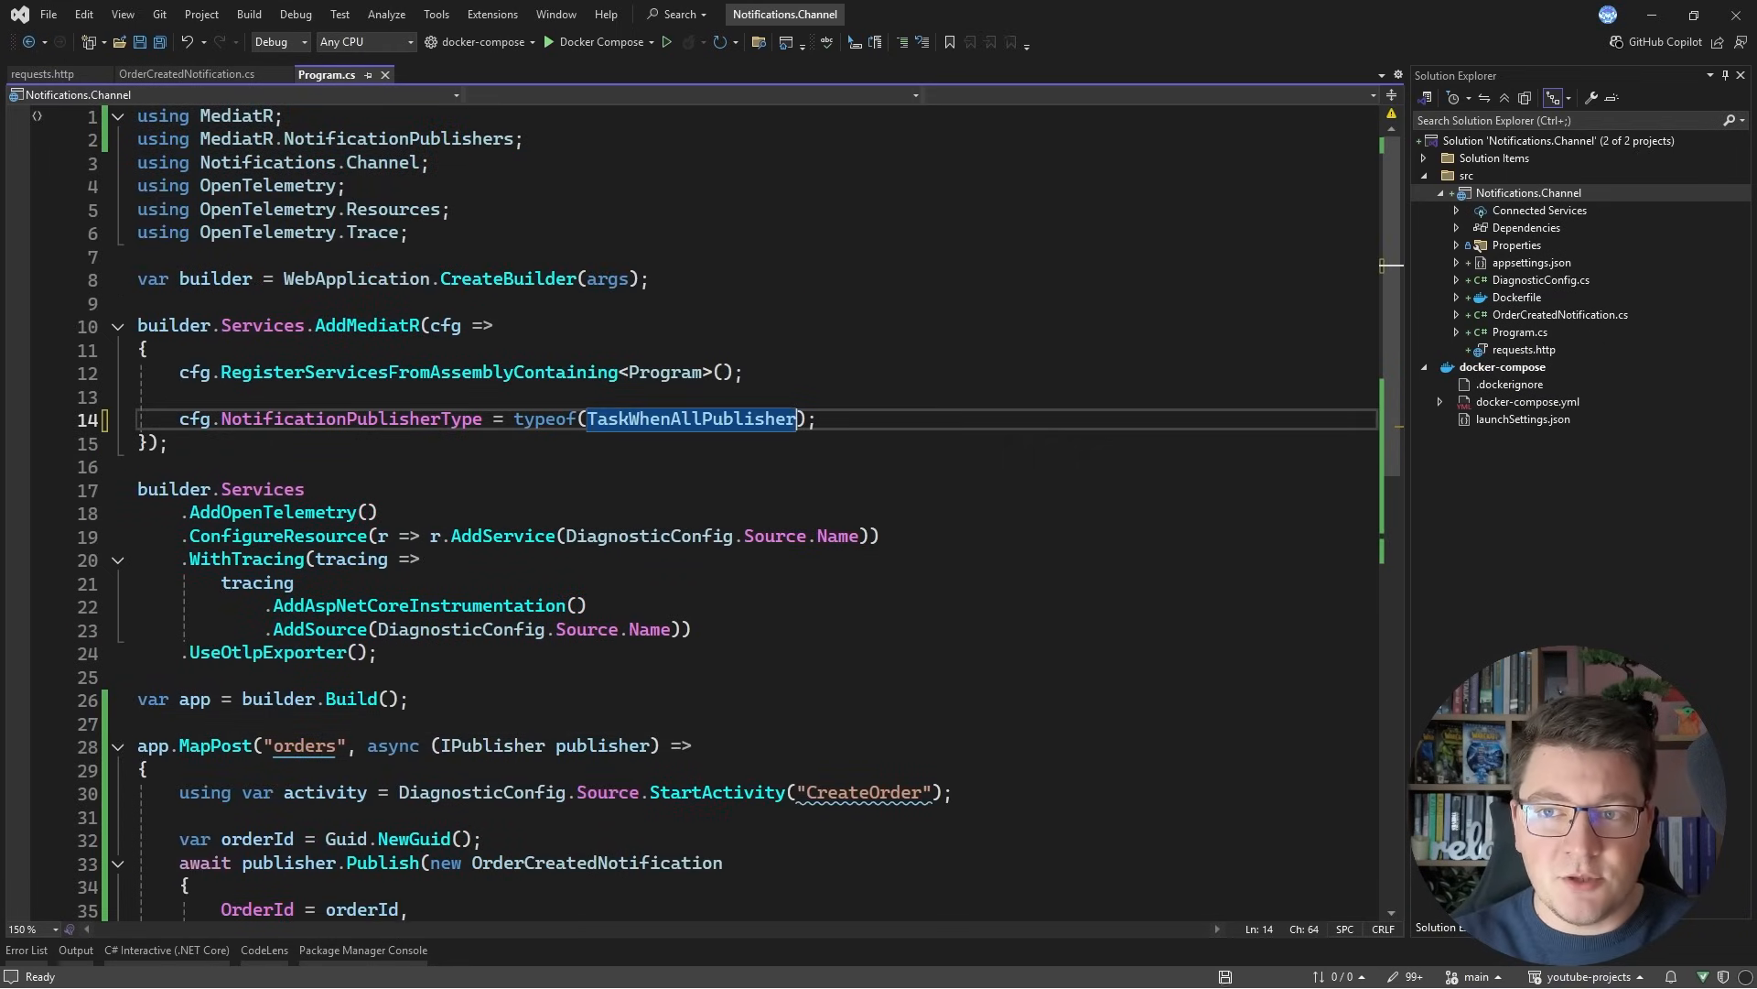
mouse_move(690, 418)
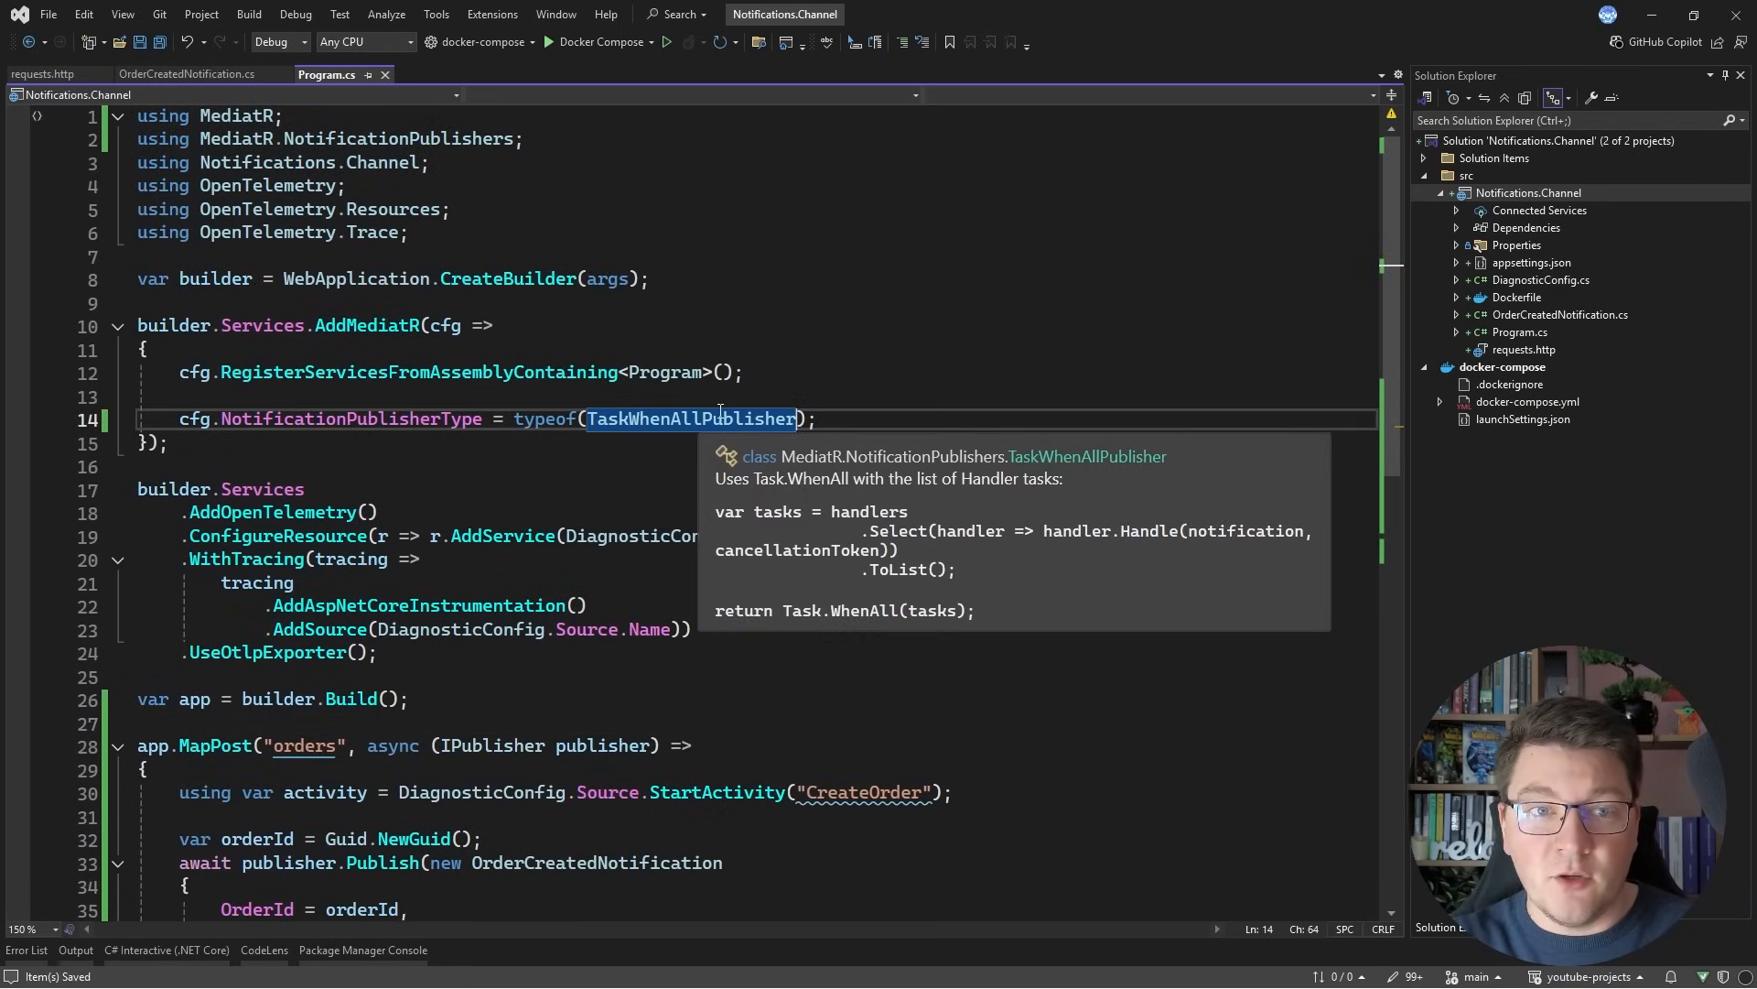
mouse_move(1148, 539)
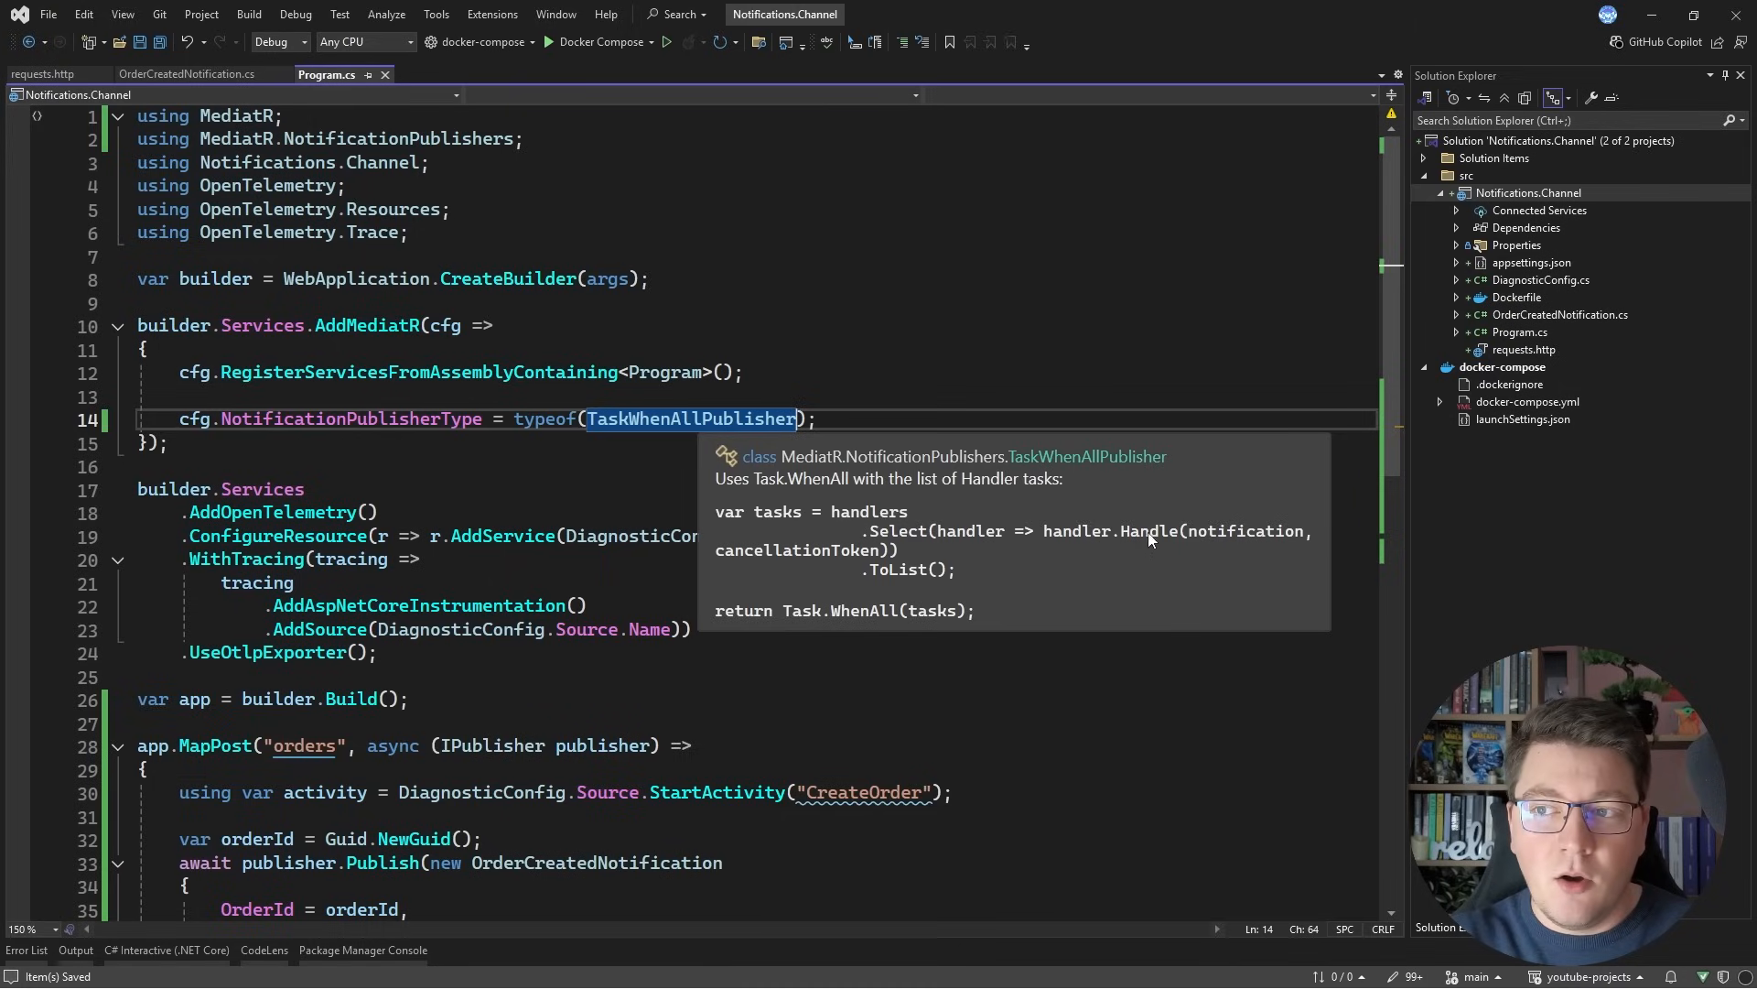
mouse_move(950, 549)
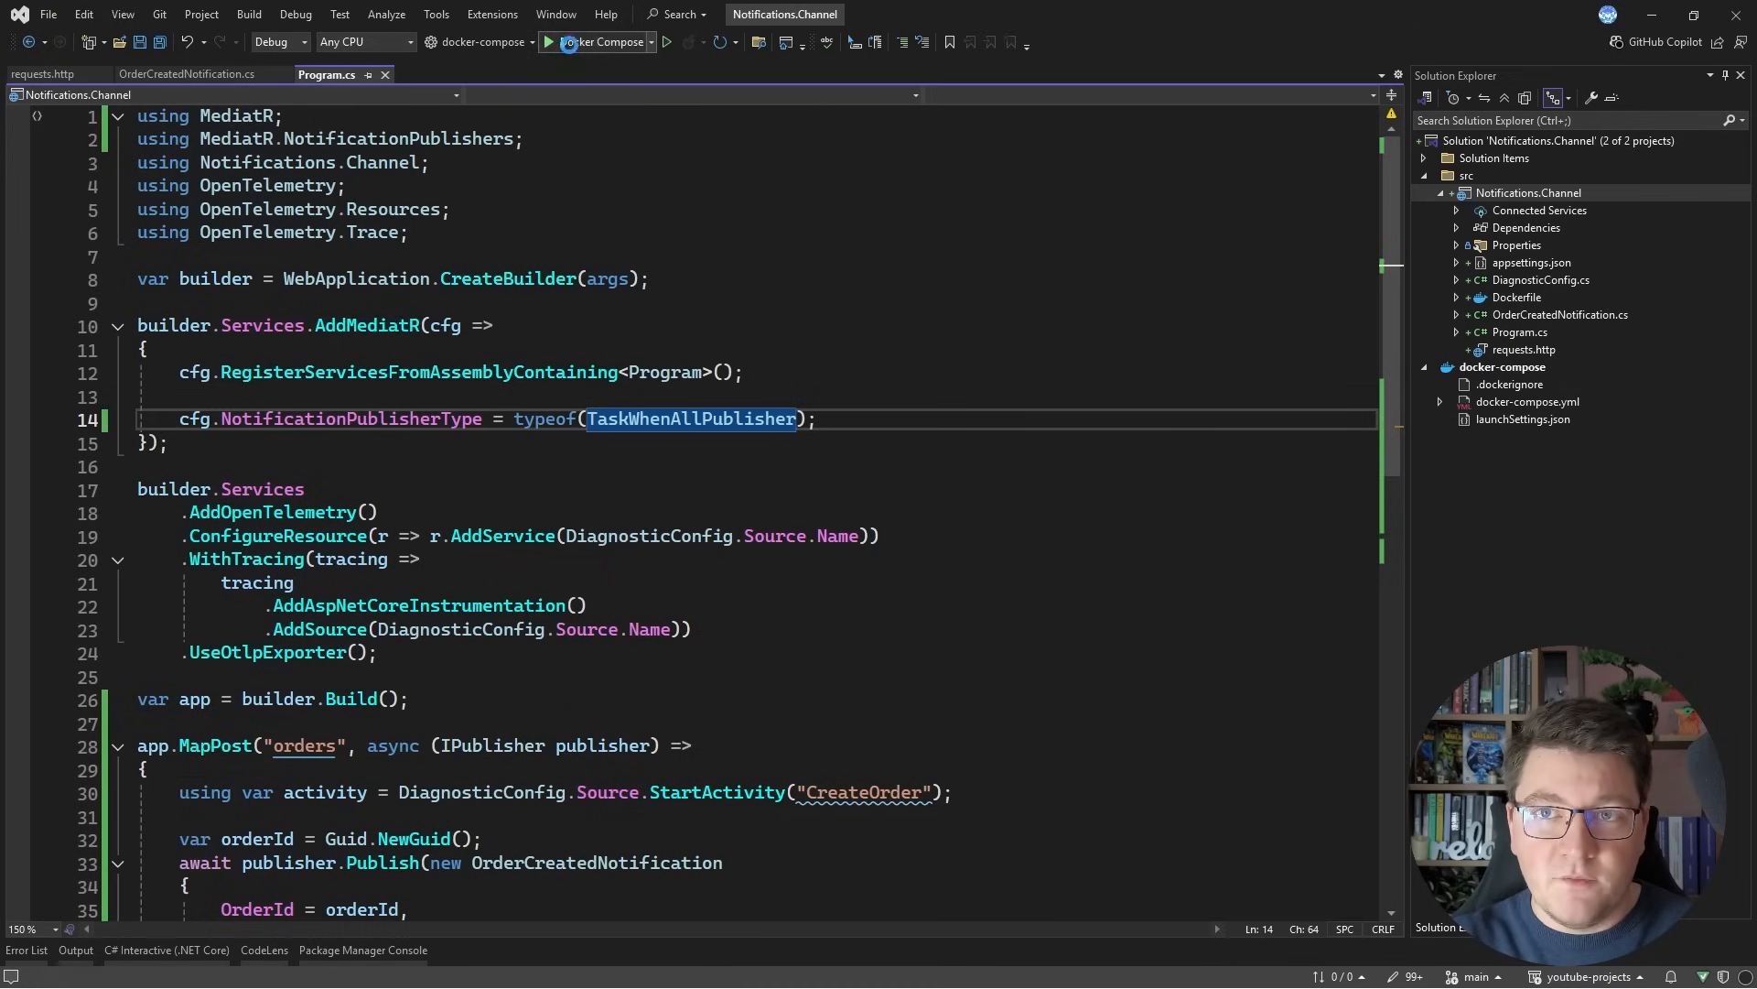
left_click(570, 42)
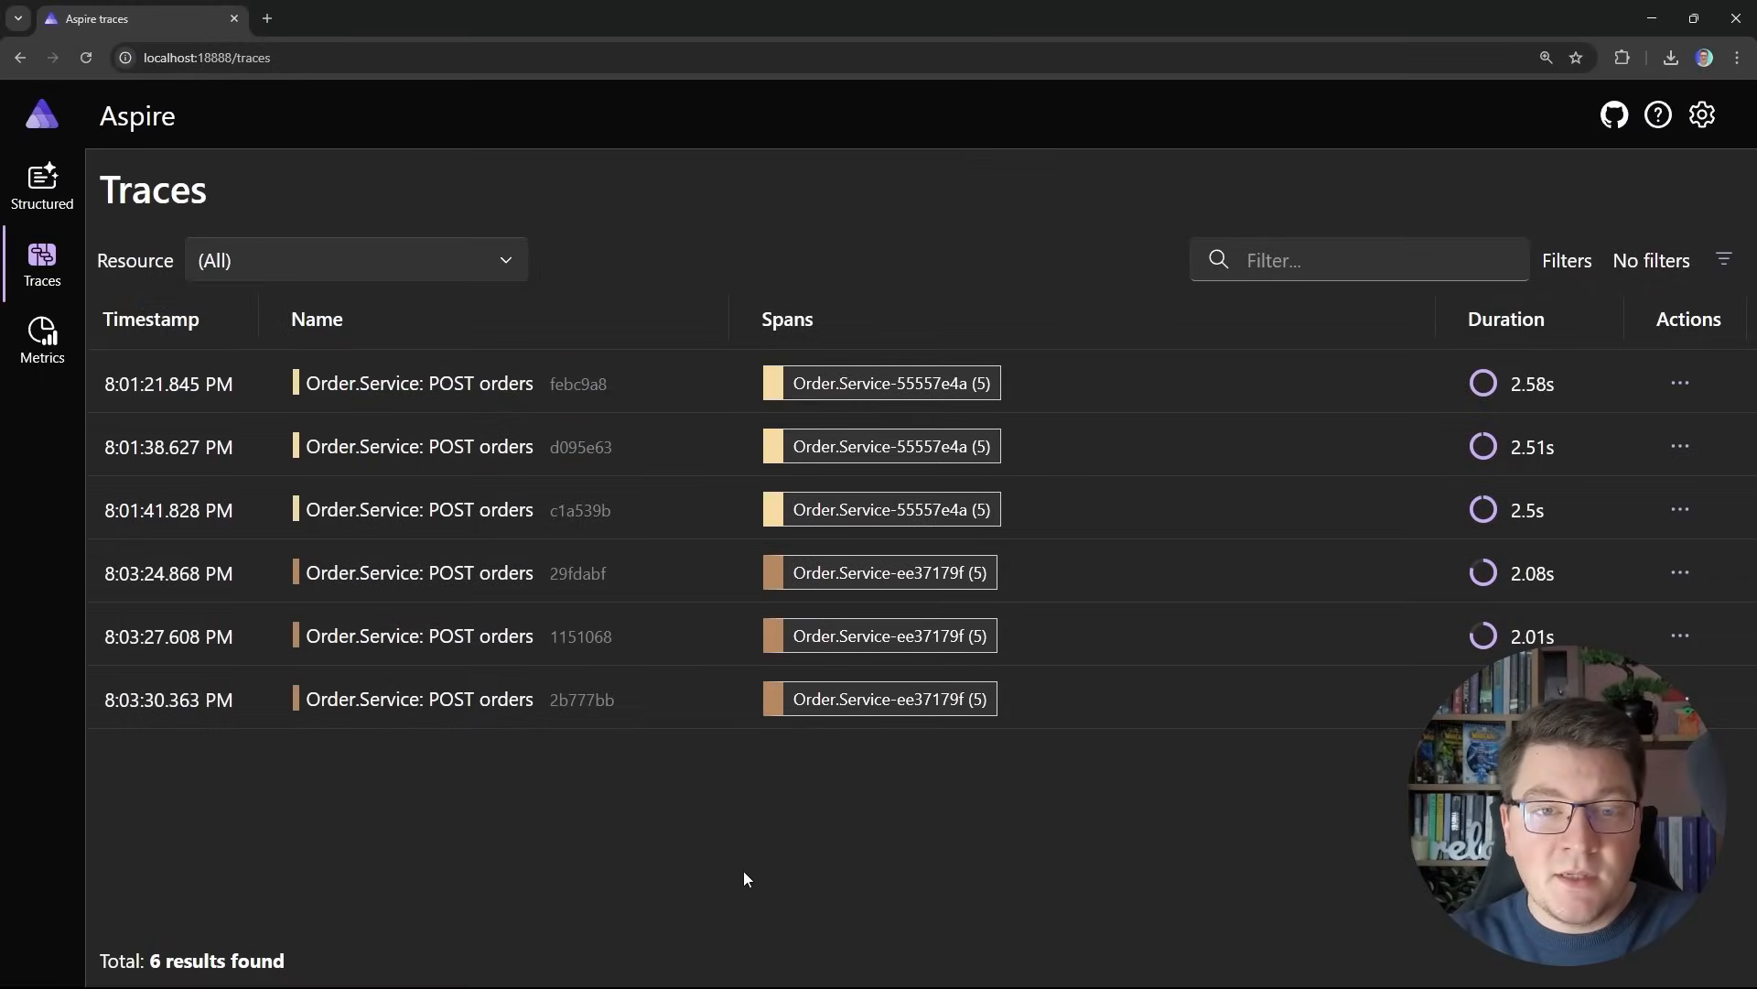
mouse_move(1064, 591)
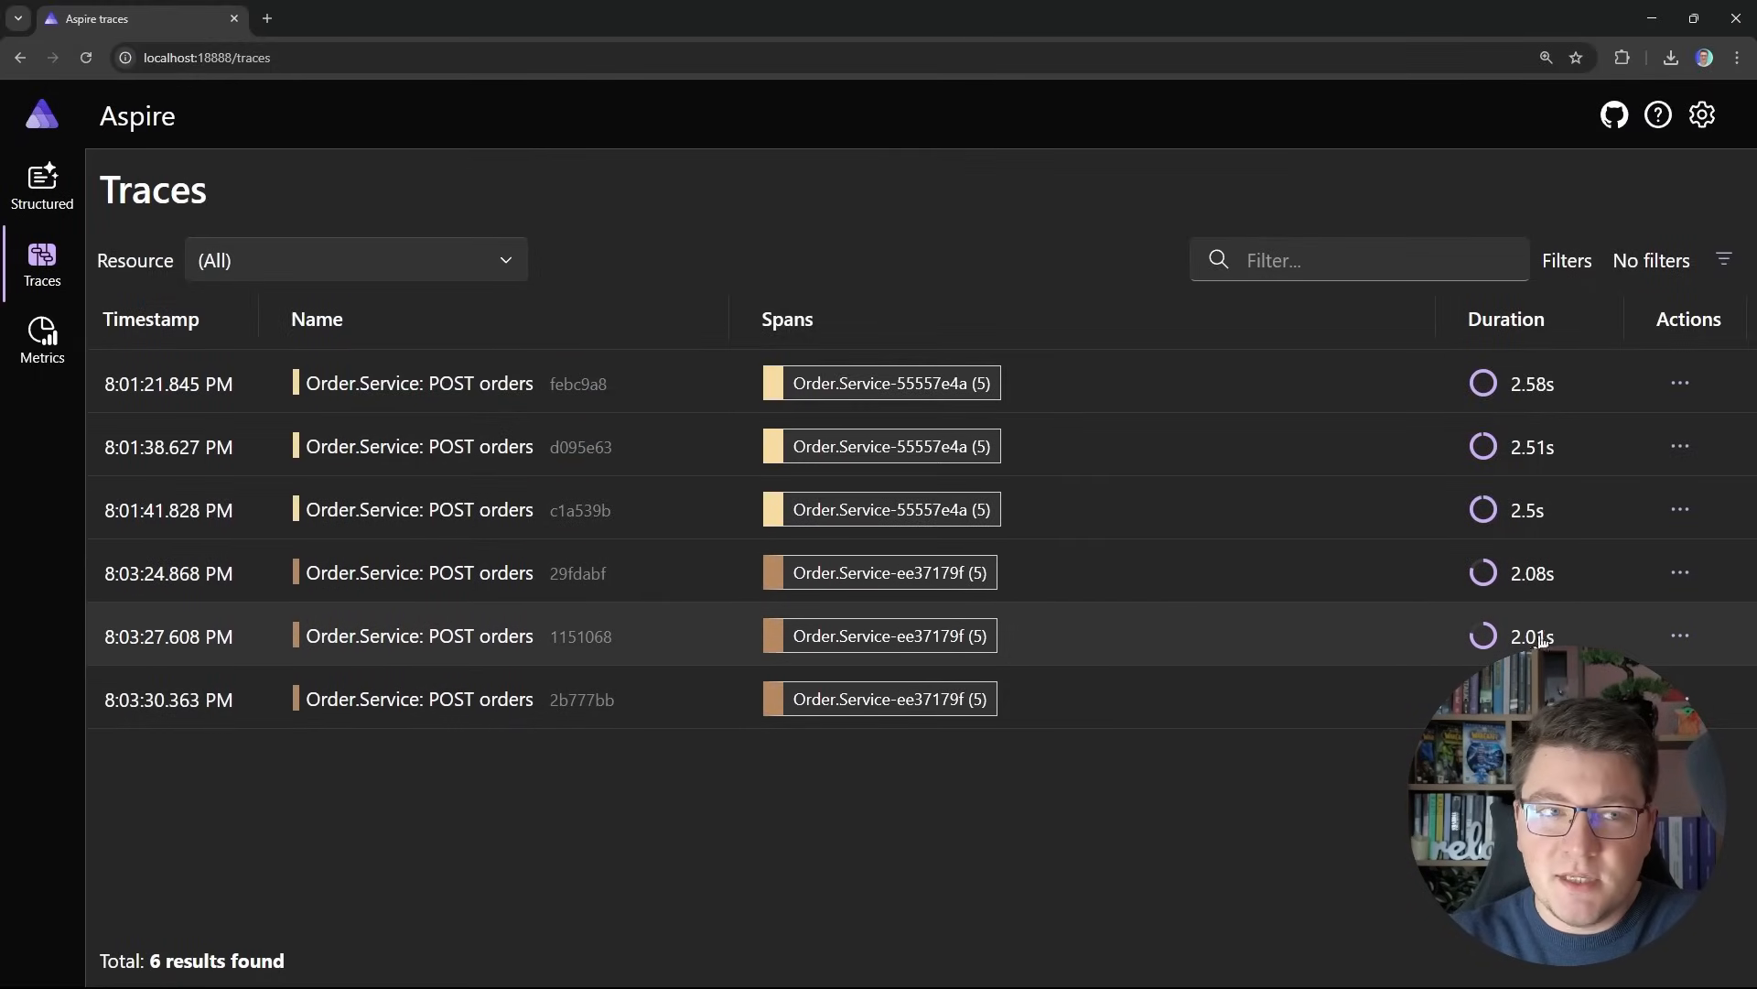
mouse_move(471, 698)
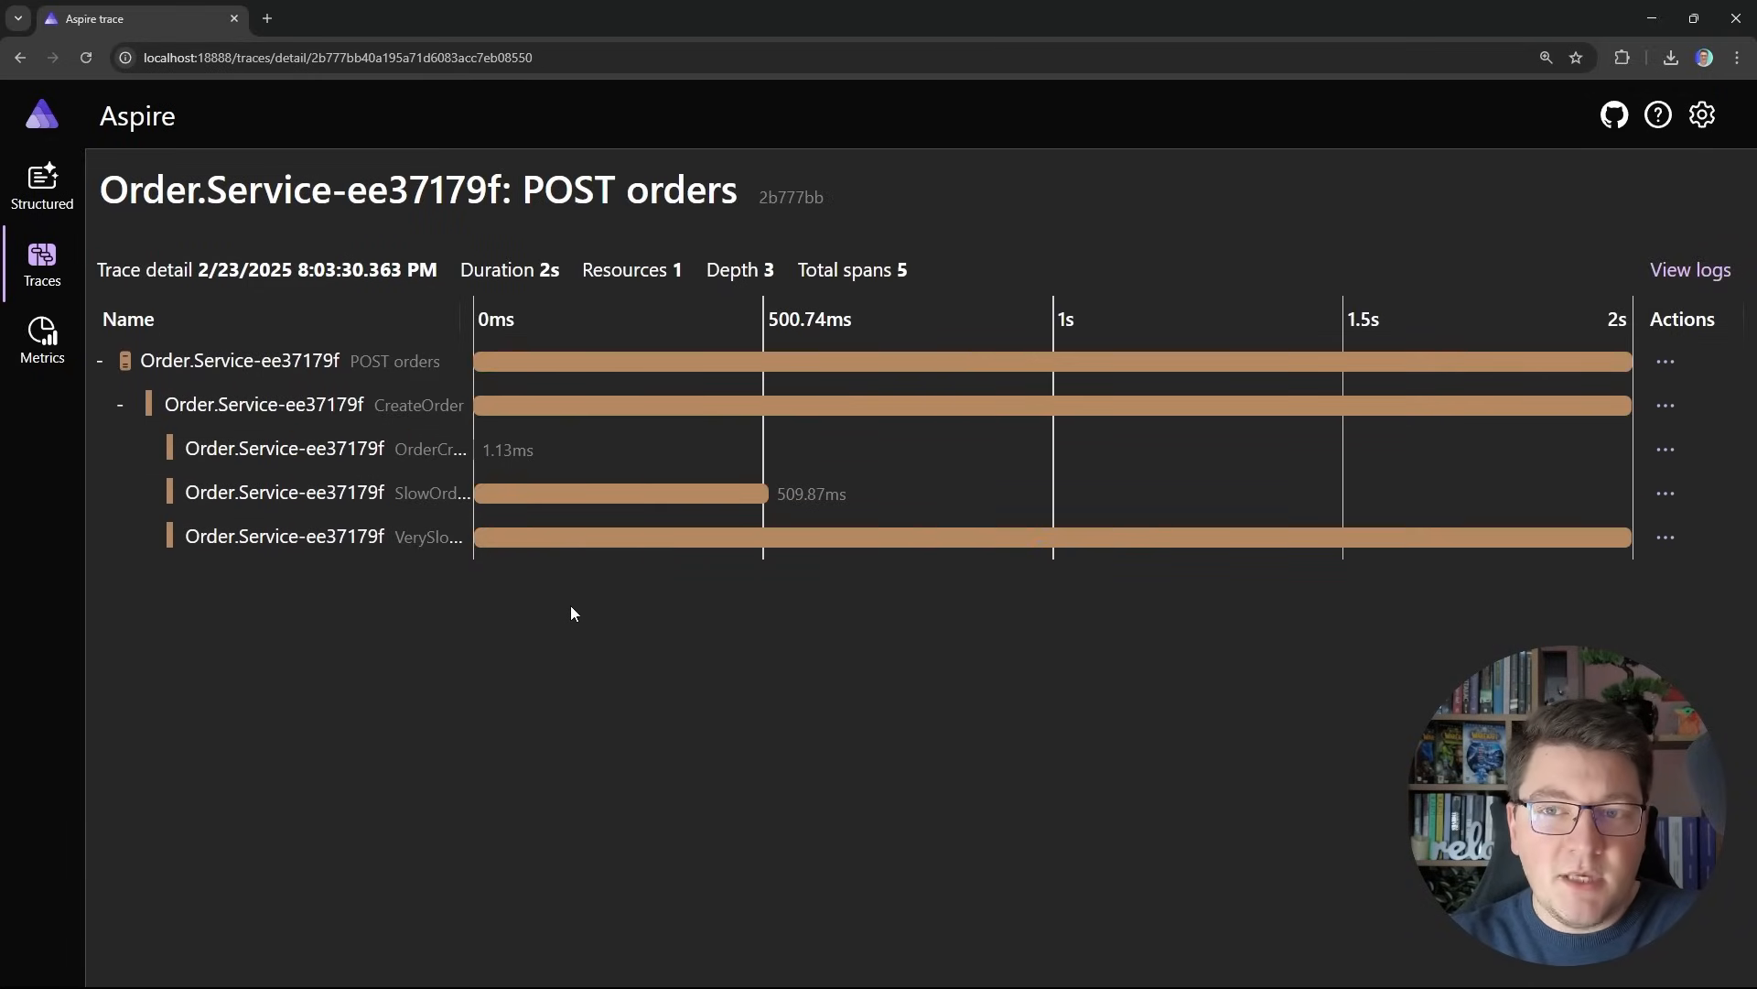
mouse_move(521, 438)
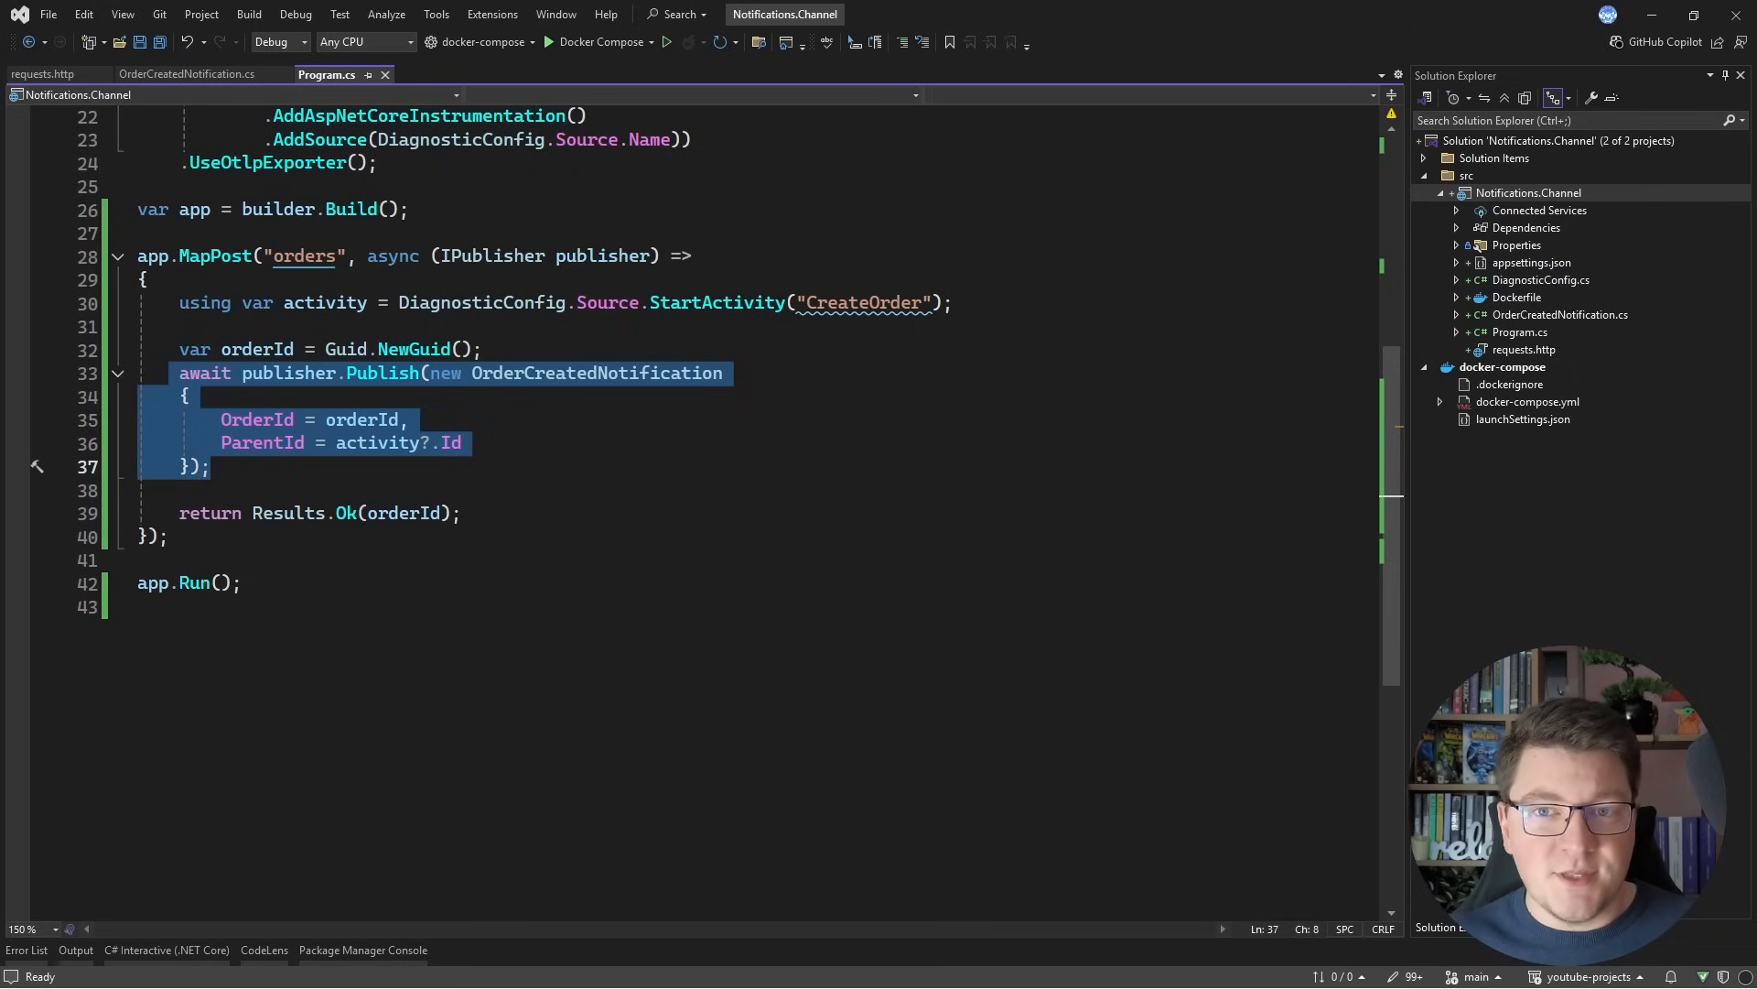
Step: Add a new class named ChannelPublisher to the Notifications.Channel project
left_click(181, 374)
type("Channel")
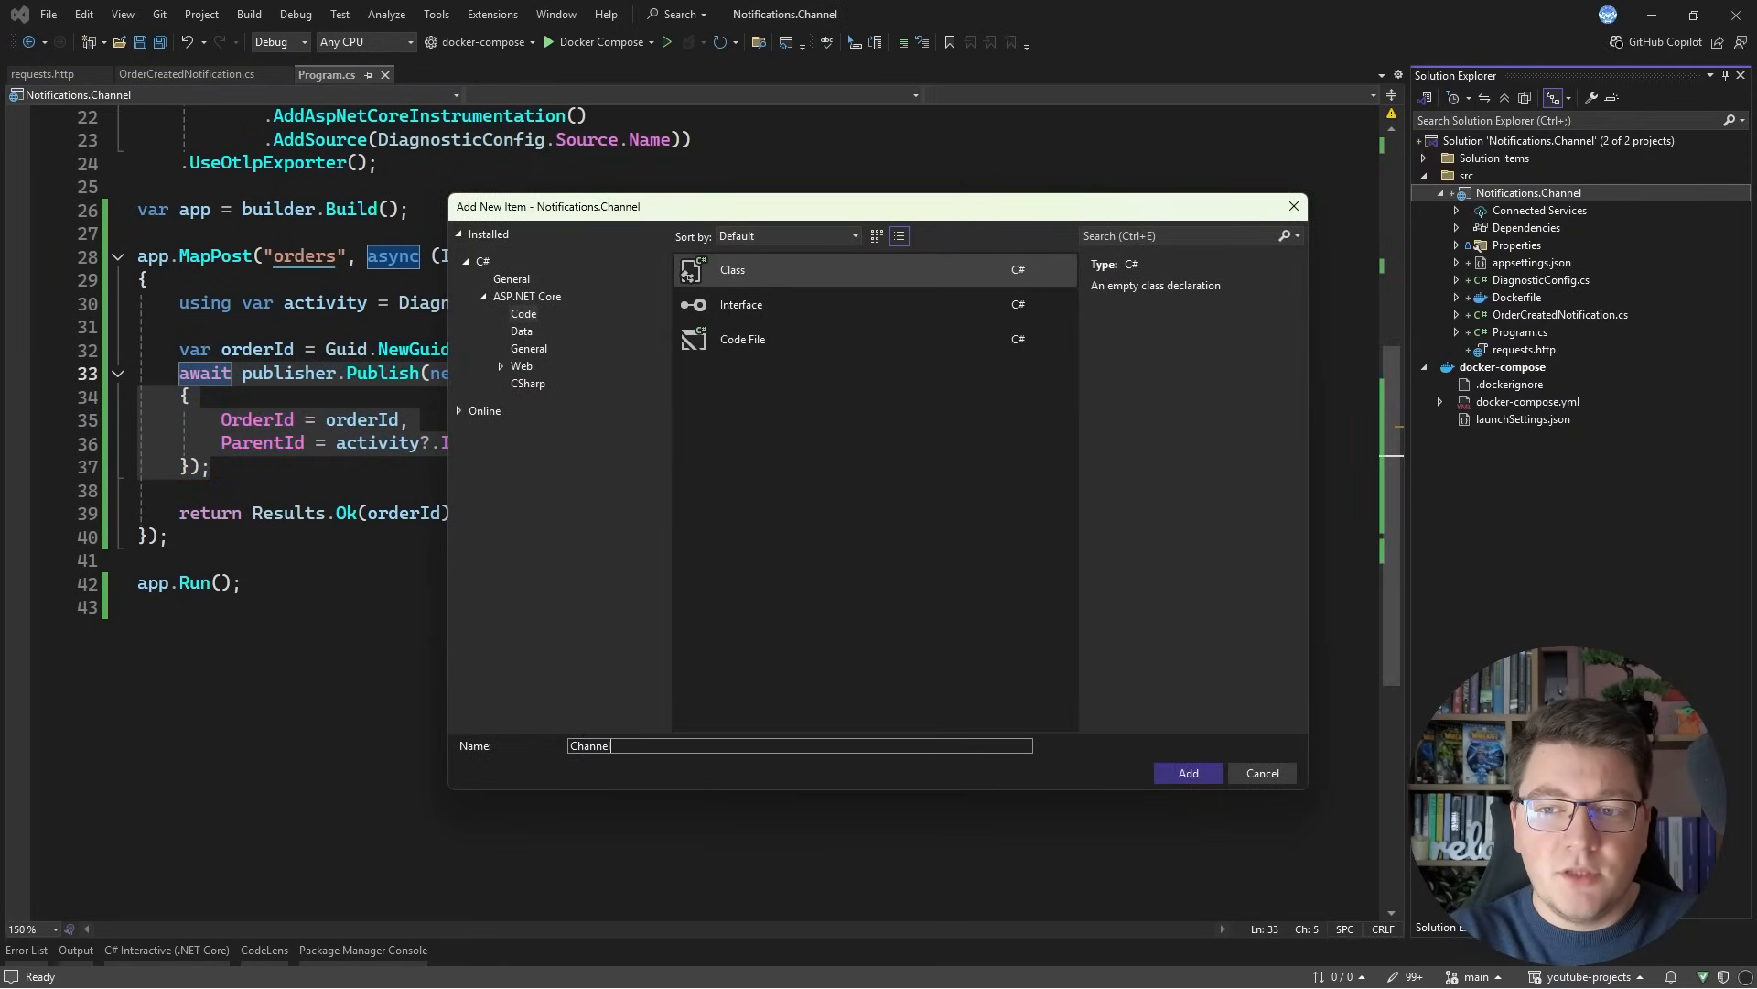
left_click(1186, 772)
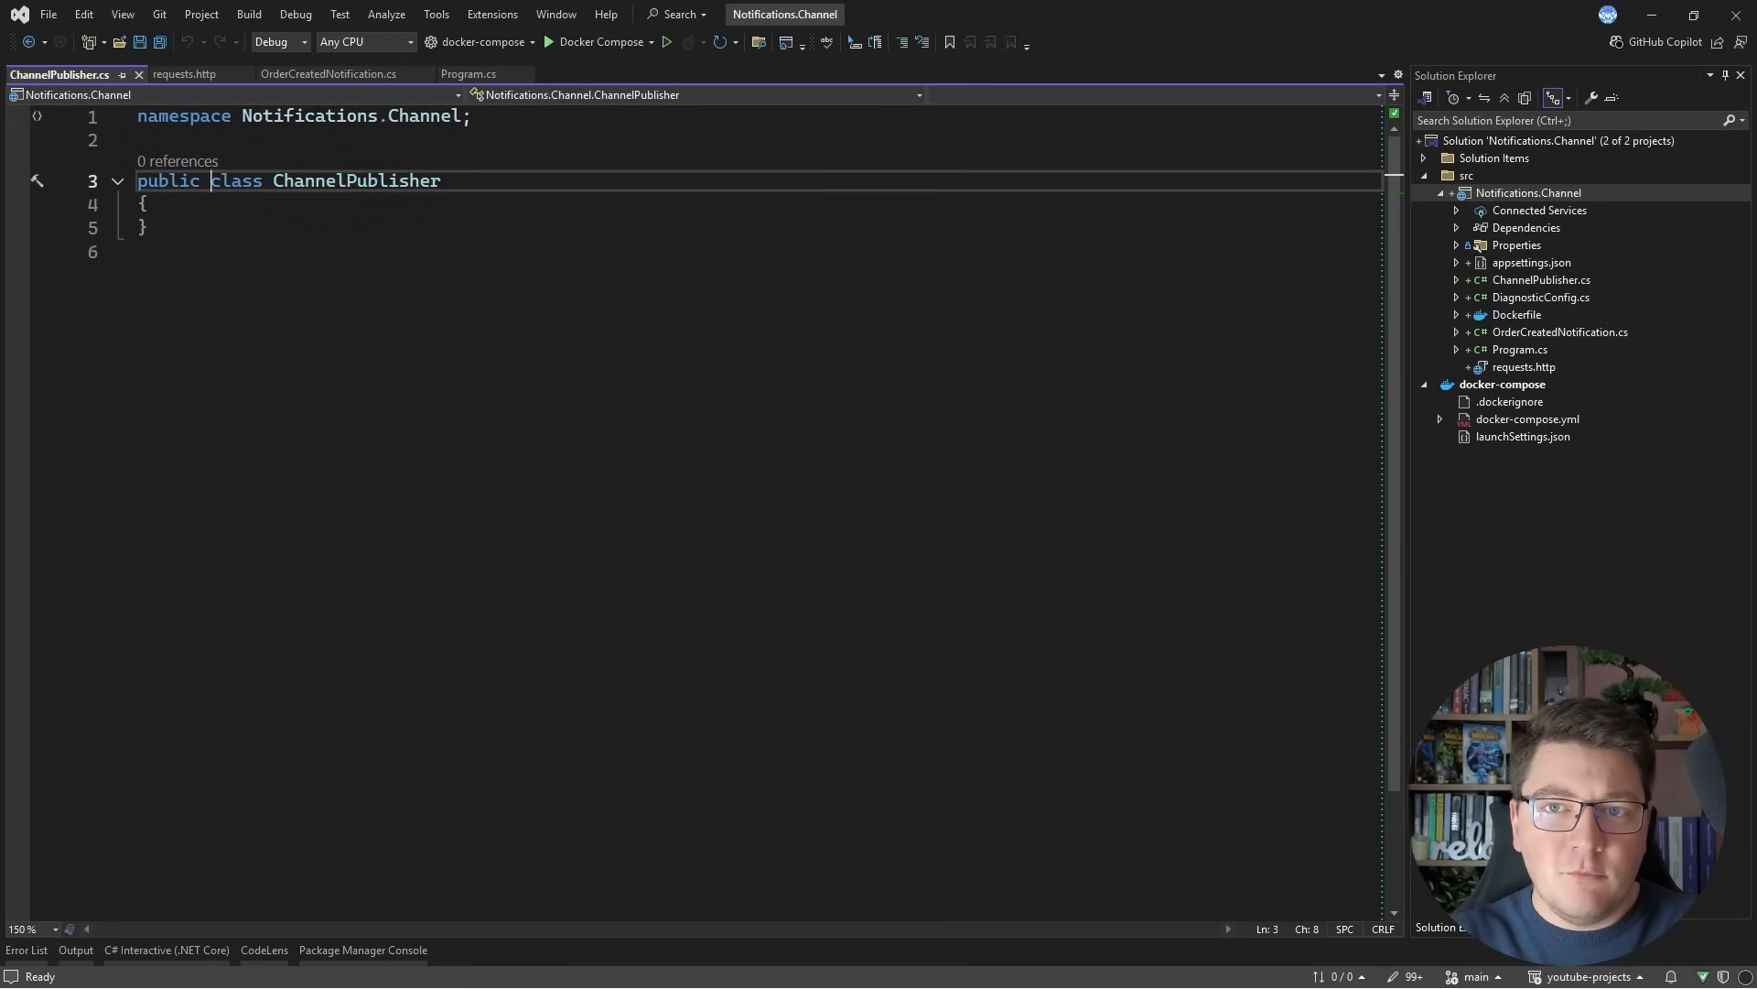
Step: Make ChannelPublisher implement INotificationPublisher and add a NotificationEntry record of Handlers and Notification
type(": InotificationPublisher")
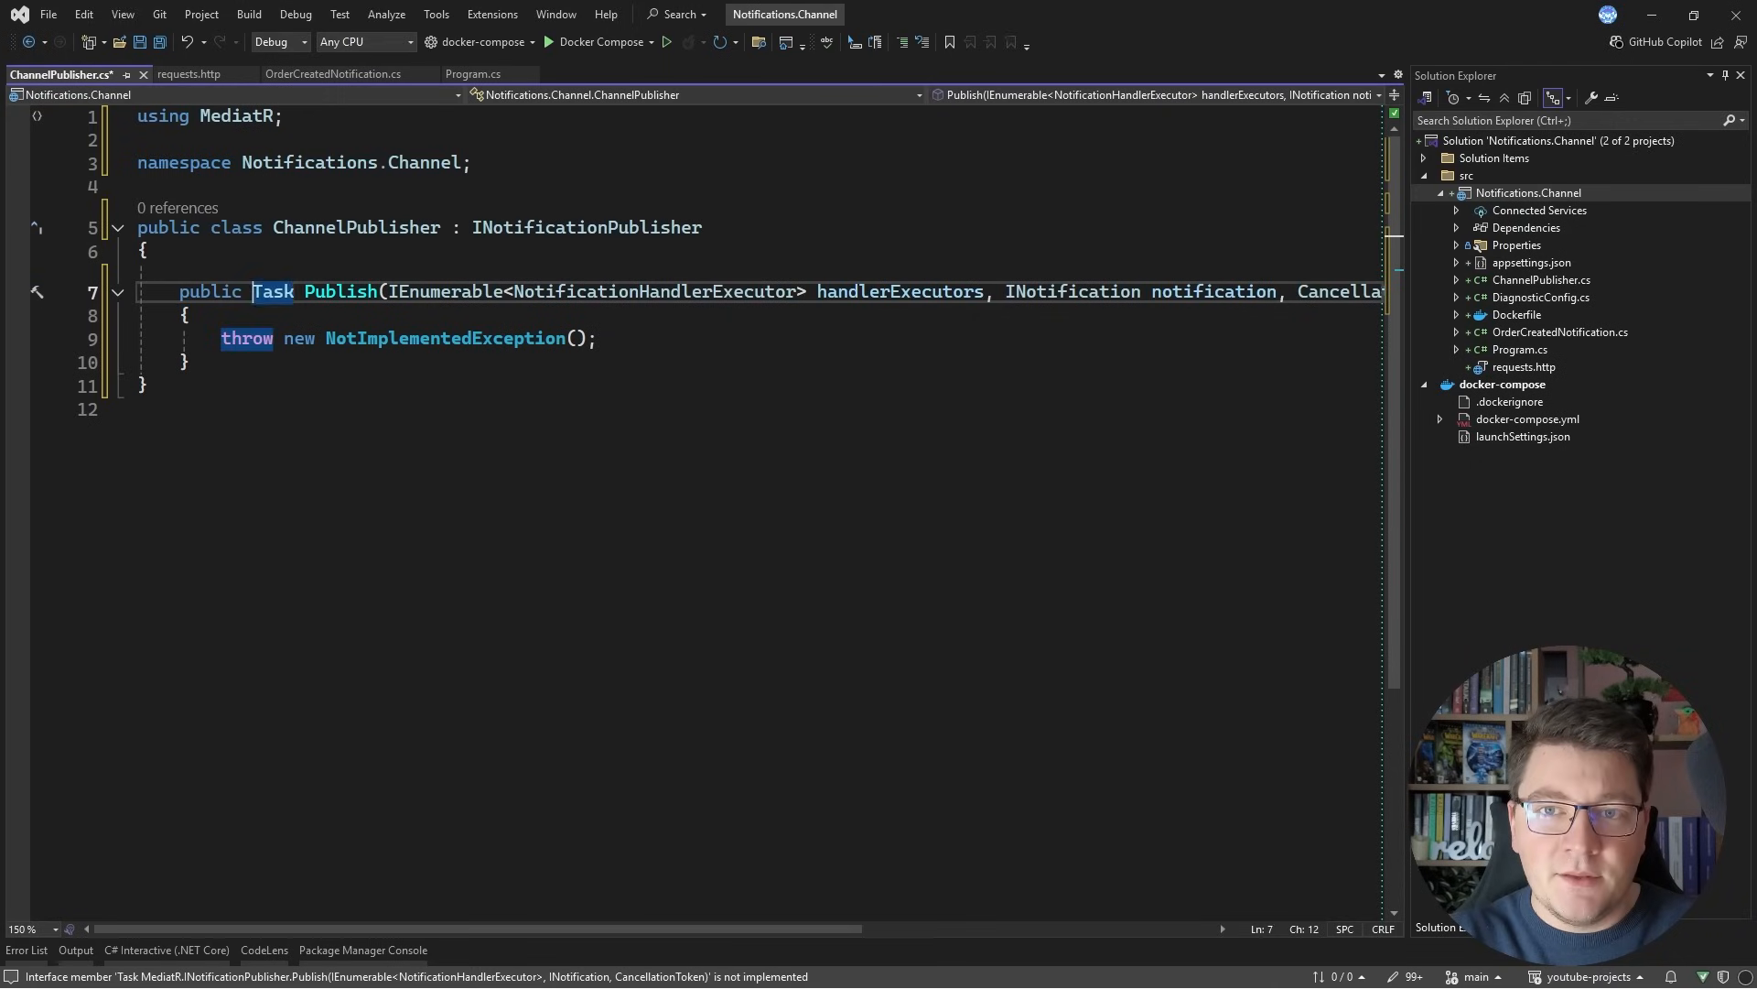
type("async Task Publish(")
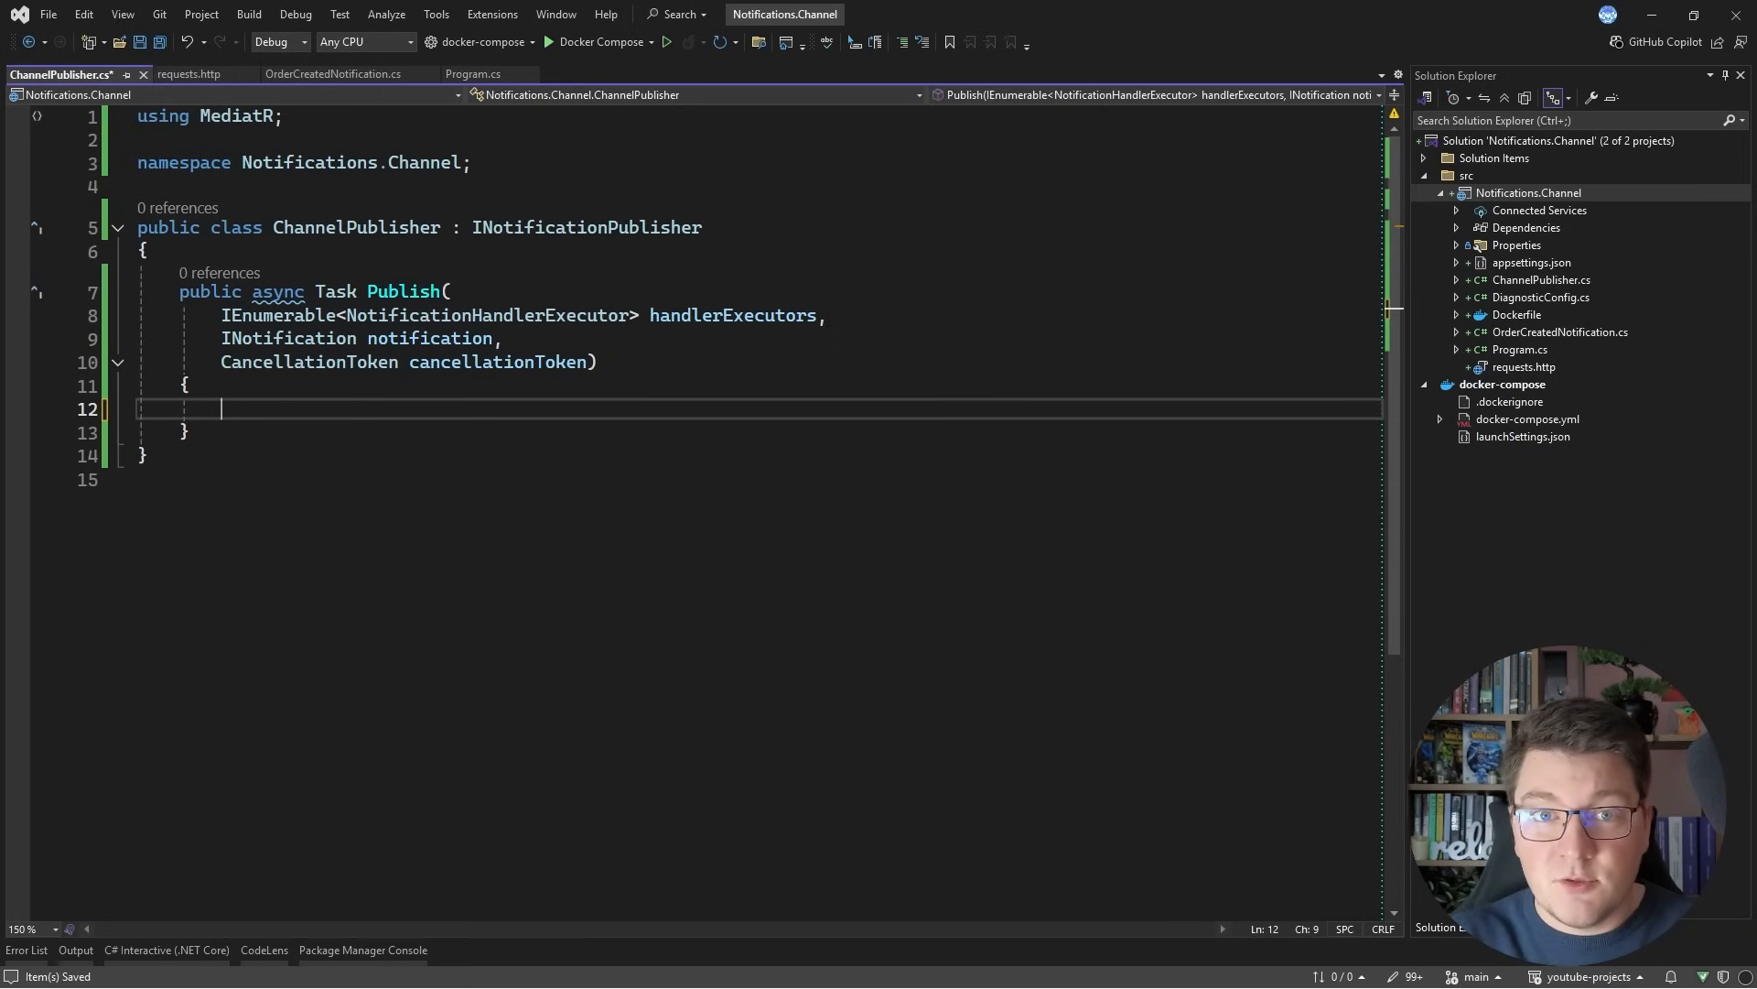
type("public record")
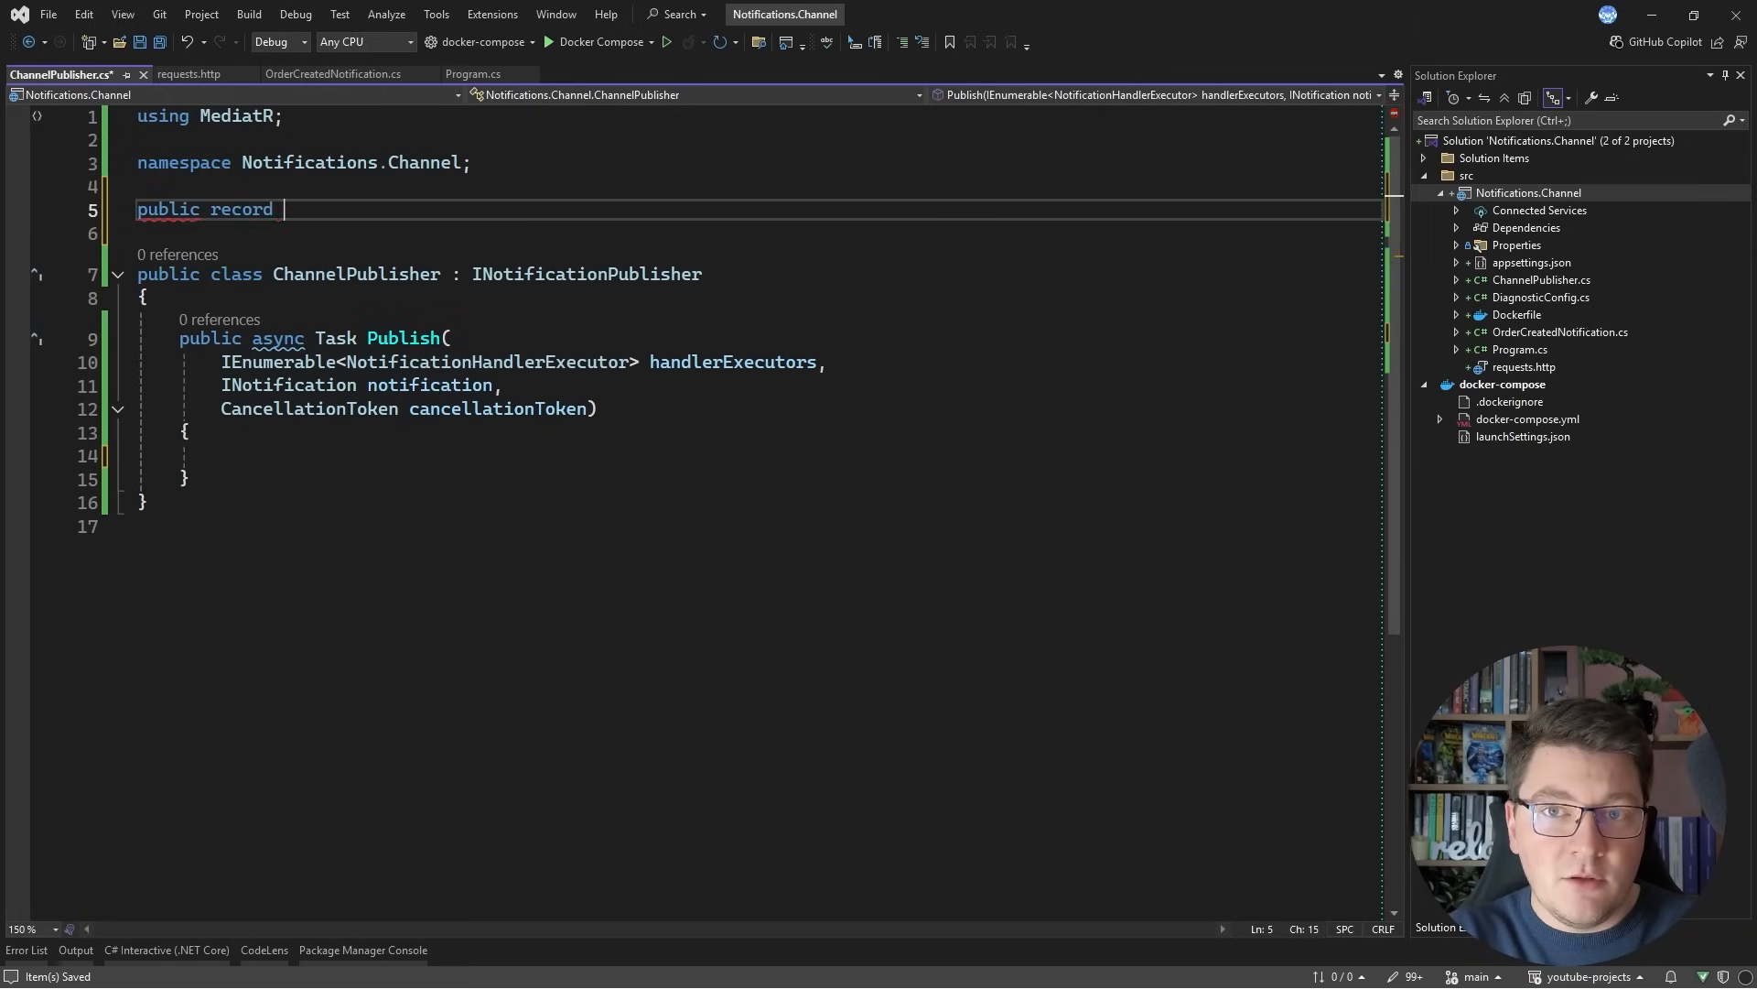
type("NotificationENt")
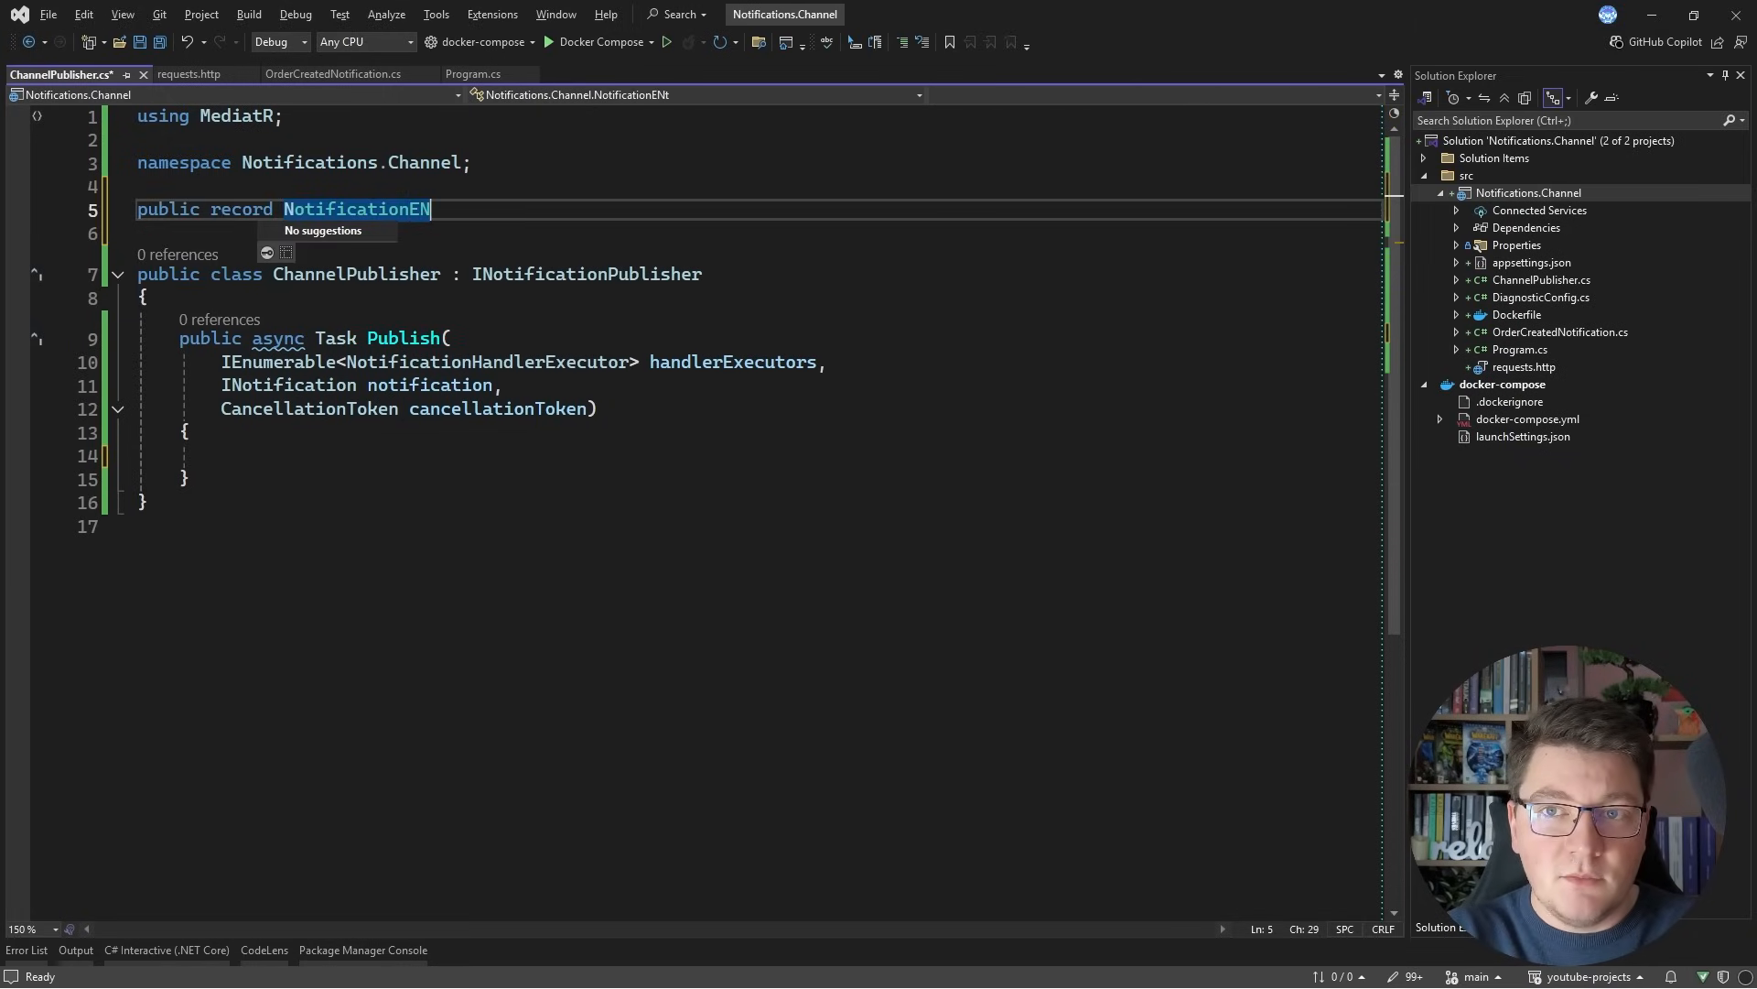
type("try();")
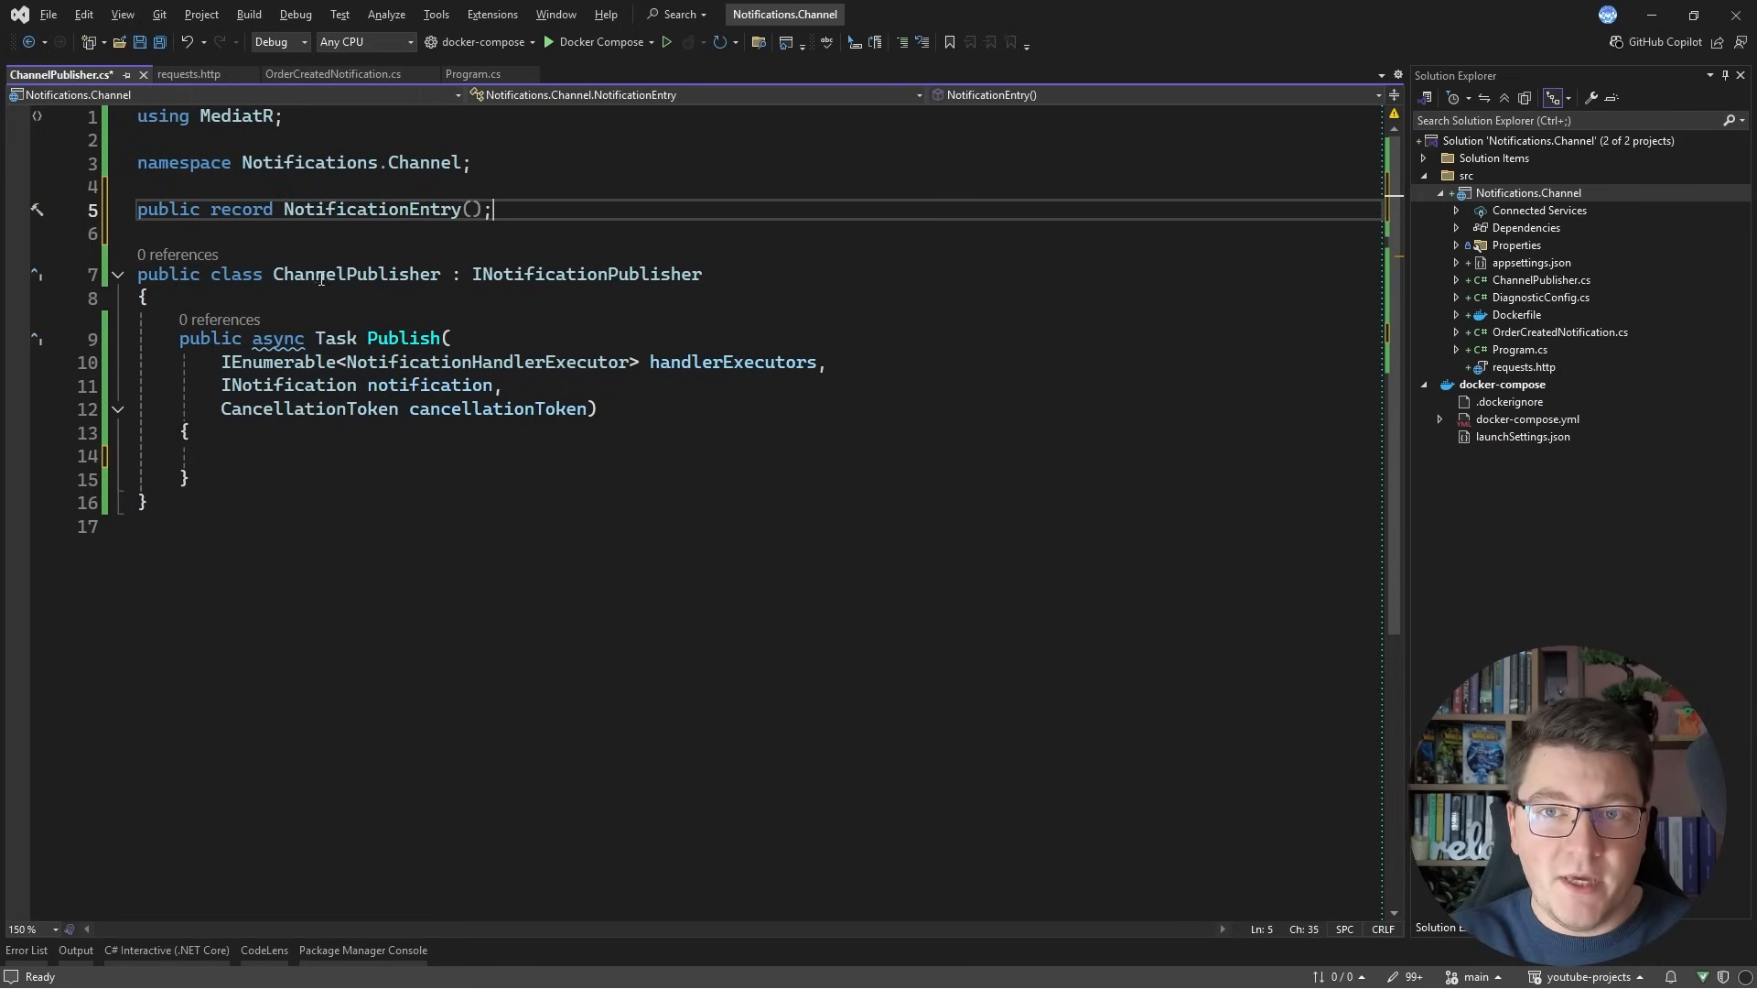
double_click(488, 379)
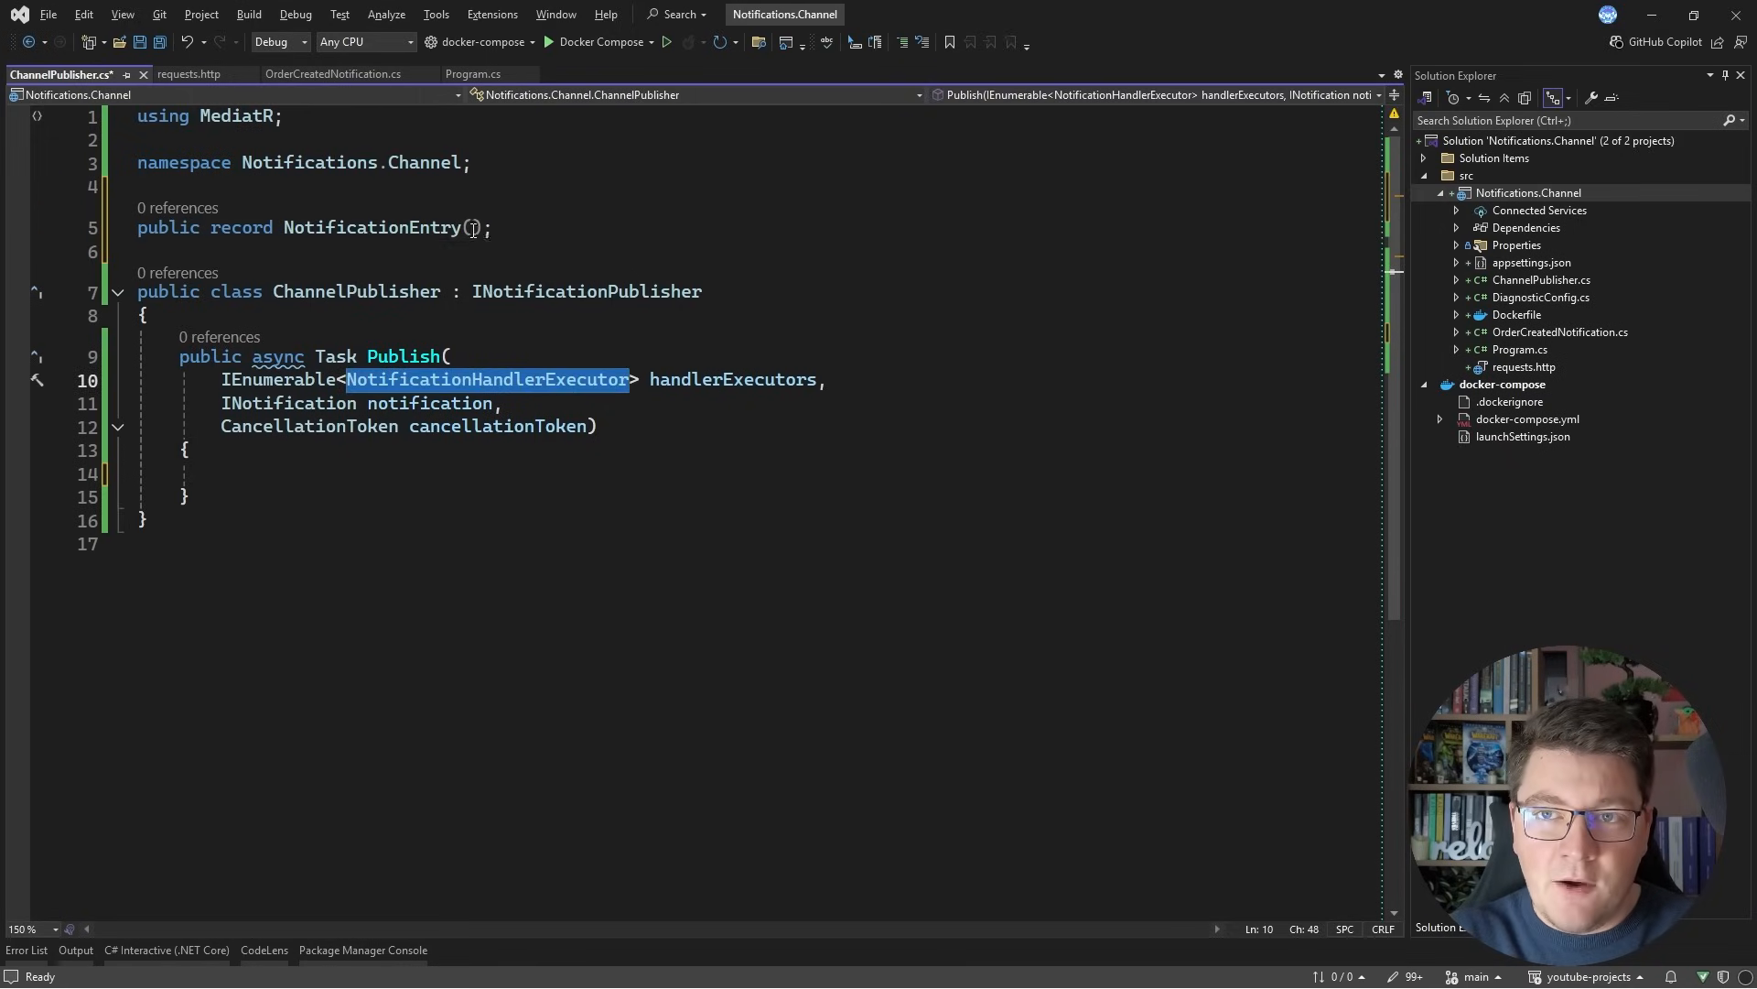
type("NotificationHandlerExecutor")
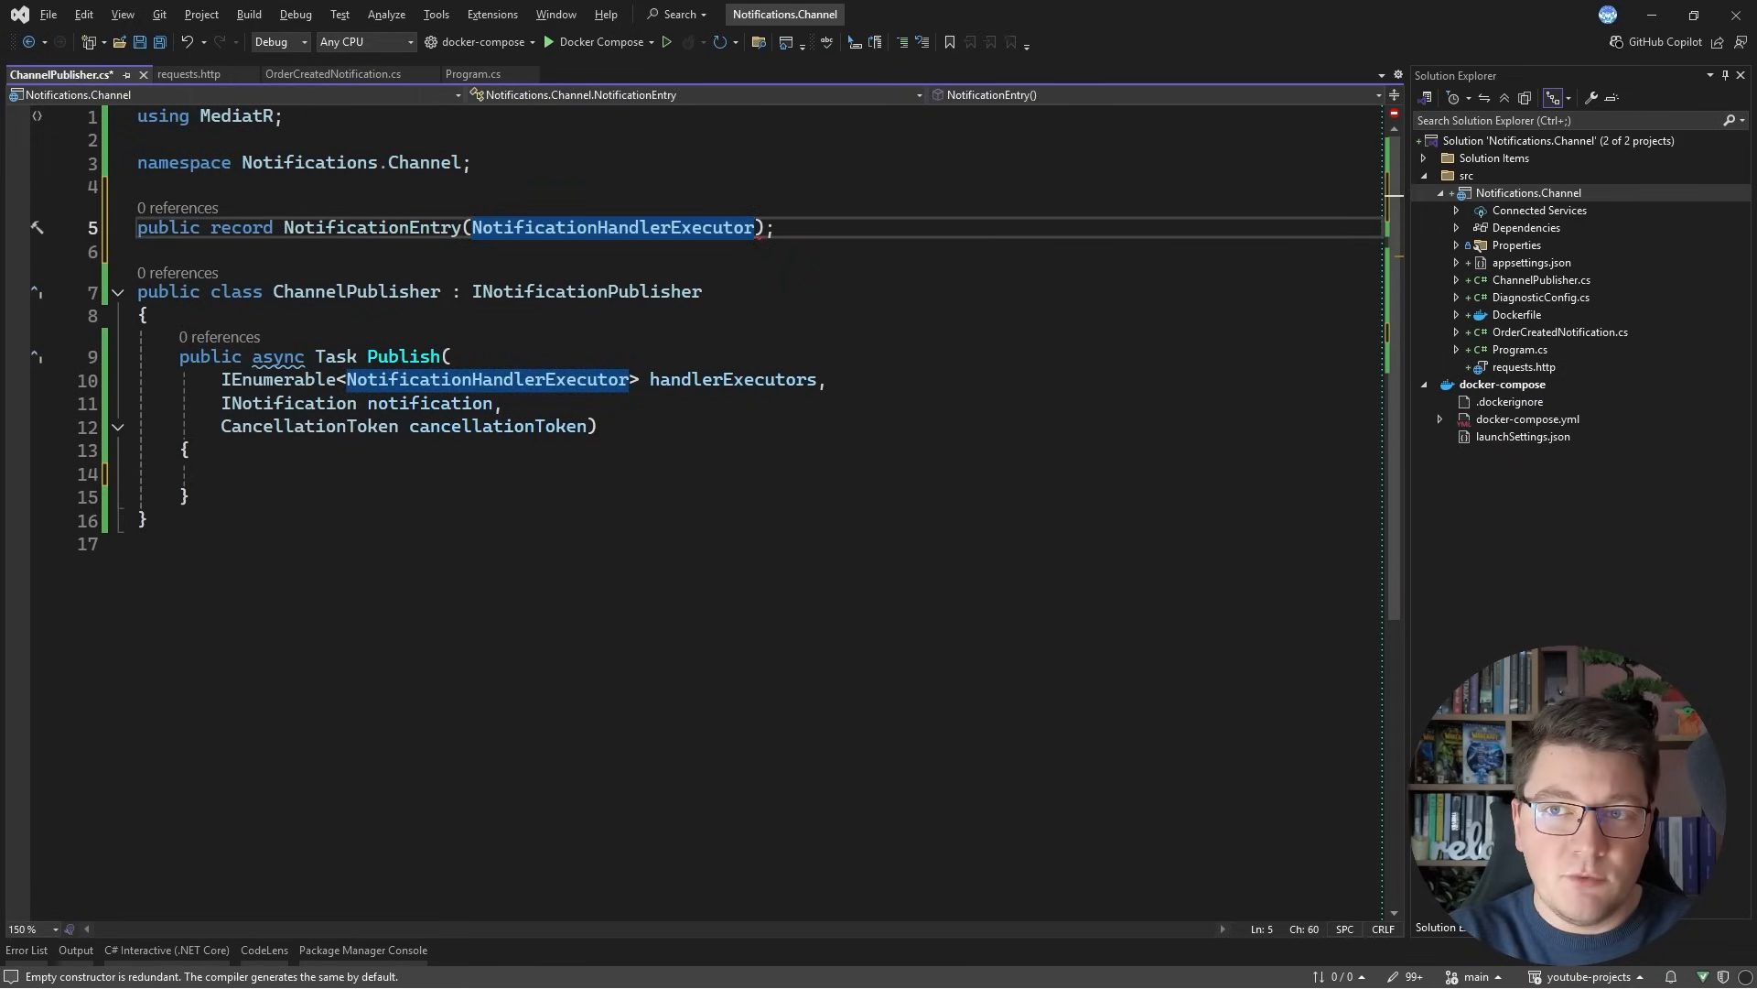
type("[] Handlers,")
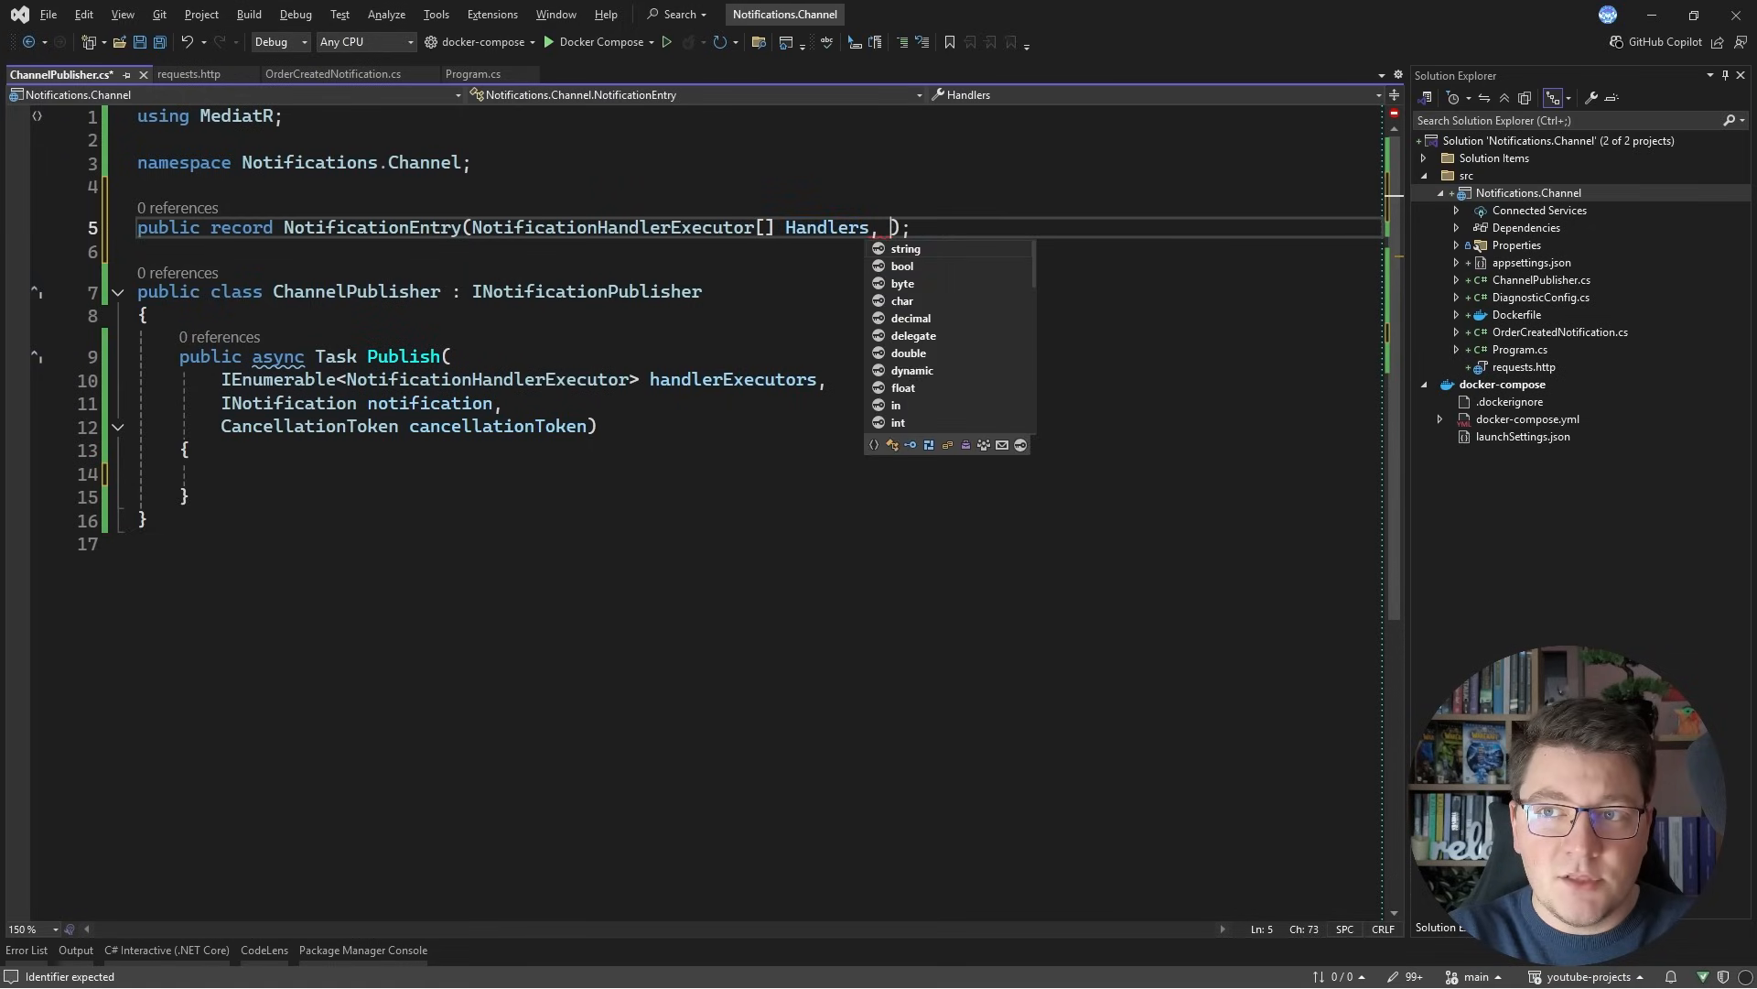
type("INot")
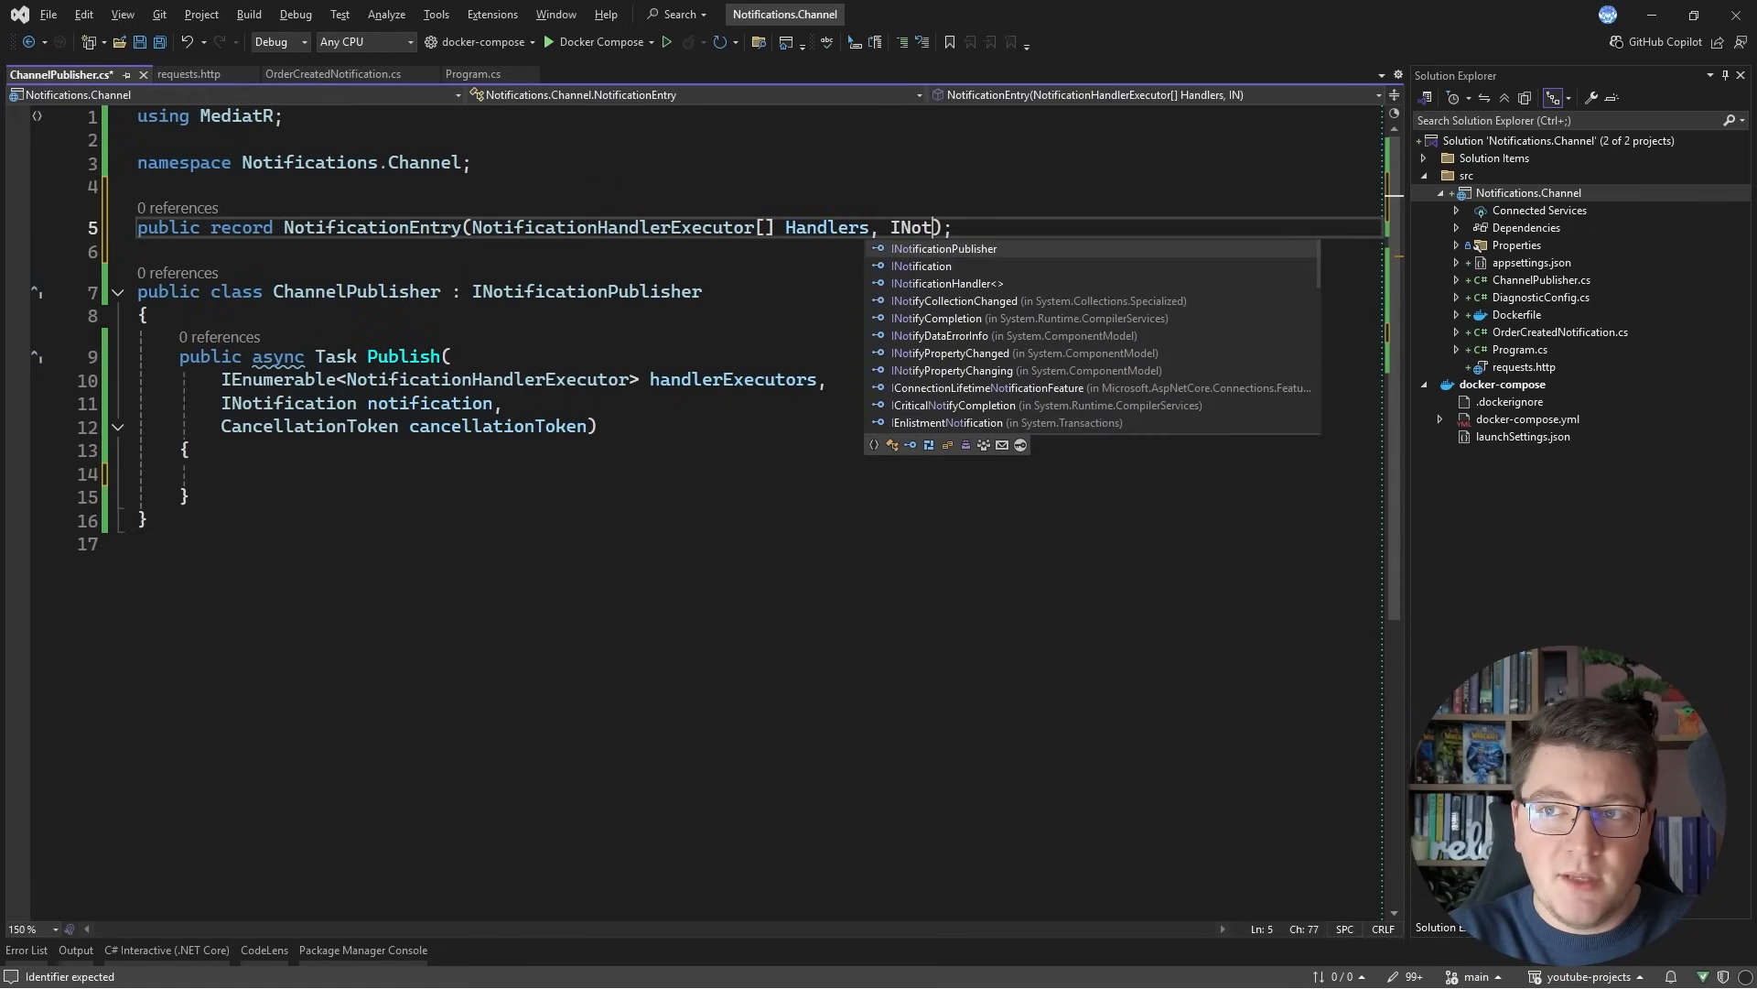
type("ification Notification")
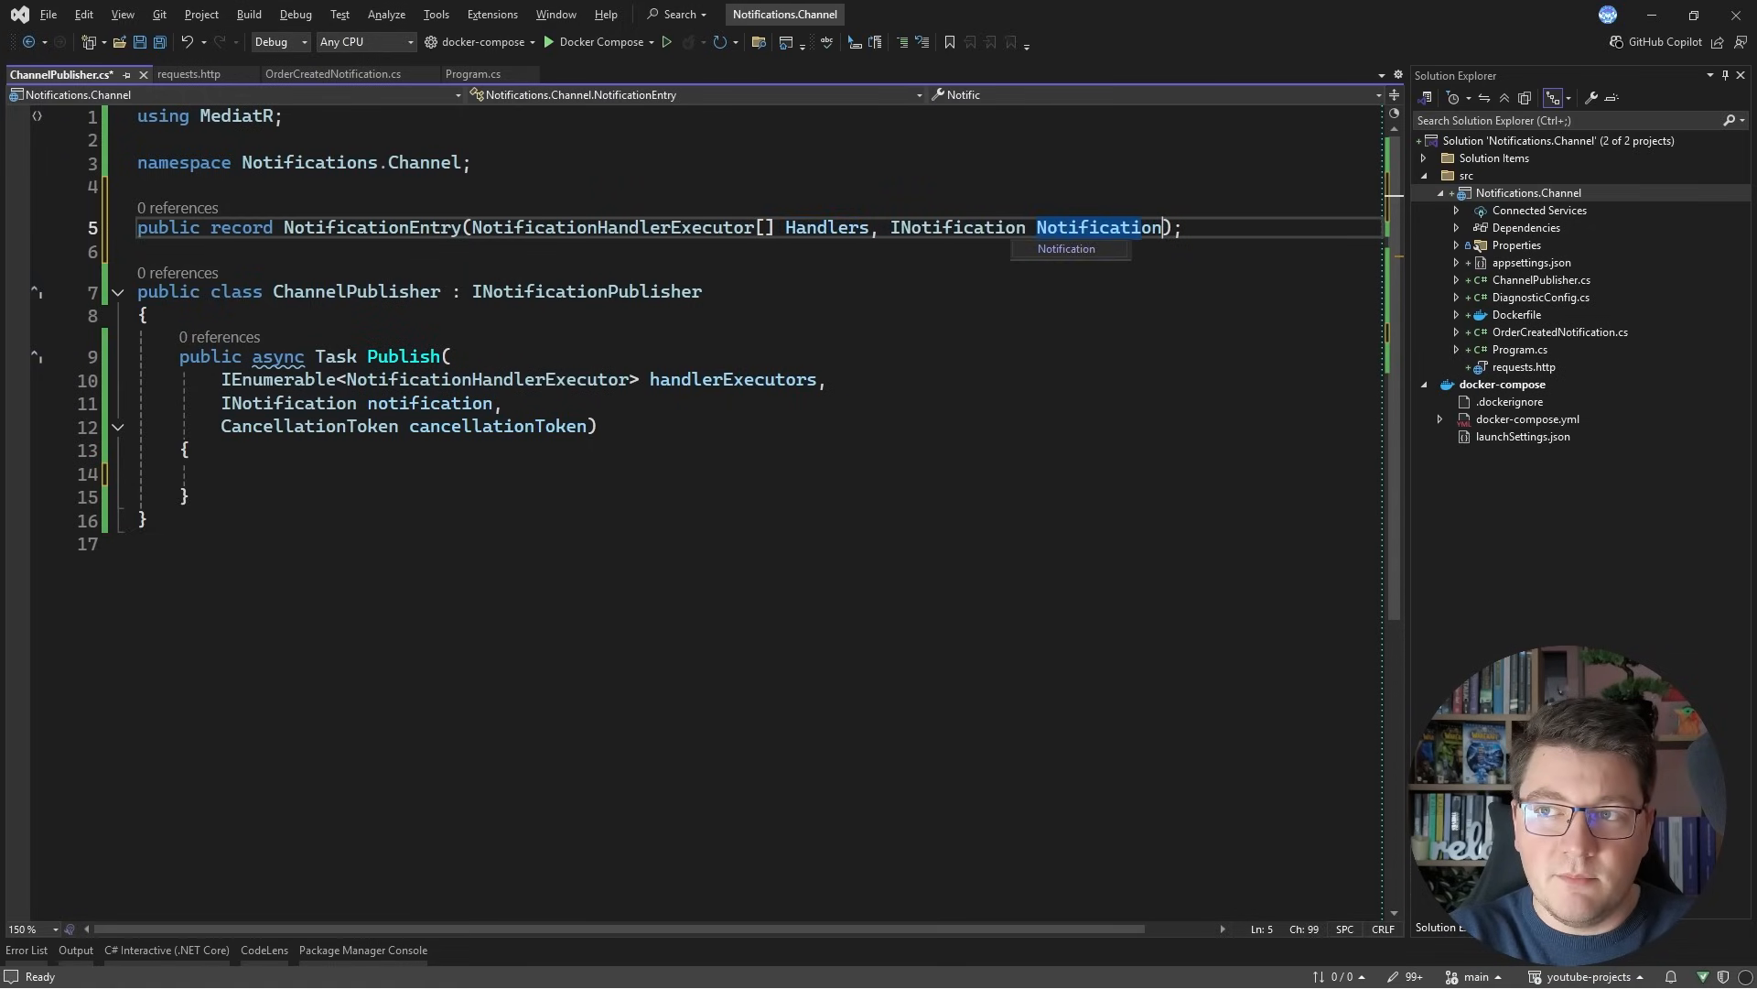
Step: Add a sealed NotificationsQueue class with a bounded channel, capacity parameter, FullMode, and Reader/Writer properties
type("public se")
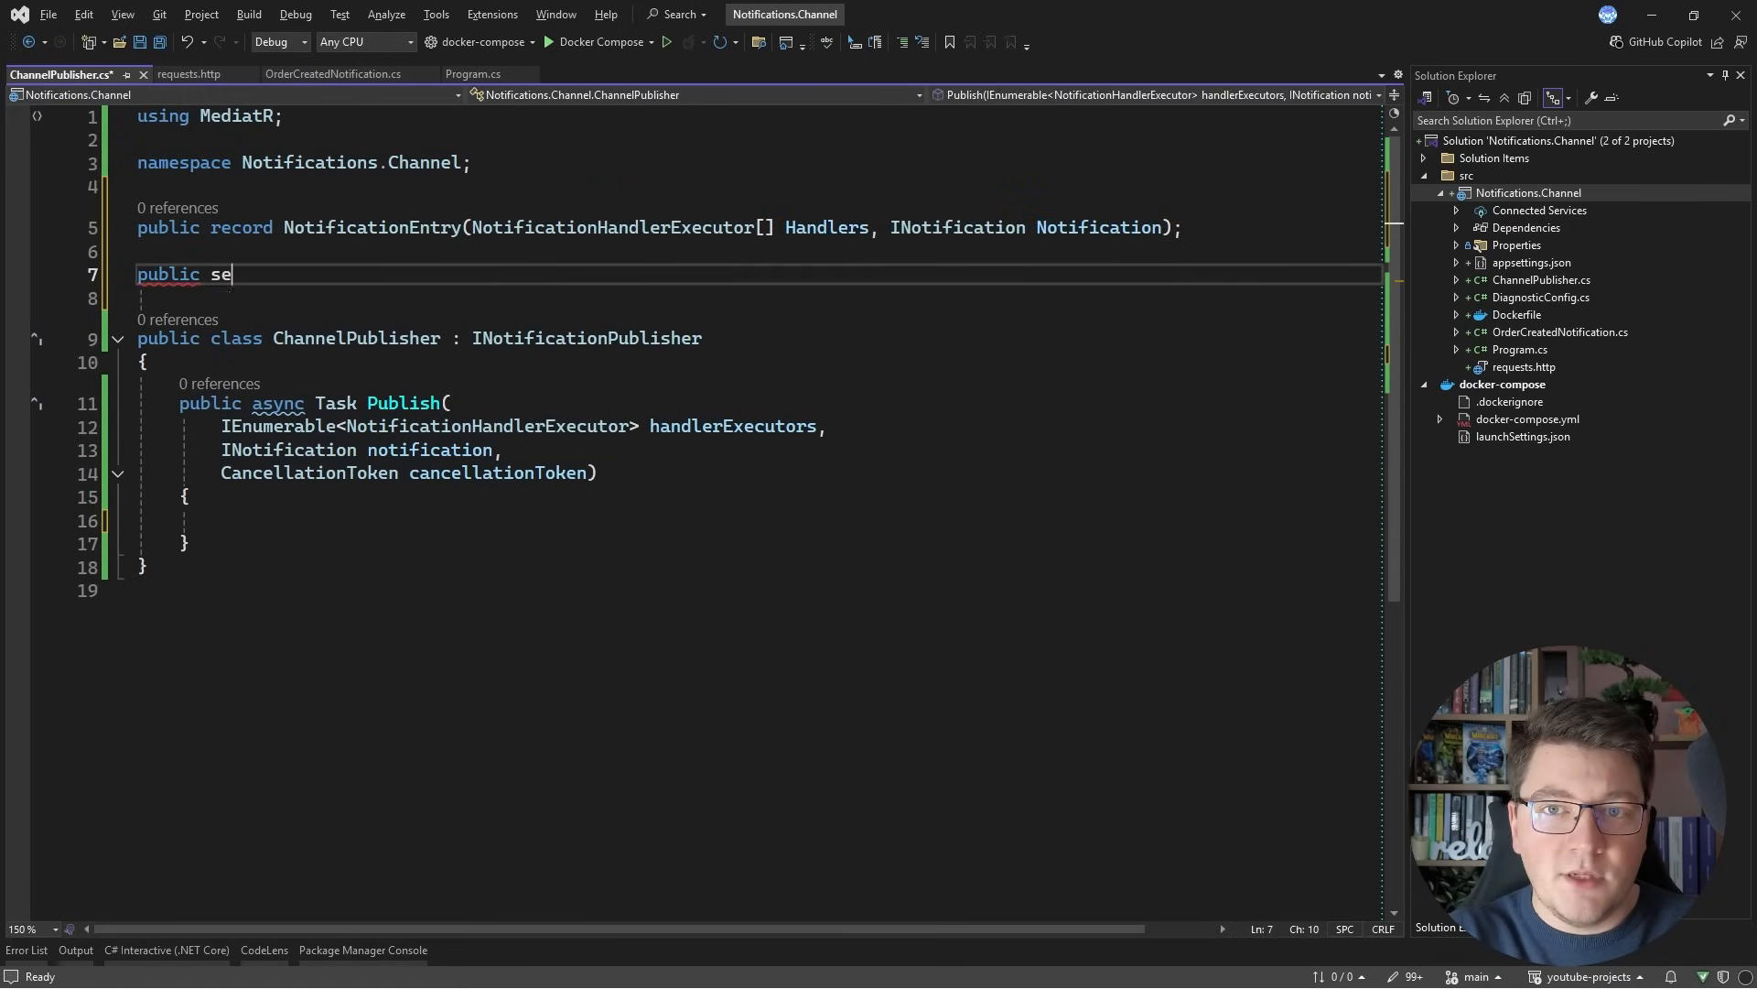
type("aled class NotificationsQueue")
type("private rea")
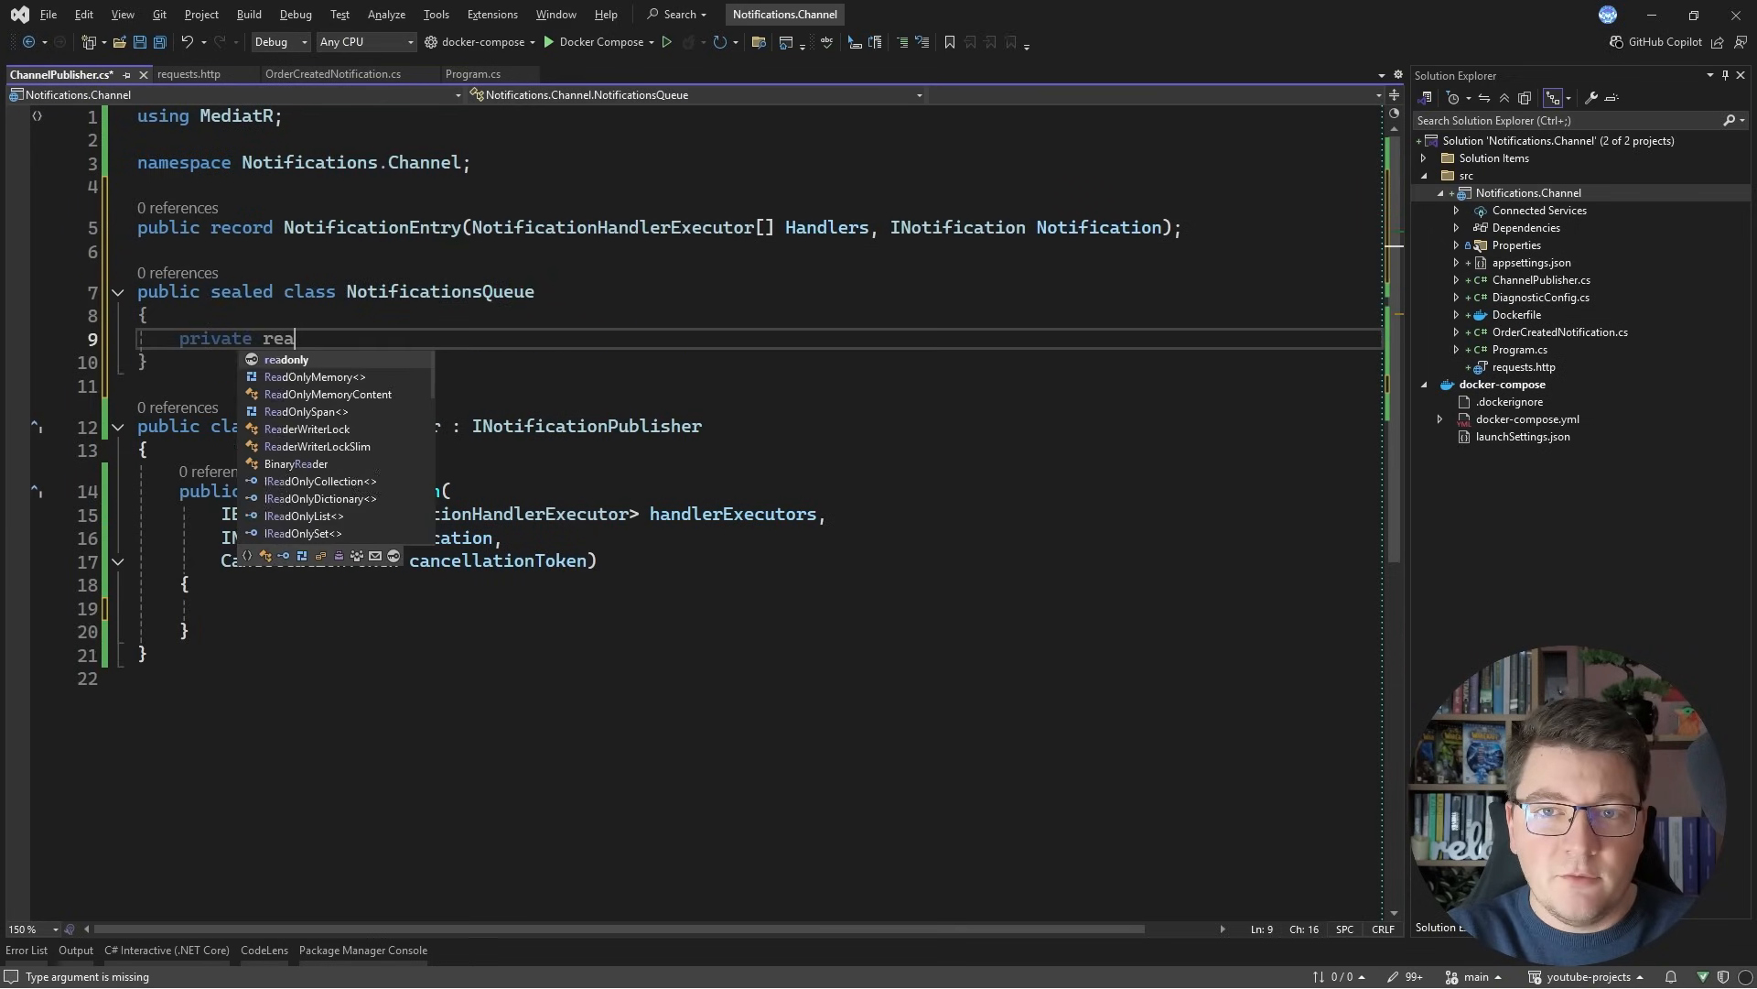
type("donly CHann")
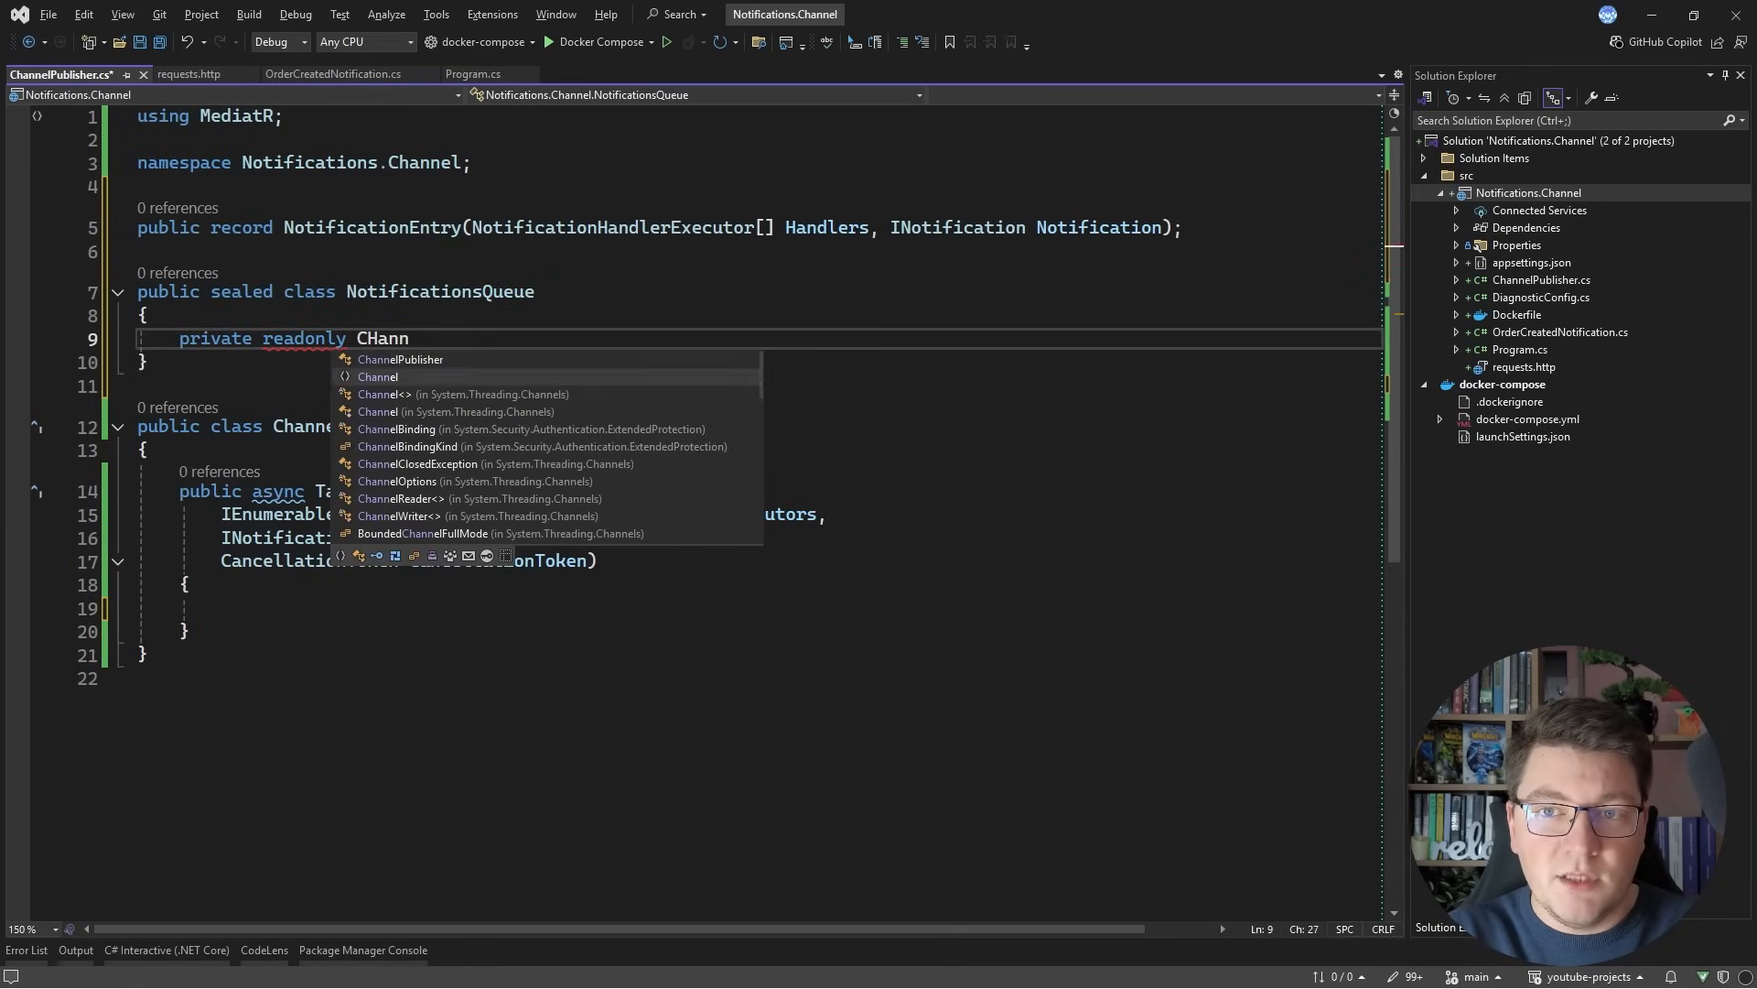
type("Channel<Not>")
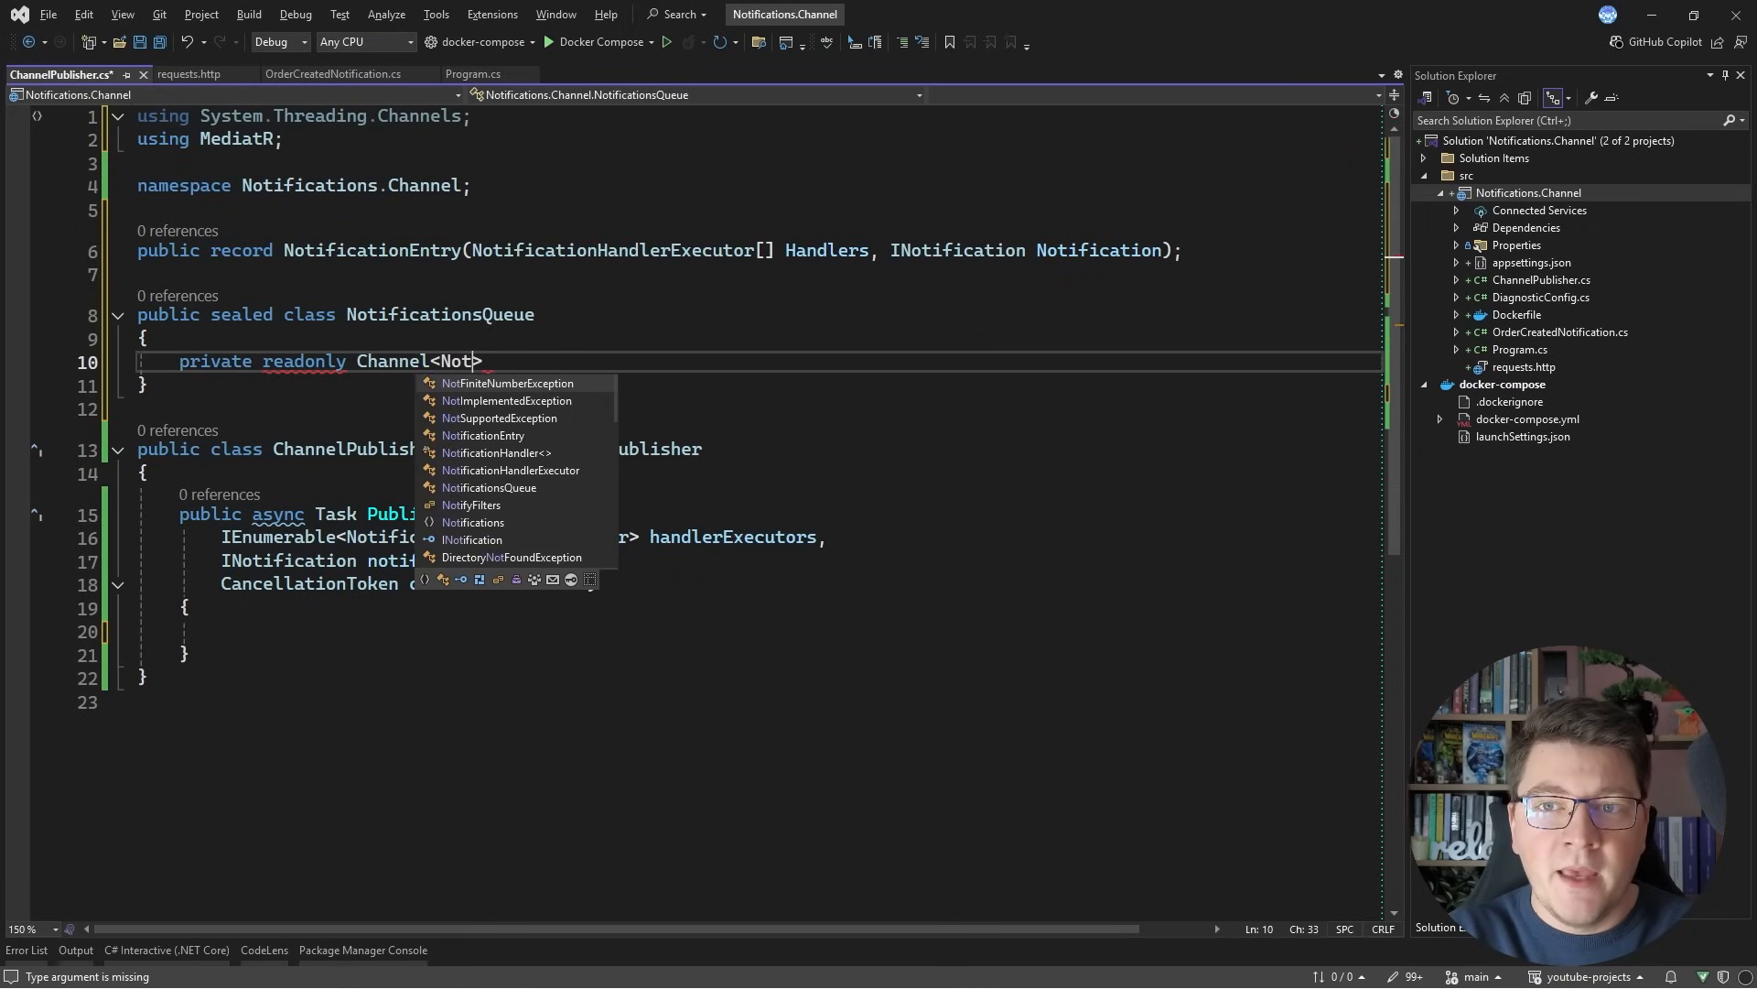
mouse_move(508, 382)
type("ificationEntry")
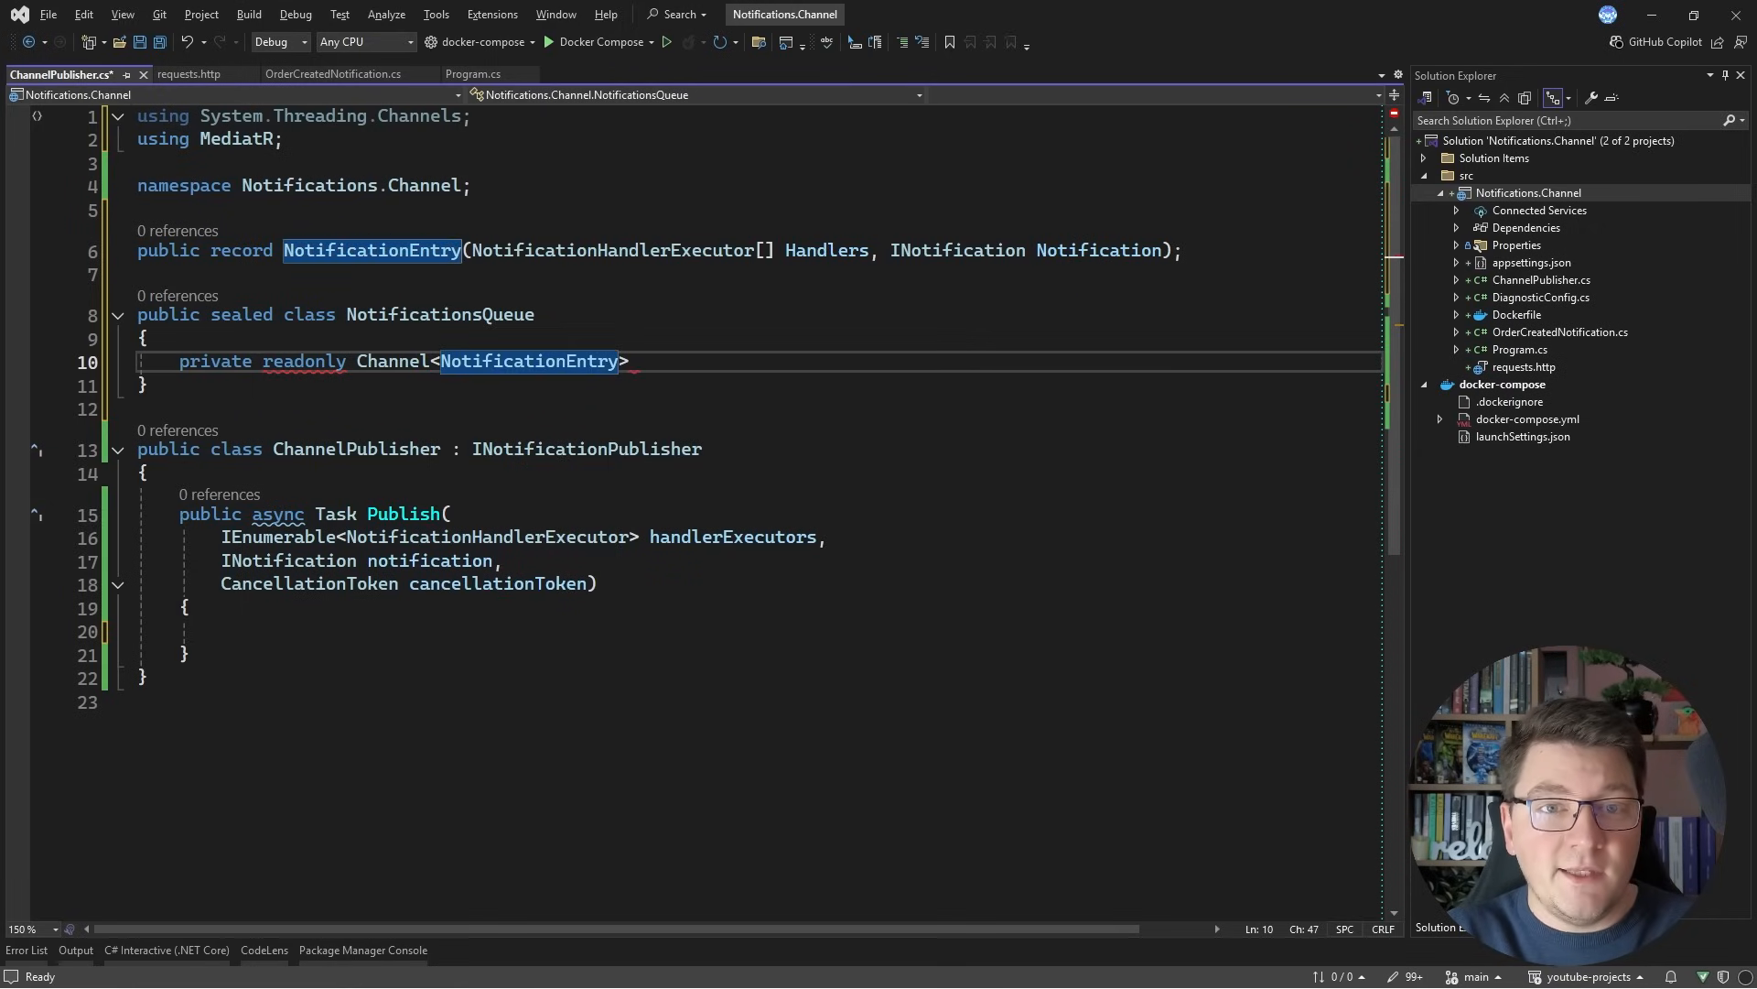
type("_queue =")
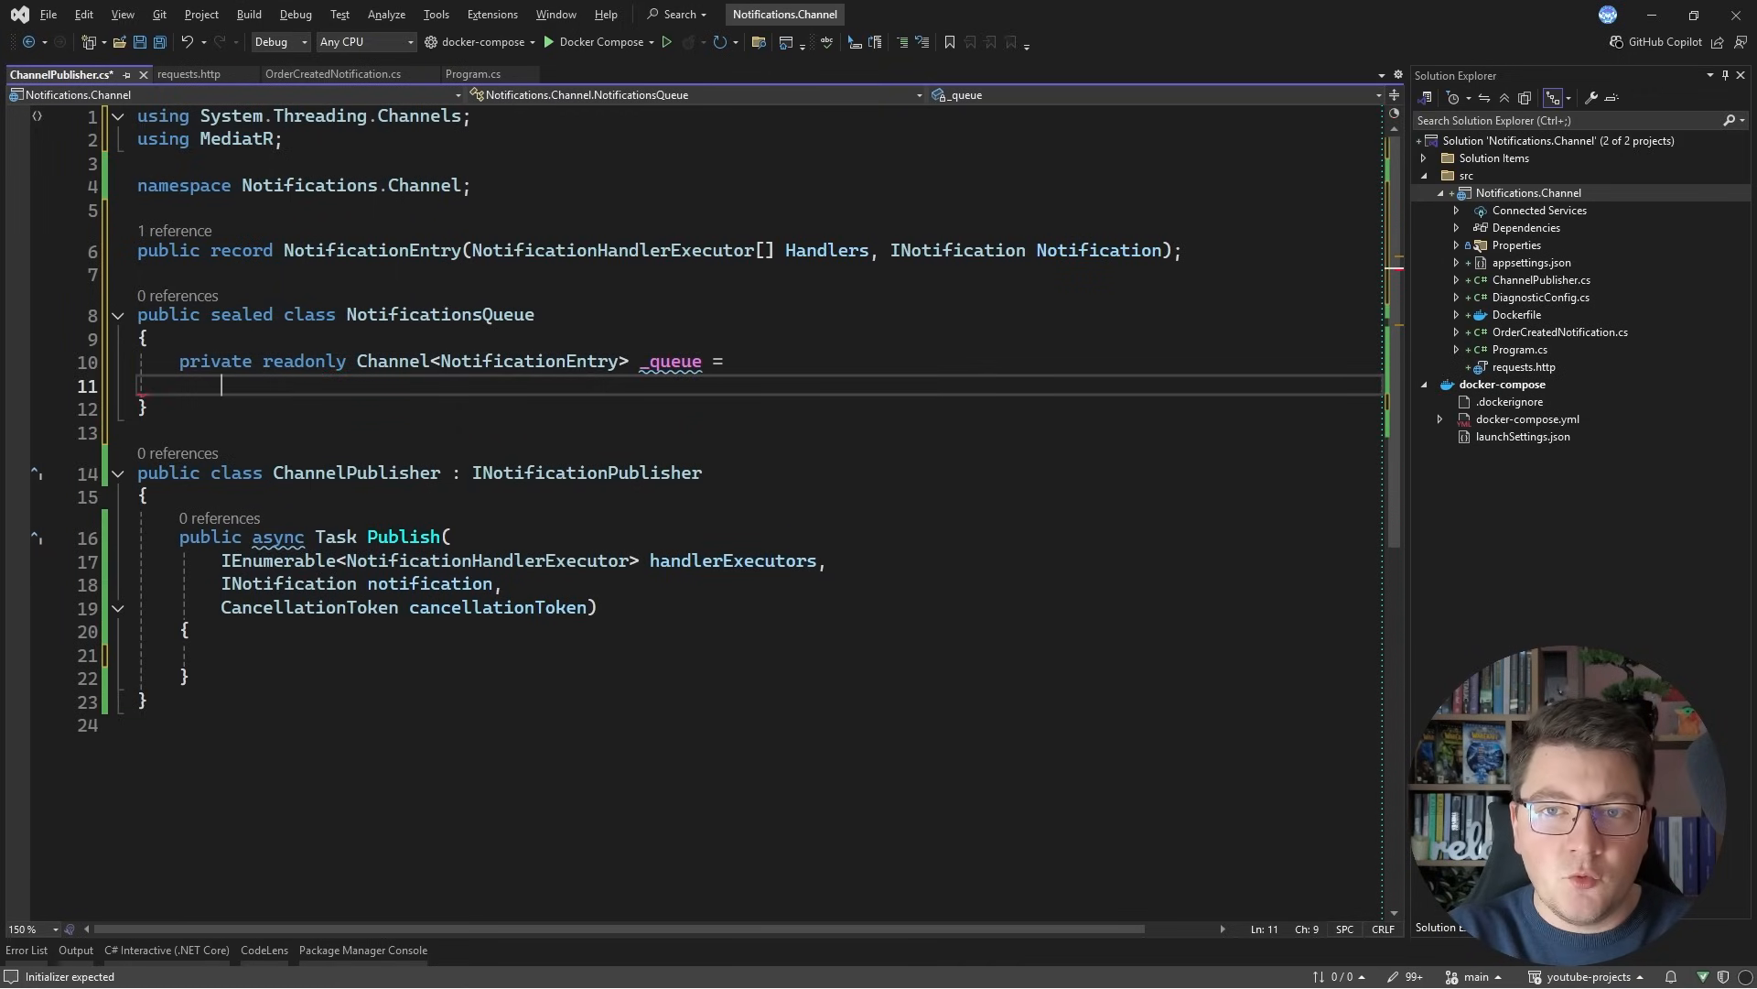
type("Chan")
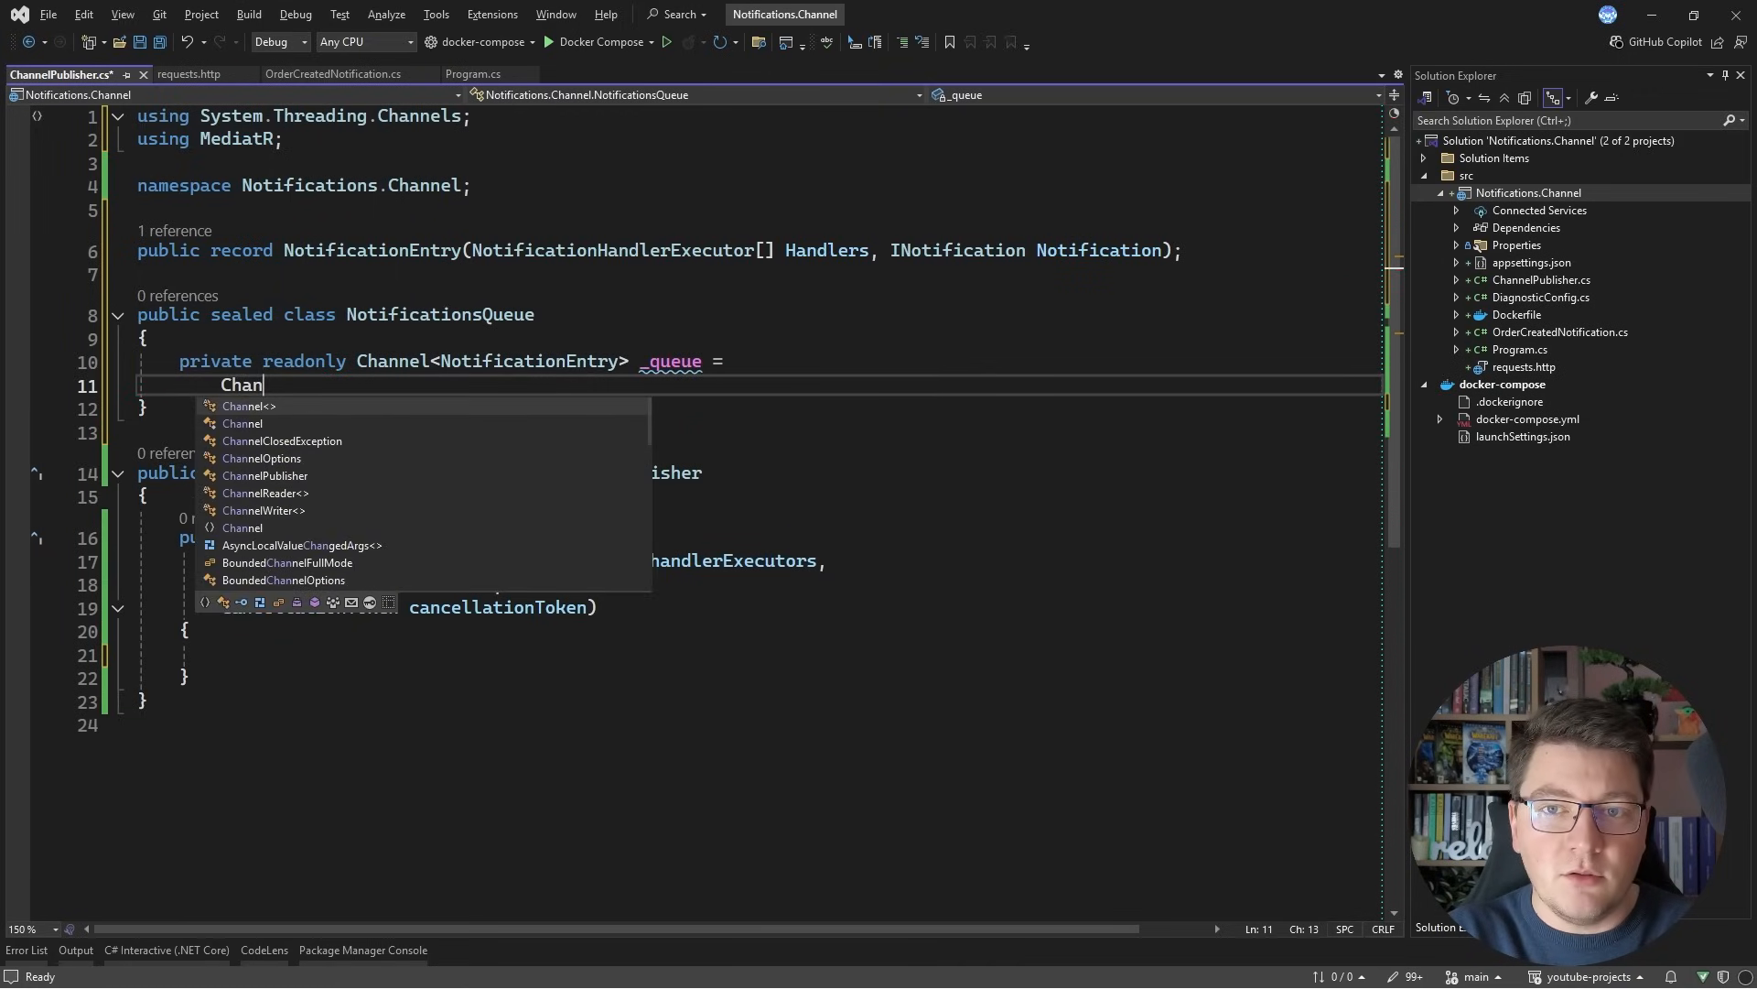
type("System.Threading.Channels.Channel.CreateBounded<>(")
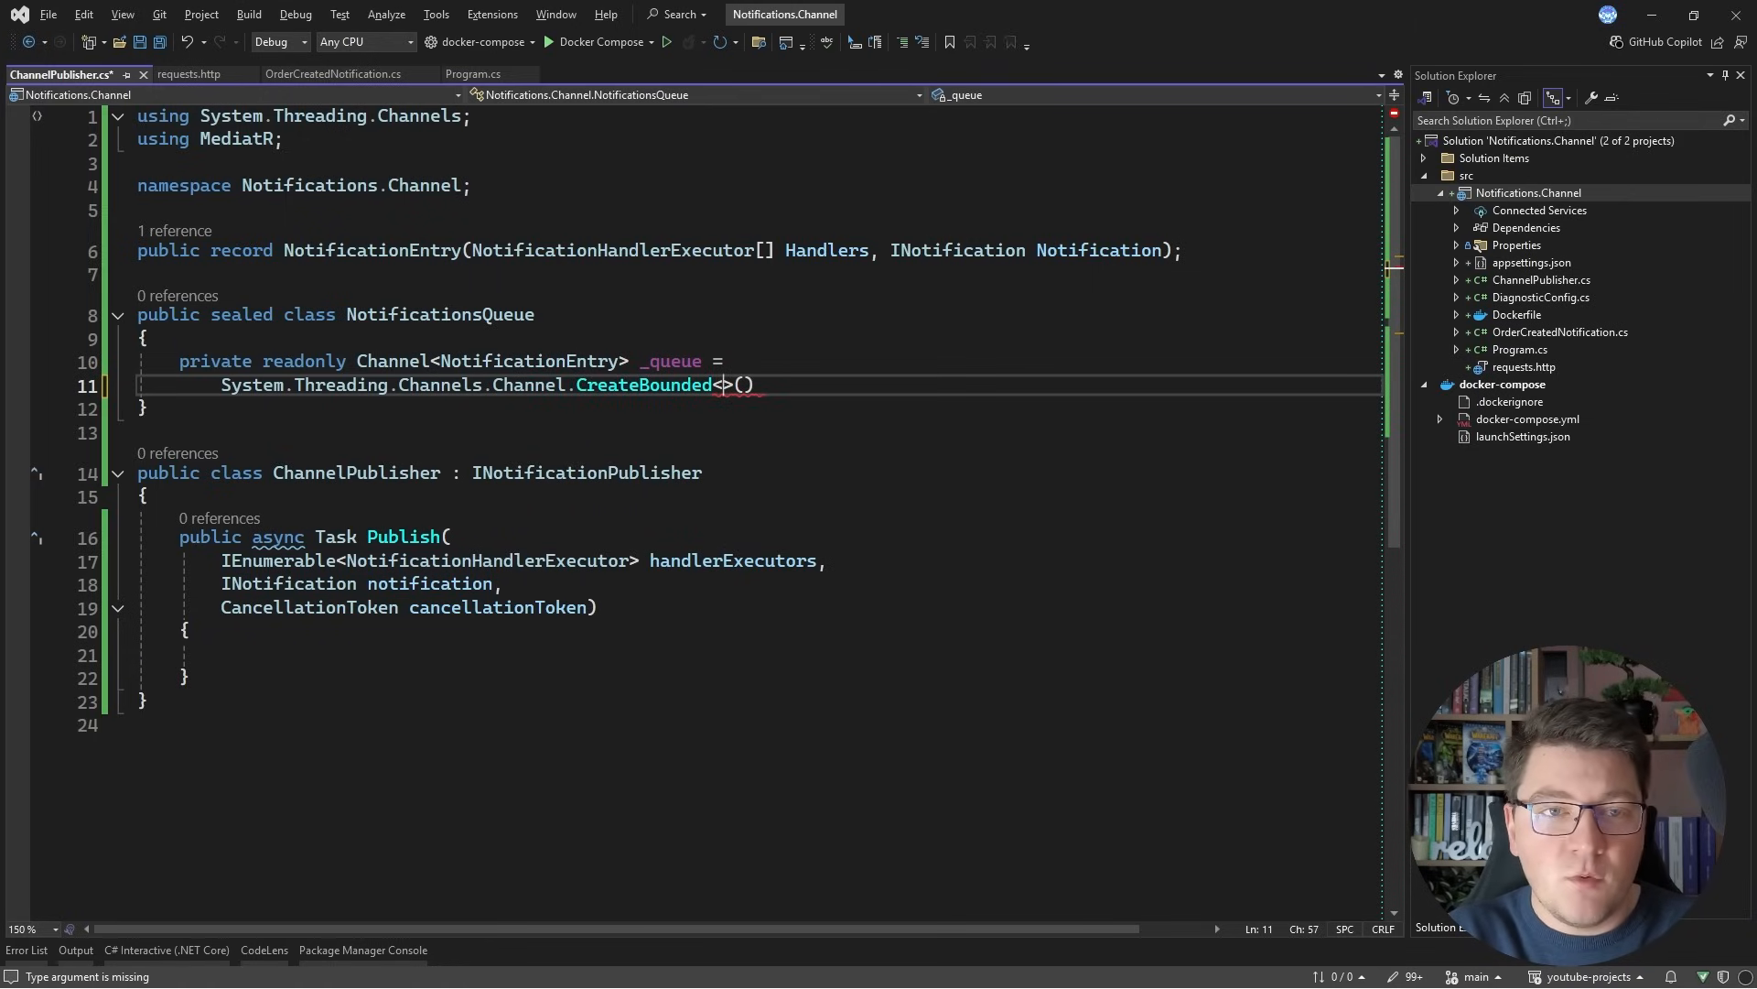
type("(i")
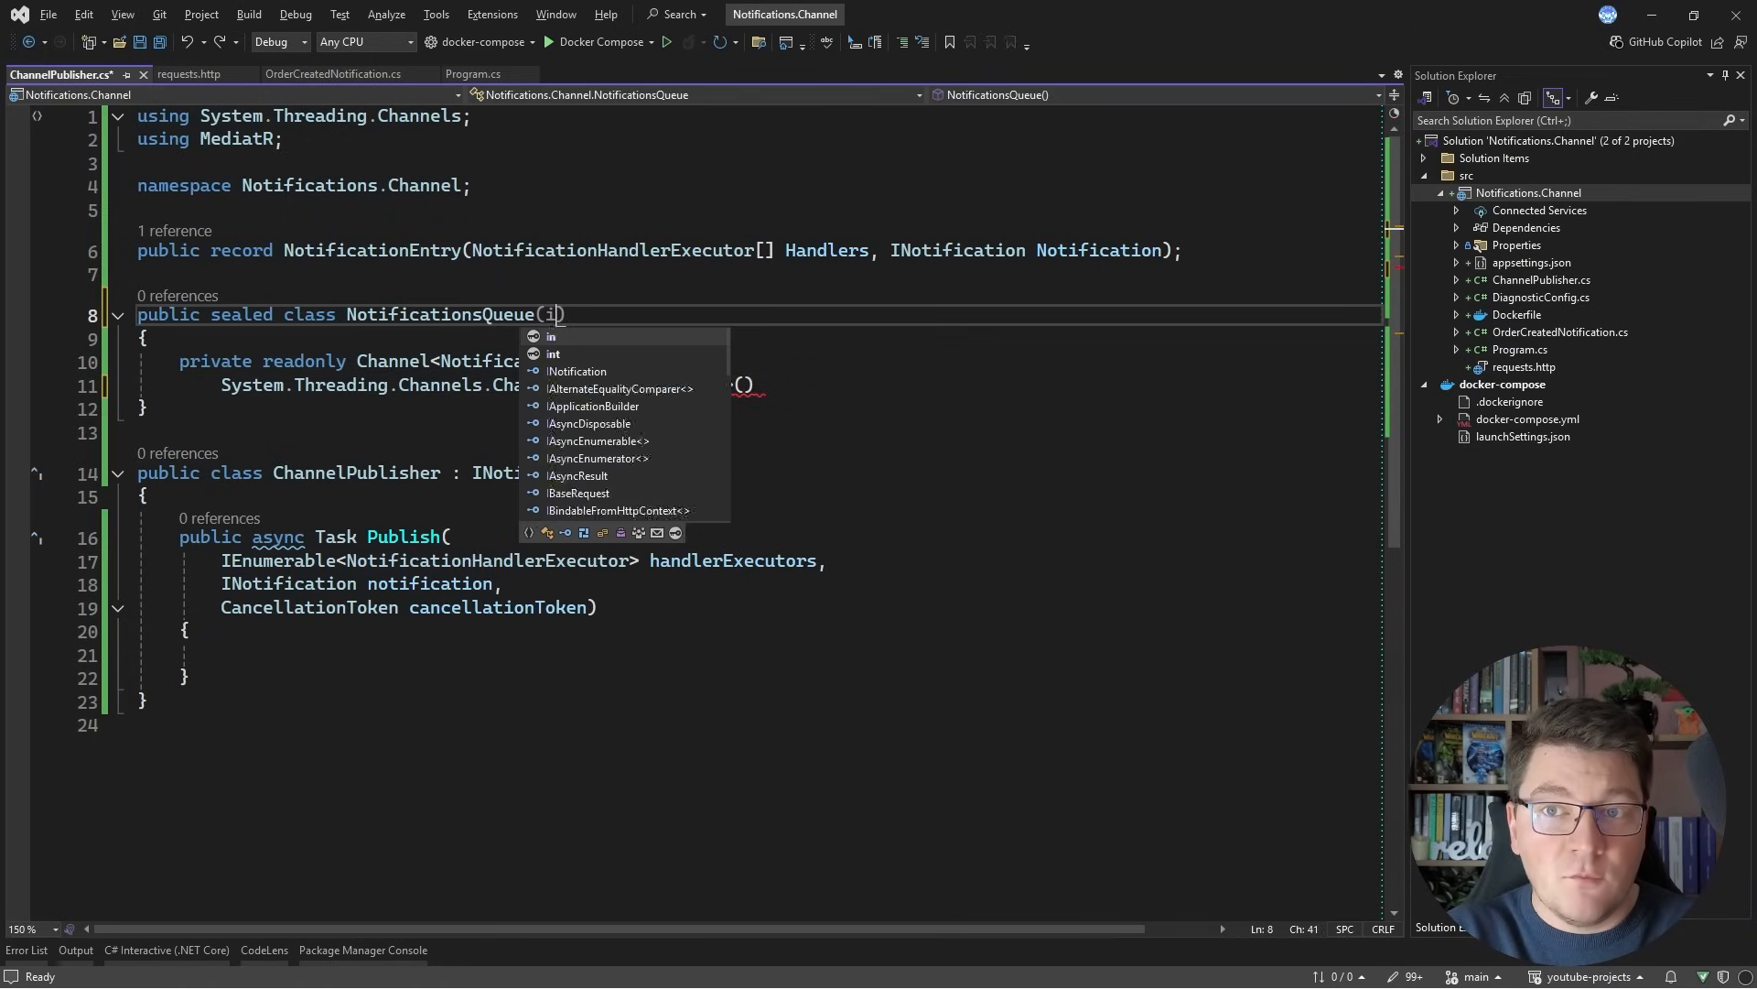
type("nt capacity = 100")
left_click(761, 385)
type("<NotificationEntry>(new BoundedChannelOptions")
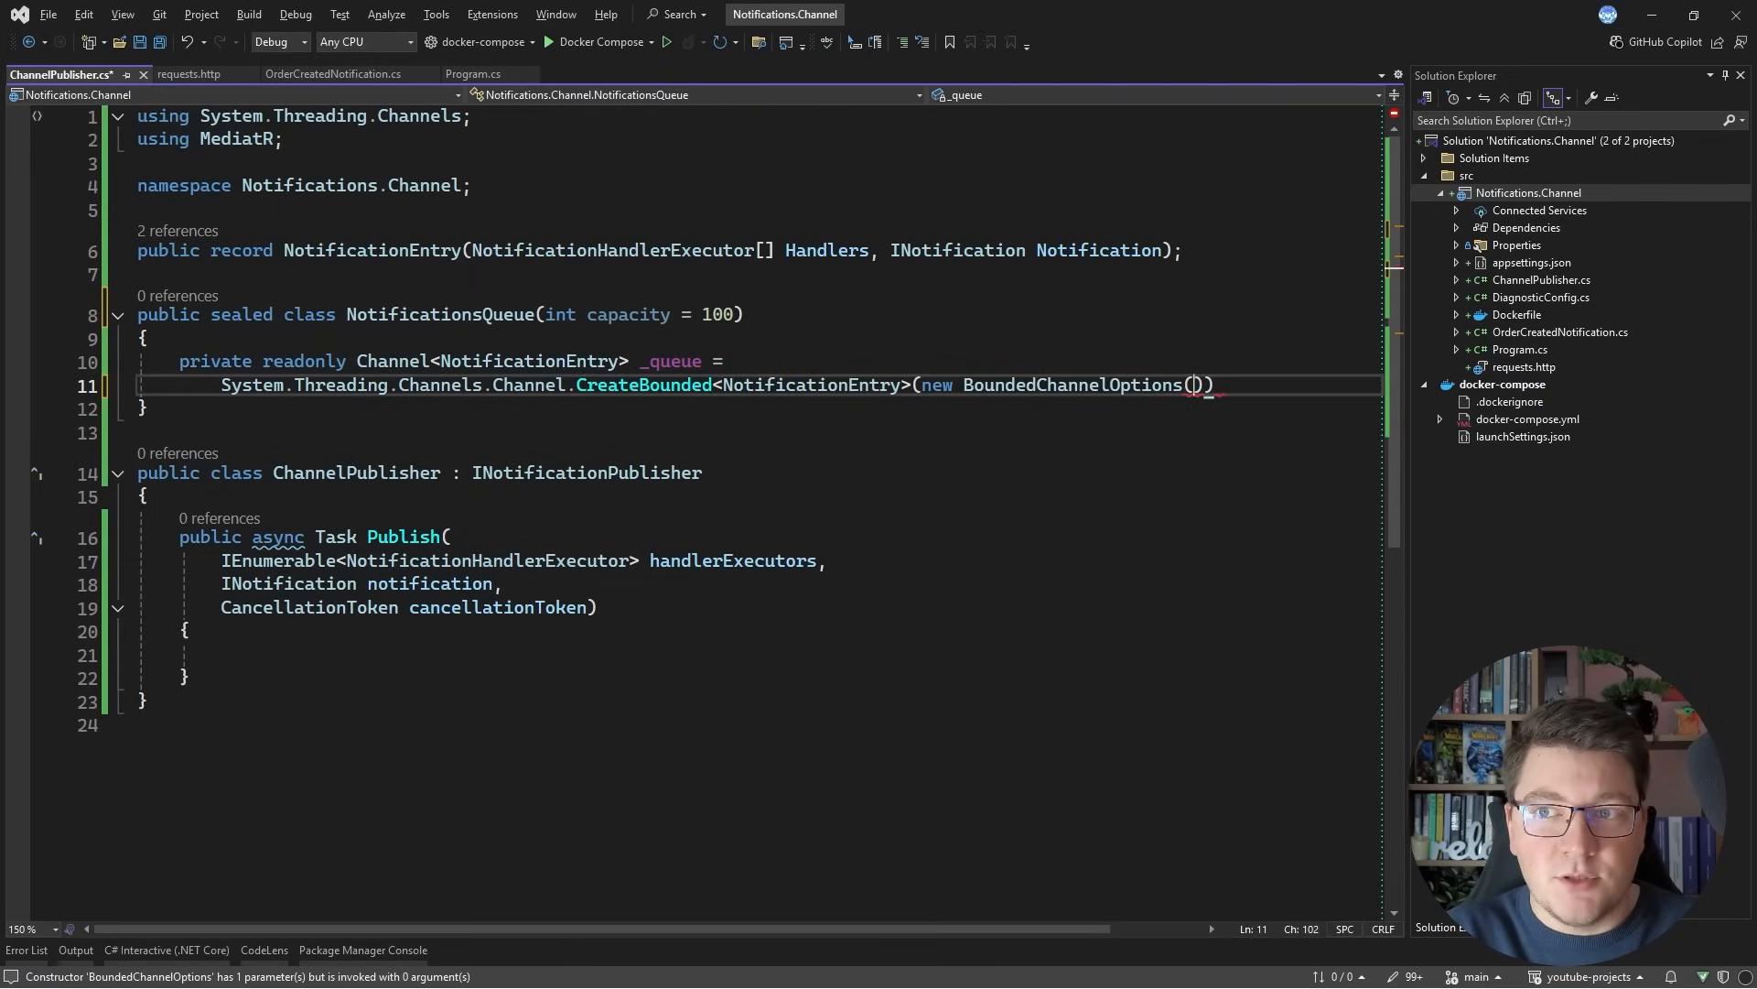
type("capacity")
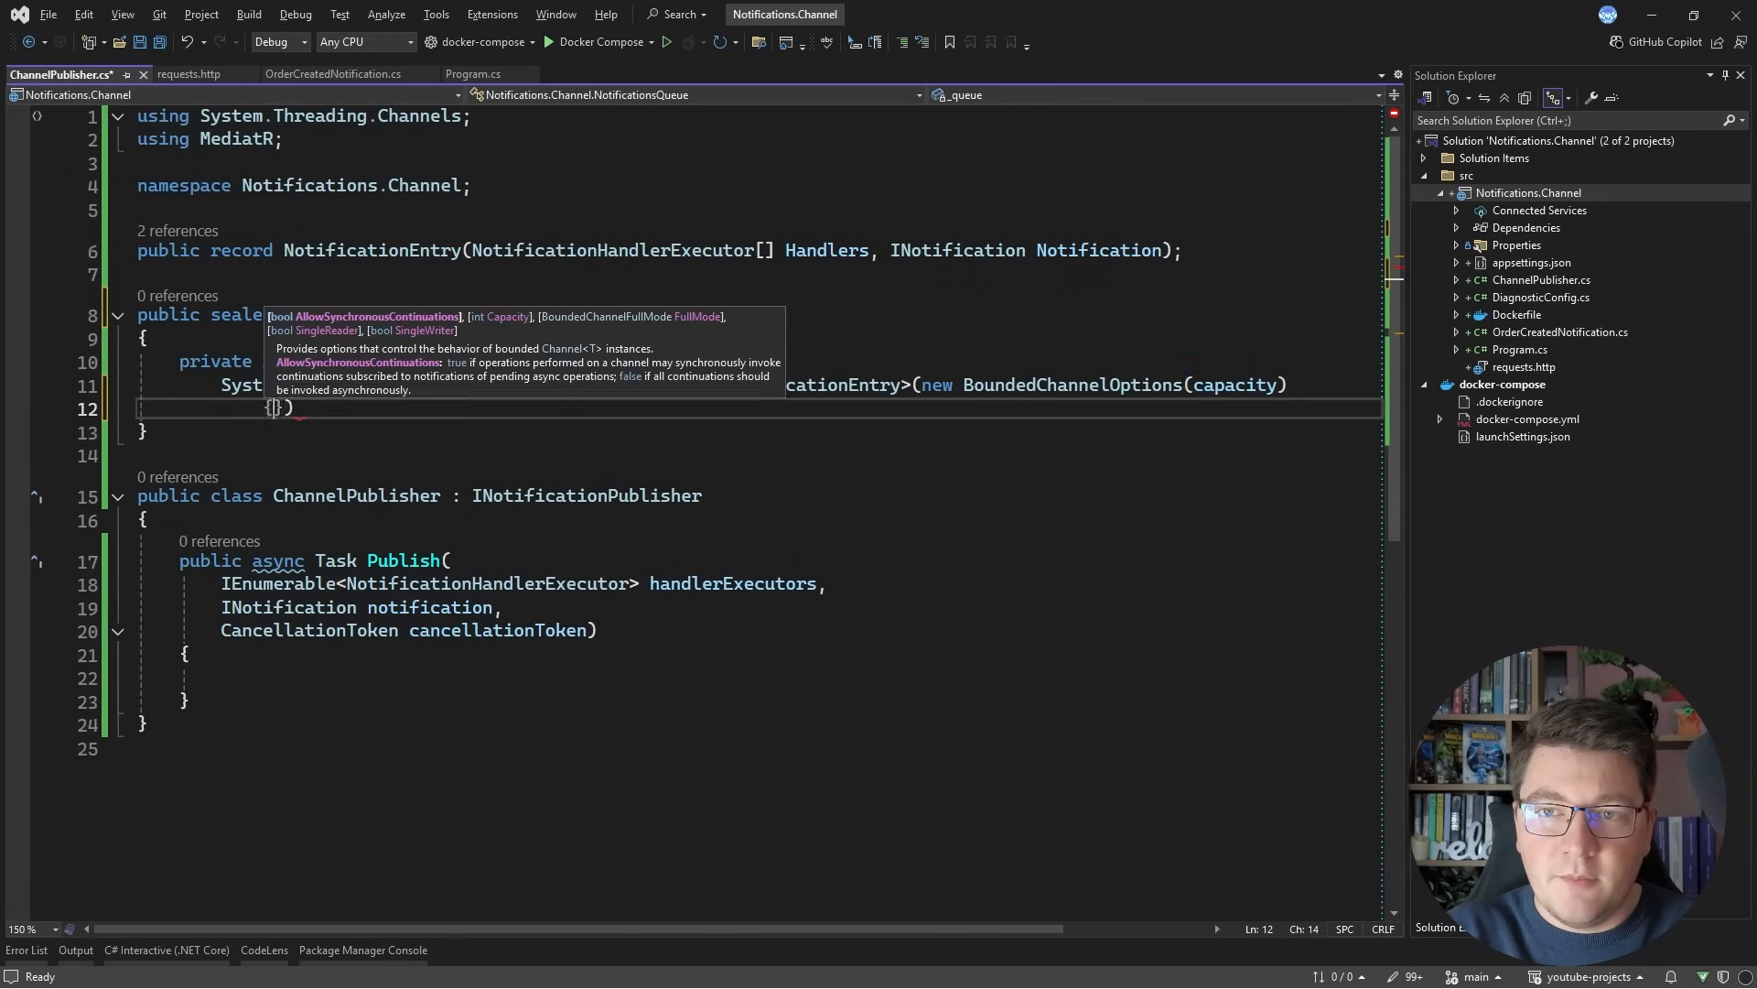
type("Fu")
type("public")
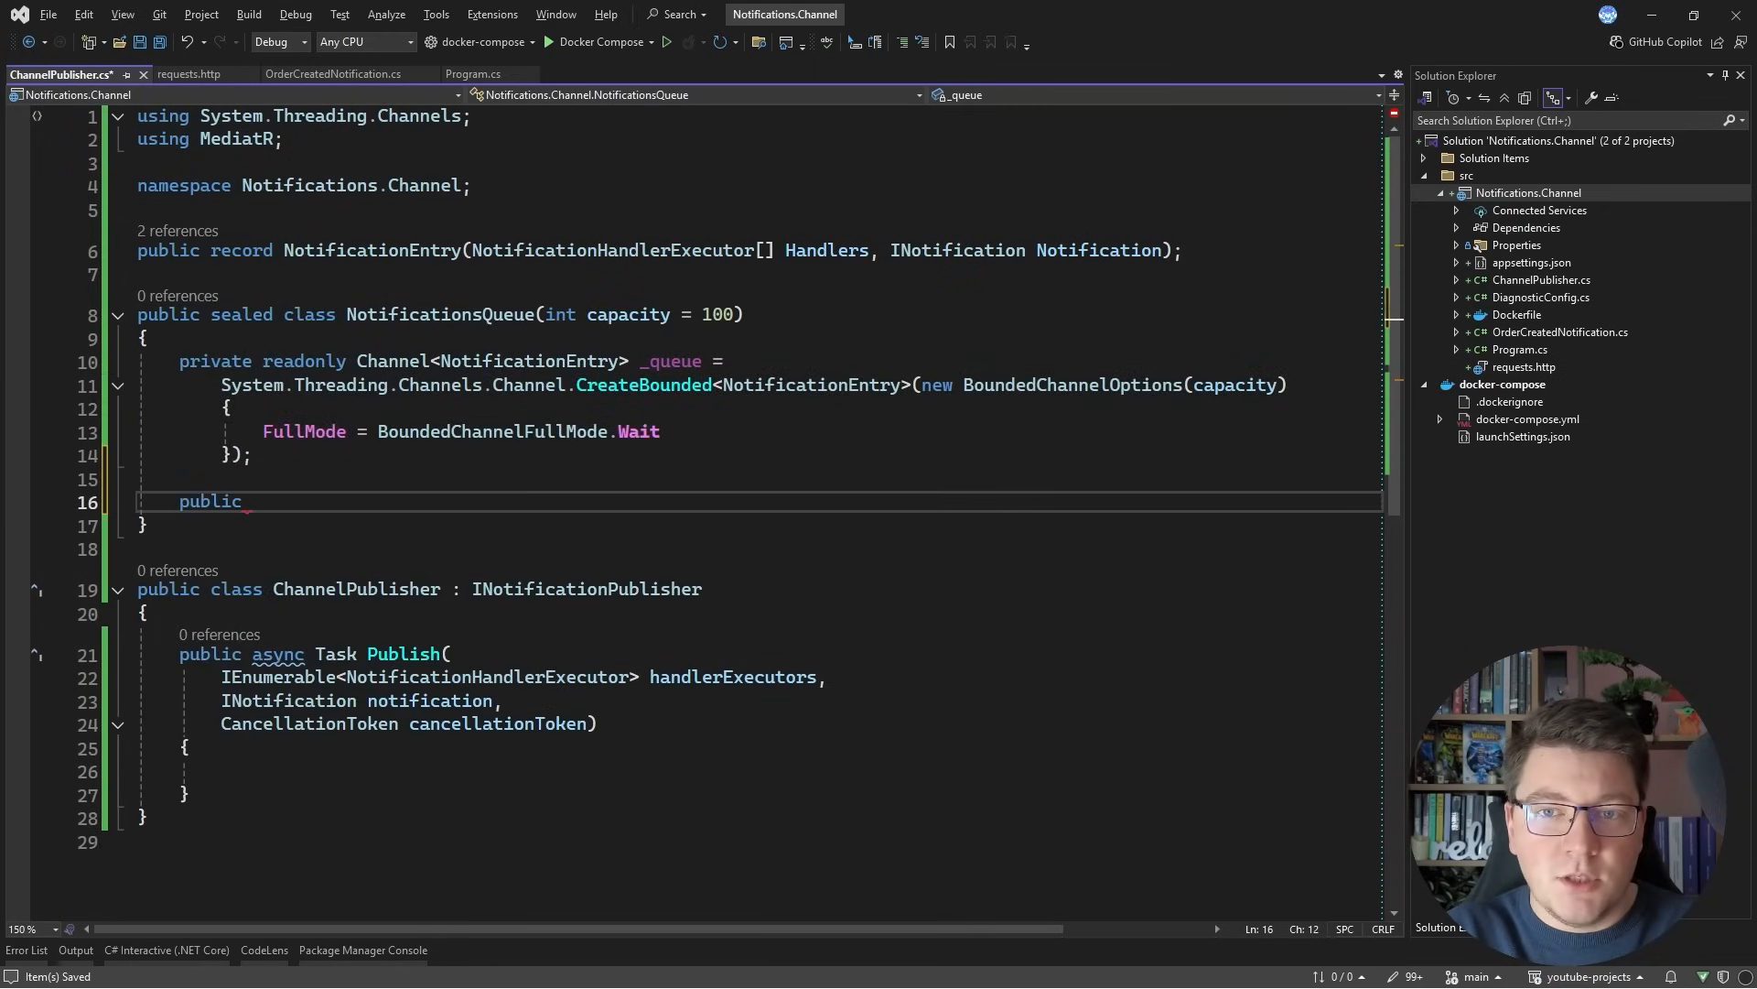
type("Cha")
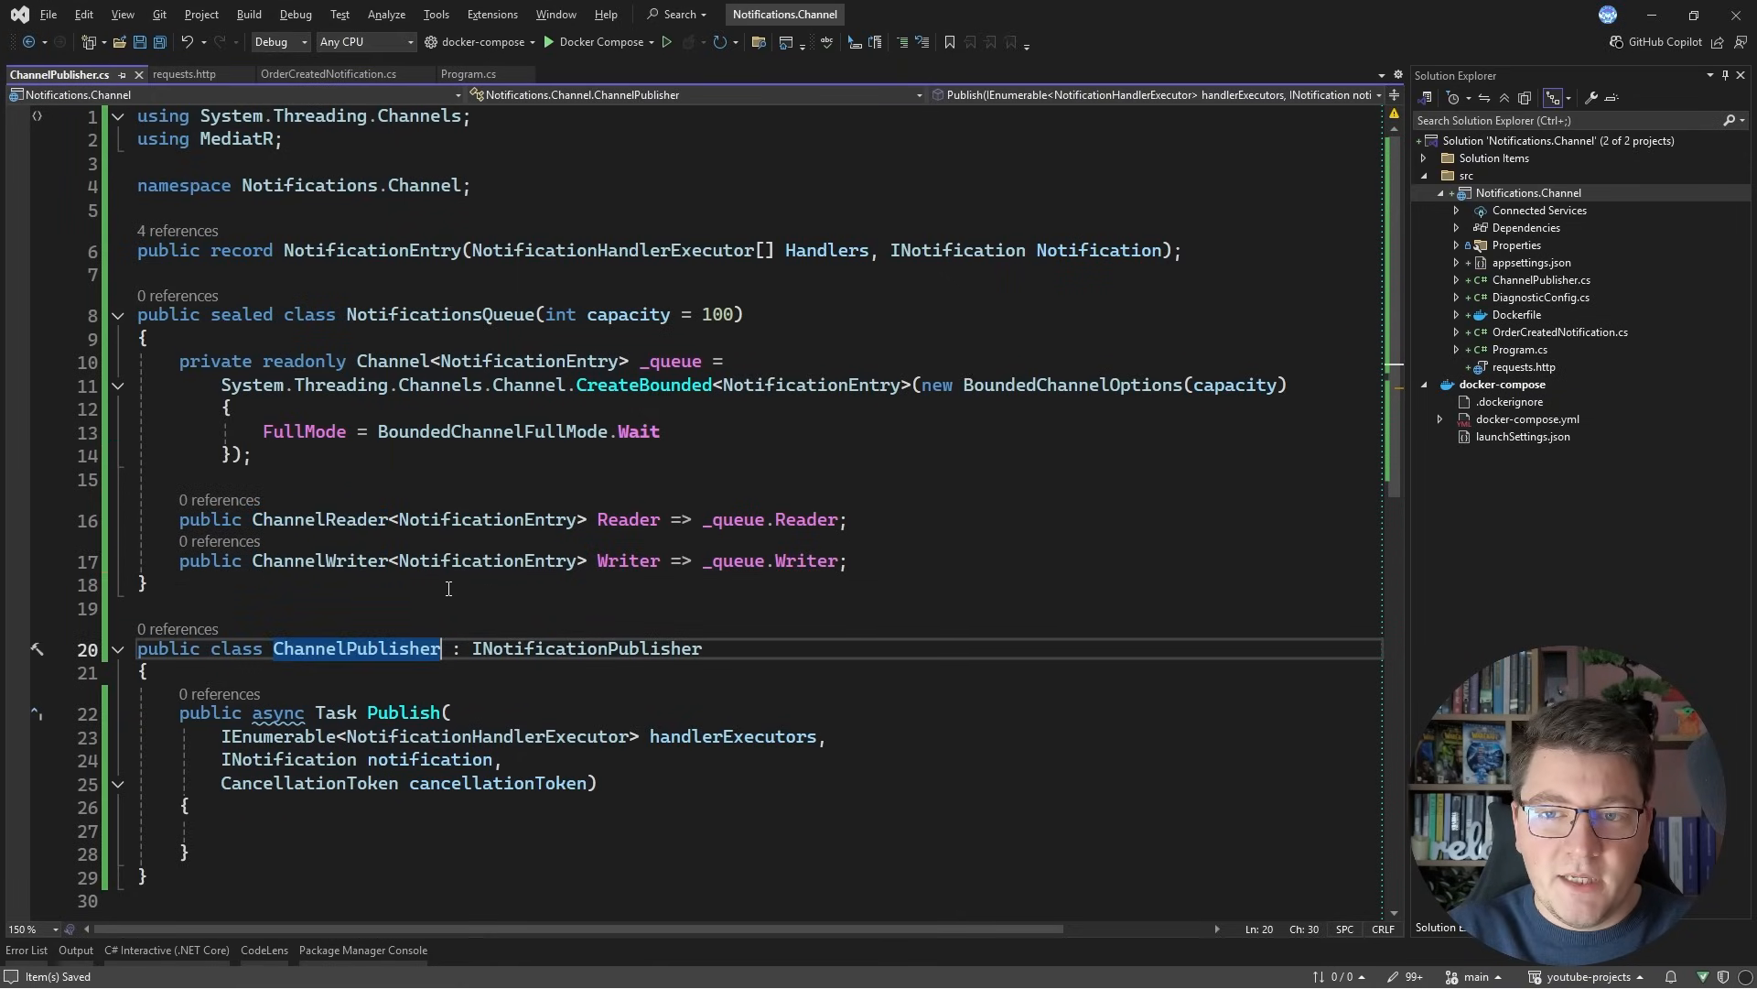
Step: Inject NotificationsQueue; Publish awaits WriteAsync of a NotificationEntry(handlerExecutors.ToArray(), notification) with cancellation token
type("()")
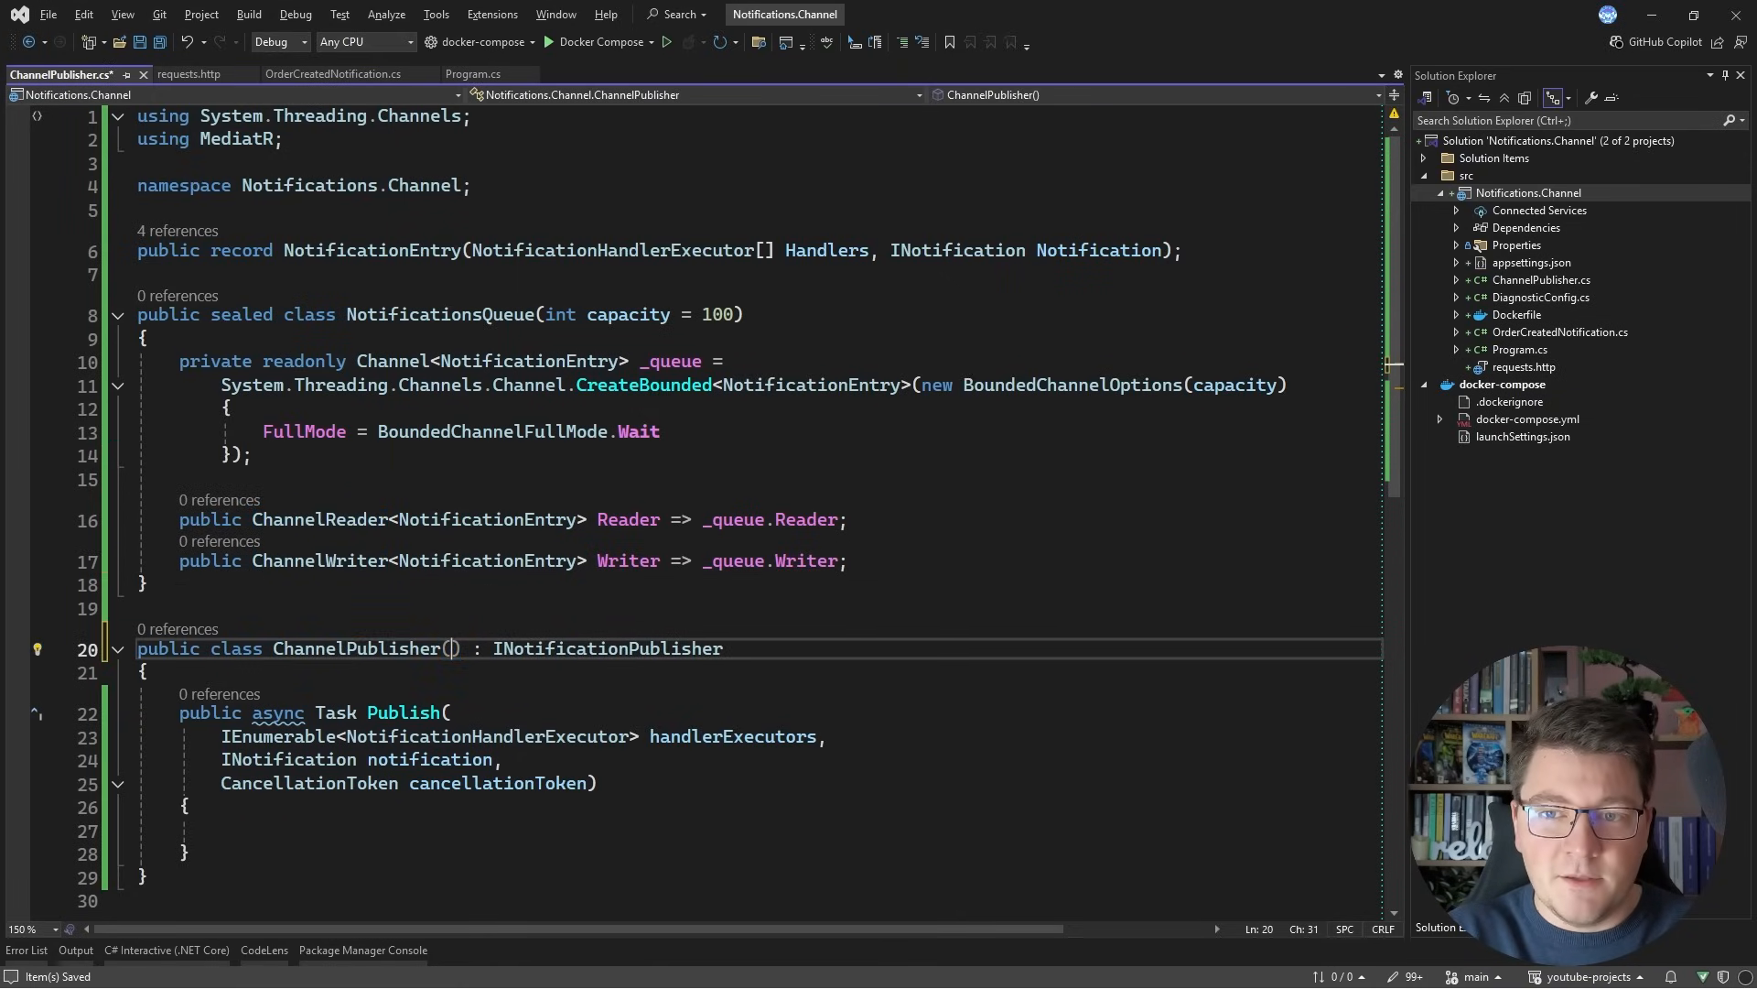
type("Noteq")
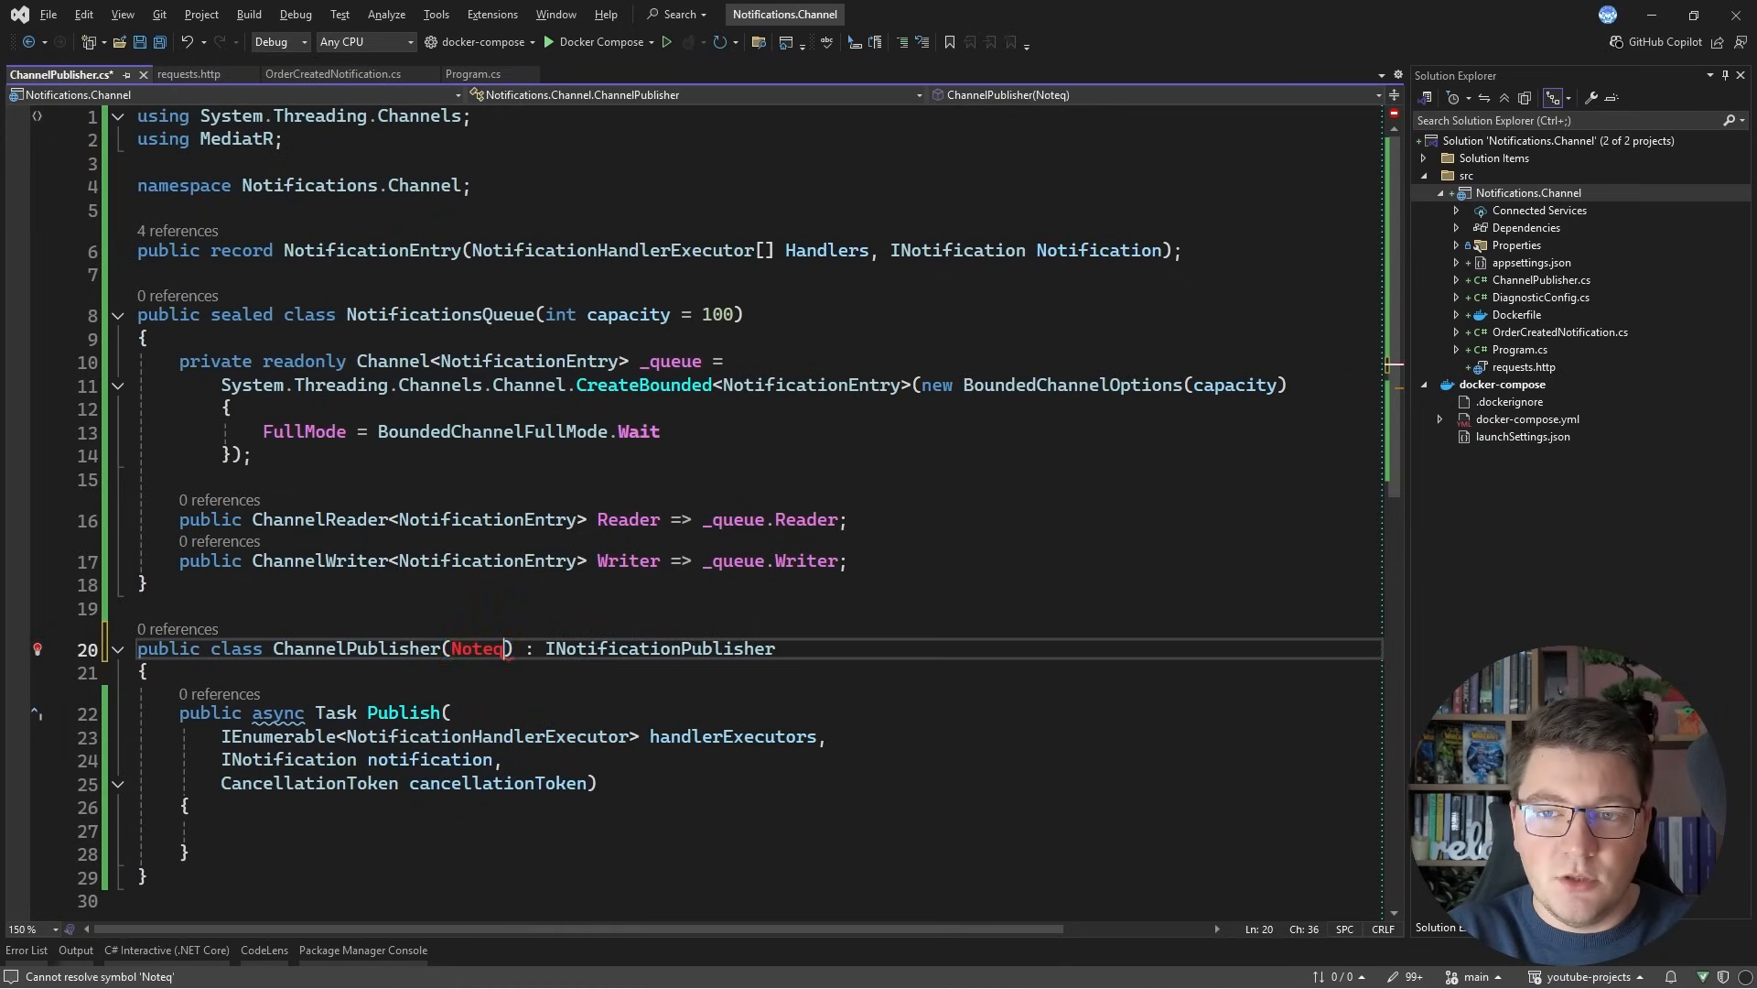
type("await queue")
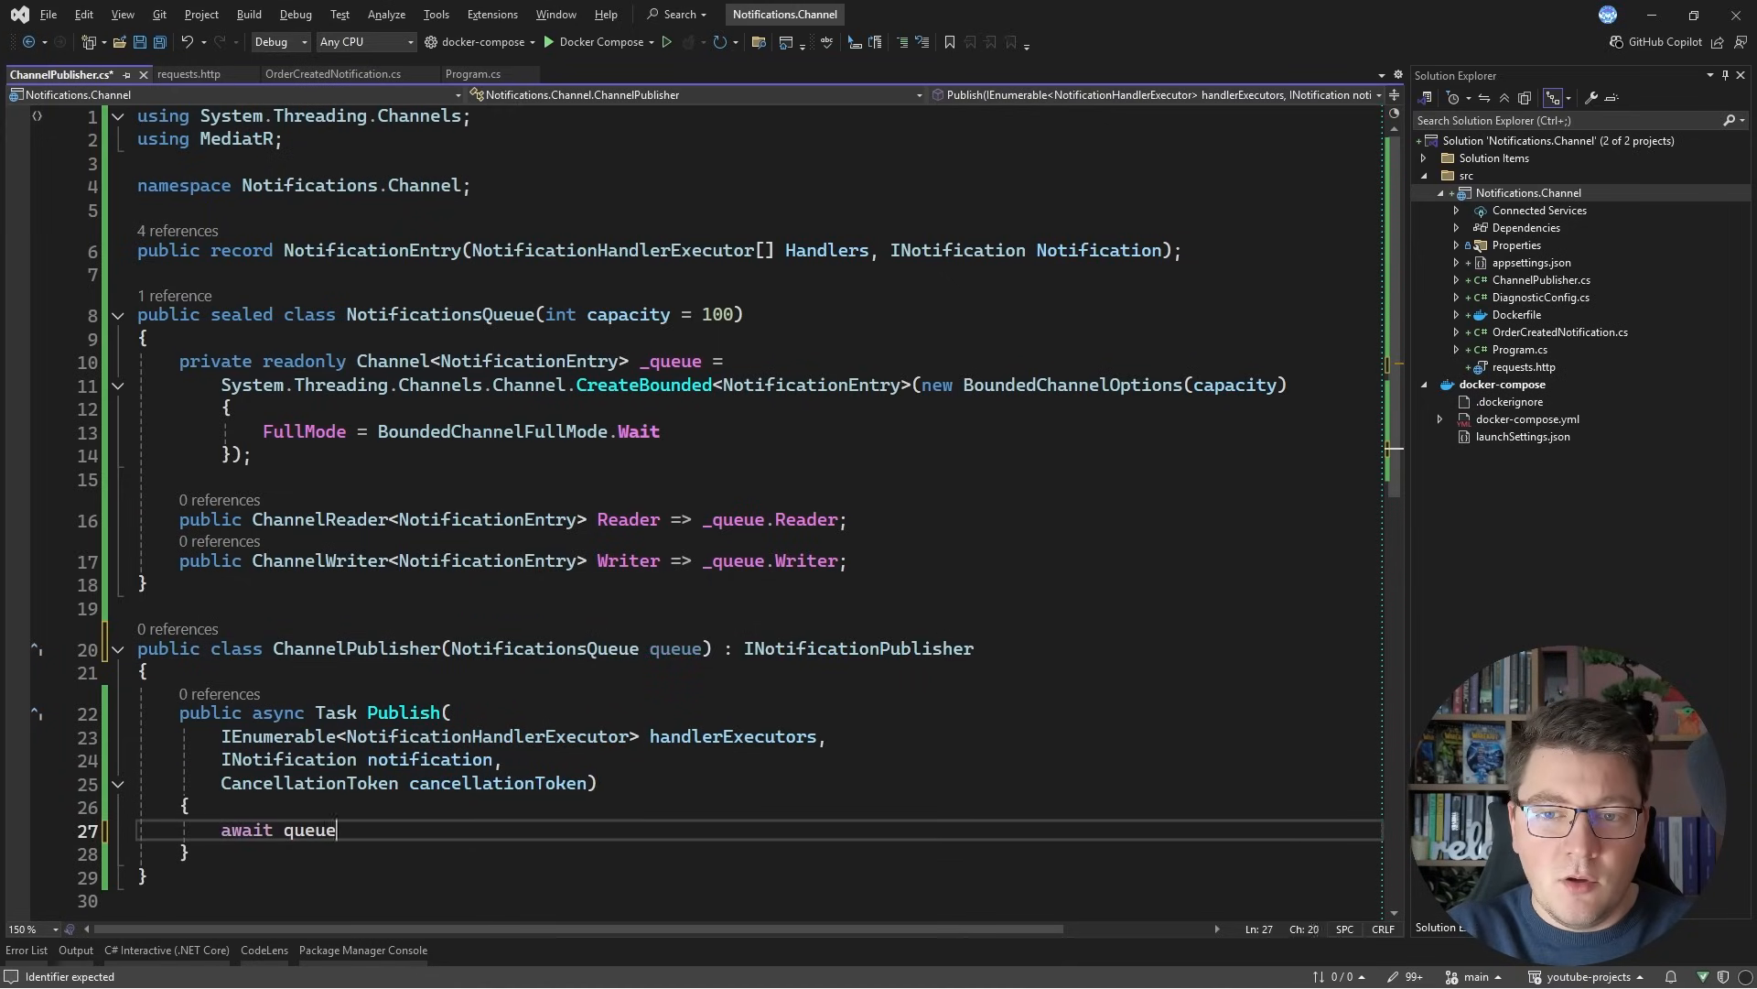
type(".Writer")
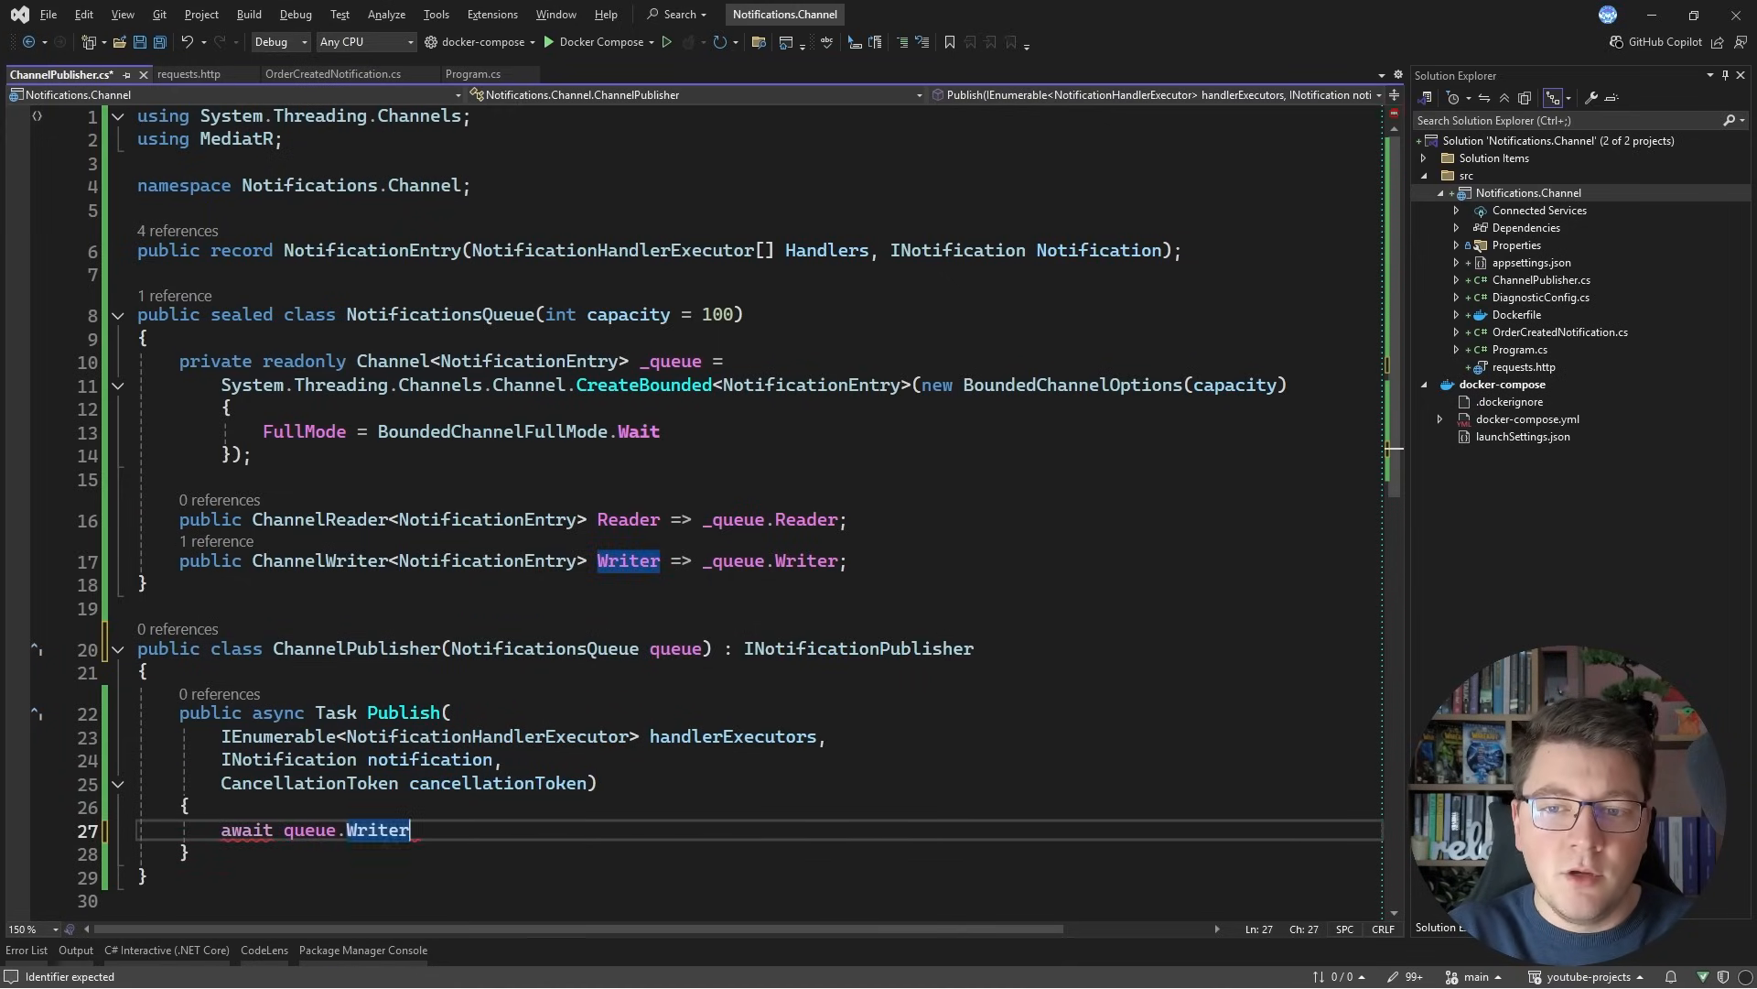
type(".WriteAsync(new")
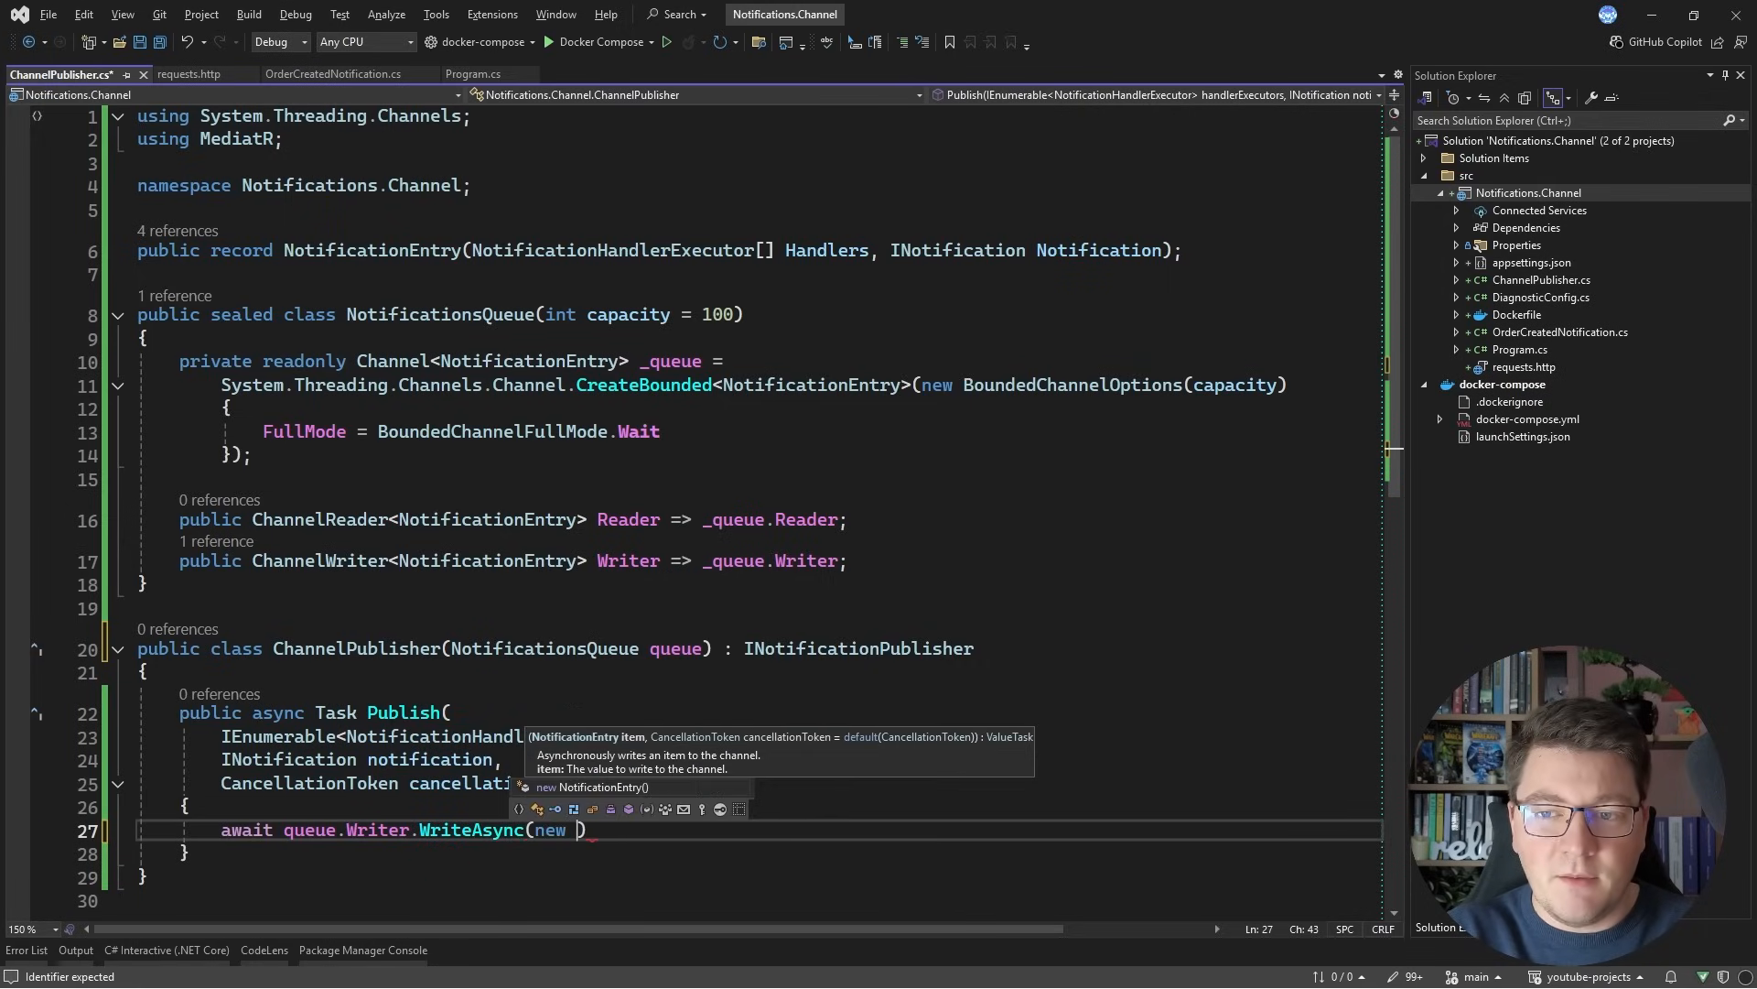
type("NotificationEntry()")
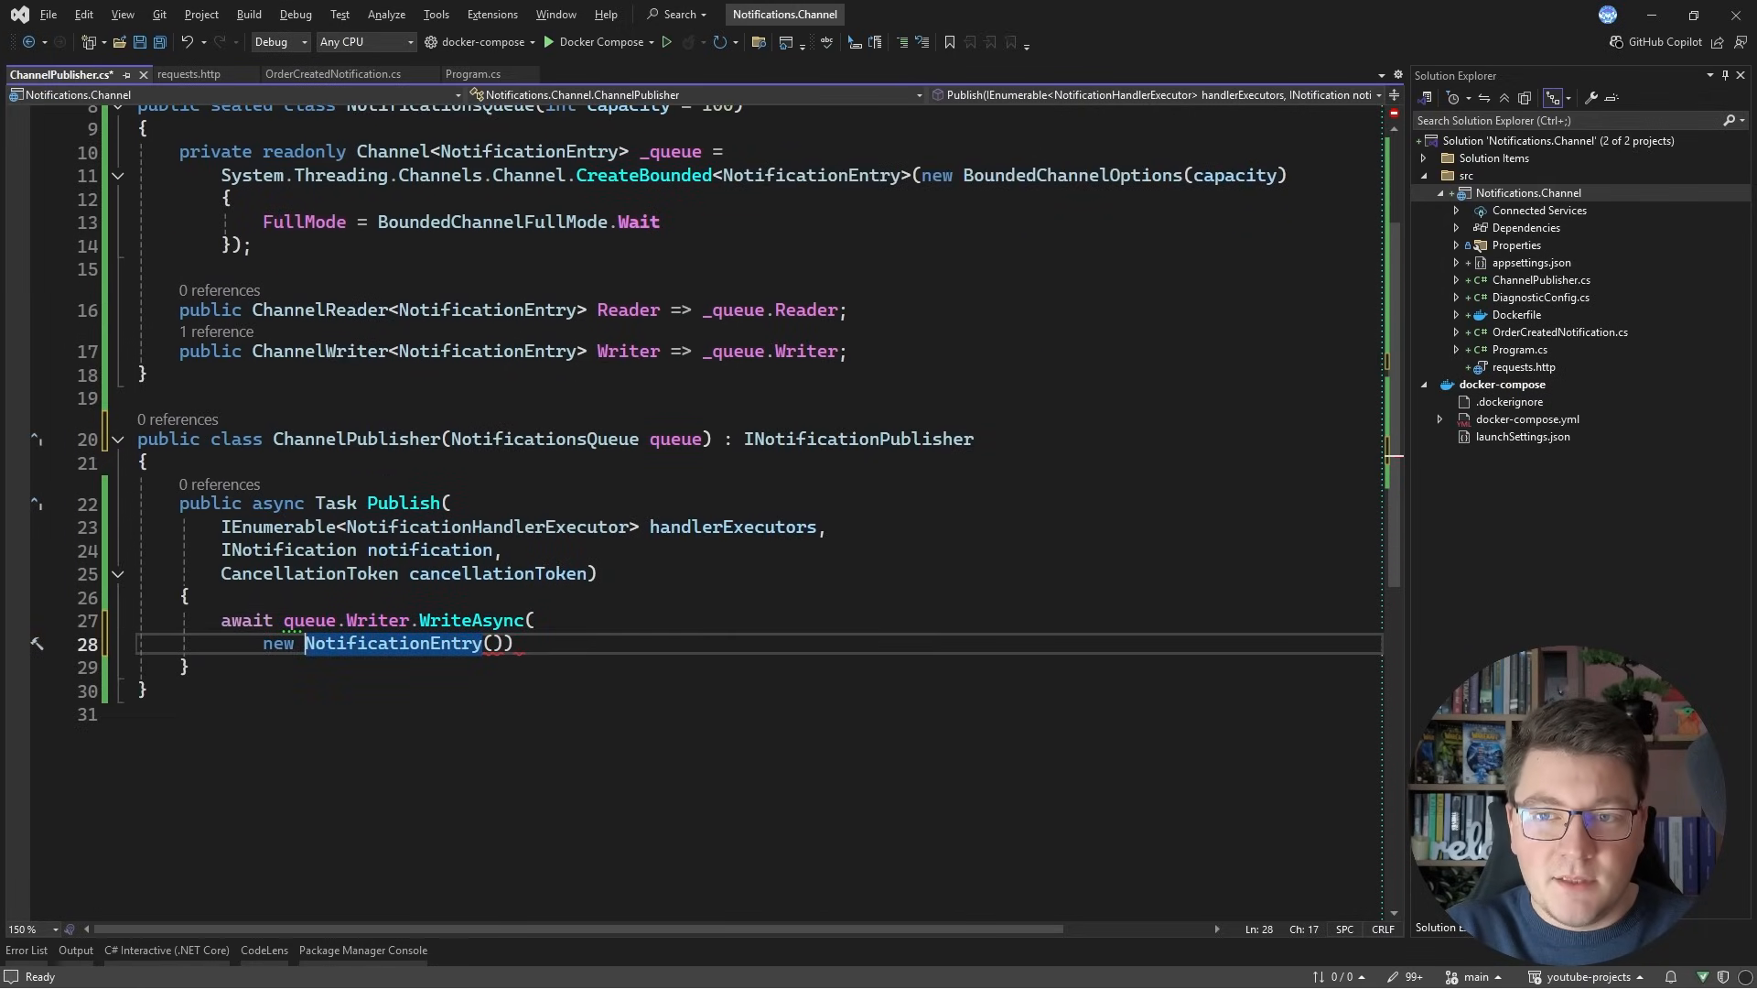
type("handlerExecutors.to")
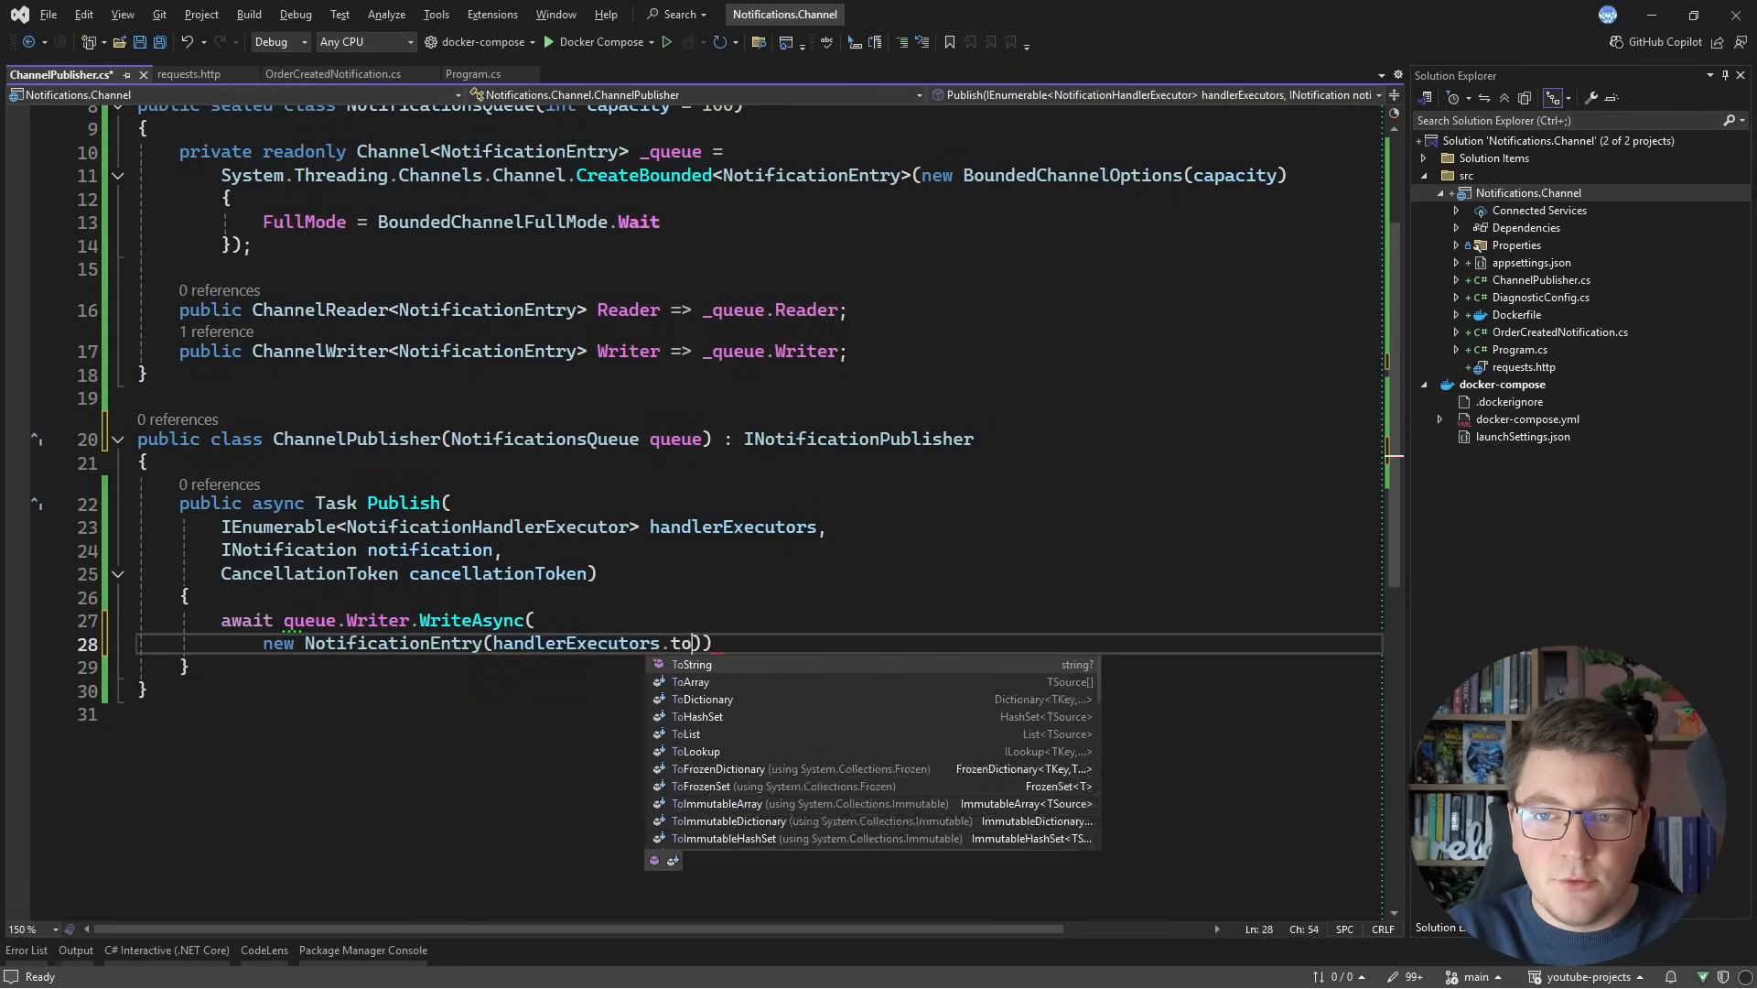
type("Array(), notification")
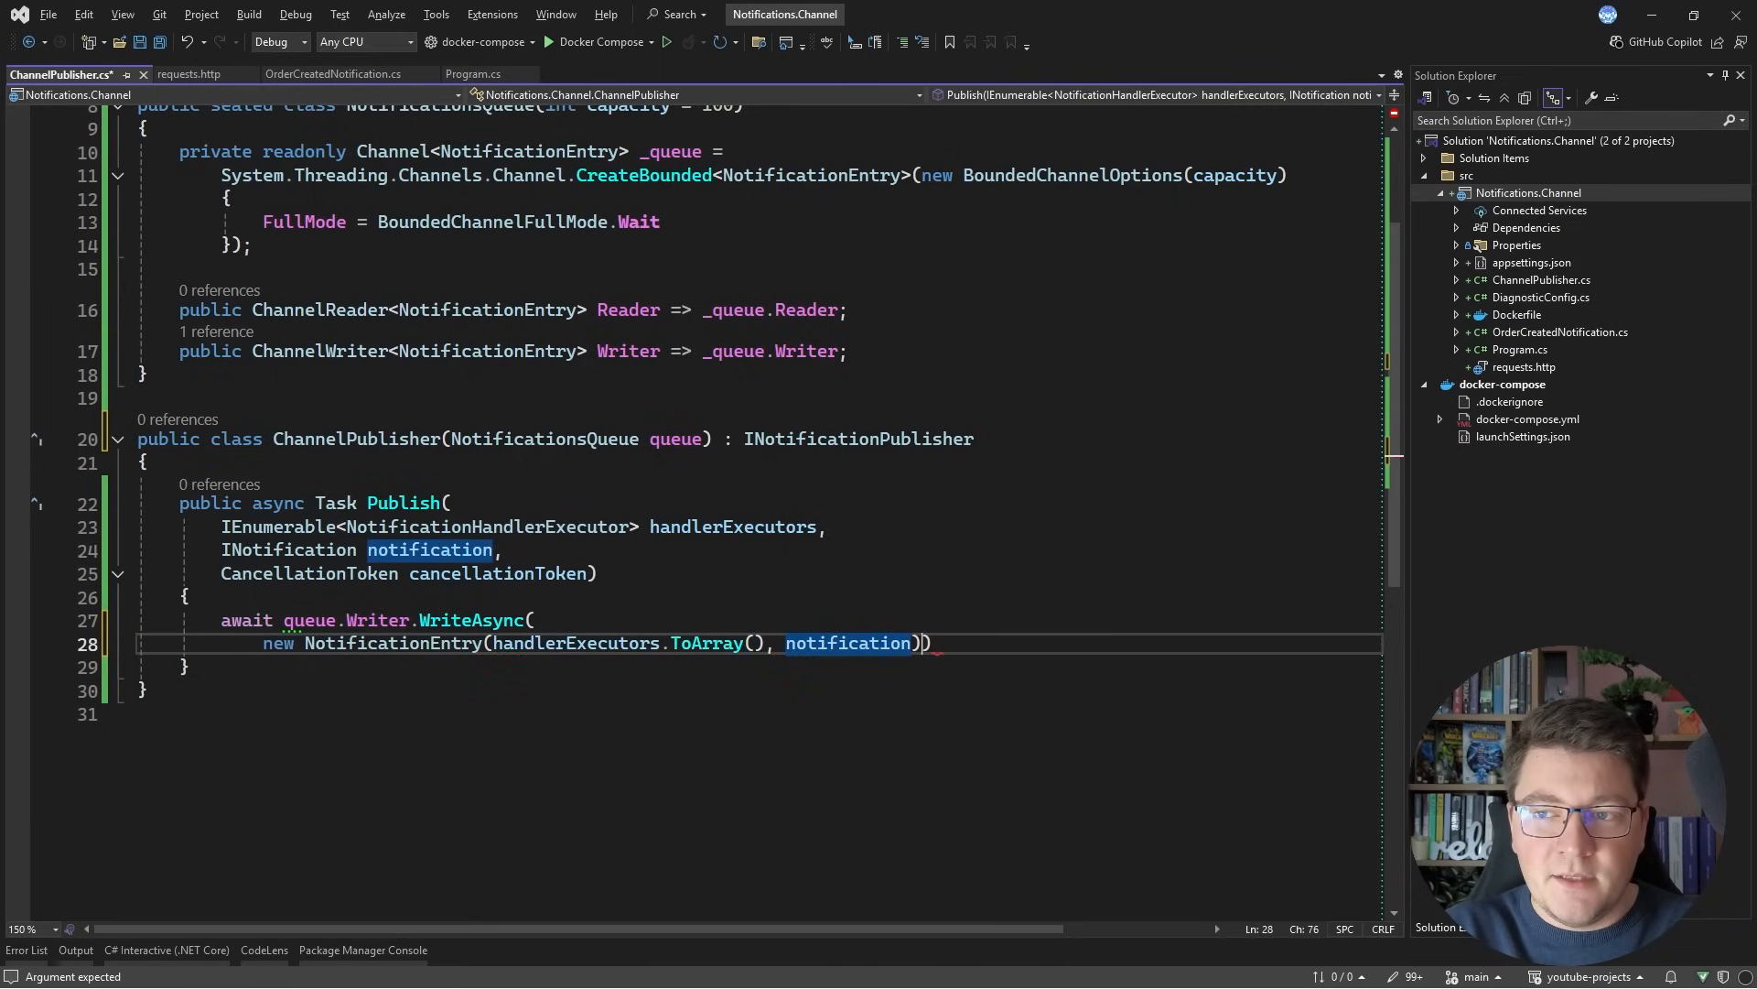
type(",")
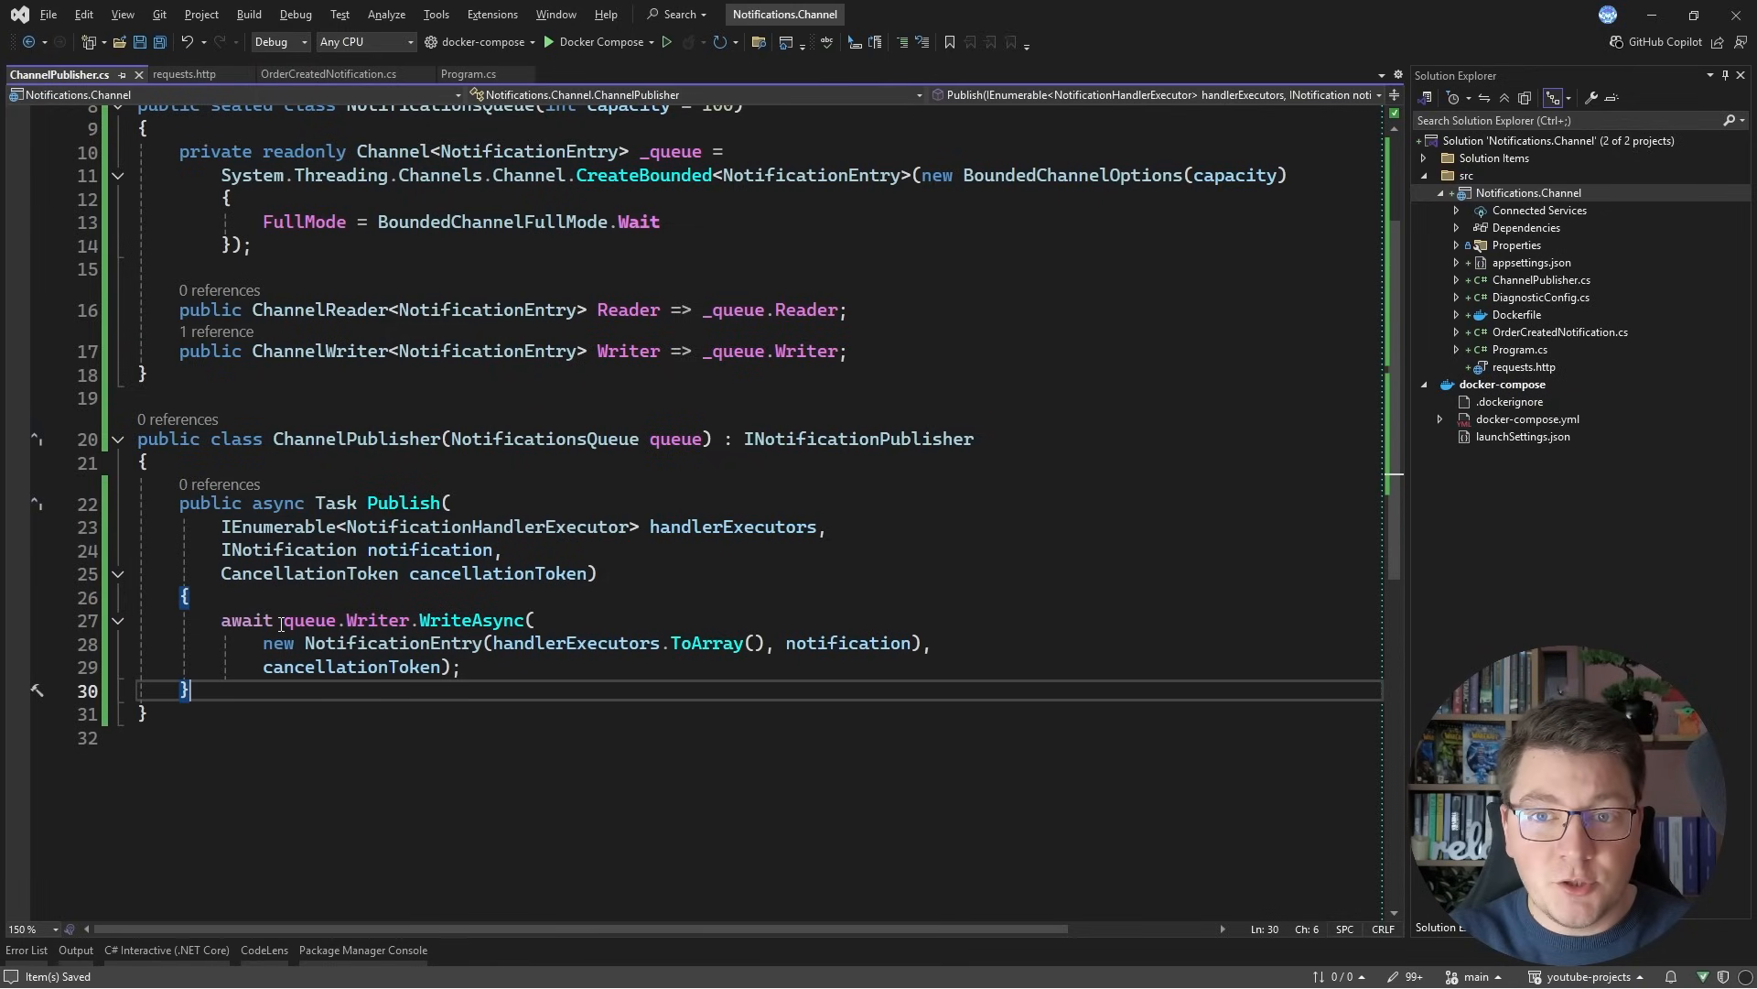
double_click(305, 619)
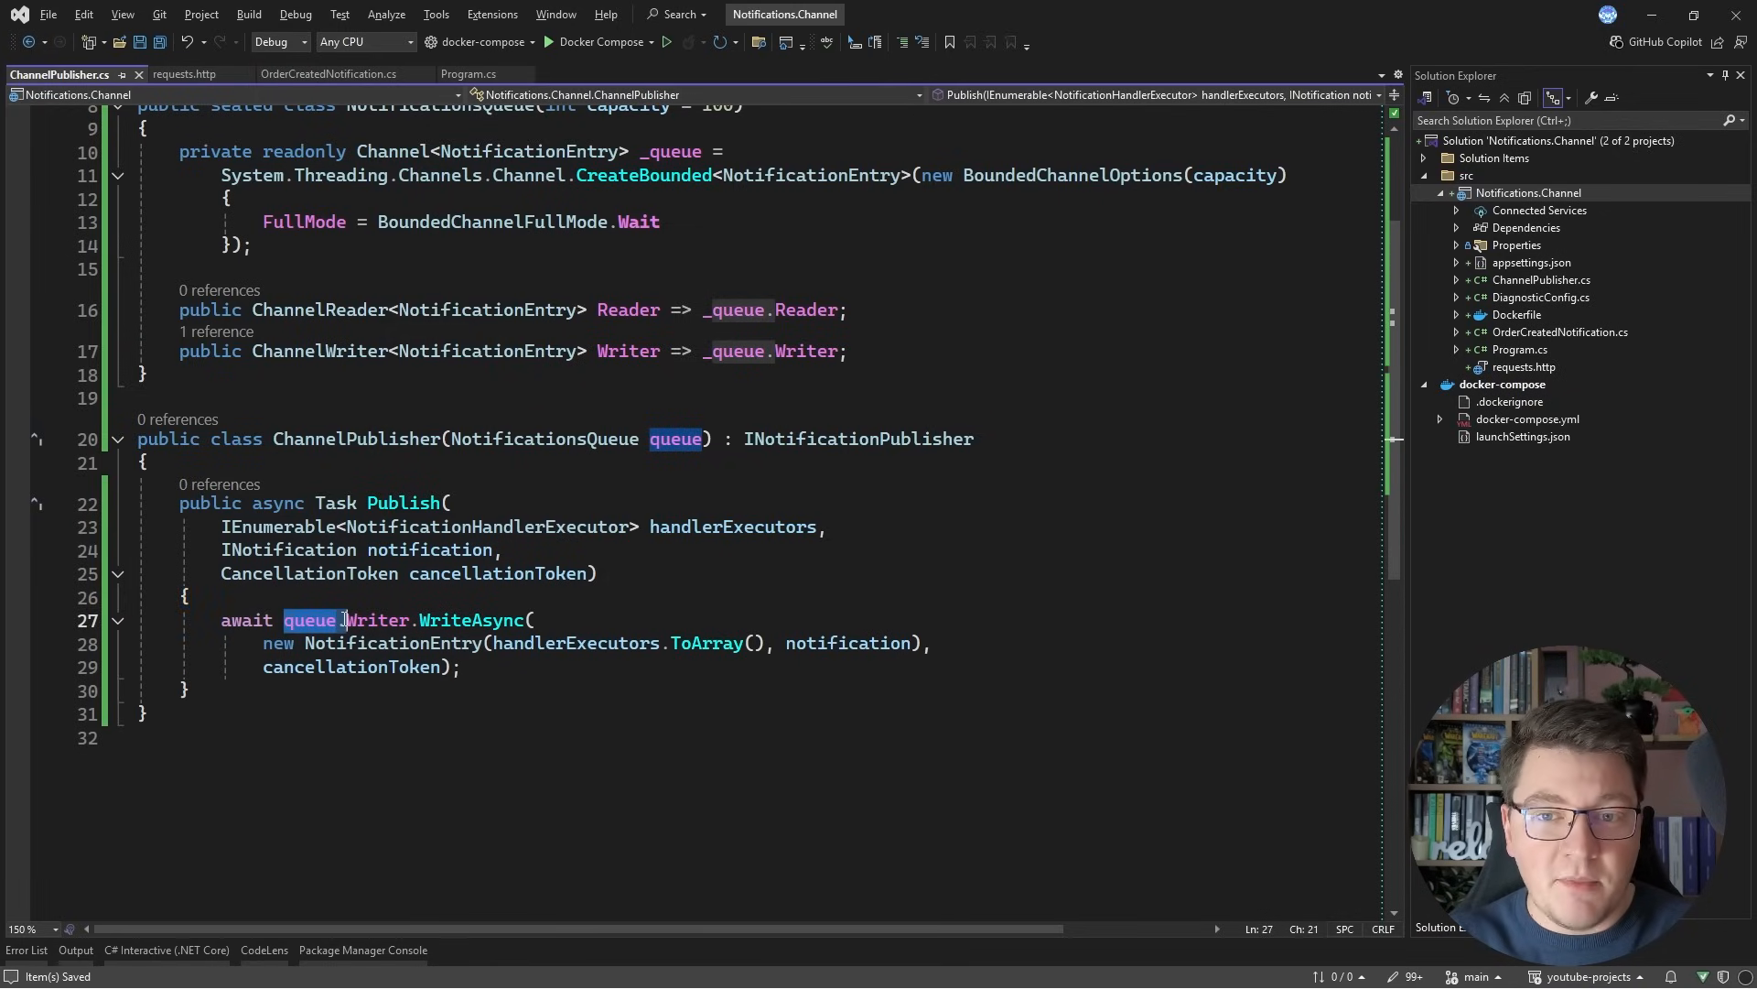
Step: Review the processor's HandlerCallback call inside its Parallel.ForEachAsync loop
scroll("down", 3)
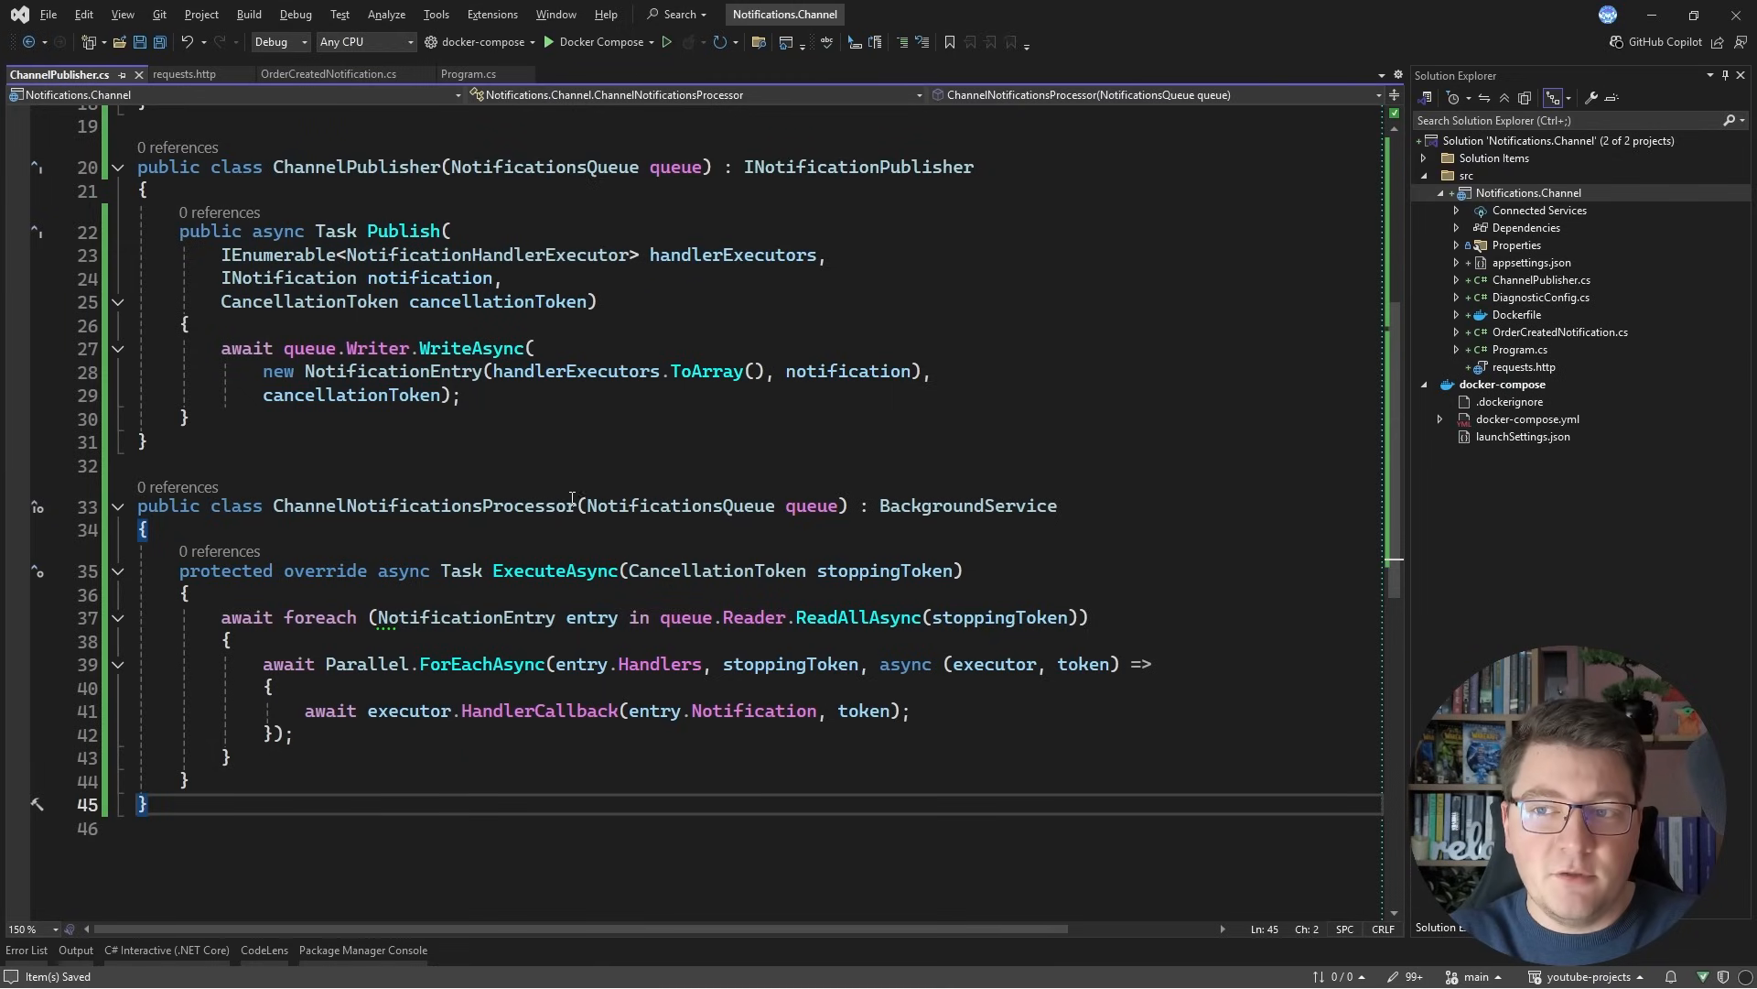
double_click(754, 616)
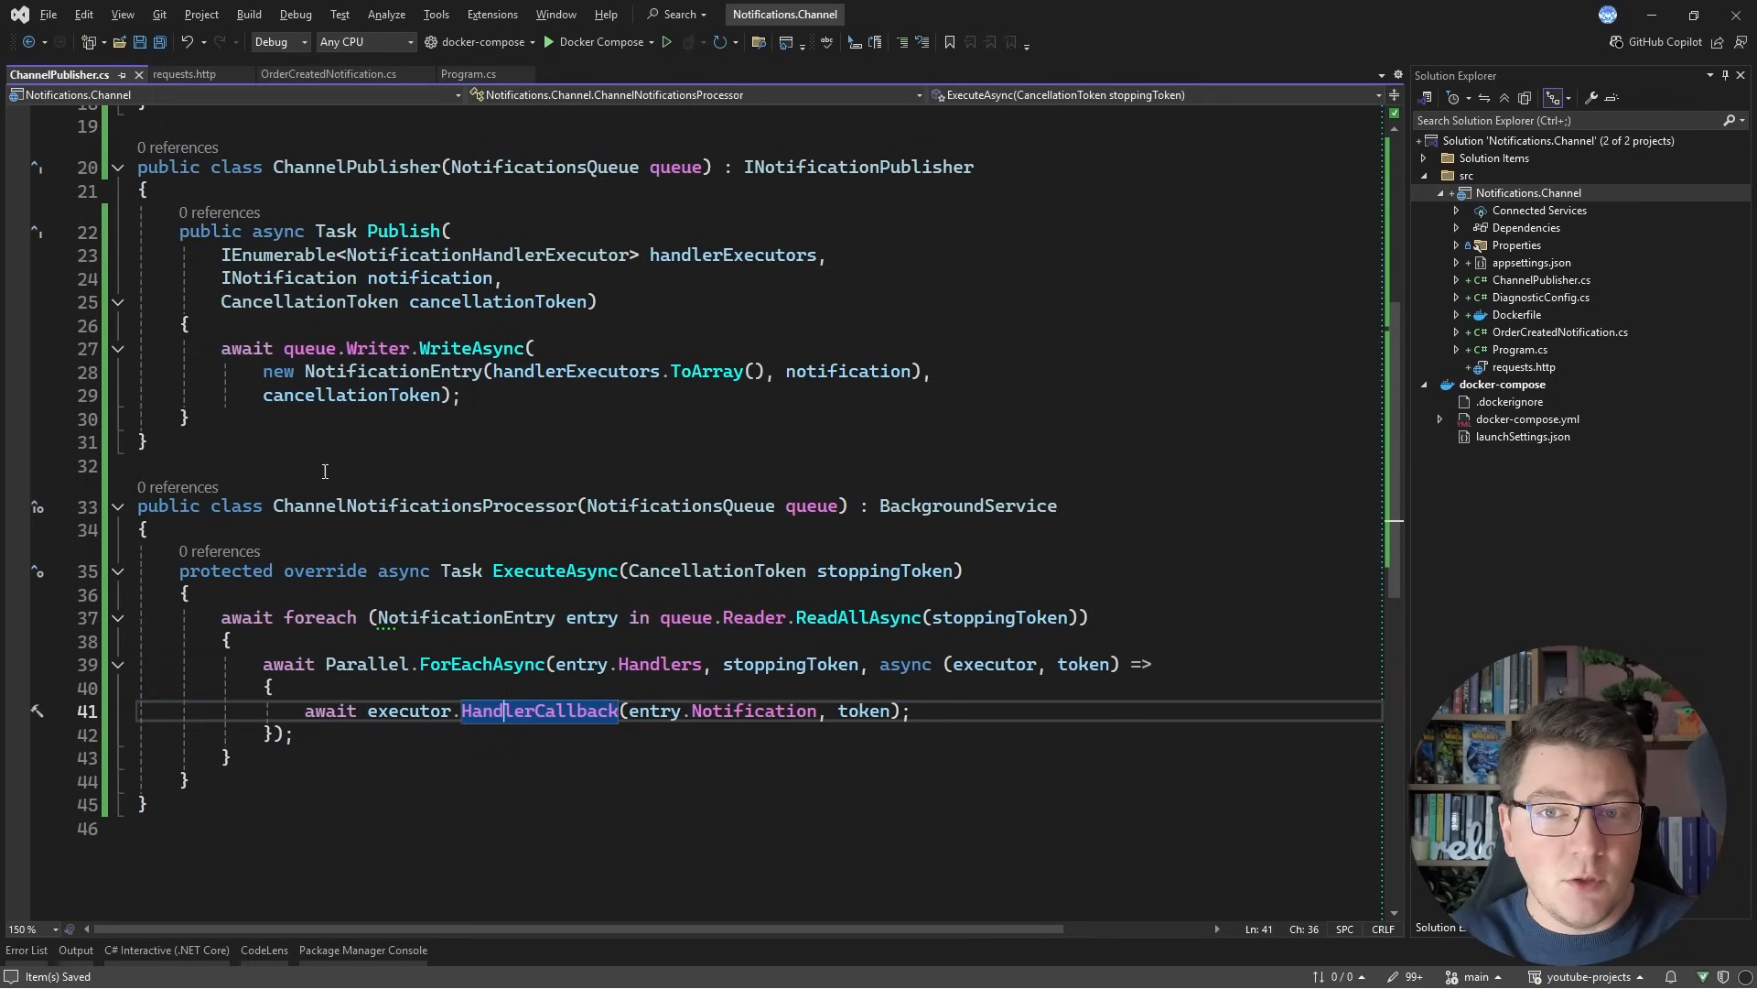
left_click(469, 74)
type("builder.Services.")
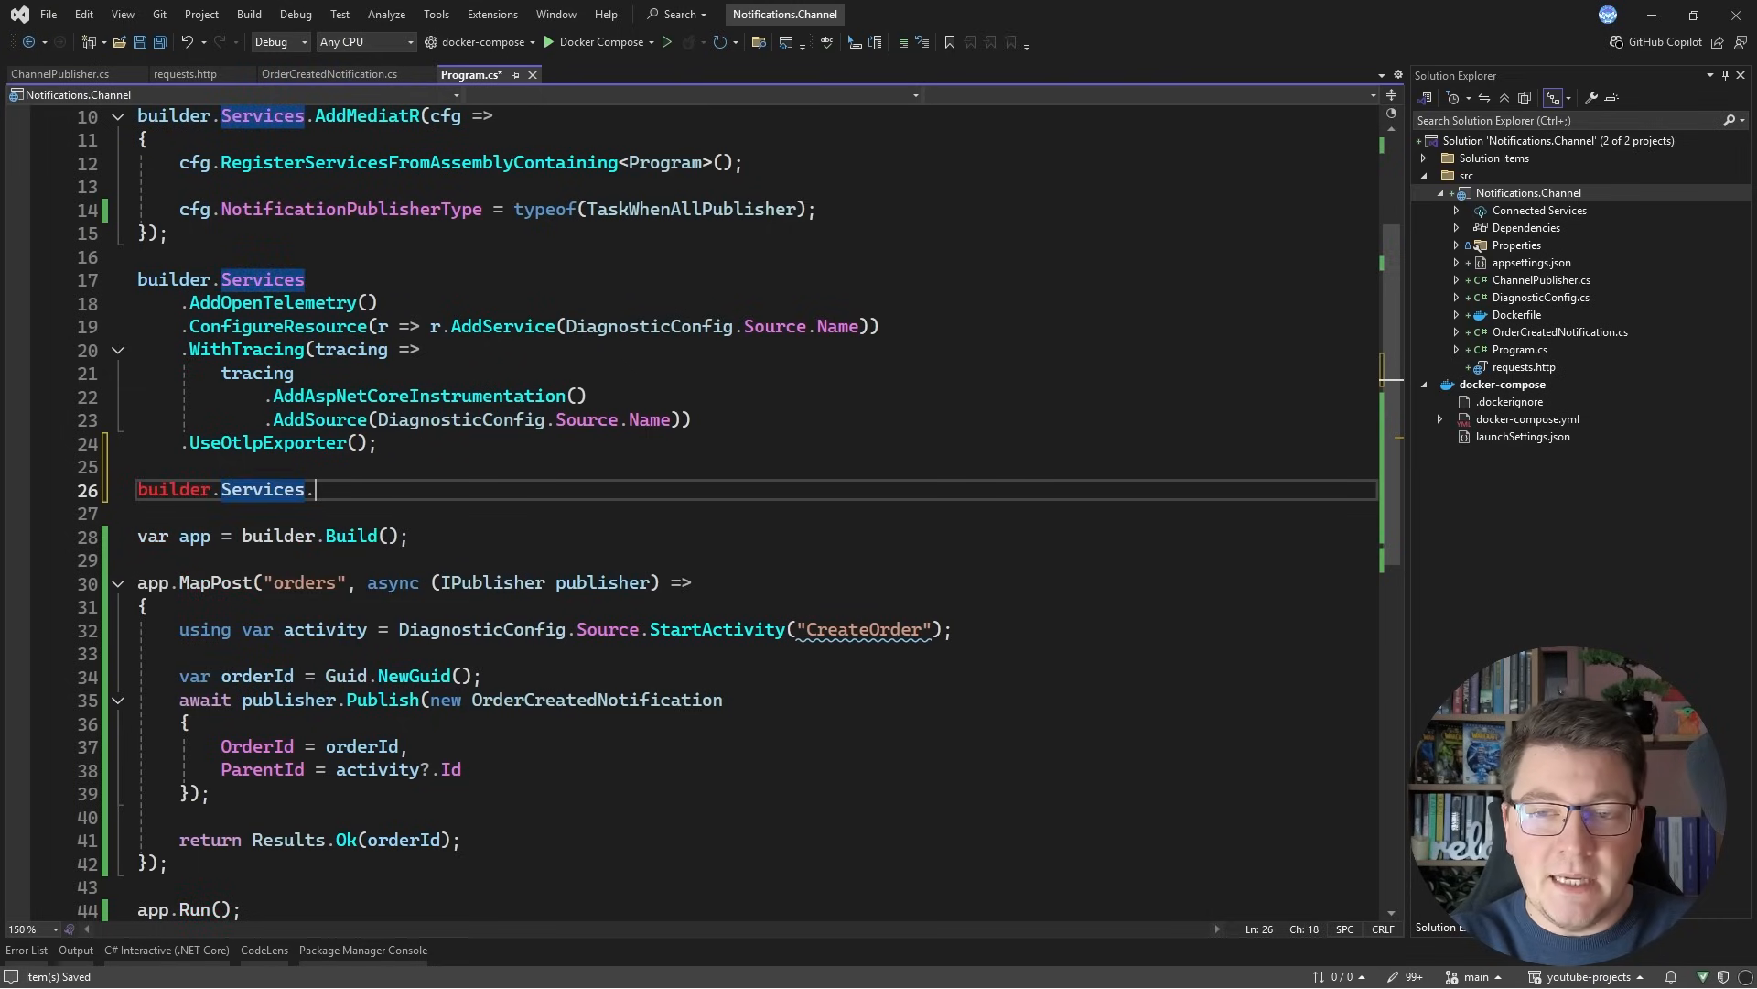
Step: Register NotificationsQueue as singleton, ChannelNotificationsProcessor as hosted service, and ChannelPublisher as publisher
type("AddSingleton<>()")
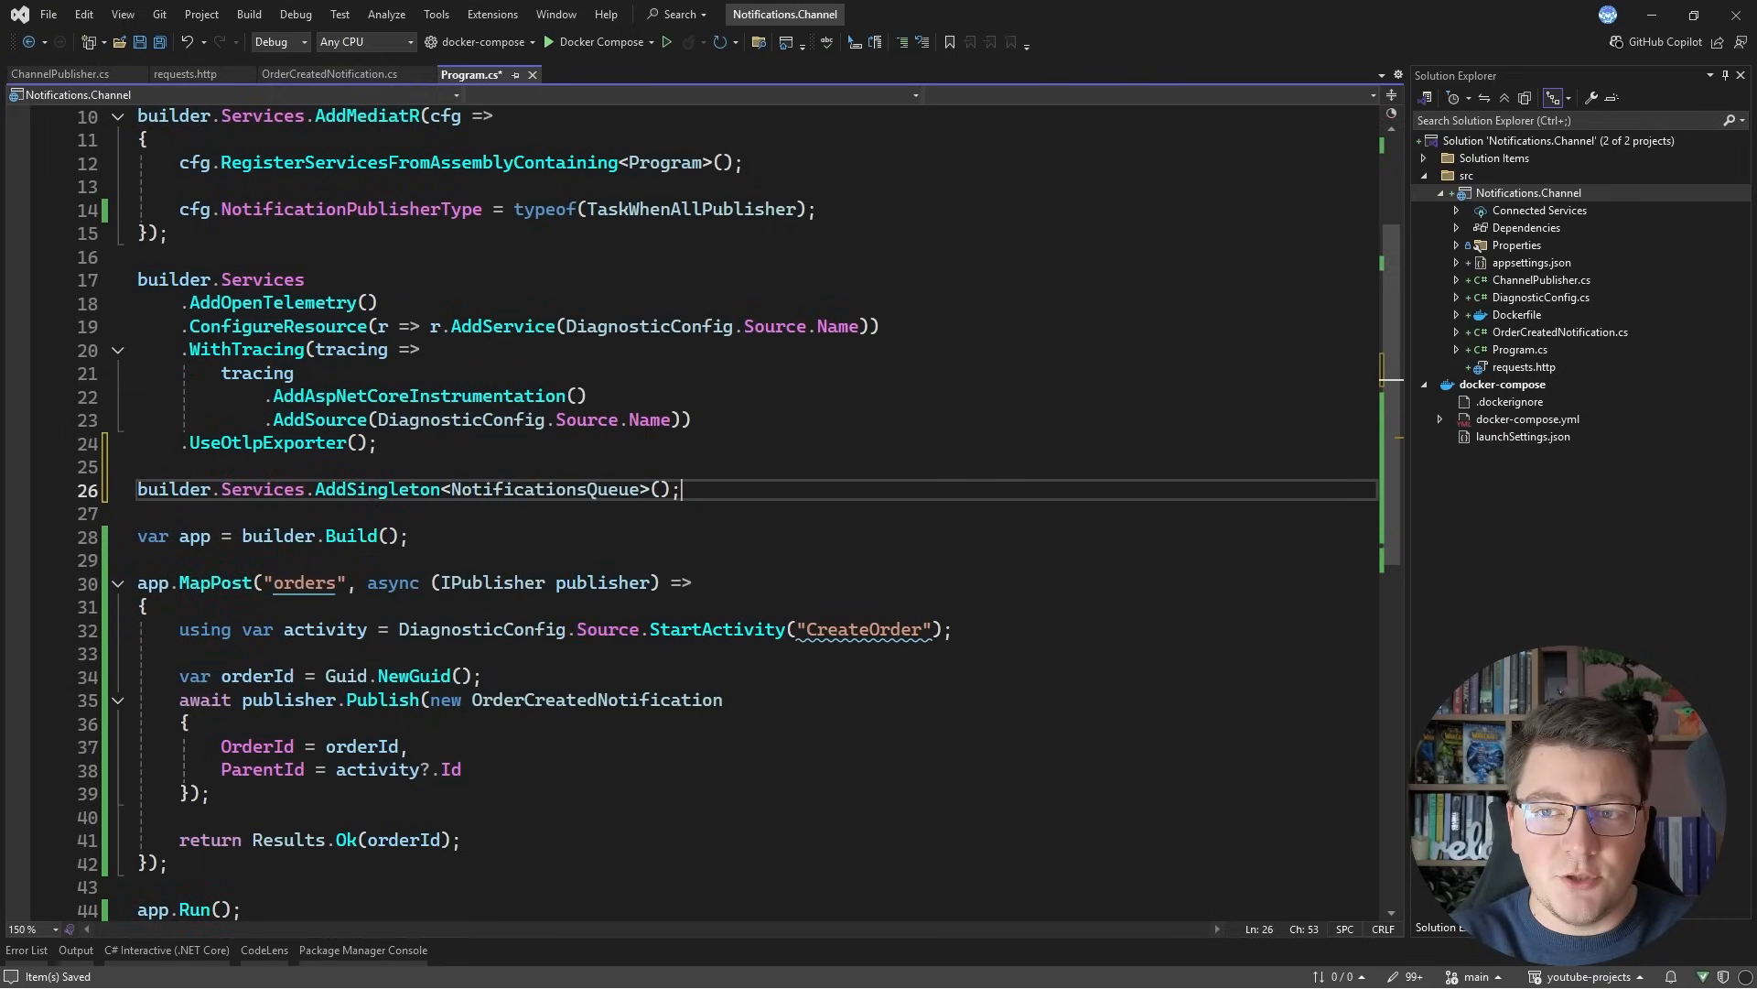
type("builder.Services")
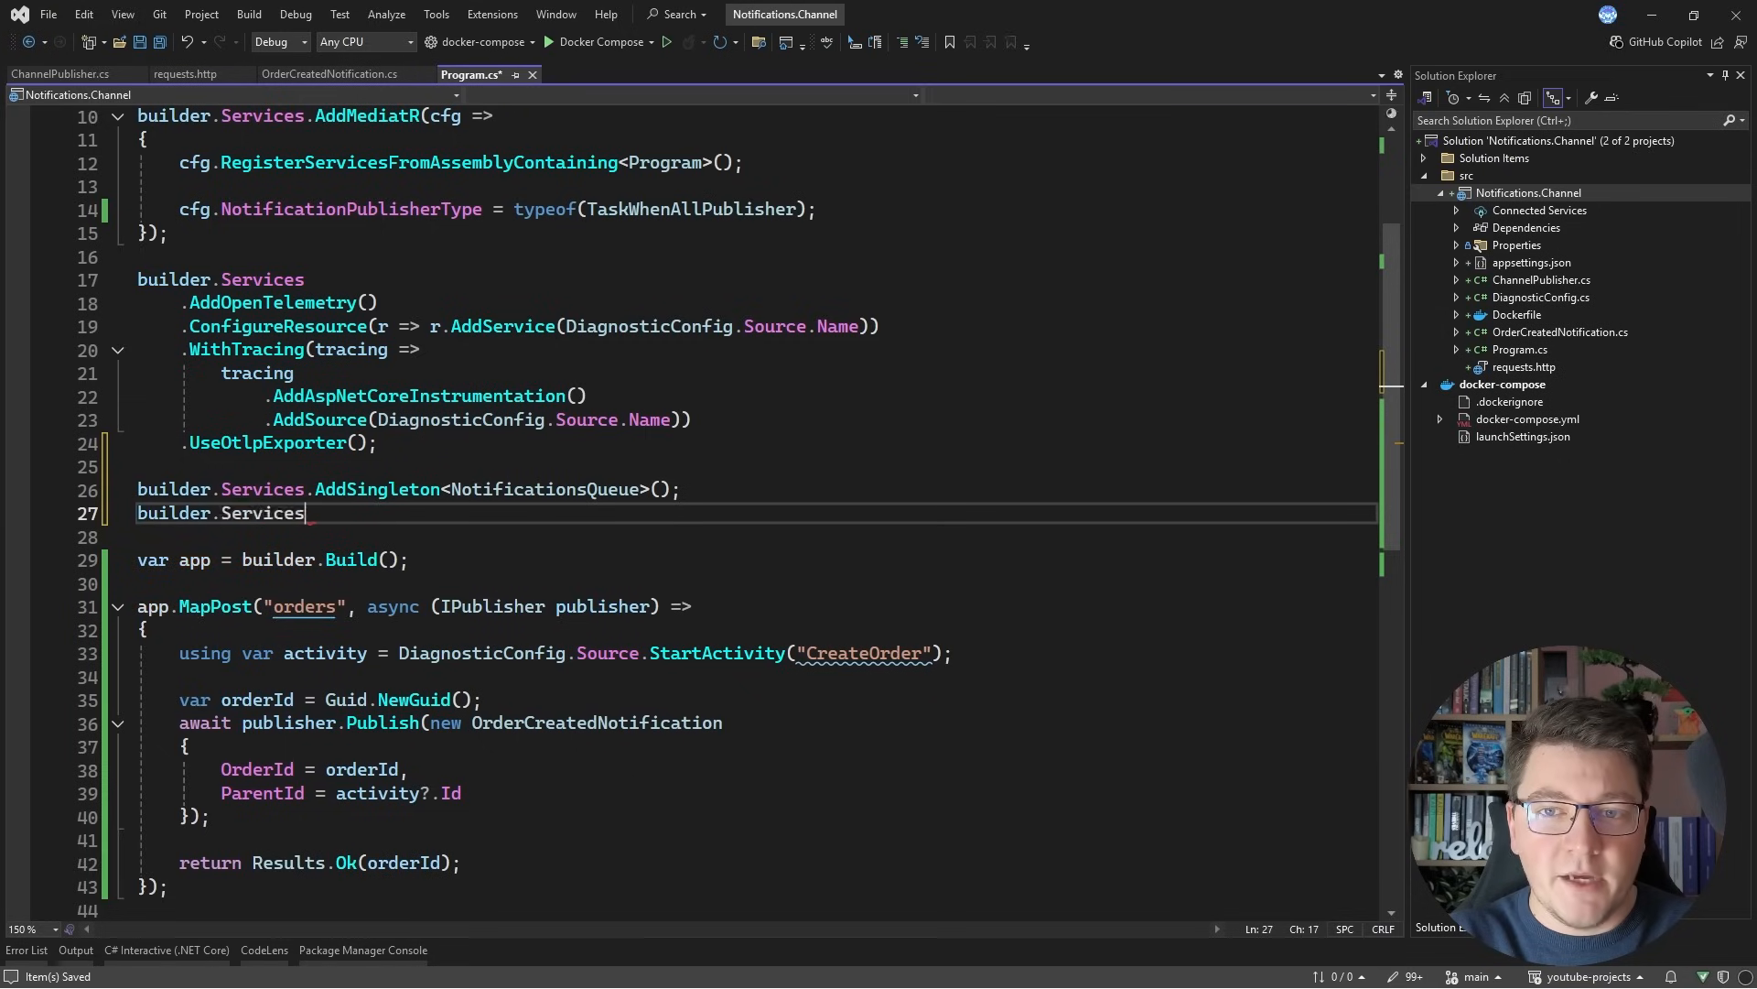
type(".AddHostedService<>()")
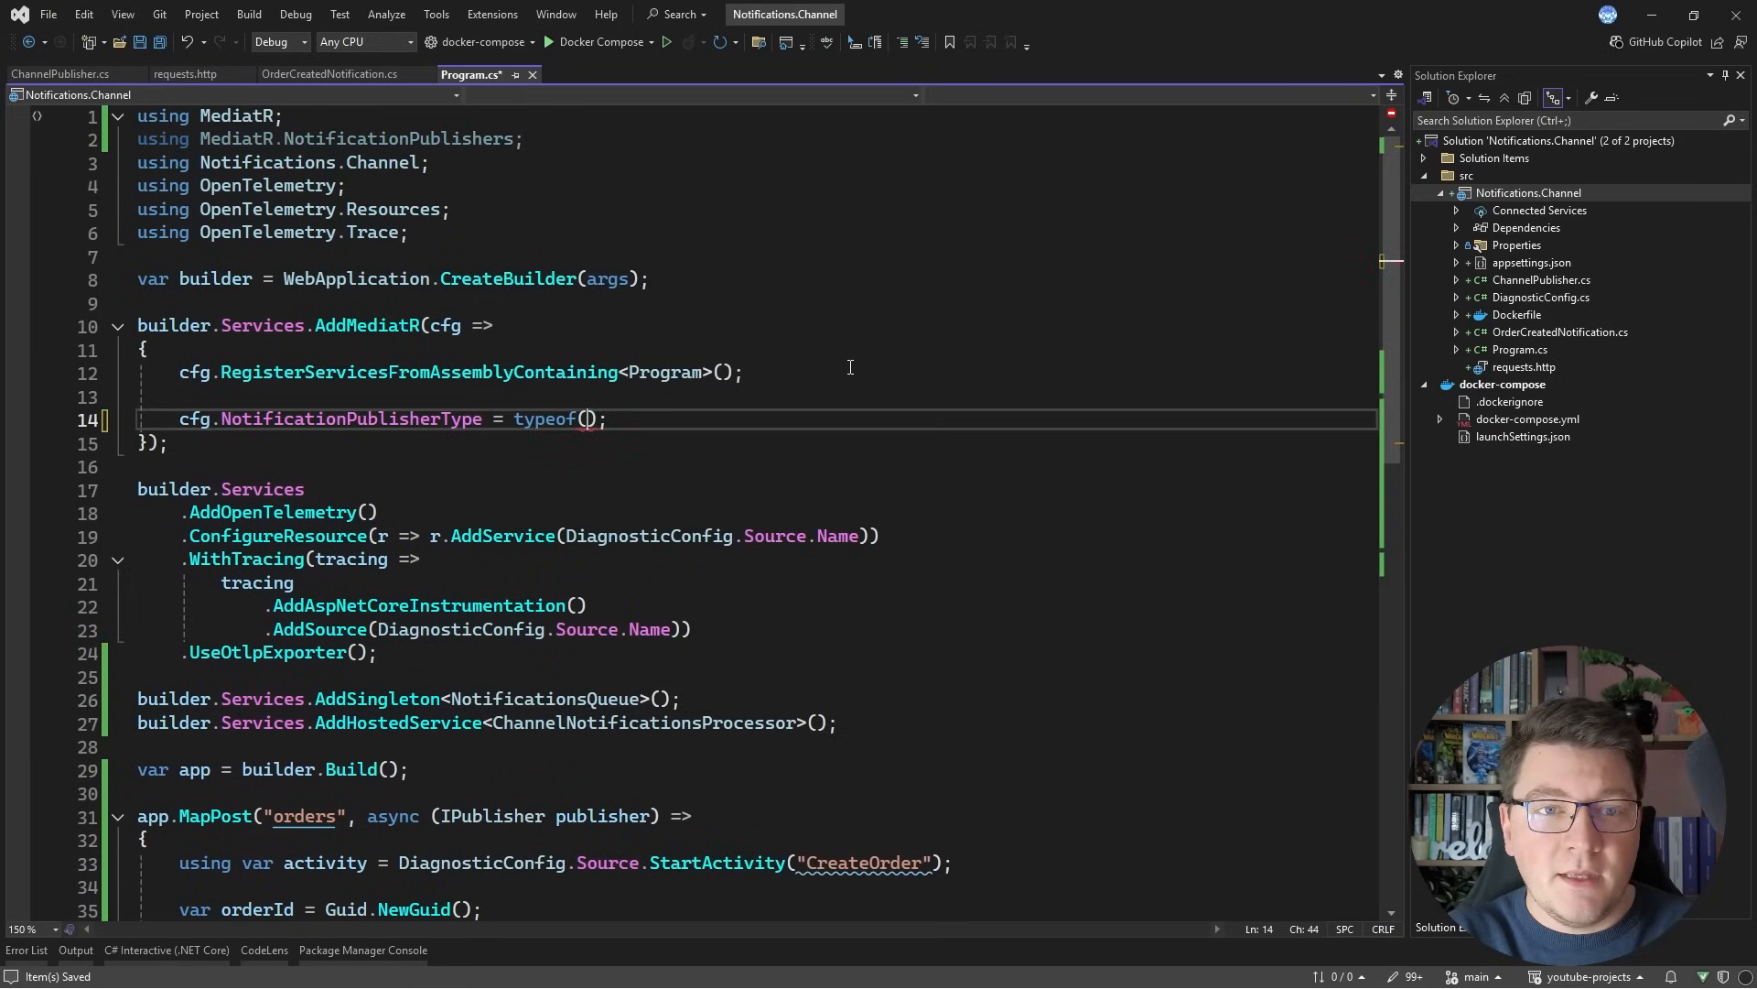
type("ChannelPublisher")
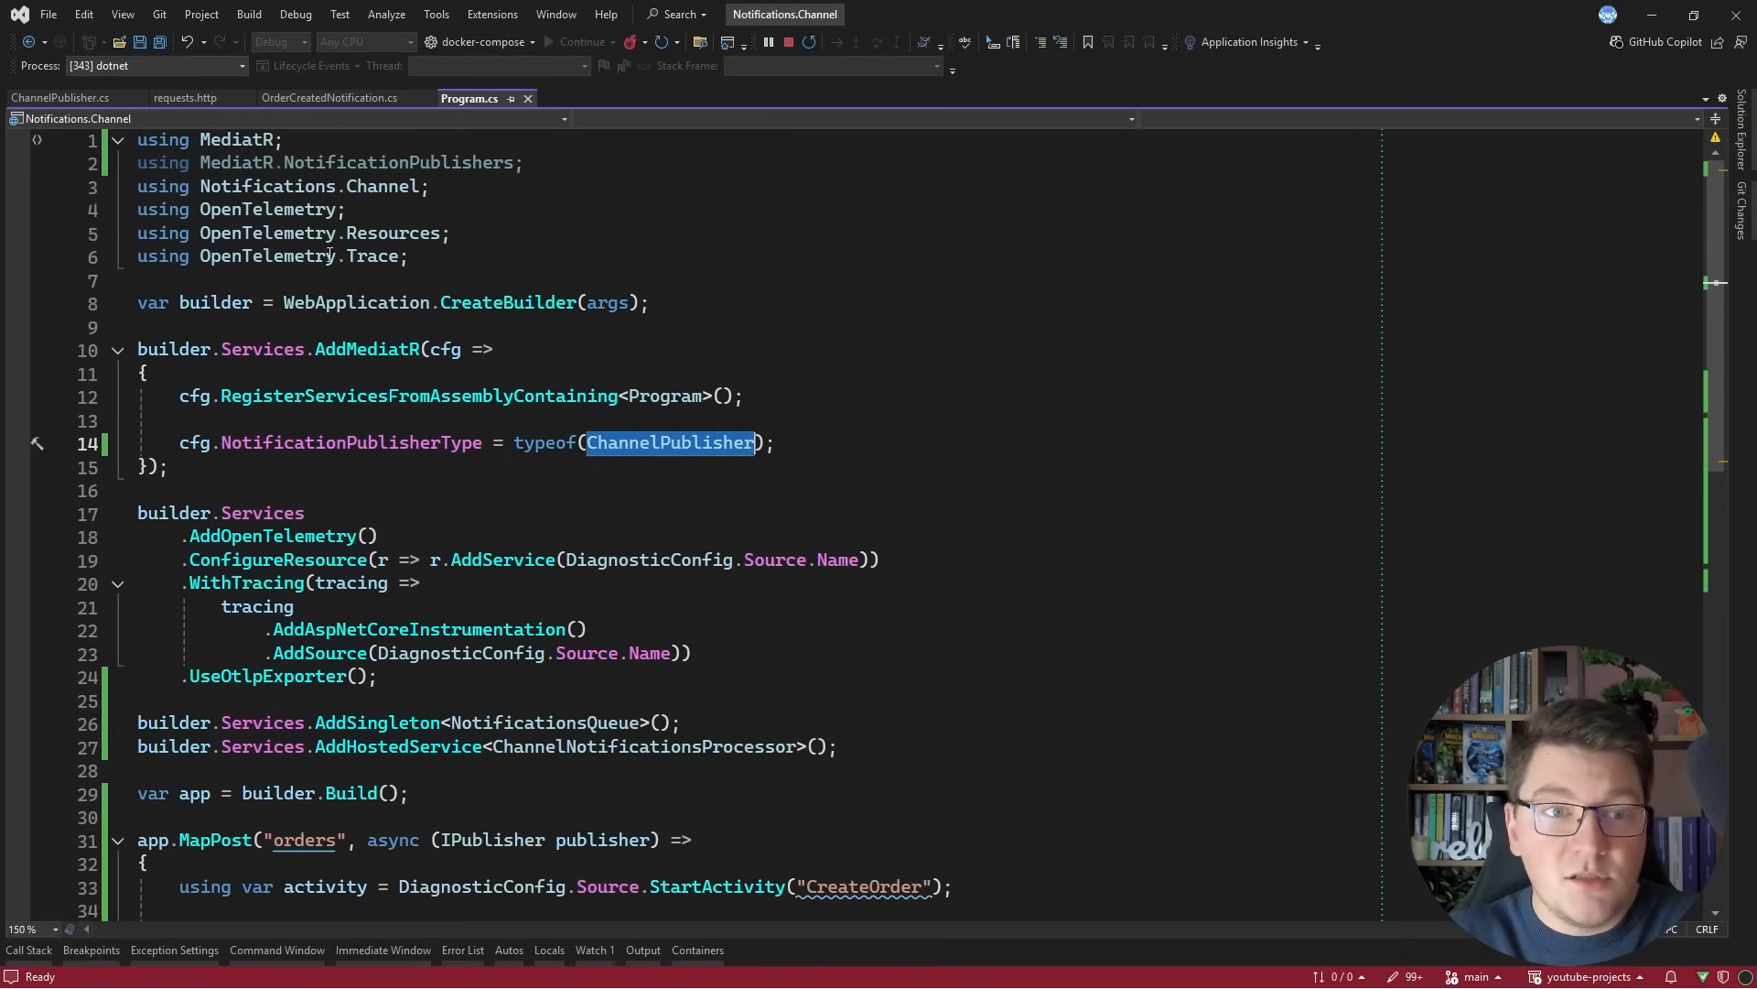
left_click(185, 98)
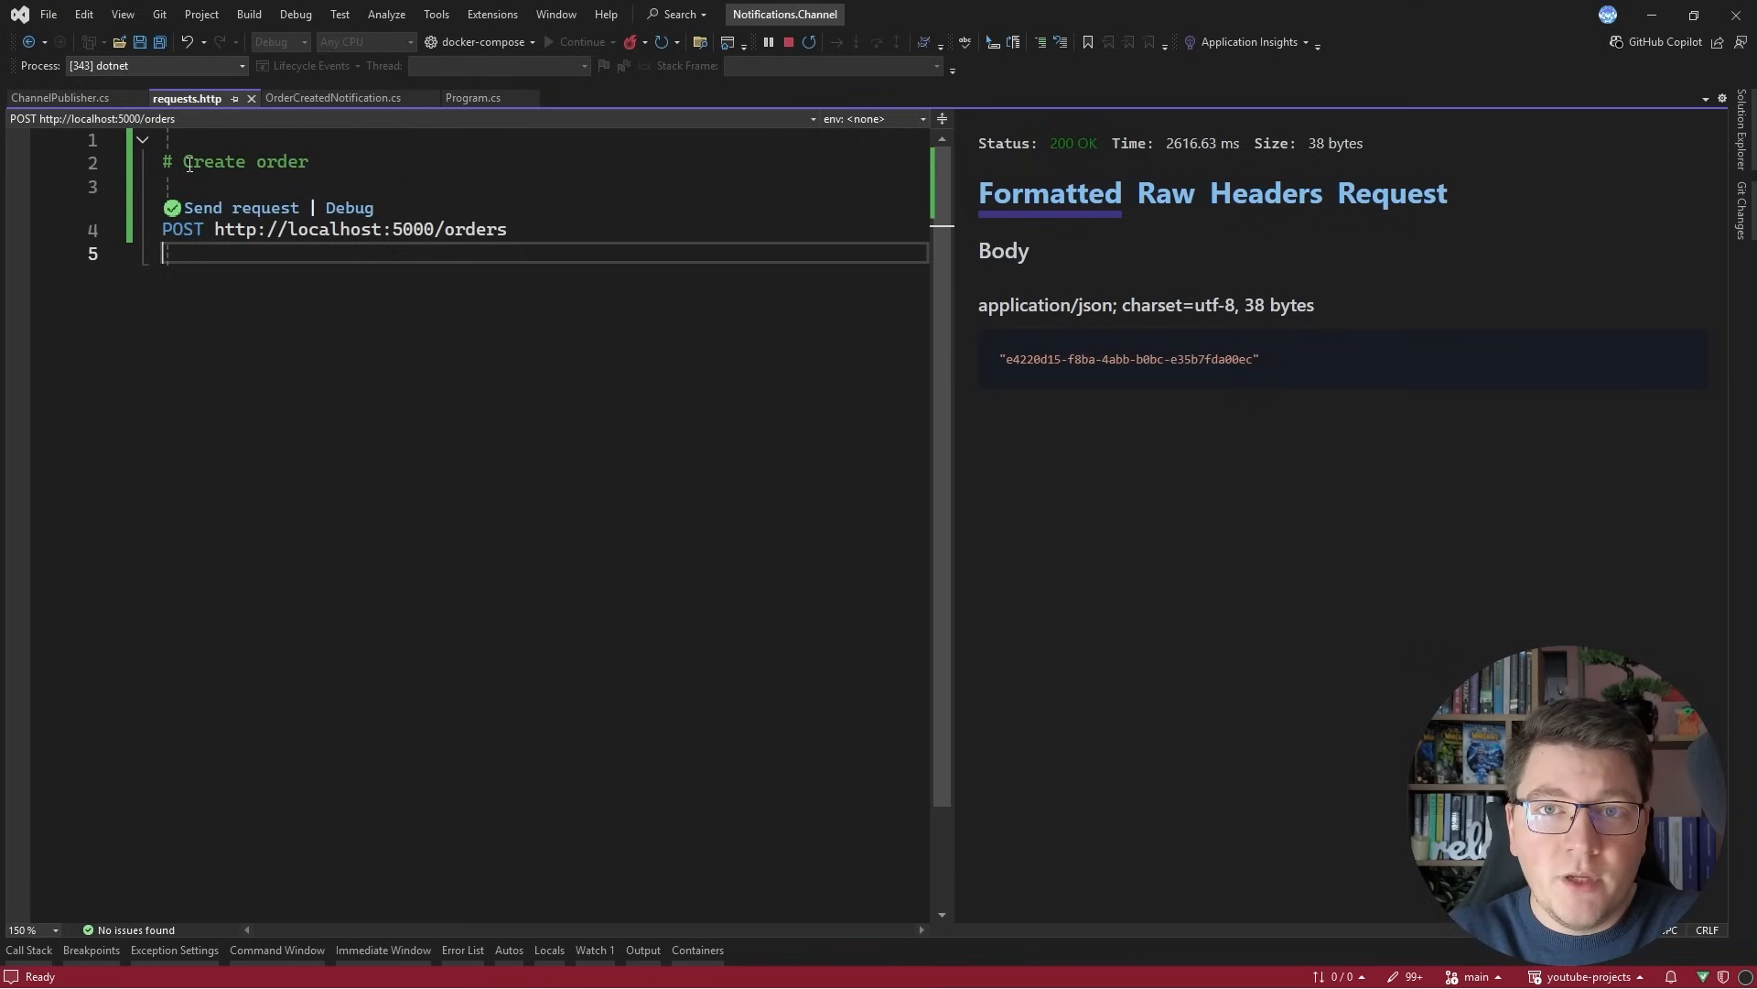
left_click(240, 207)
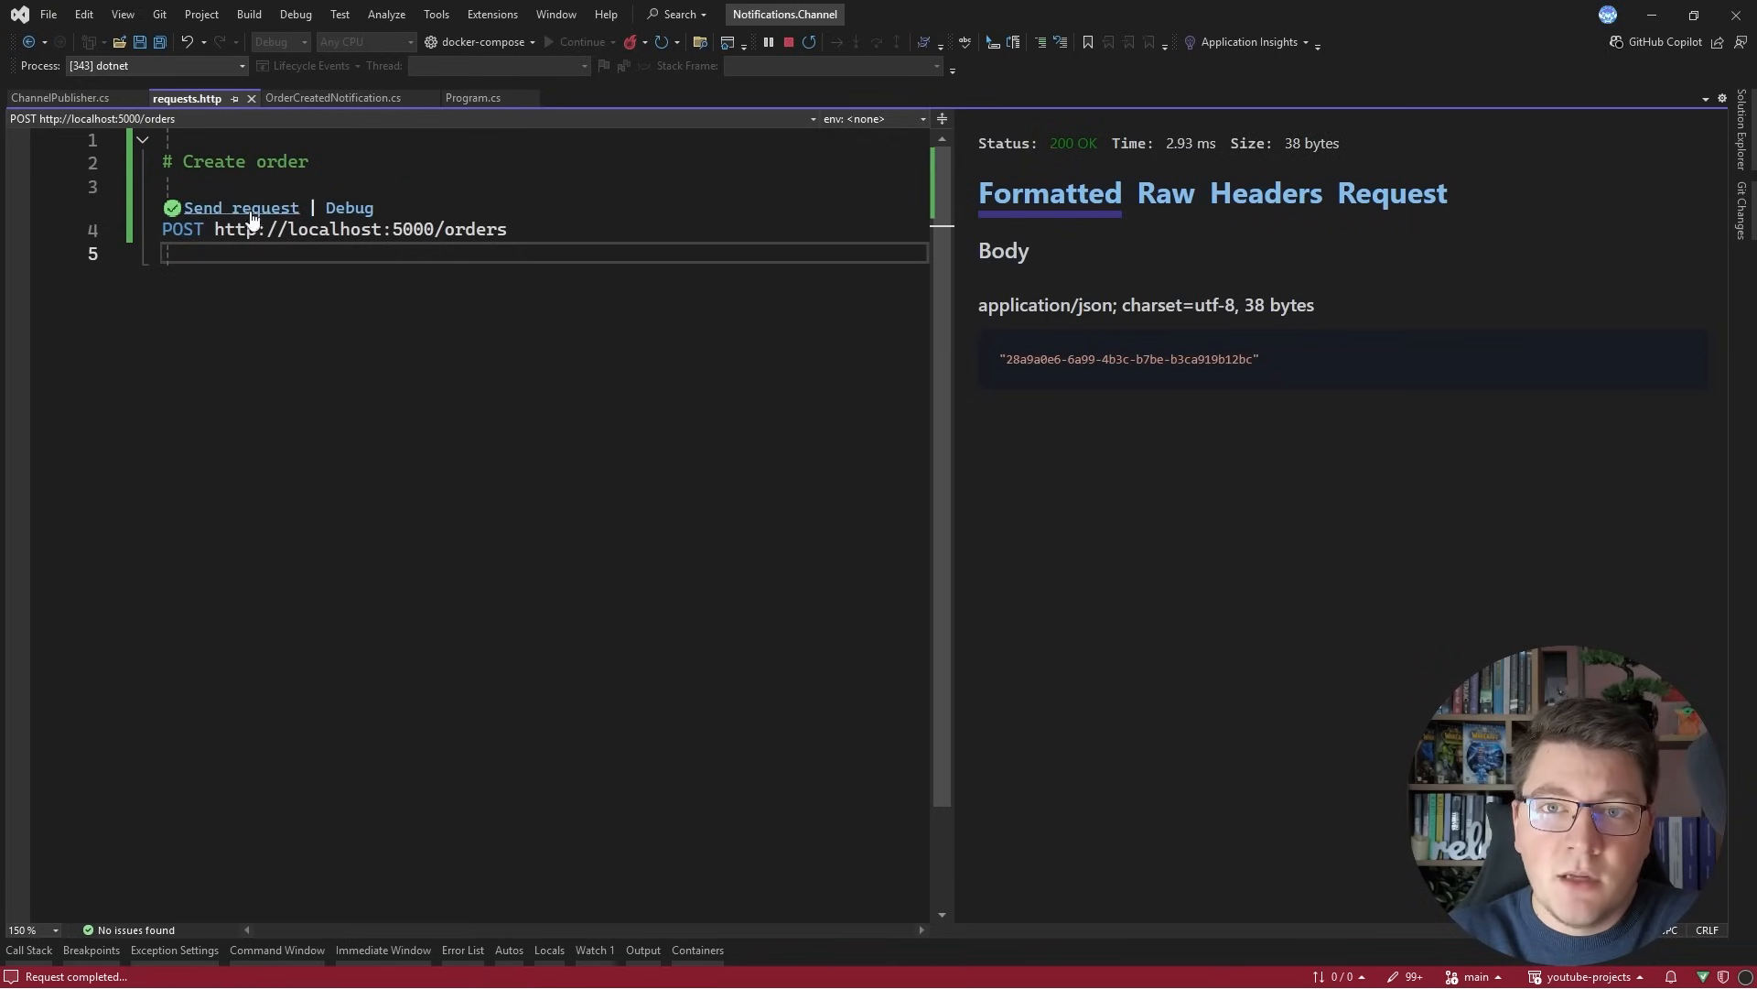
left_click(239, 207)
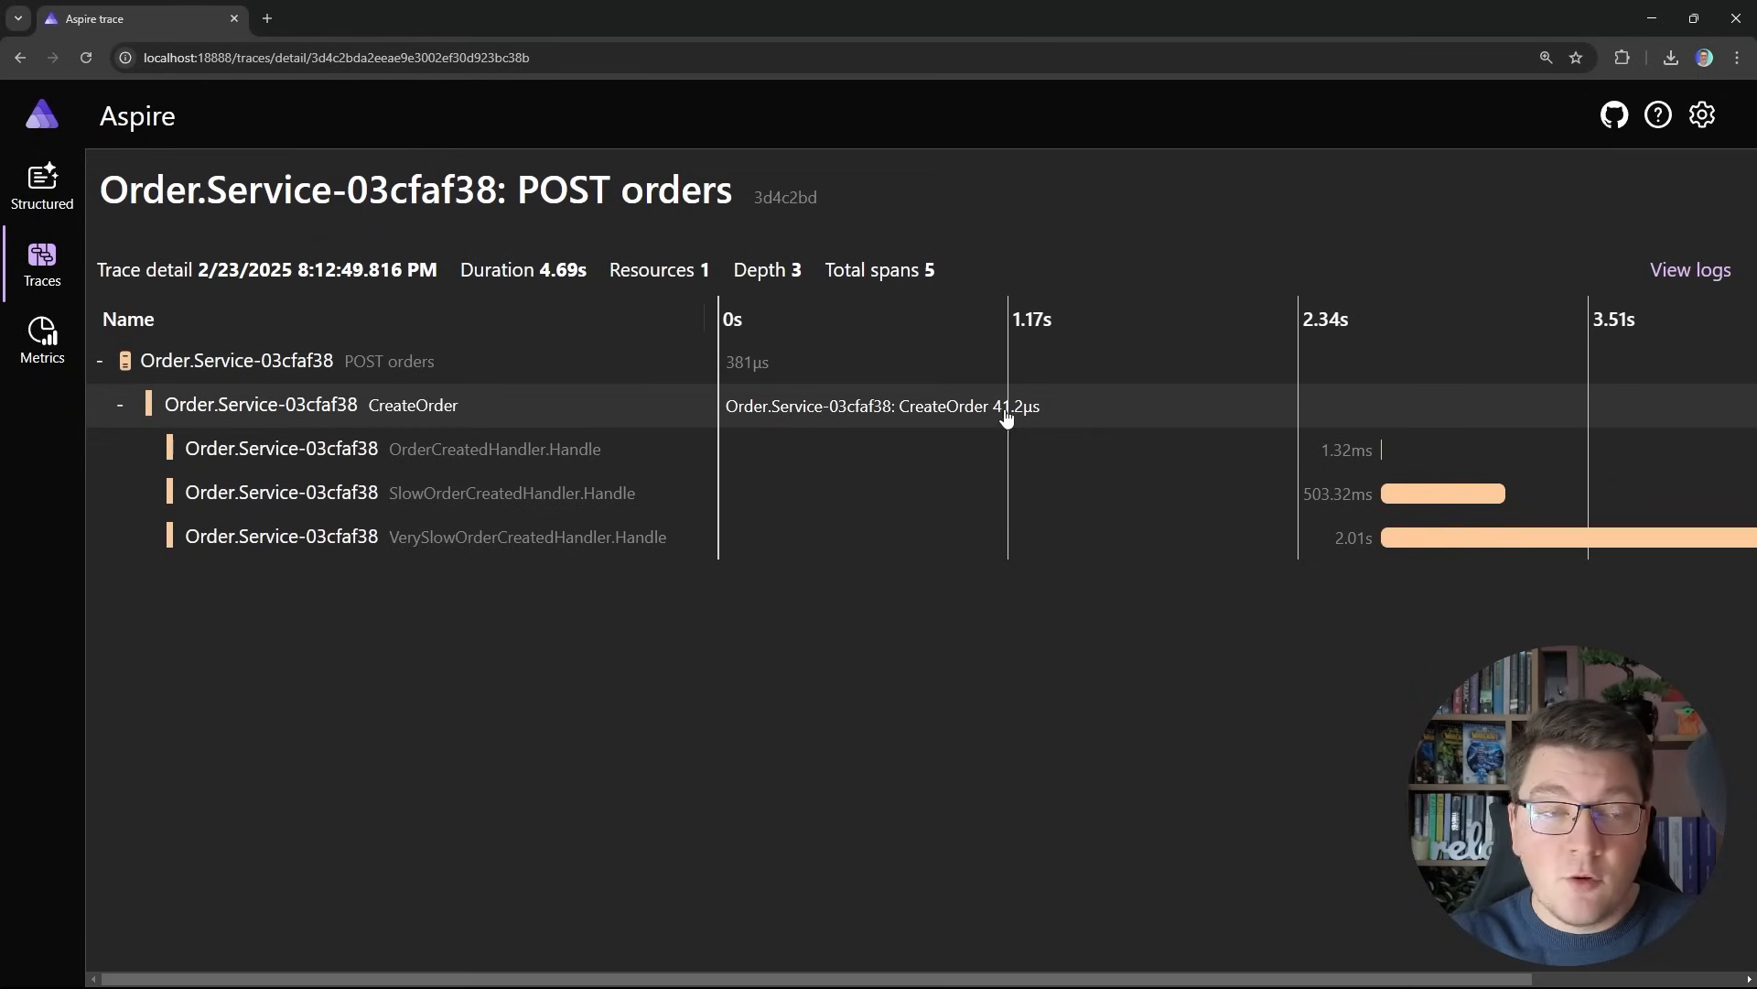
mouse_move(1027, 410)
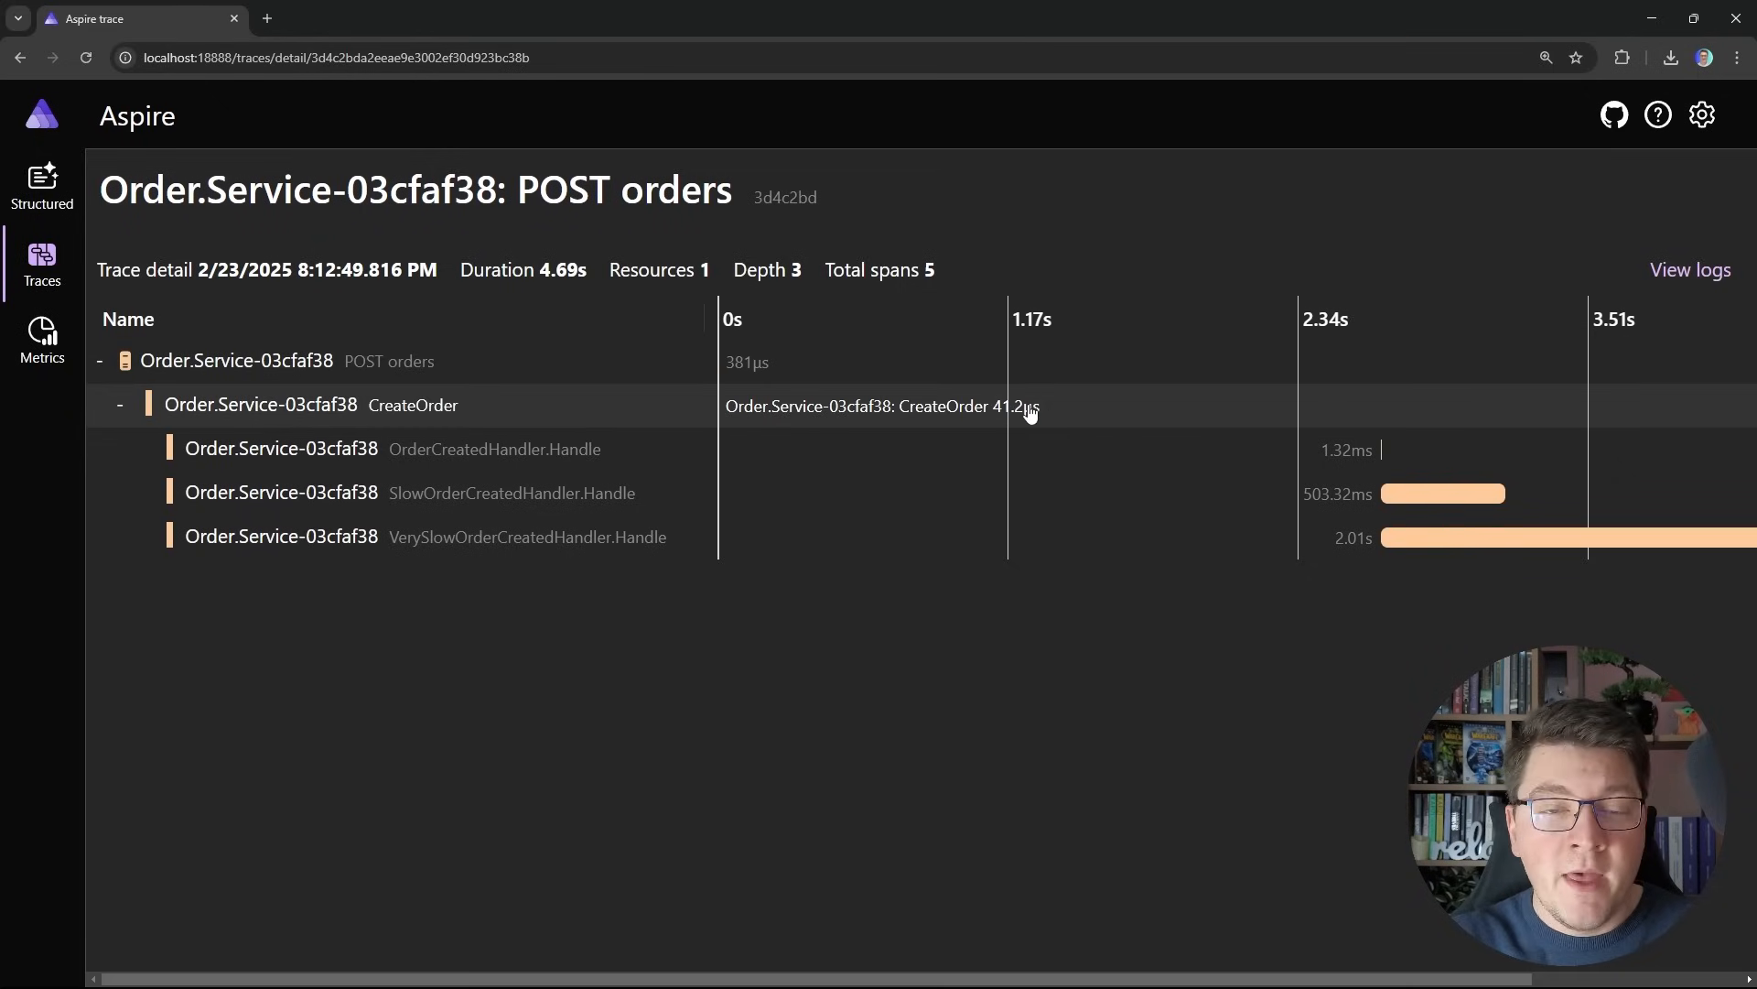
mouse_move(791, 345)
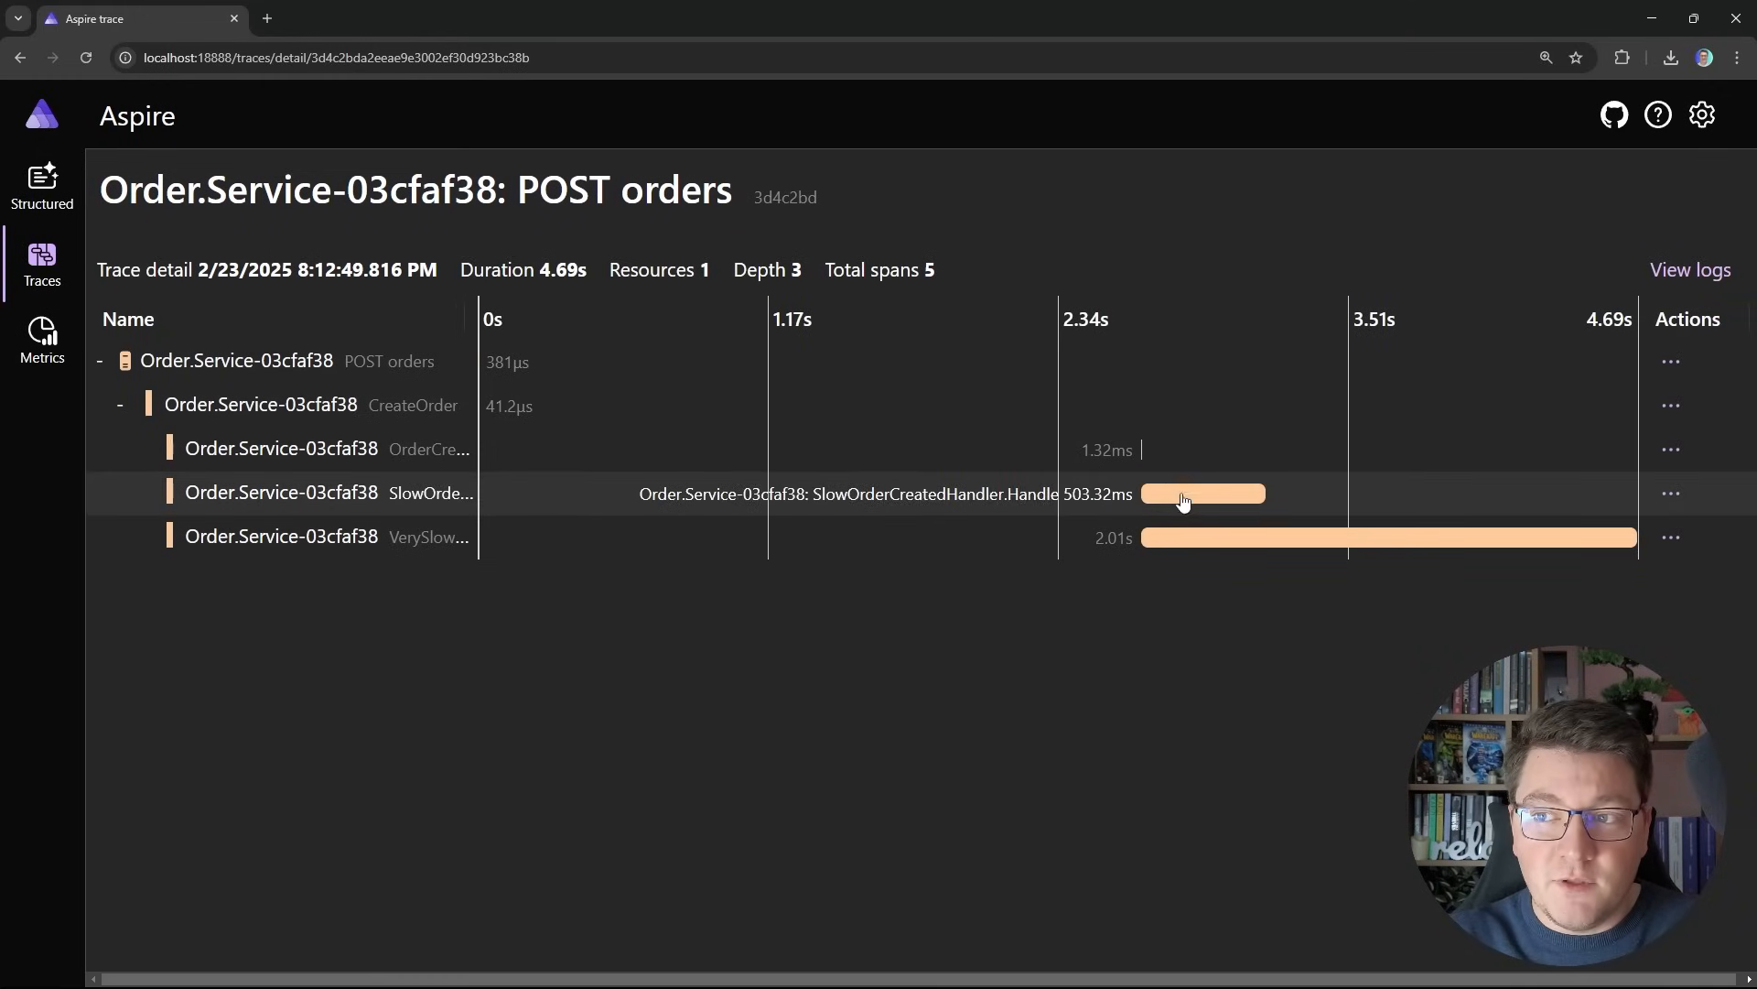
mouse_move(1210, 512)
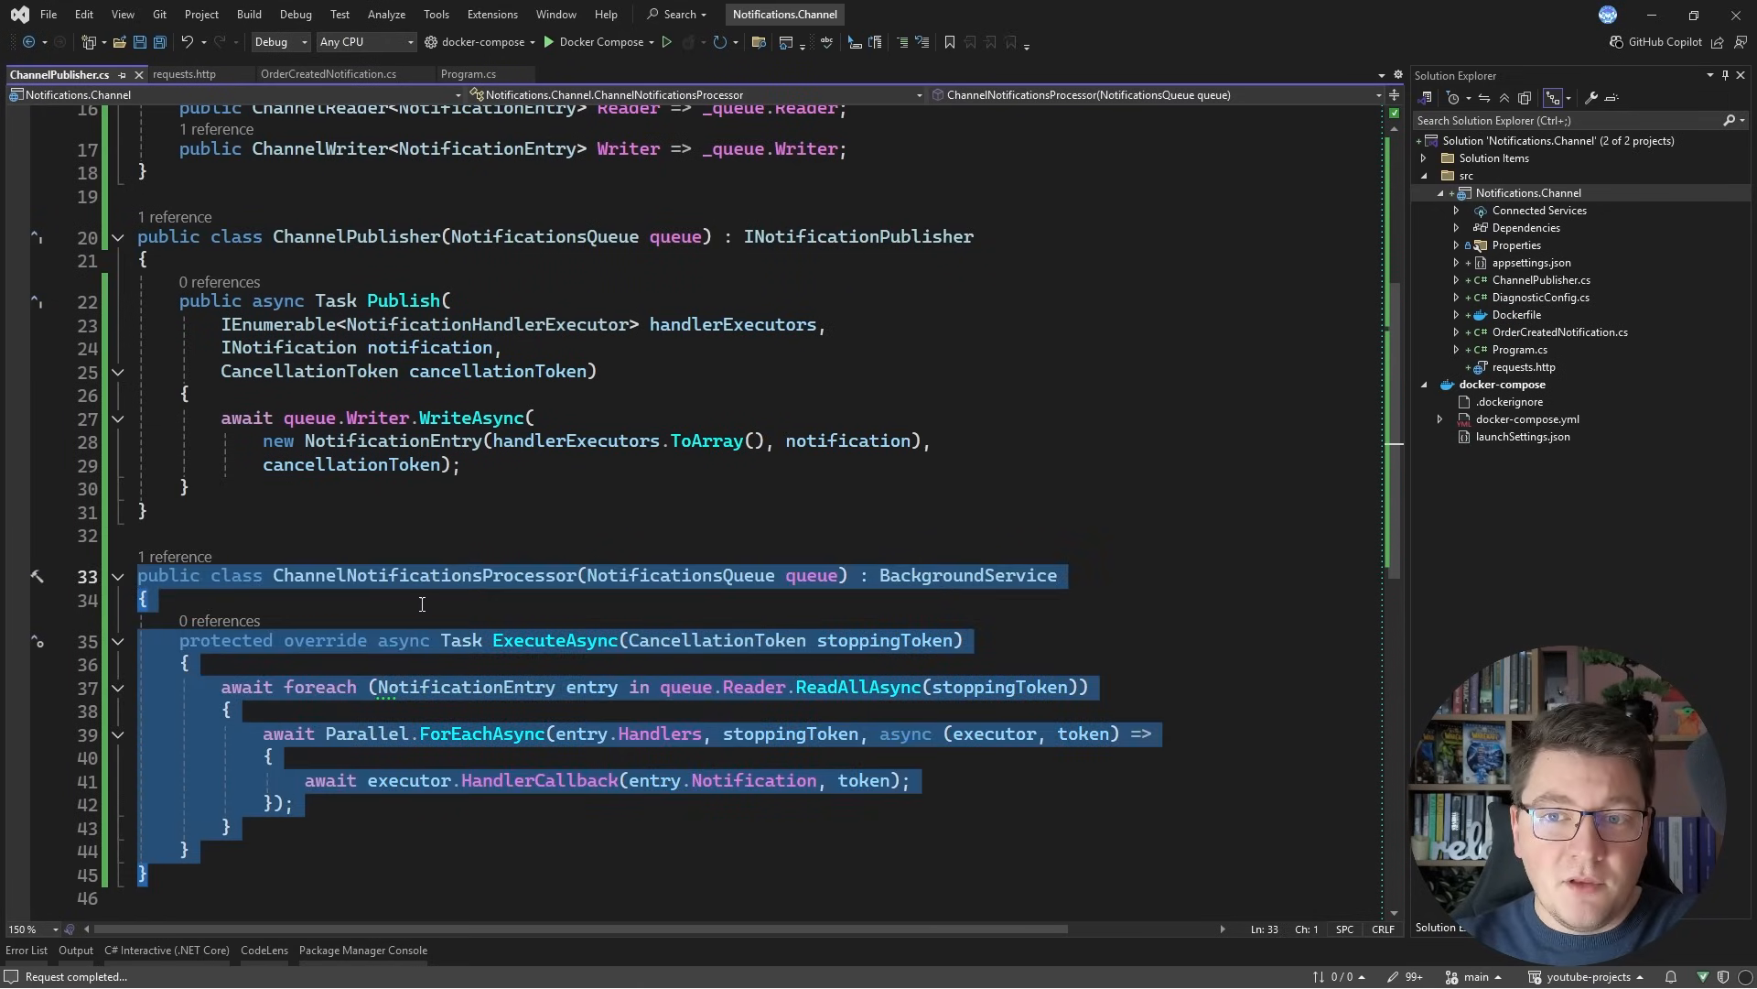
Step: Select the ChannelNotificationsProcessor class in the editor for review
double_click(330, 780)
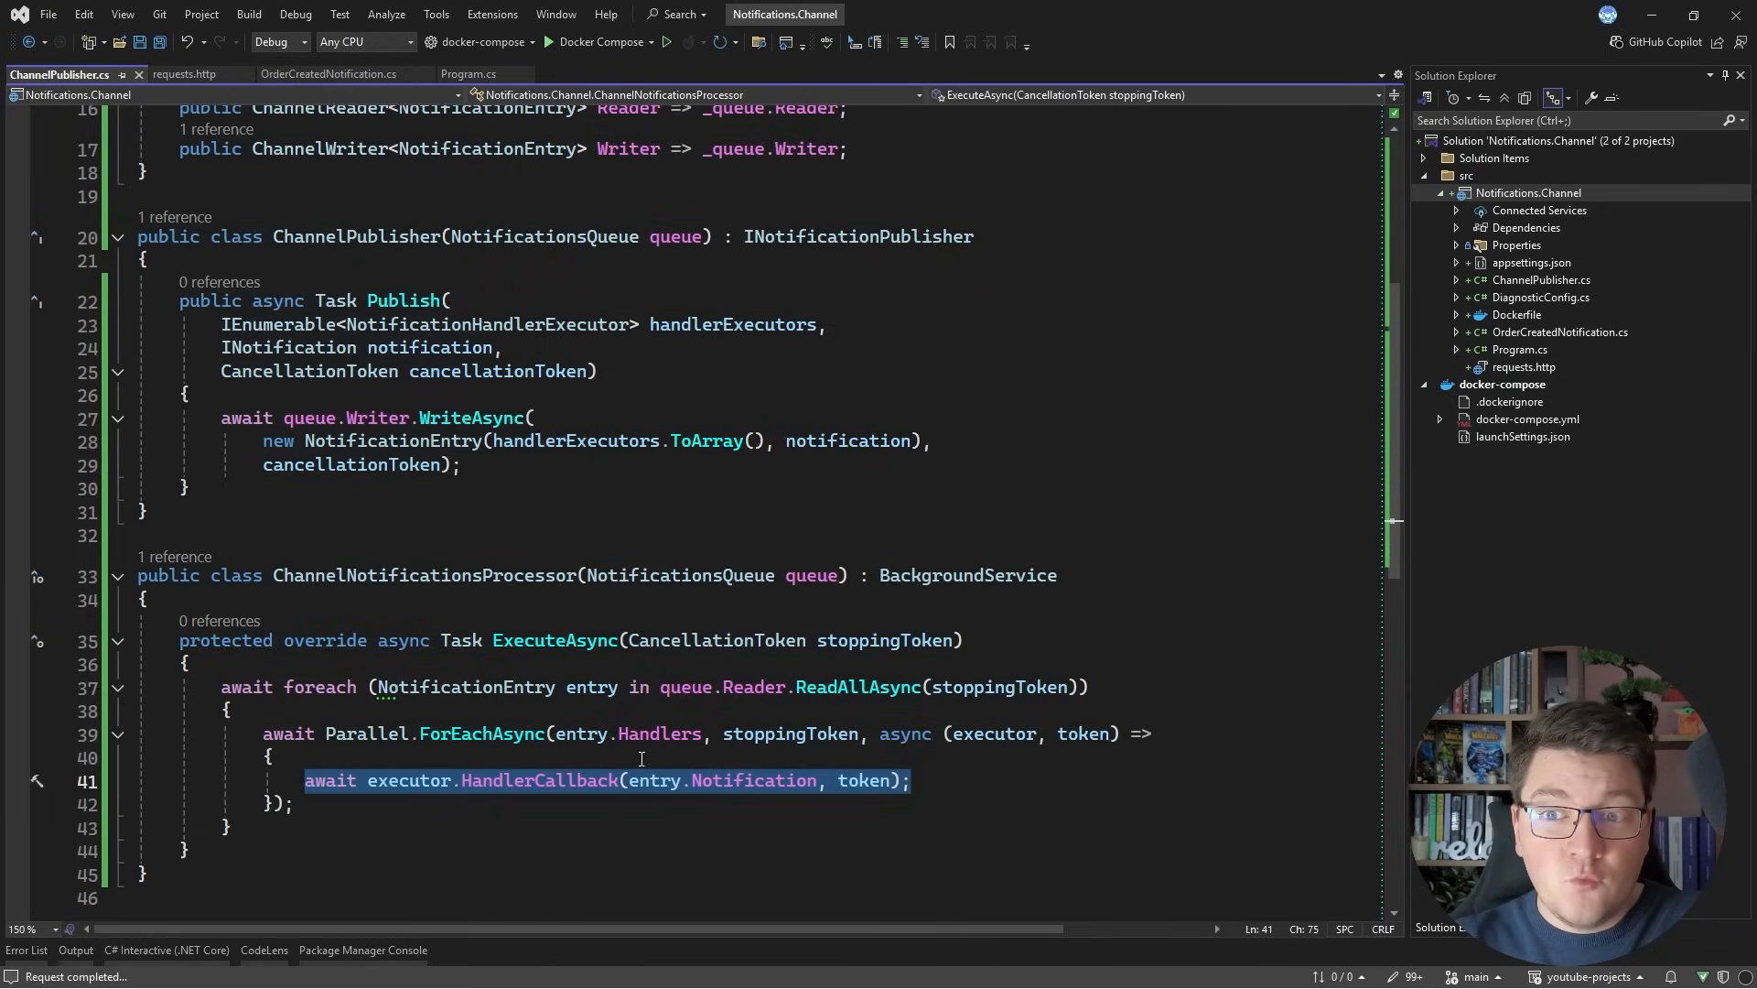
mouse_move(502, 501)
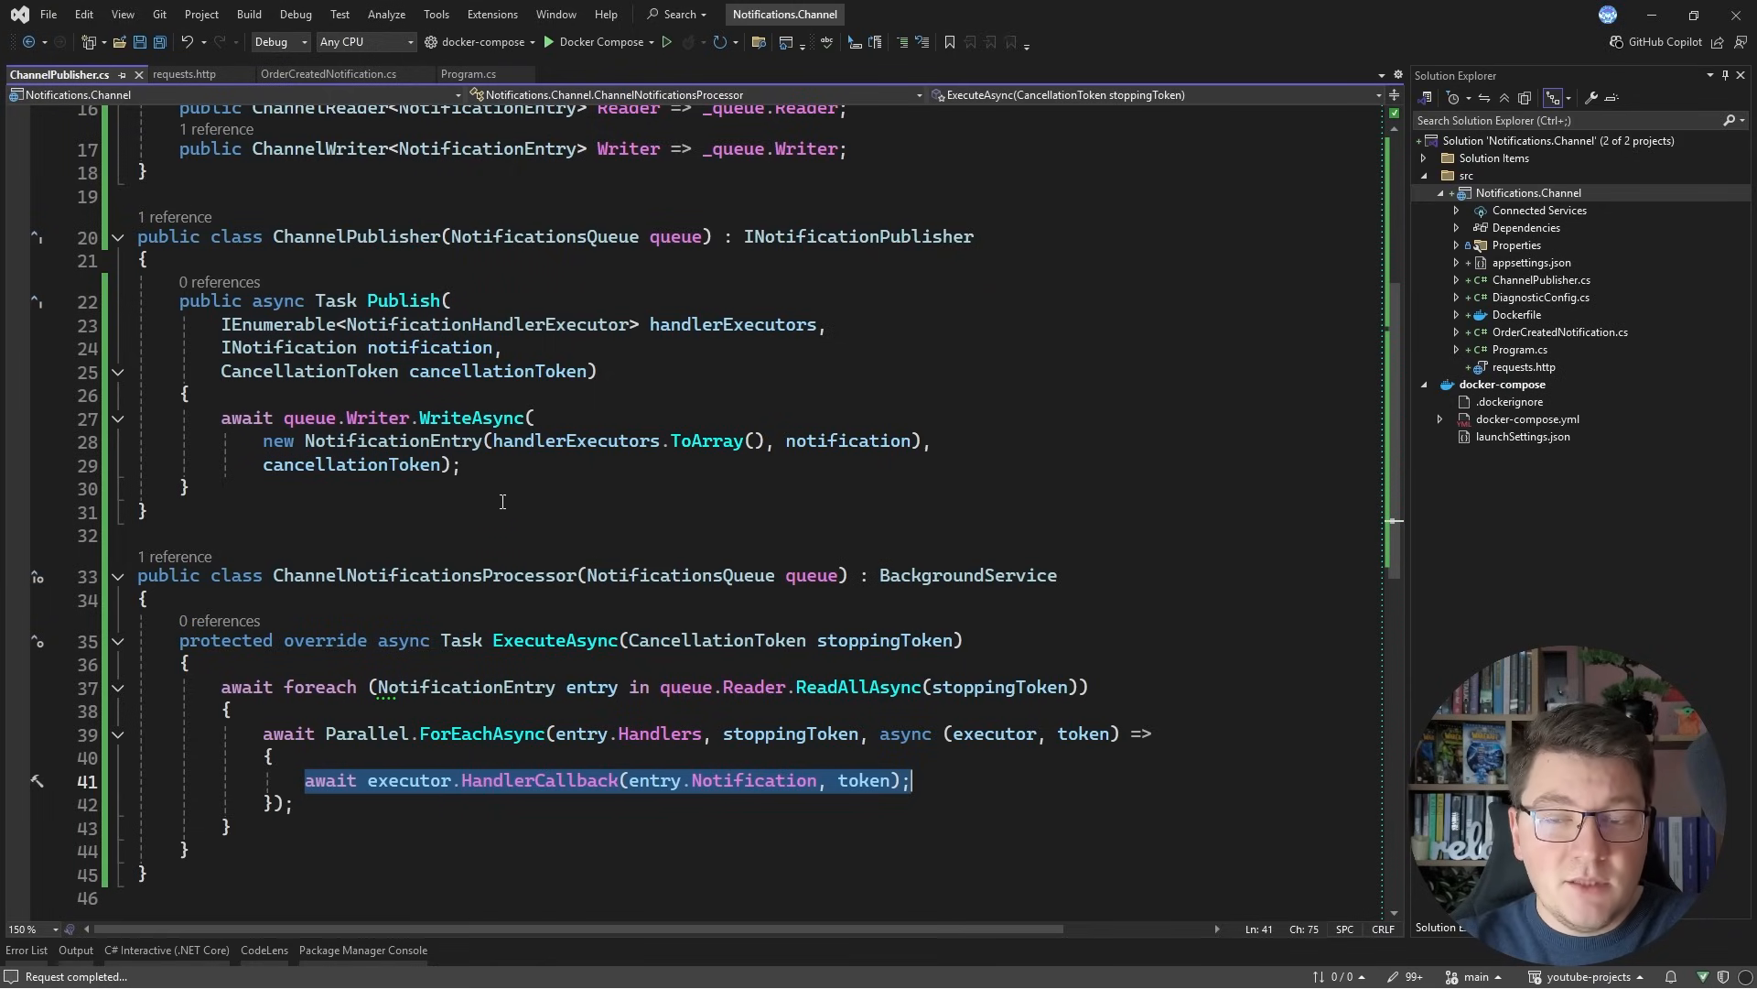